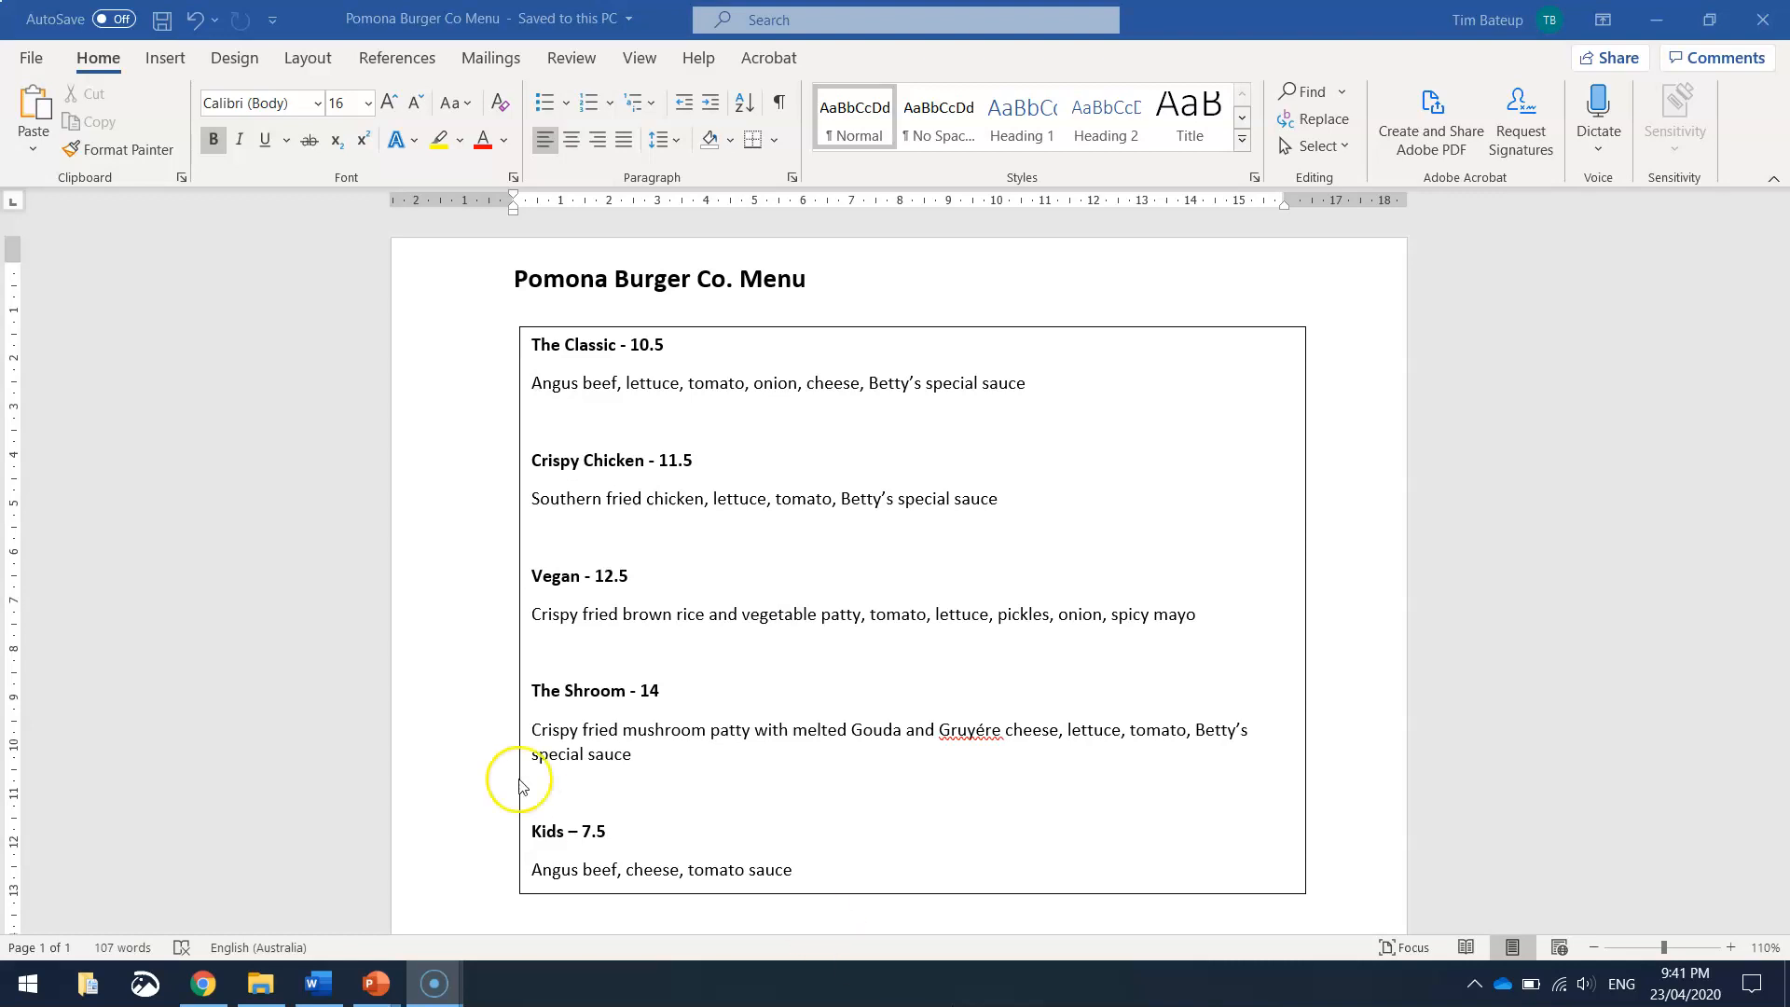
{"action": "mouse_move", "coordinate": [662, 275]}
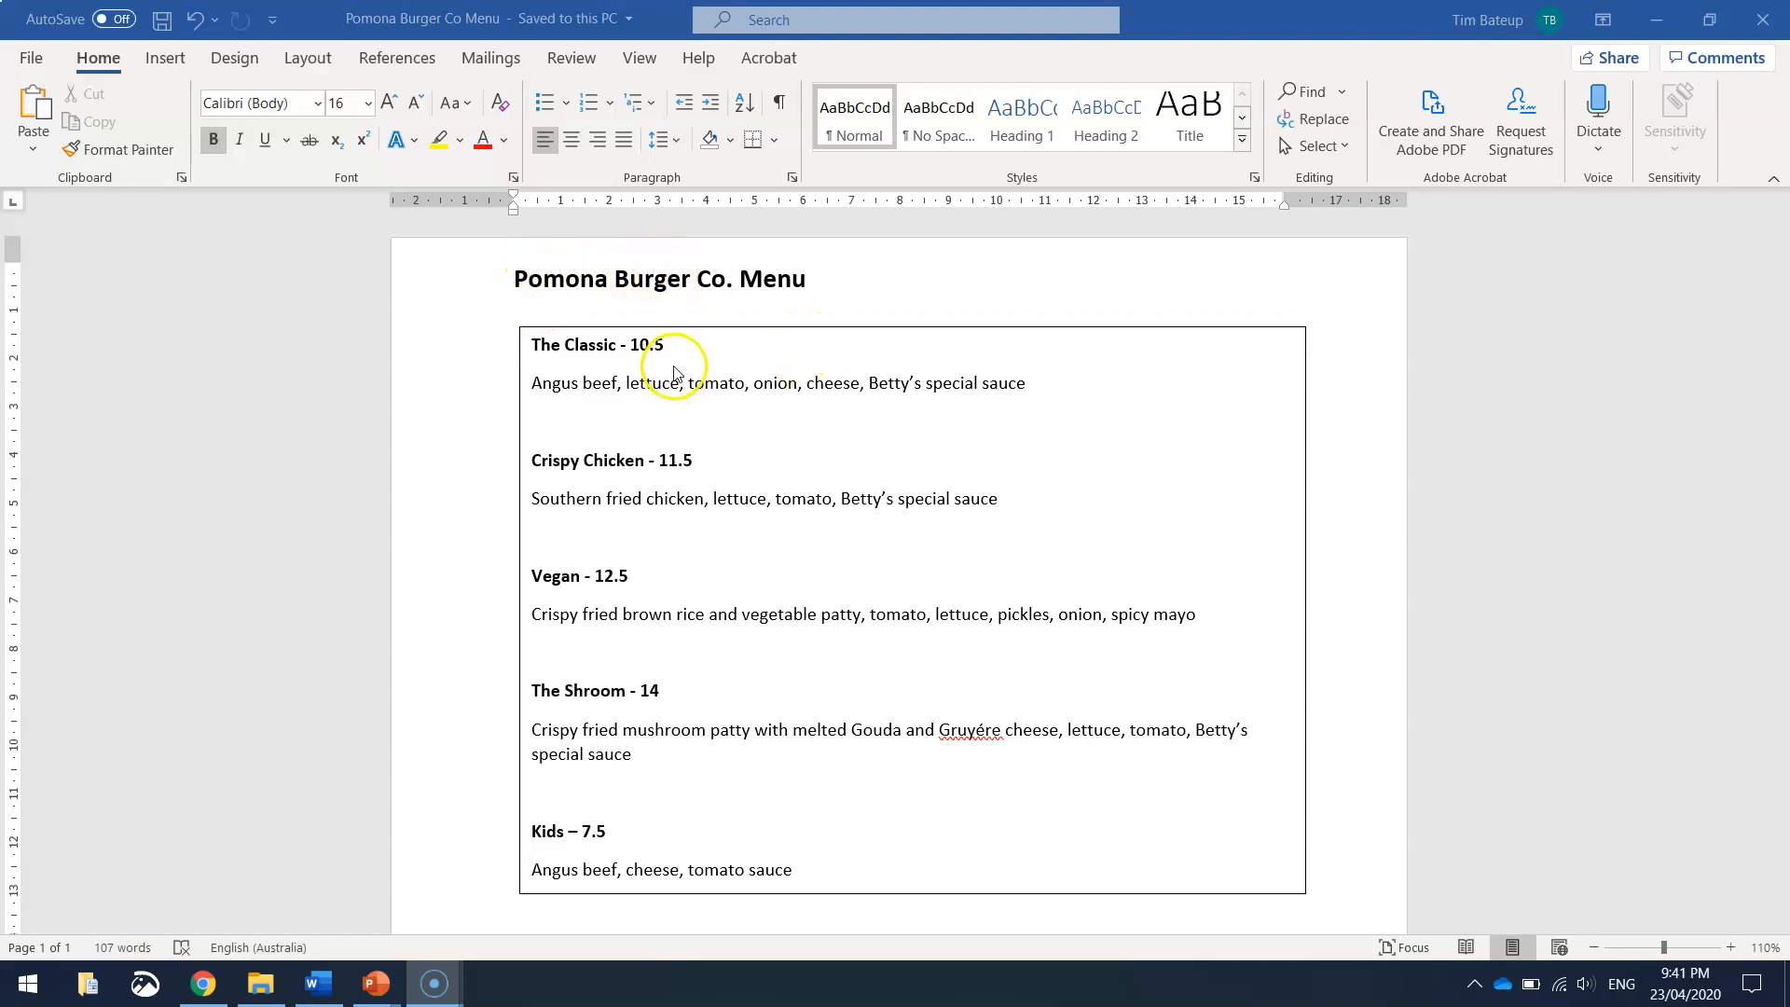
Step: Leave the PowerPoint slide show and bring the logo tips slides back to the front
{"action": "scroll", "scroll_direction": "down", "scroll_amount": 3}
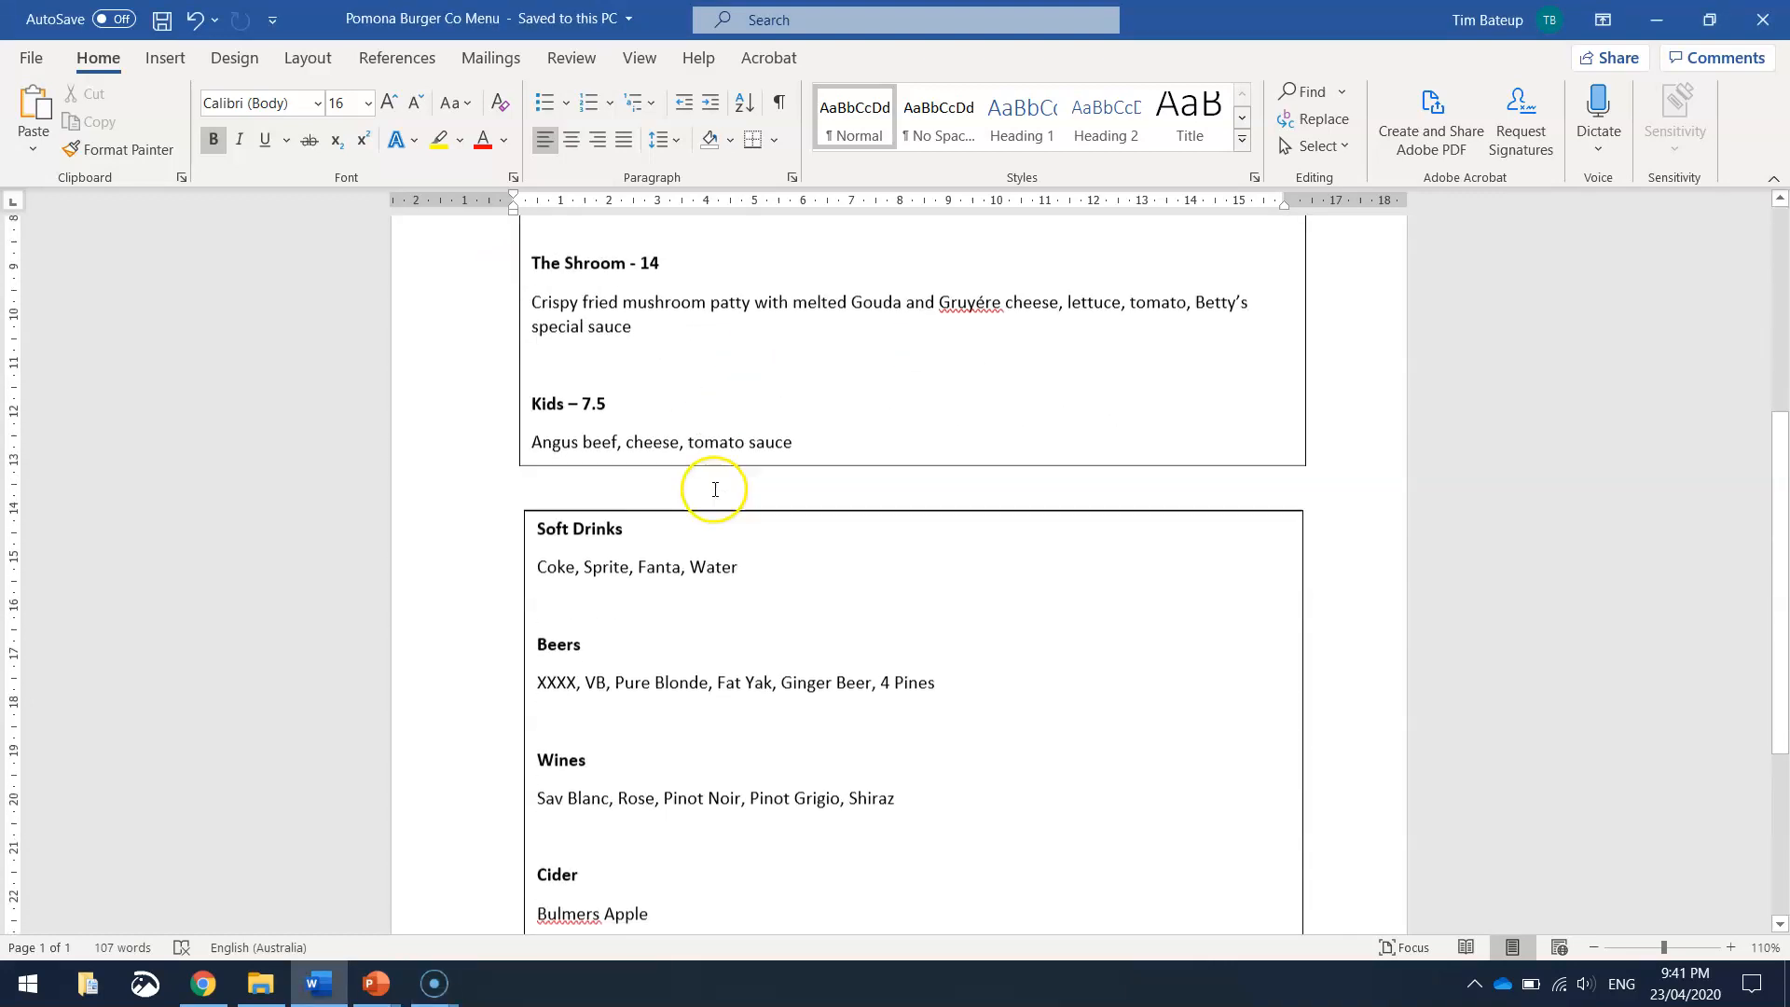
{"action": "scroll", "scroll_direction": "down", "scroll_amount": 3}
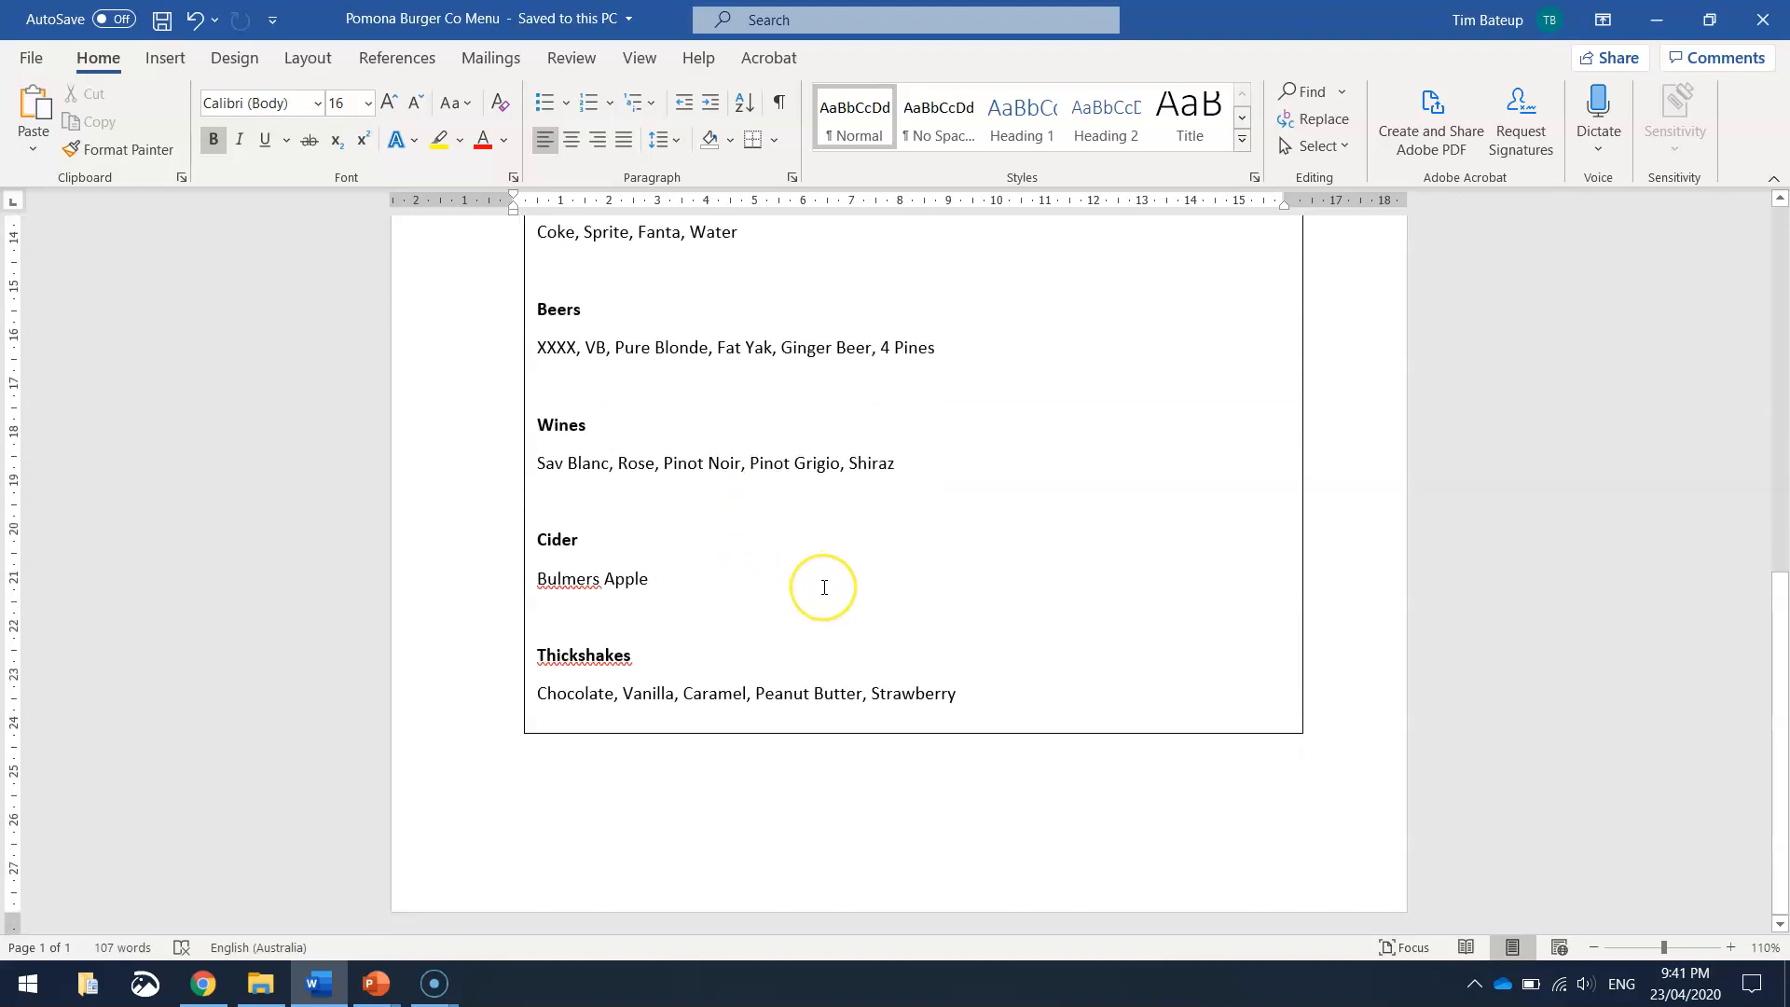
{"action": "scroll", "scroll_direction": "up", "scroll_amount": 3}
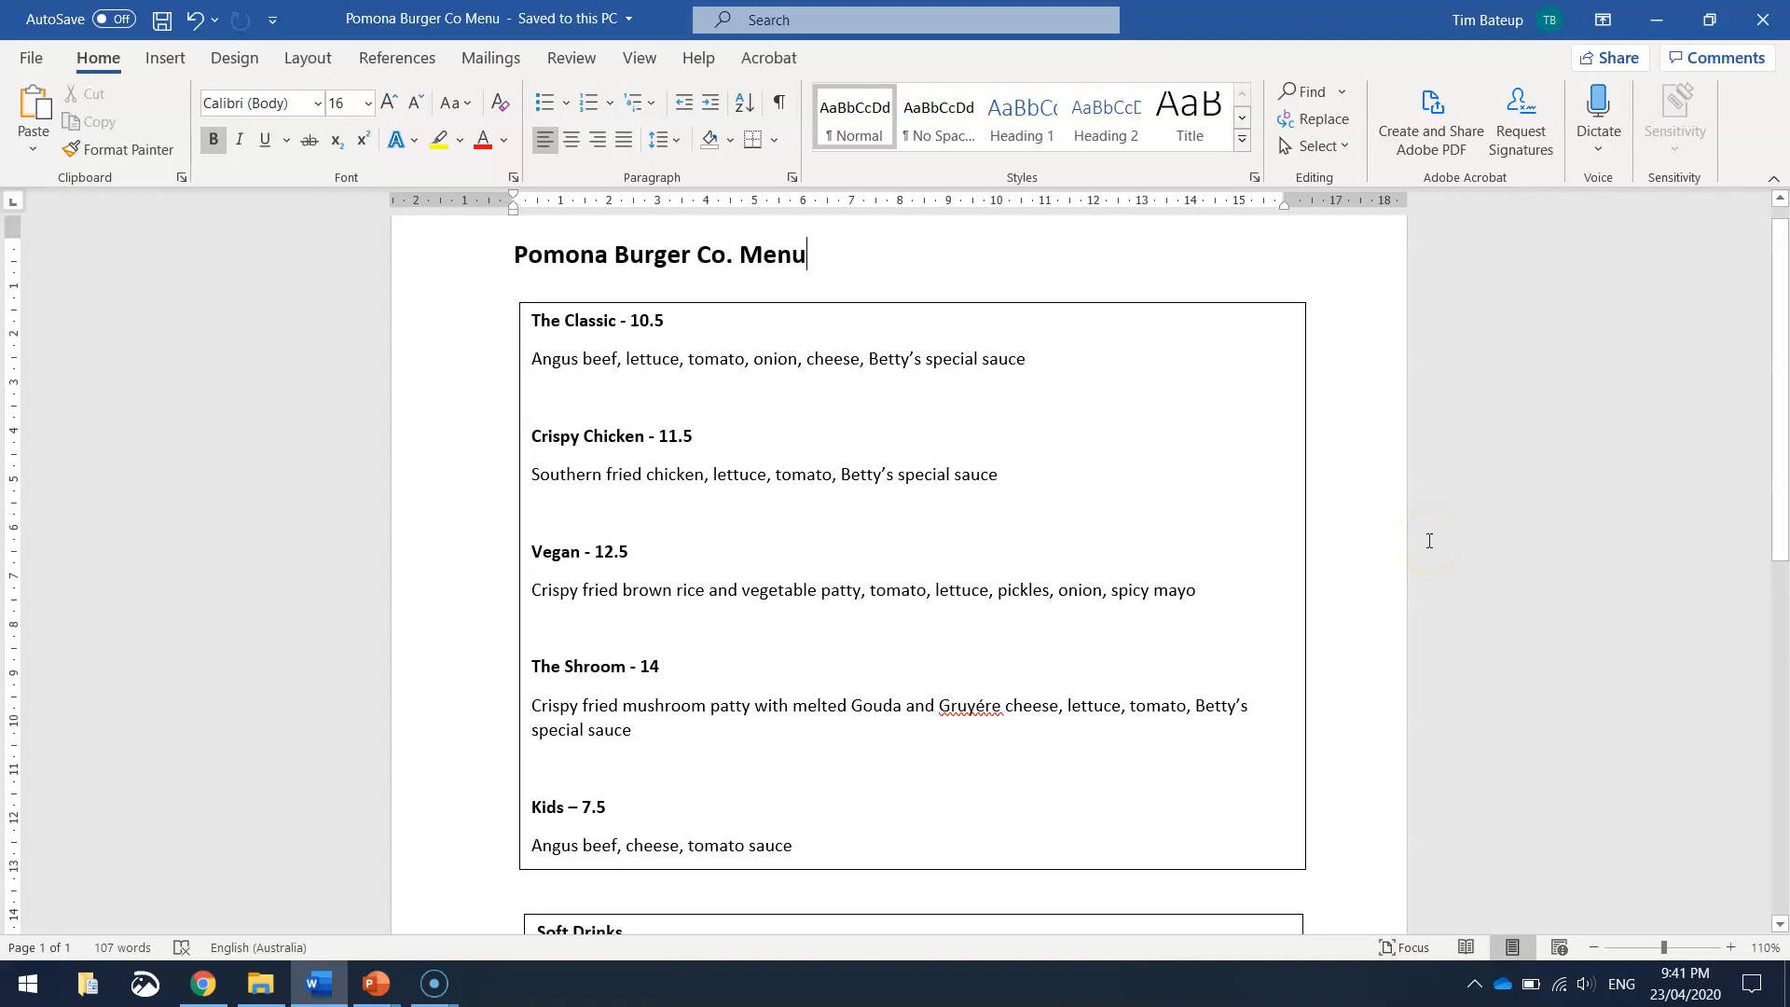
{"action": "mouse_move", "coordinate": [1428, 539]}
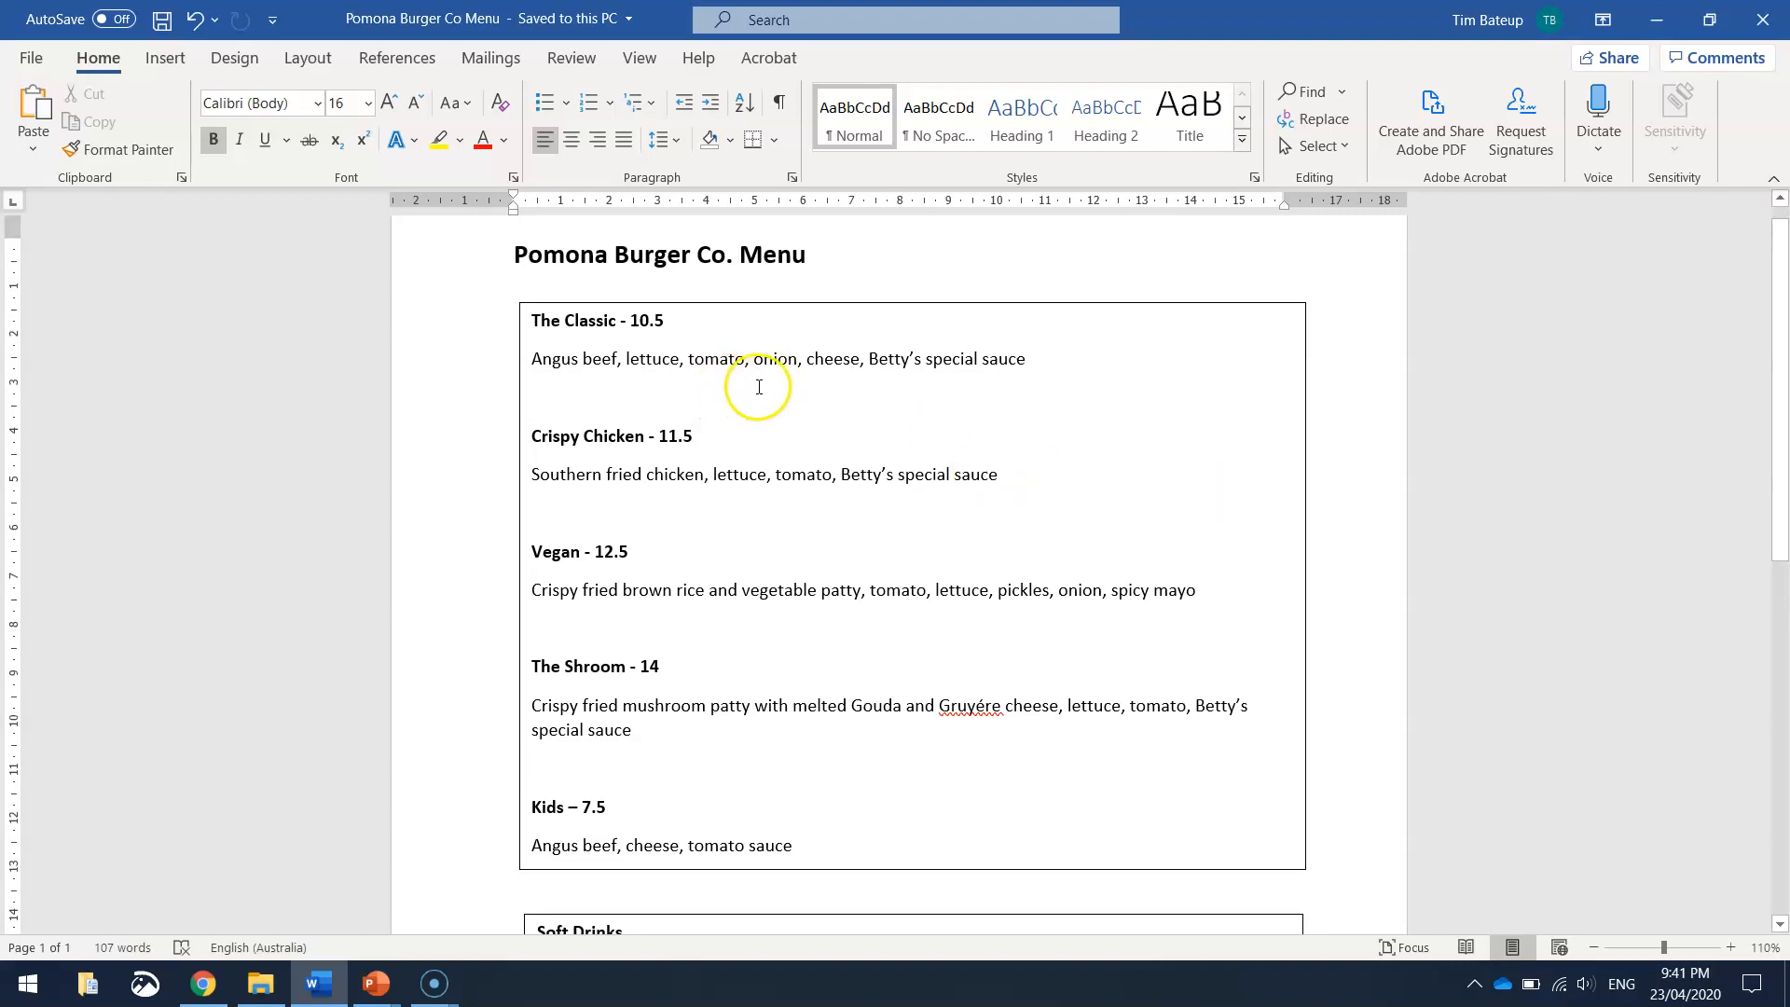
{"action": "mouse_move", "coordinate": [1177, 447]}
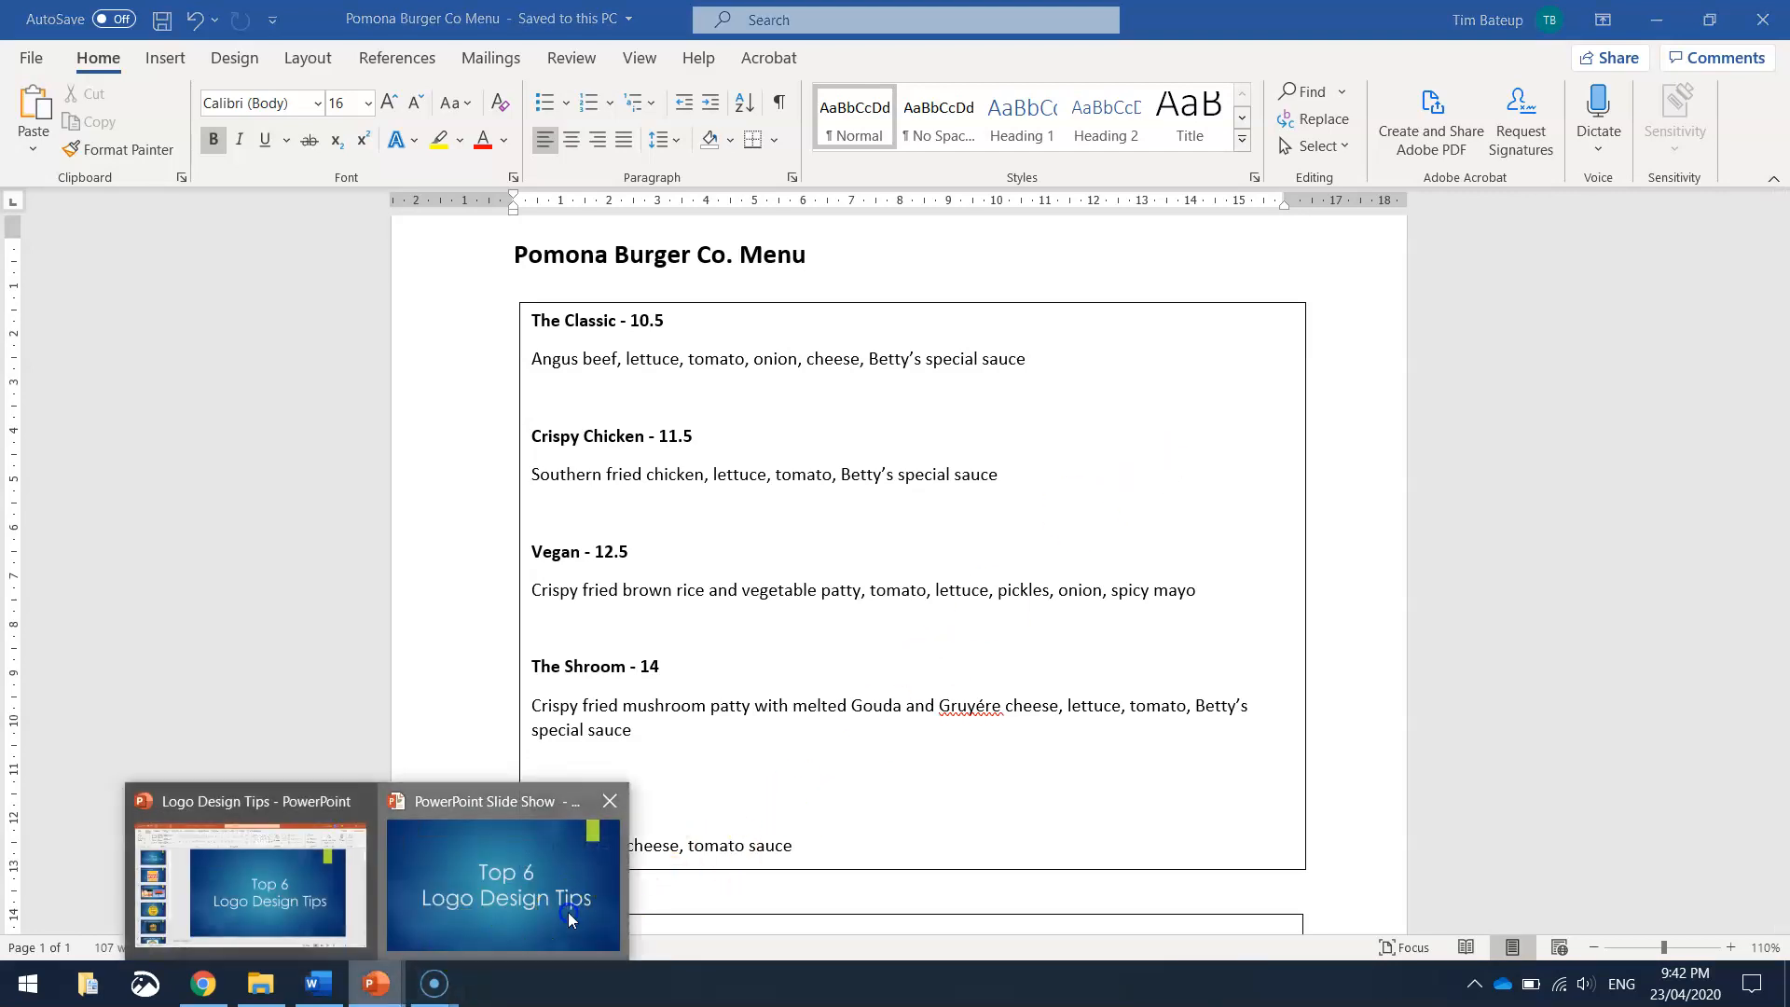
{"action": "left_click", "coordinate": [502, 873]}
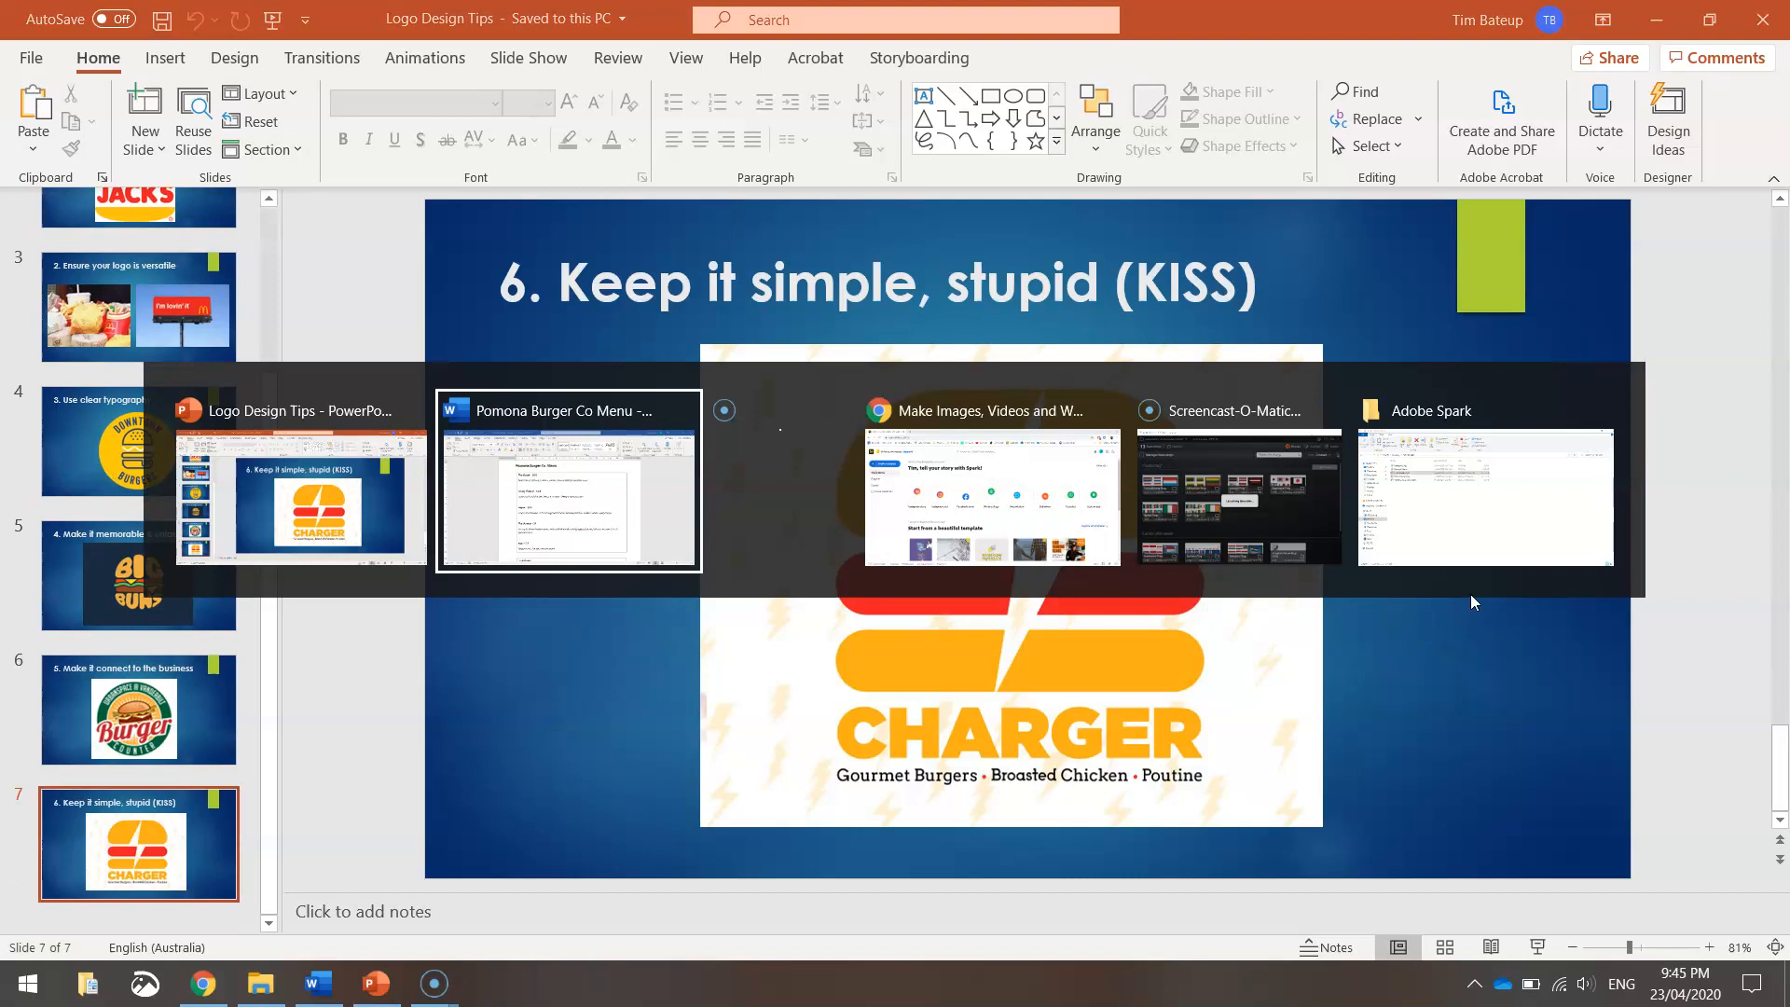
Step: Search Spark templates for 'logo' and create a new post from the Pallet catering template
{"action": "left_click", "coordinate": [988, 410]}
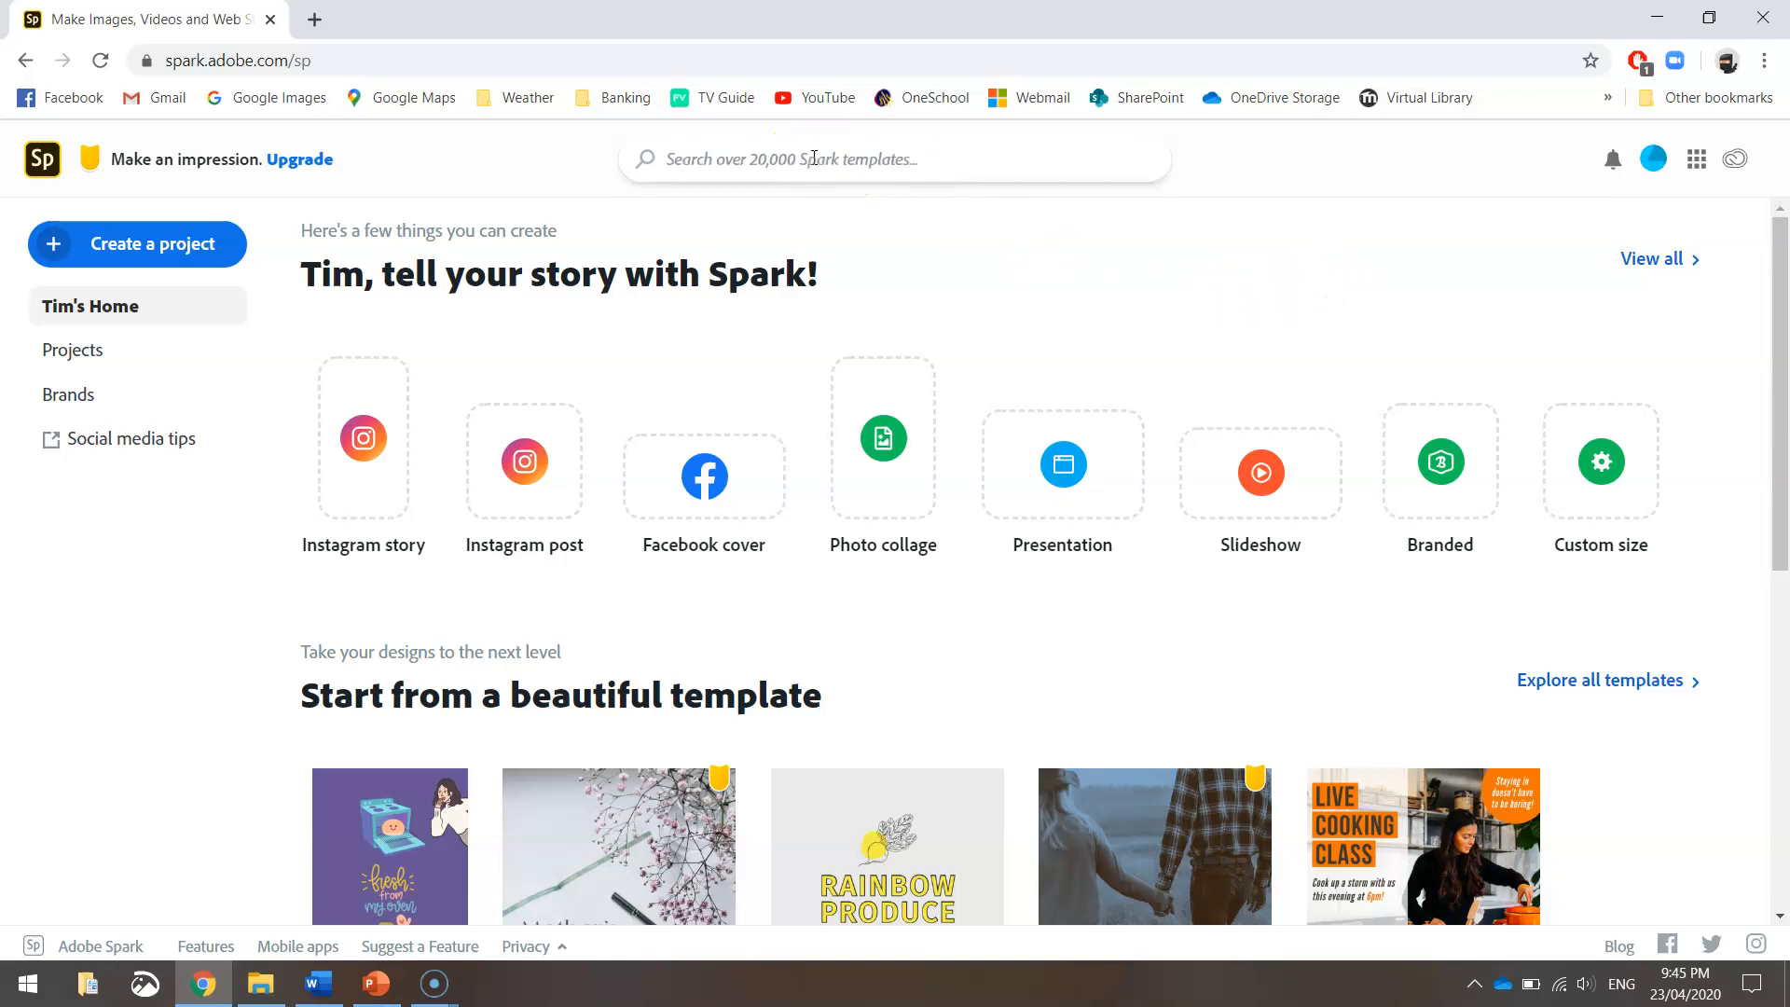
{"action": "type", "text": "logo"}
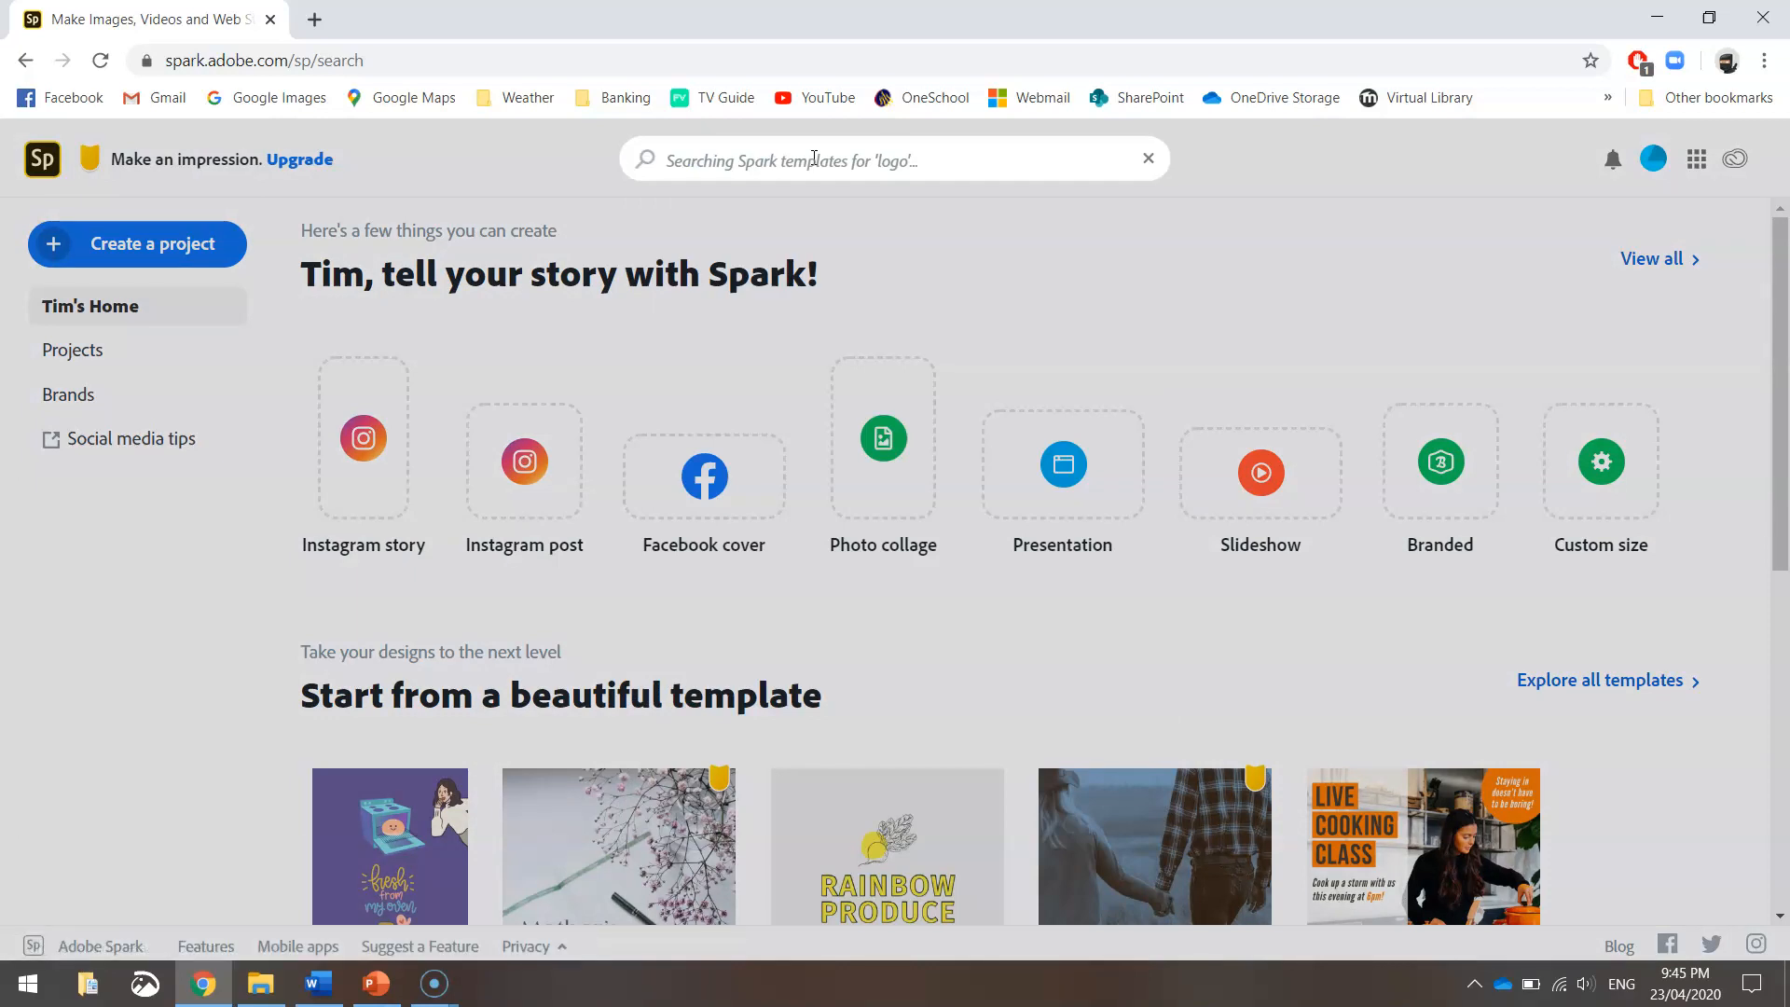
{"action": "type", "text": "logo"}
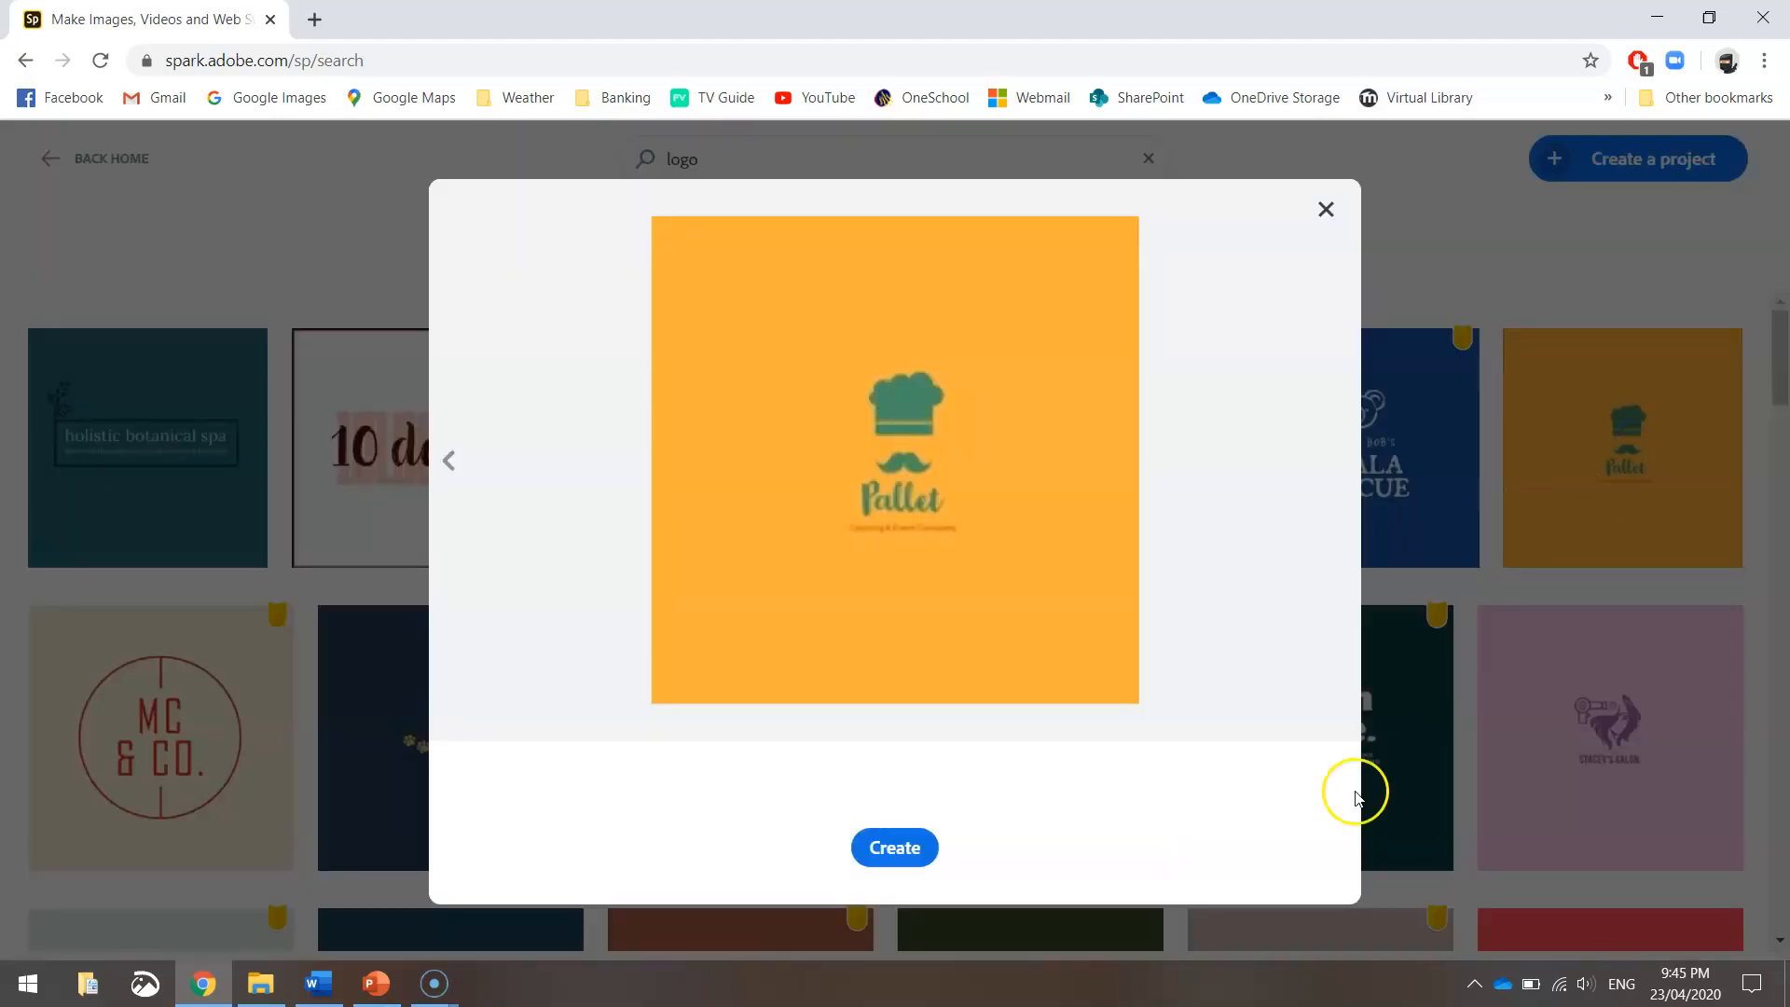
{"action": "left_click", "coordinate": [894, 848]}
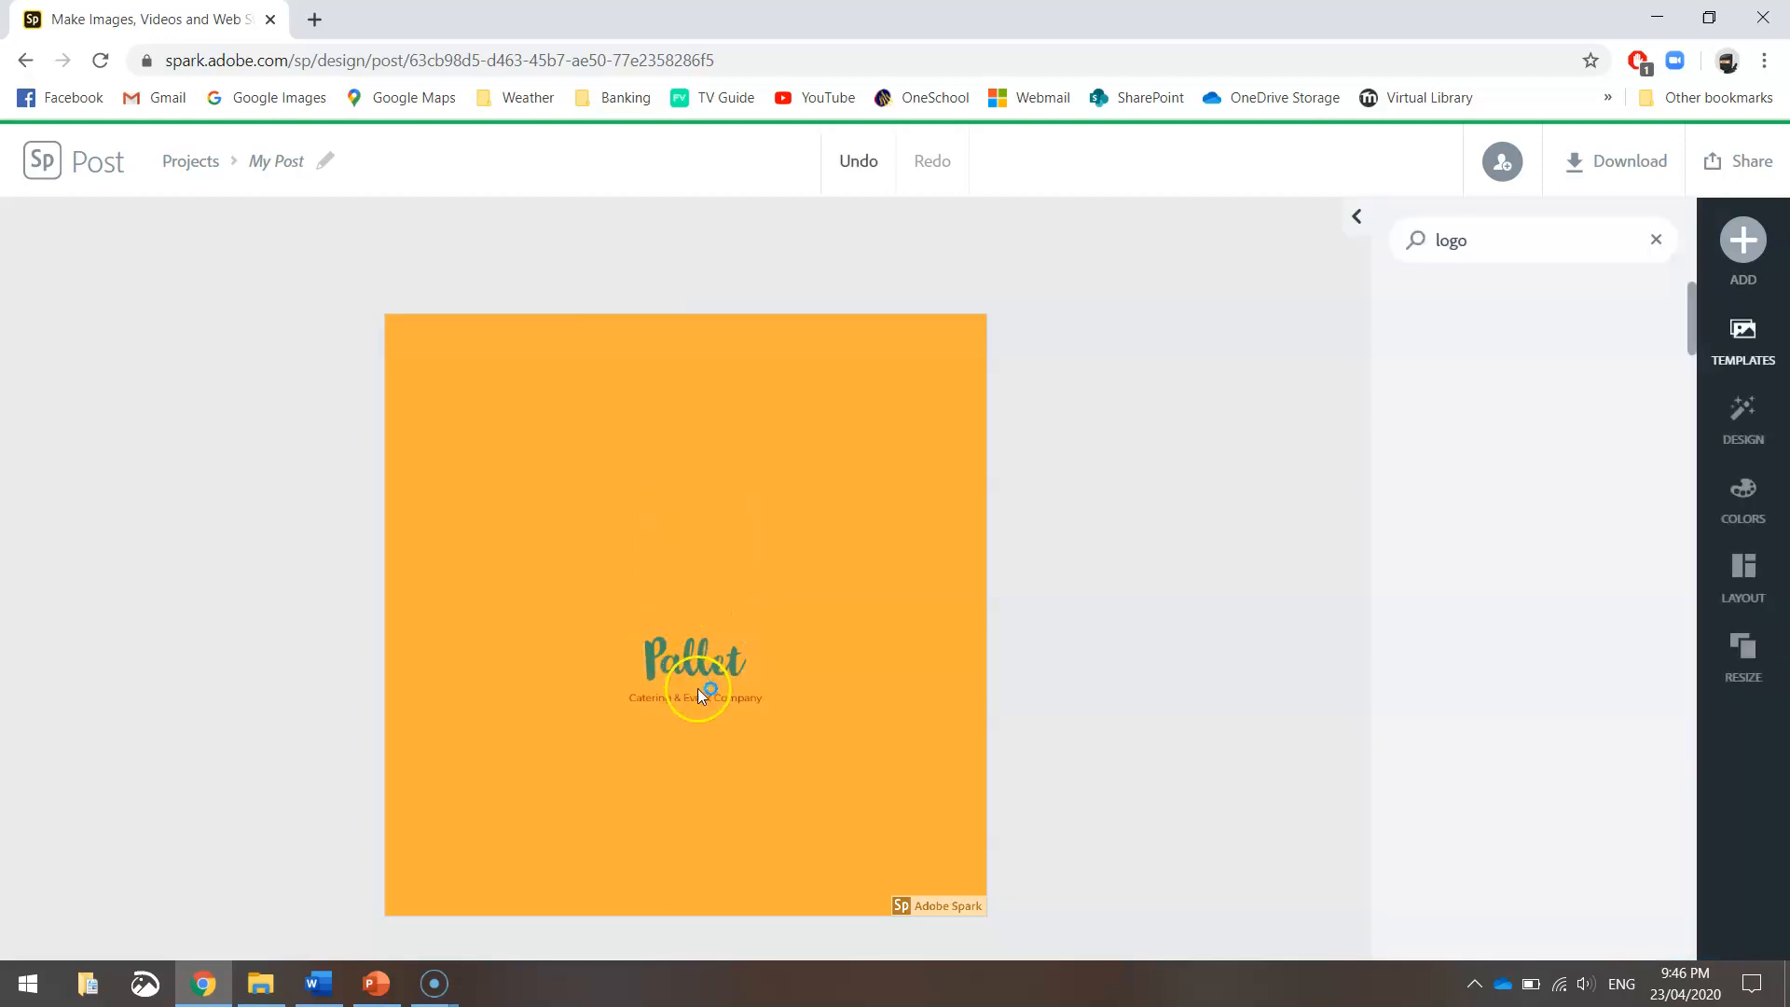
Step: Recolour the template background dark purple under Color Fill, leaving a blank canvas
{"action": "left_click", "coordinate": [696, 698]}
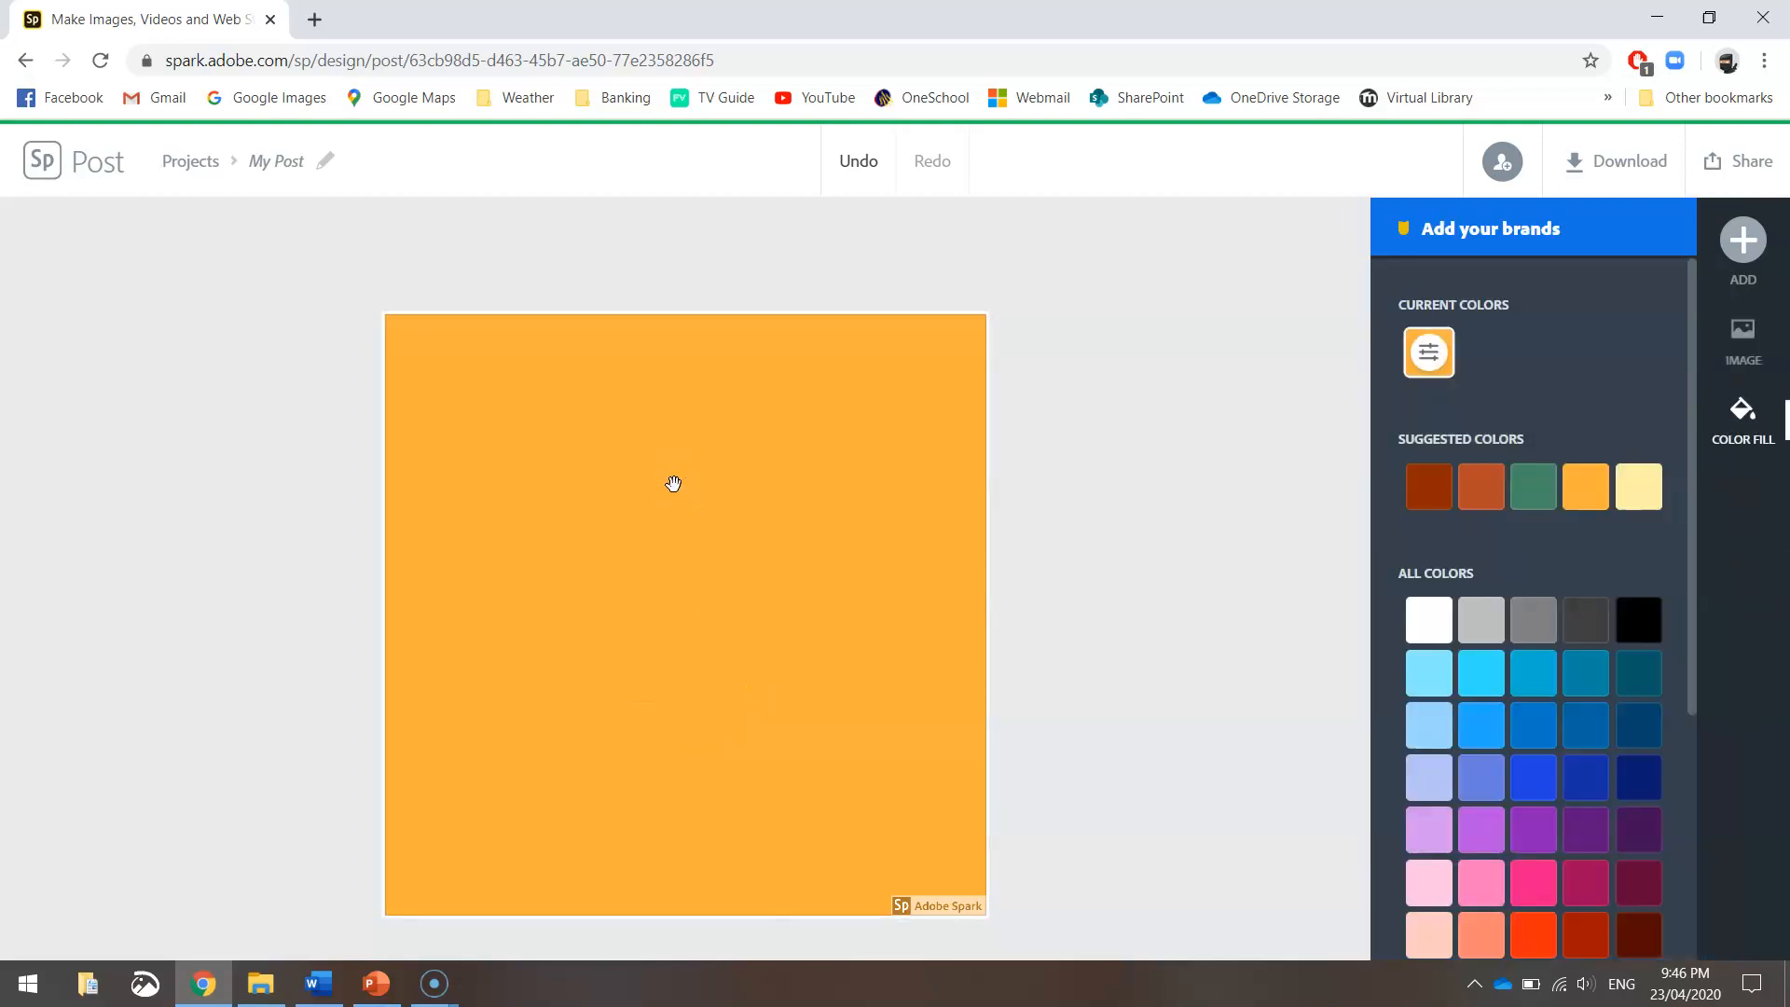
{"action": "scroll", "scroll_direction": "down", "scroll_amount": 3}
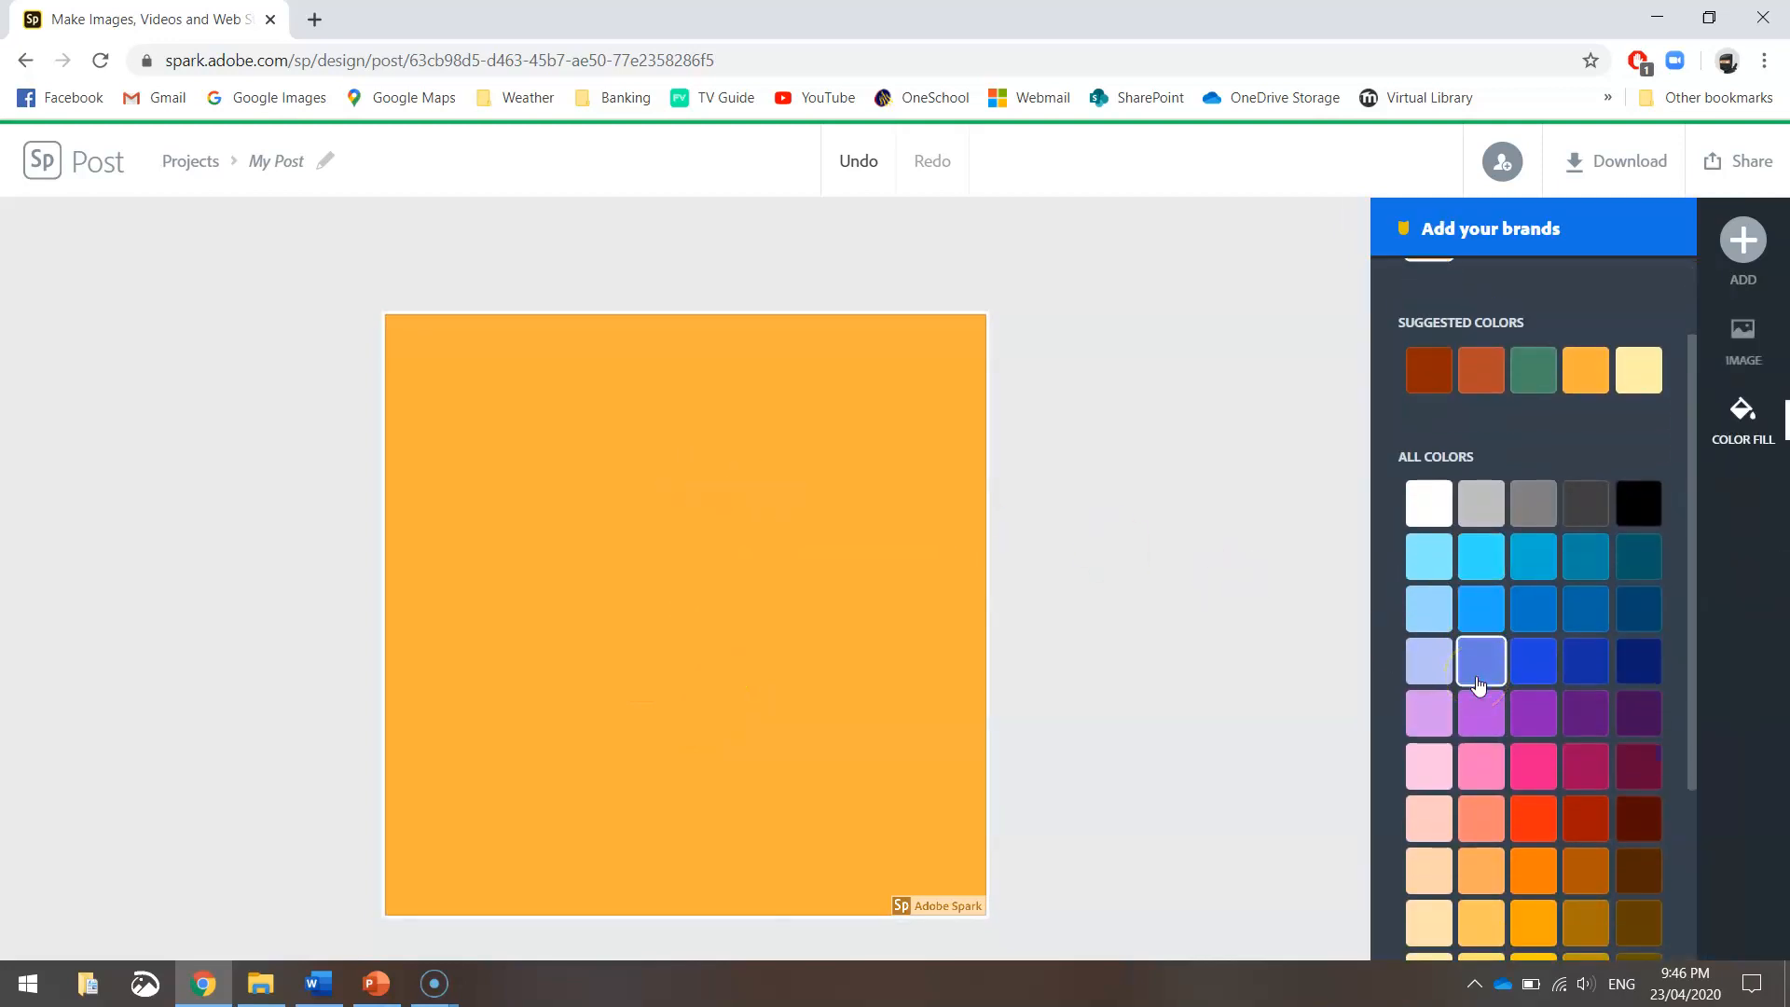
{"action": "left_click", "coordinate": [1481, 661]}
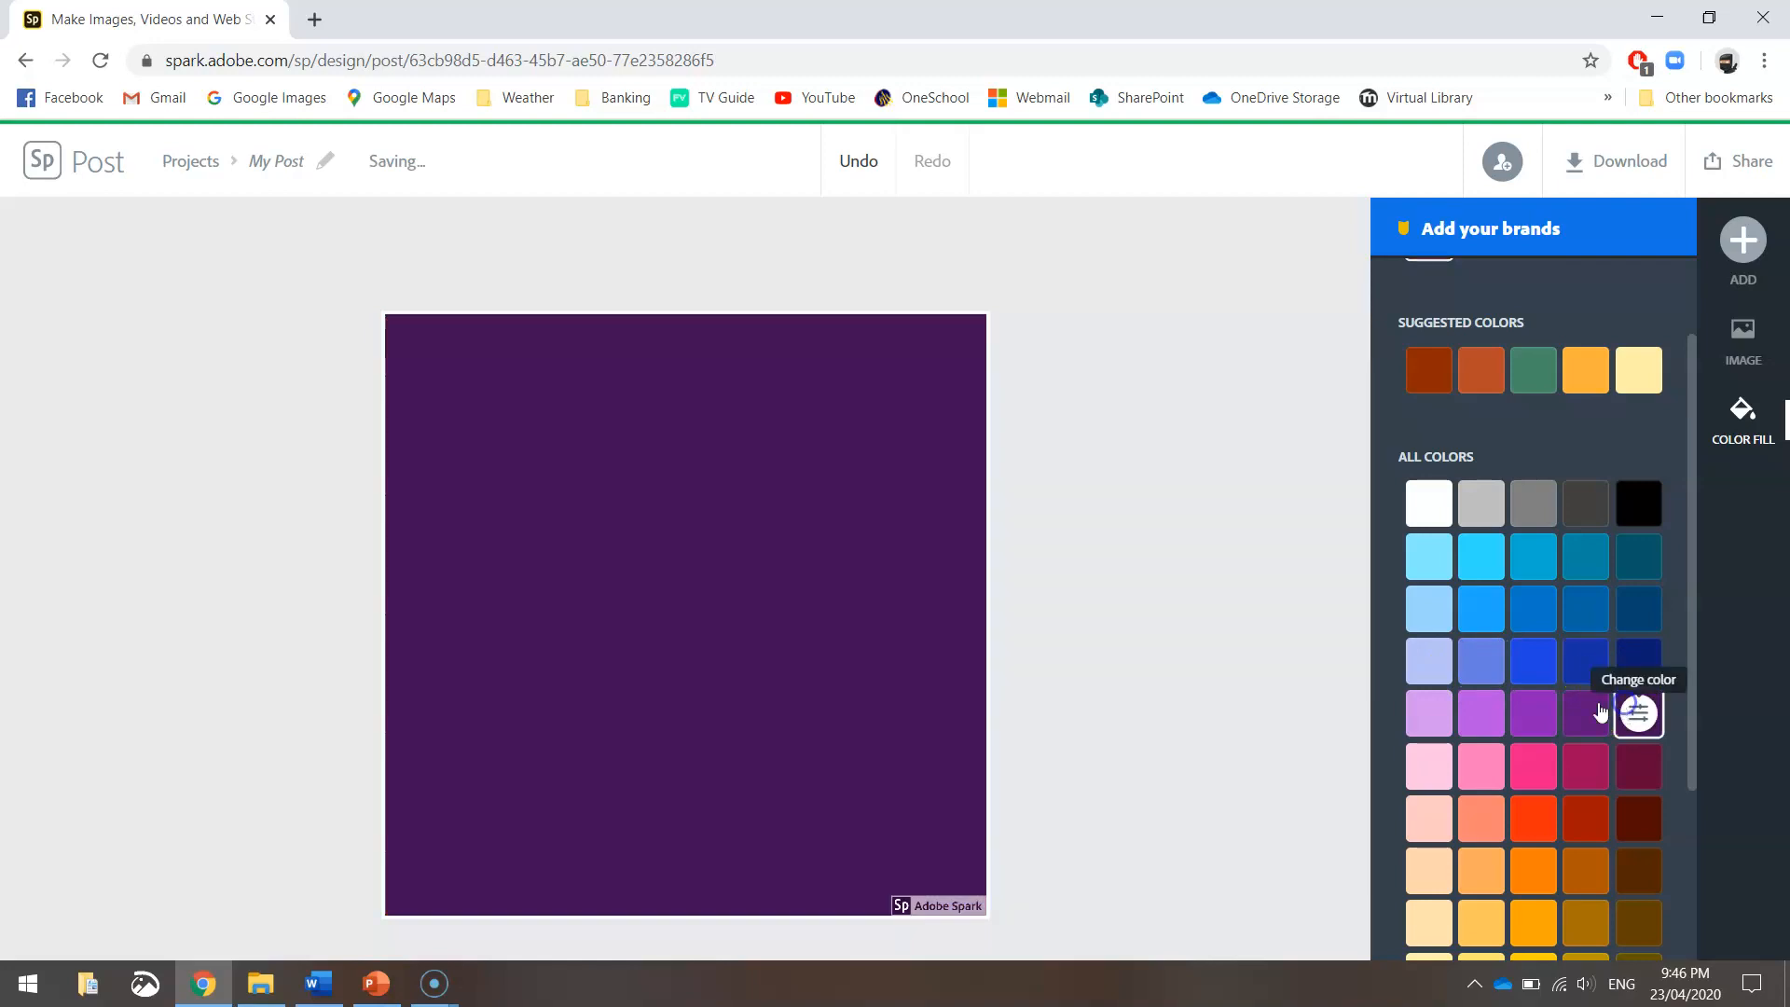
{"action": "left_click", "coordinate": [1743, 331]}
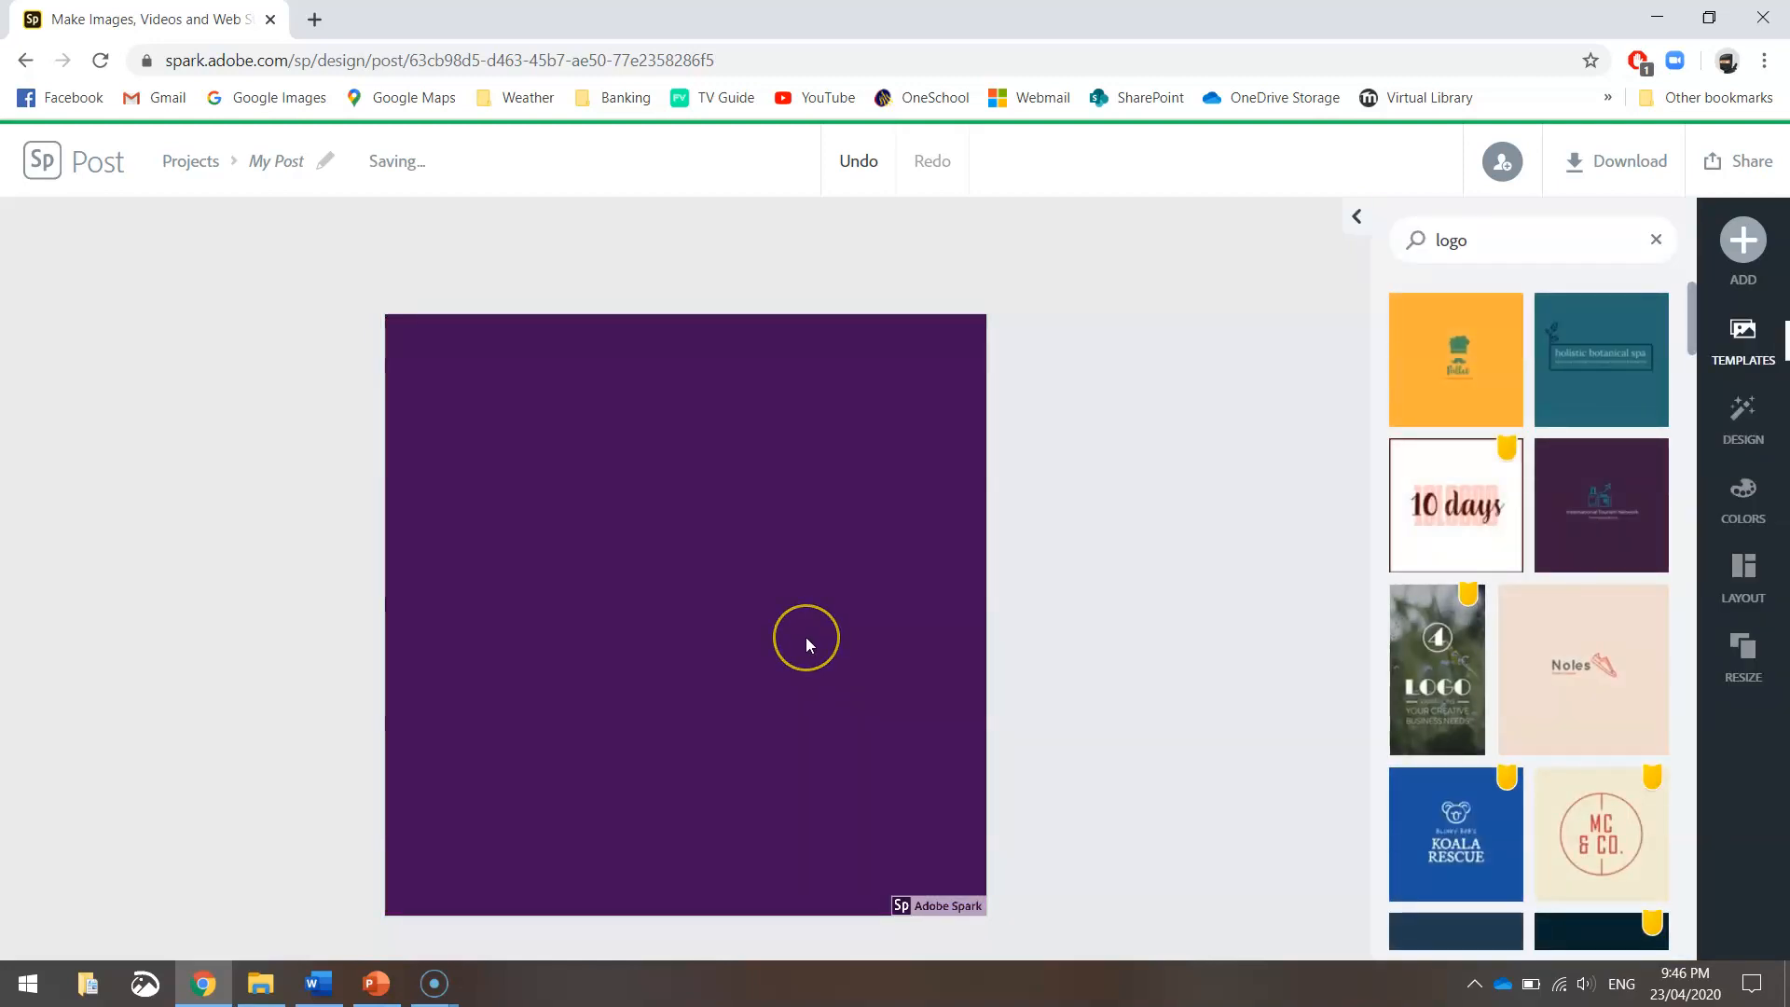
{"action": "mouse_move", "coordinate": [819, 668]}
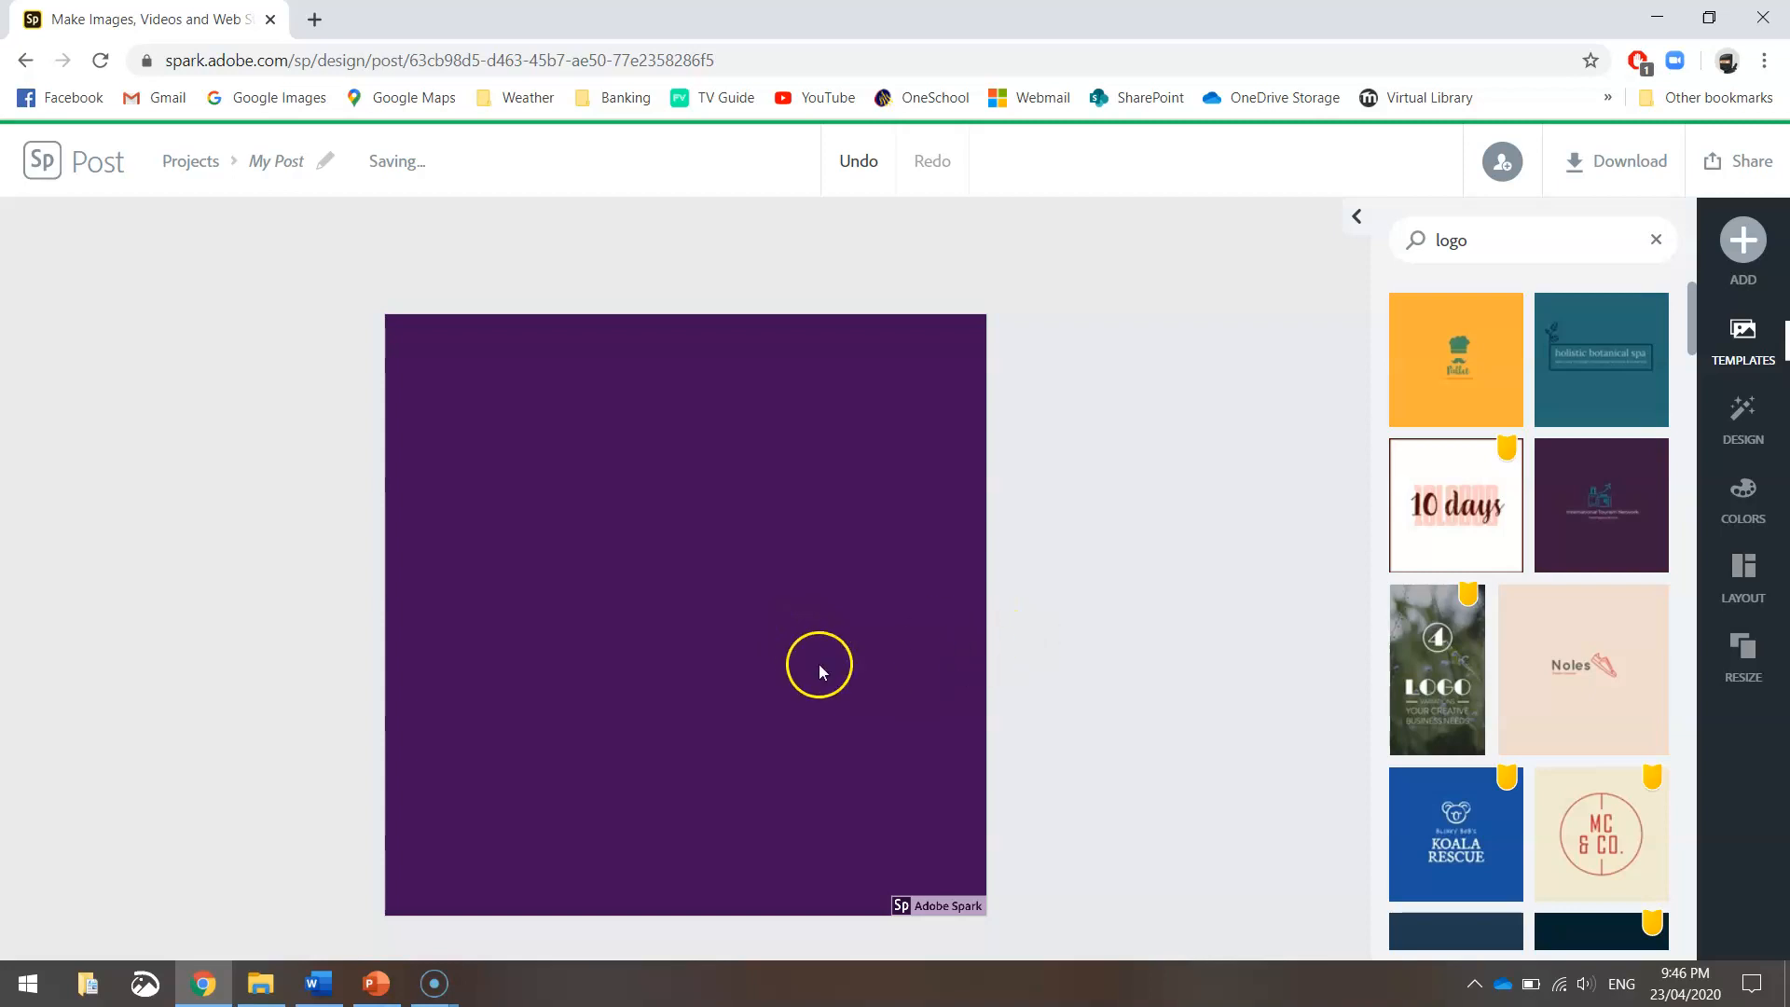
{"action": "mouse_move", "coordinate": [1189, 596]}
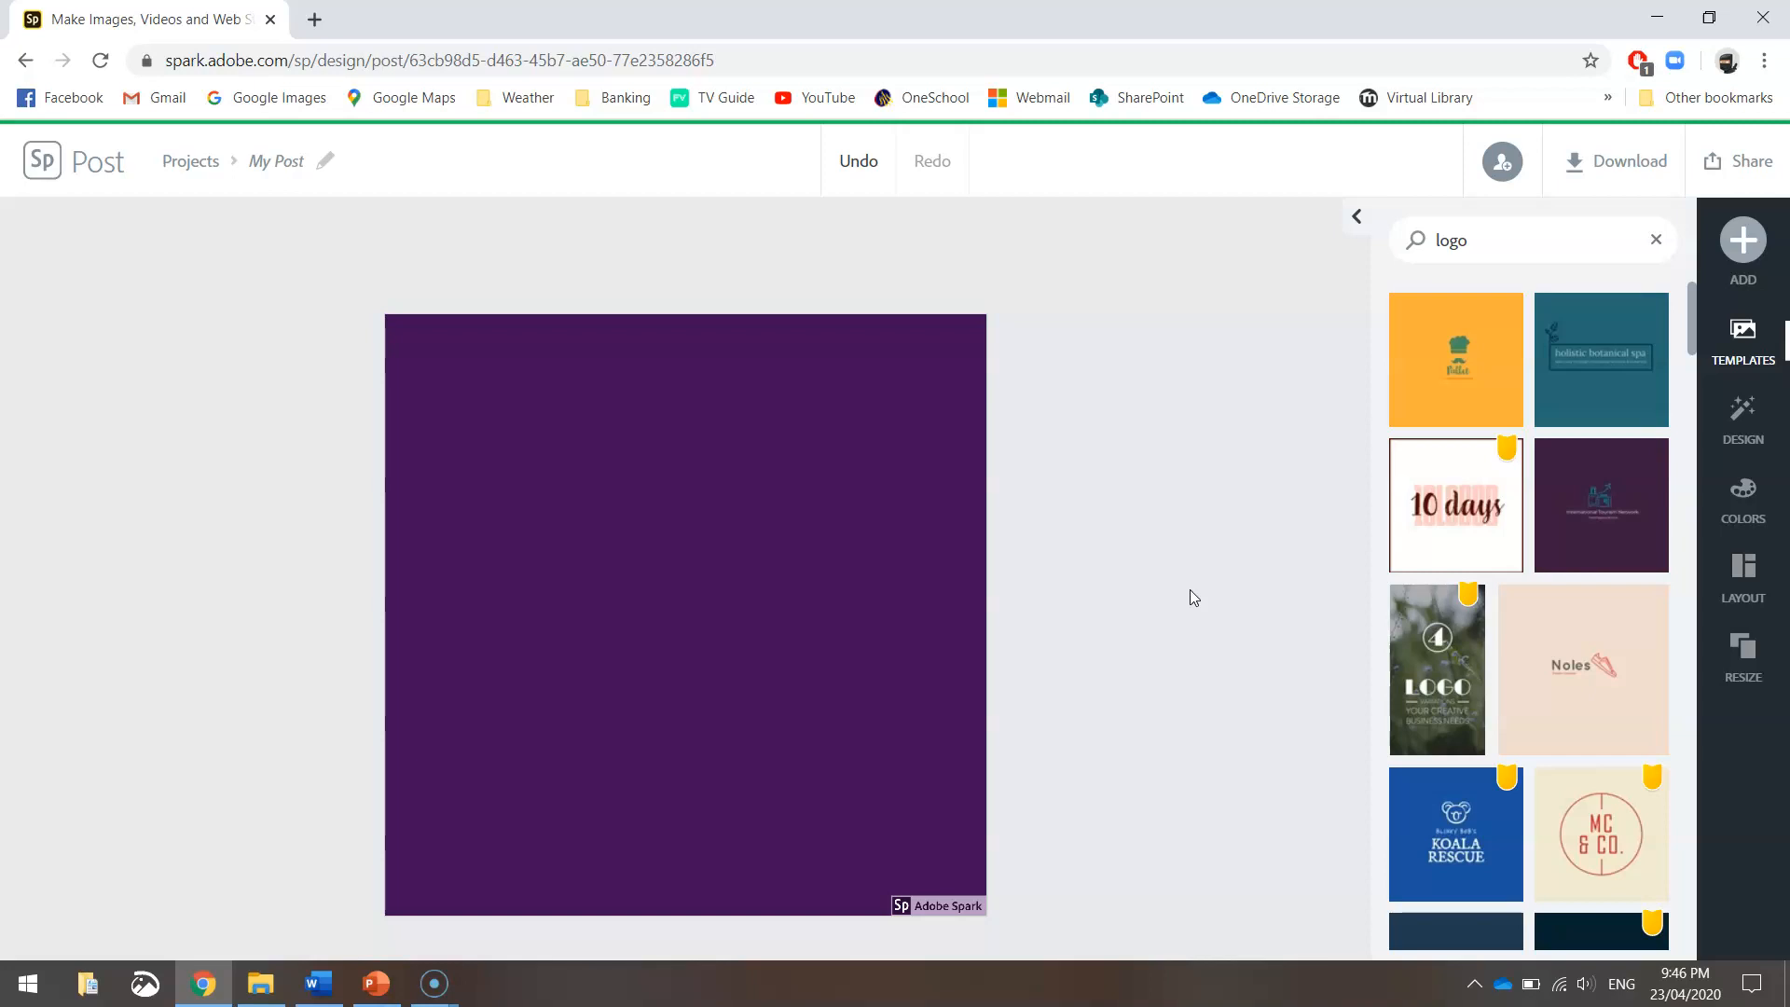
{"action": "left_click", "coordinate": [1743, 498]}
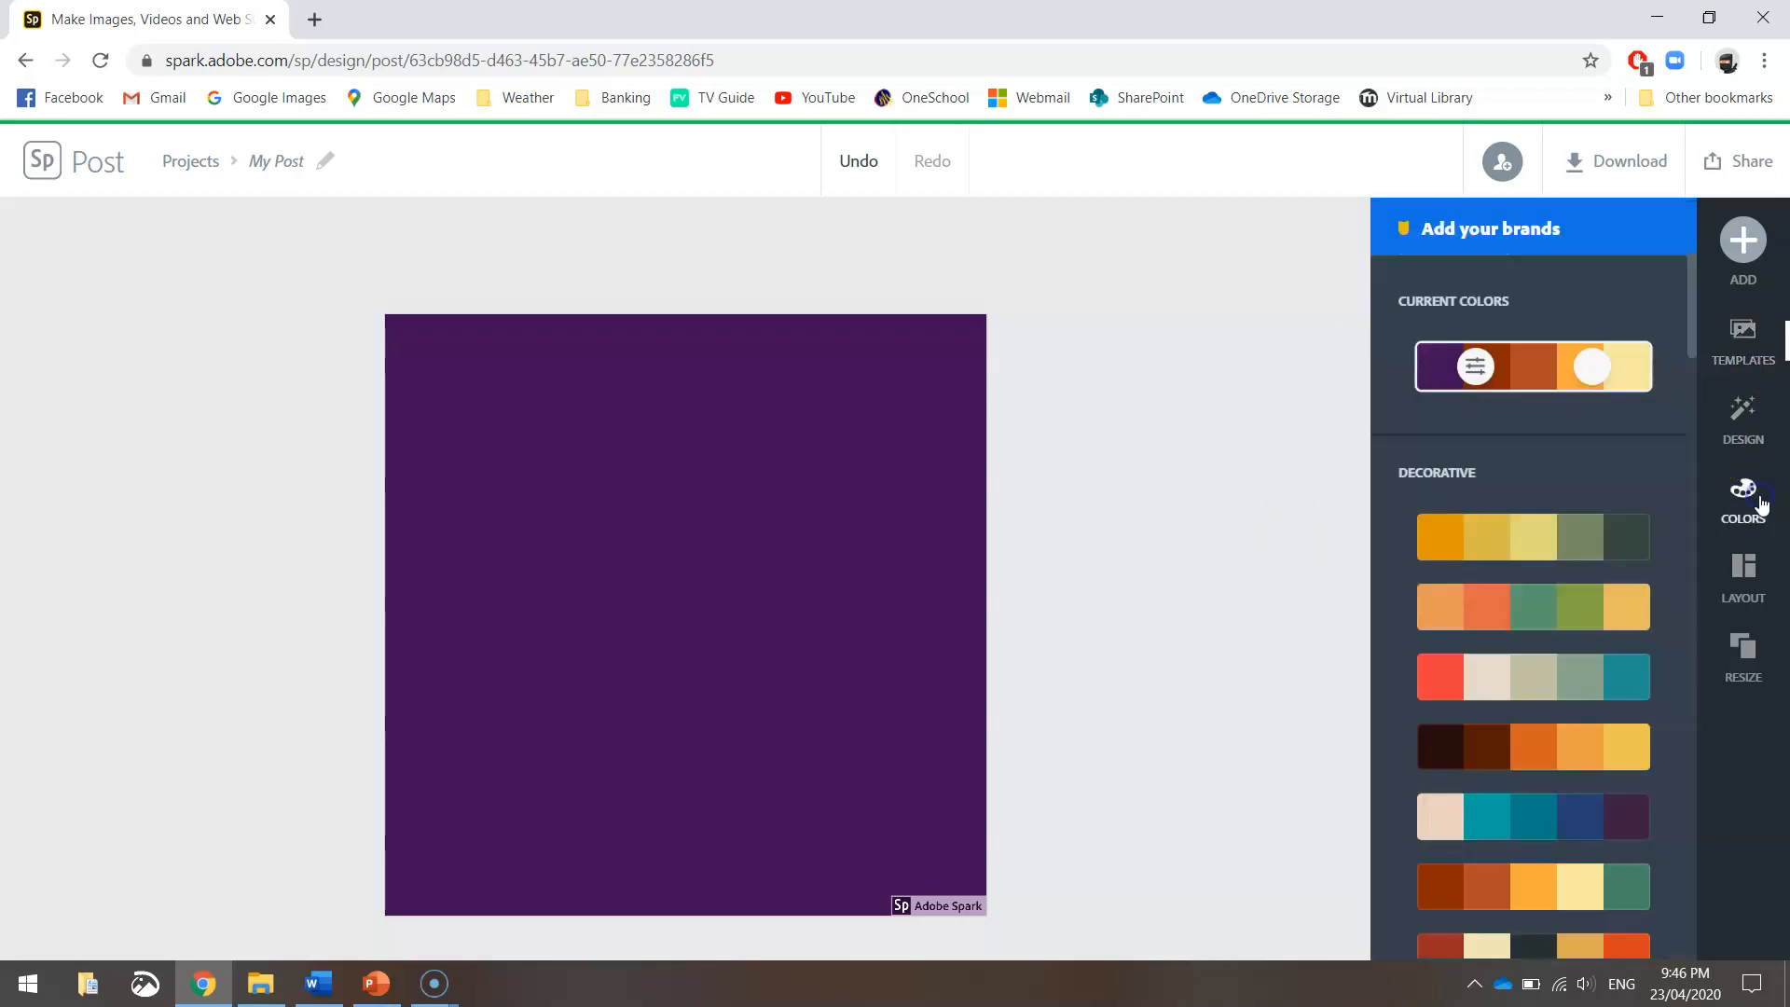
{"action": "scroll", "scroll_direction": "down", "scroll_amount": 3}
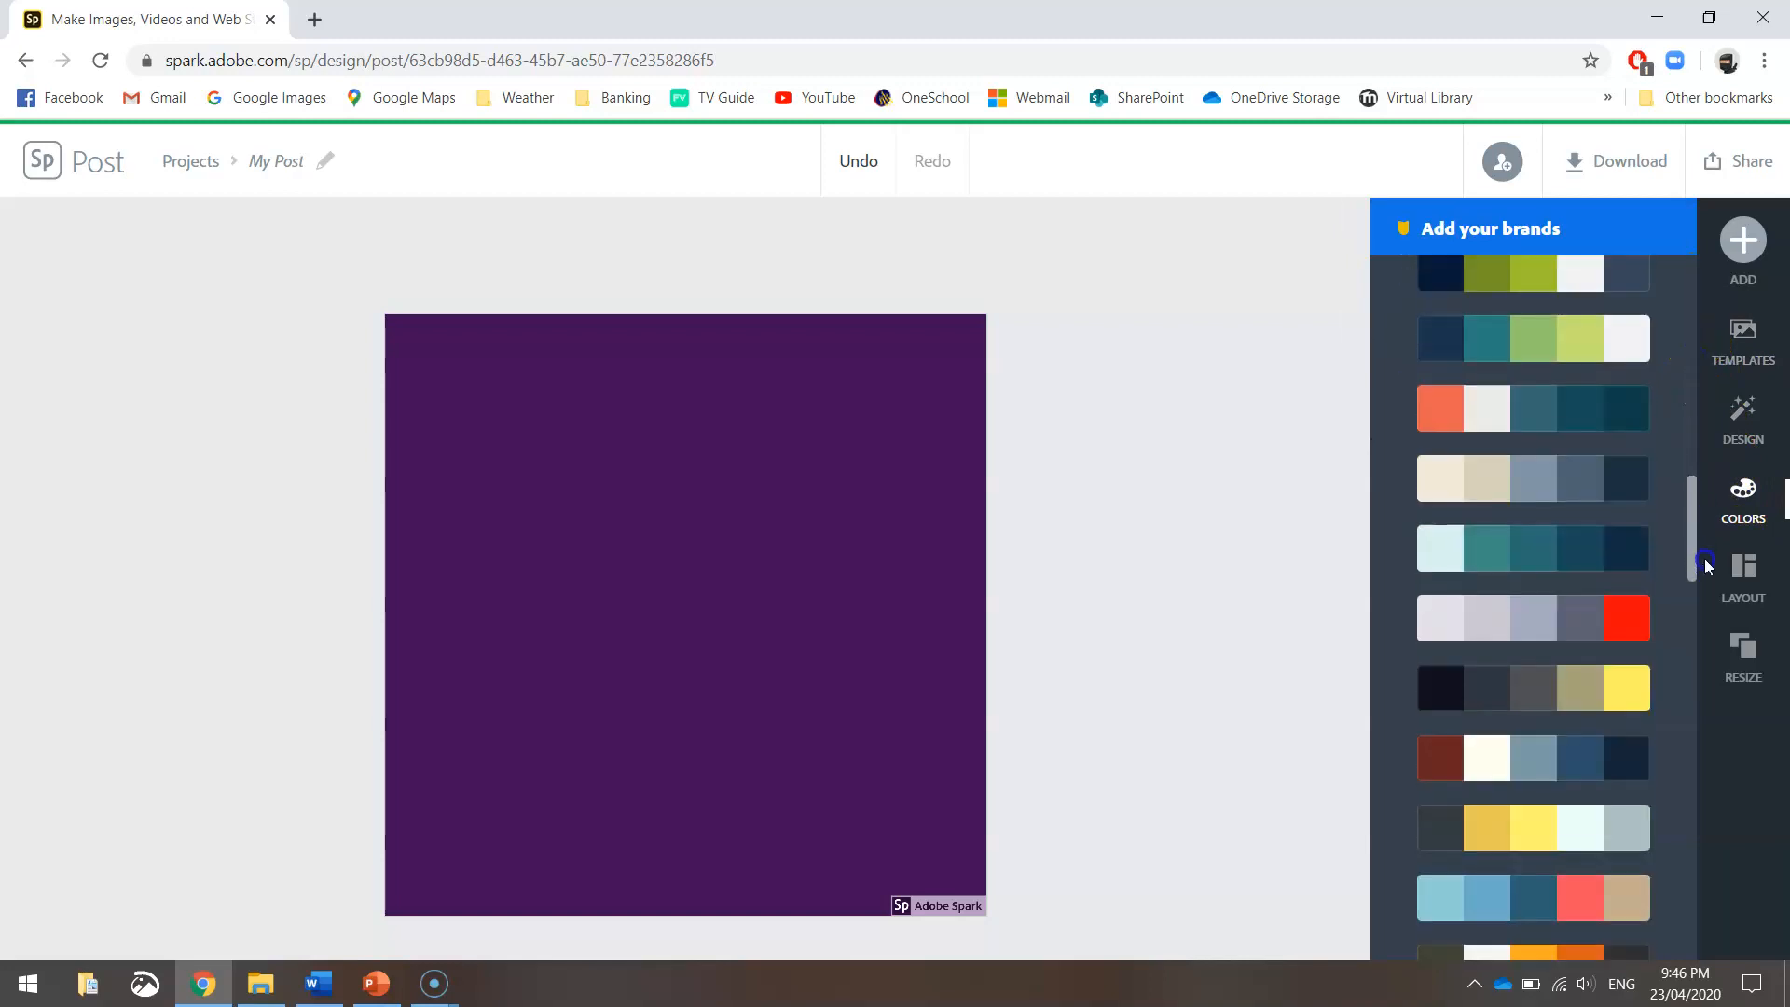
{"action": "scroll", "scroll_direction": "down", "scroll_amount": 3}
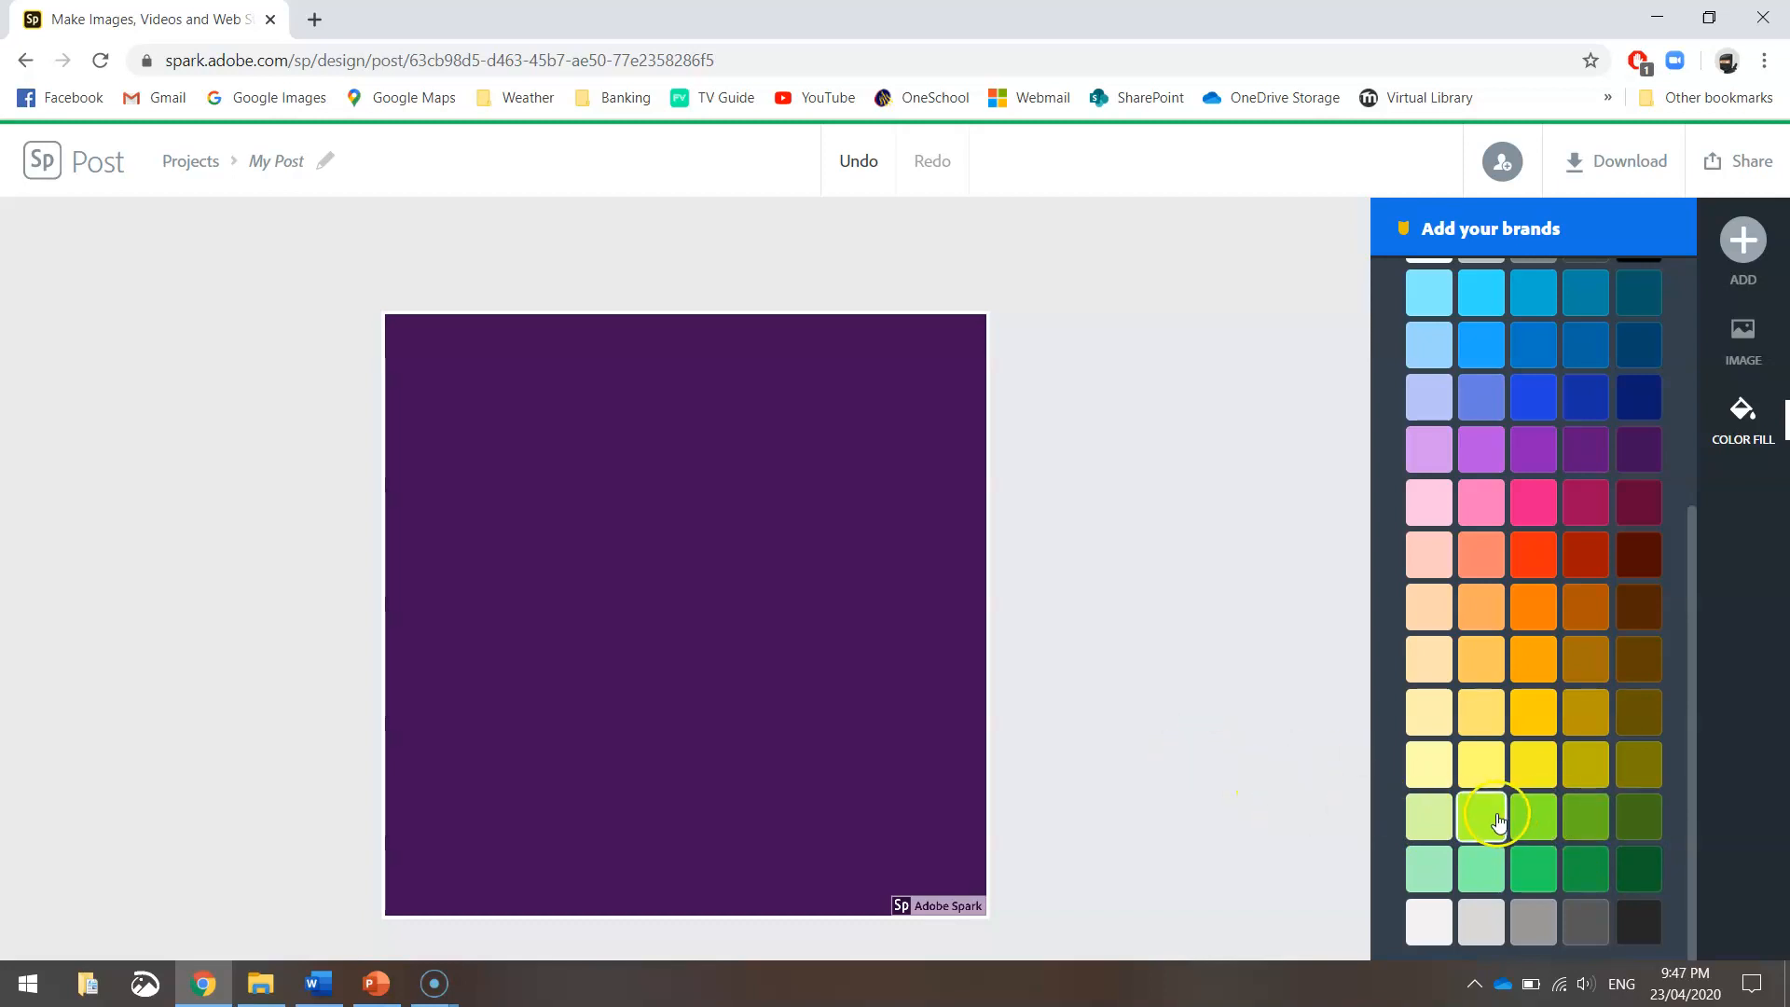
{"action": "mouse_move", "coordinate": [1592, 767]}
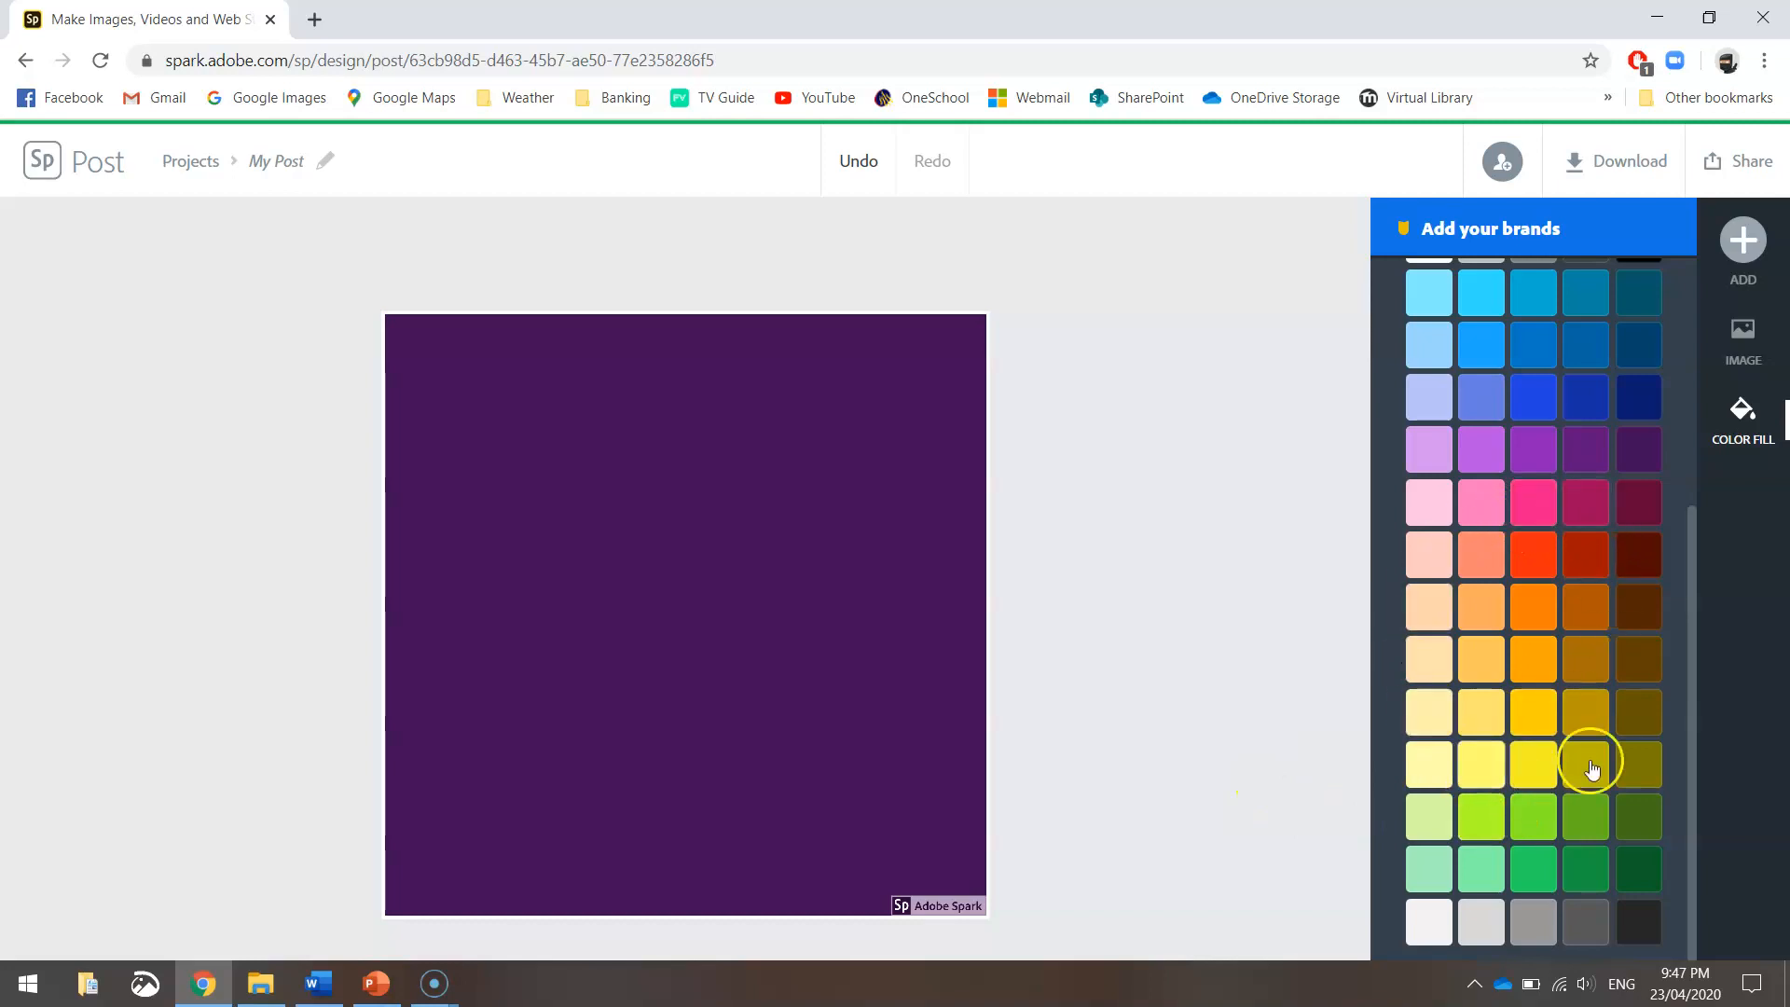
{"action": "mouse_move", "coordinate": [1575, 571]}
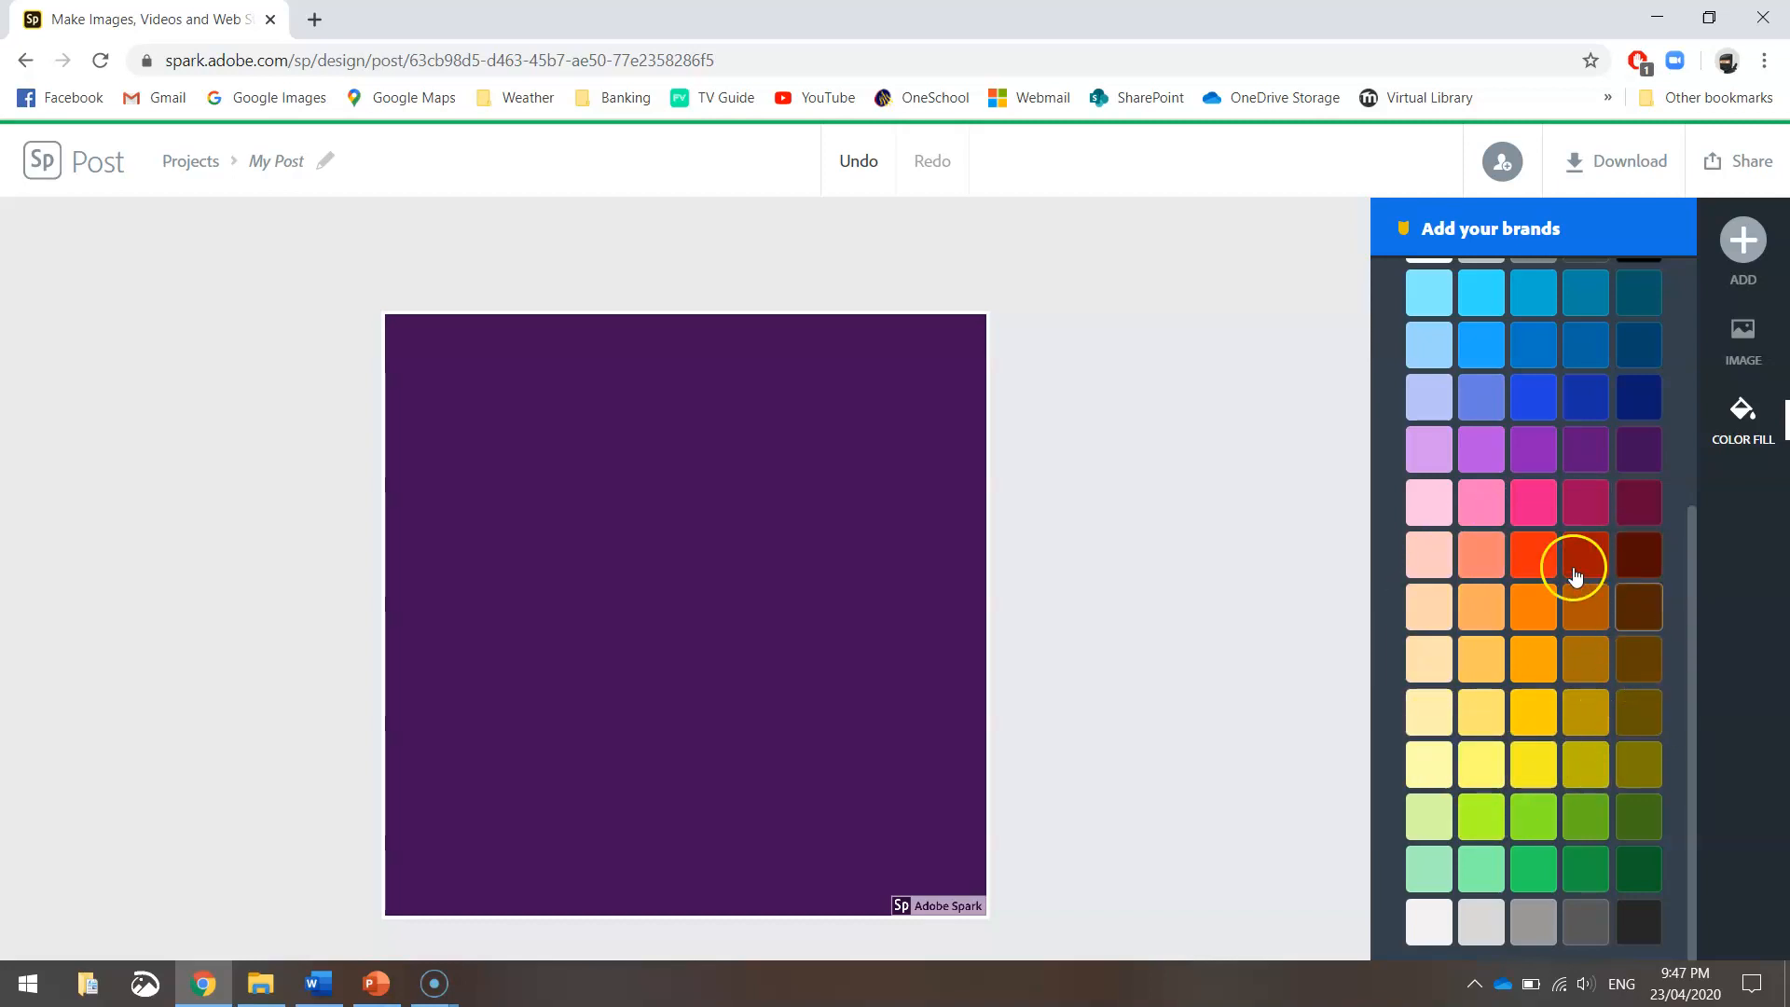
{"action": "mouse_move", "coordinate": [1428, 603]}
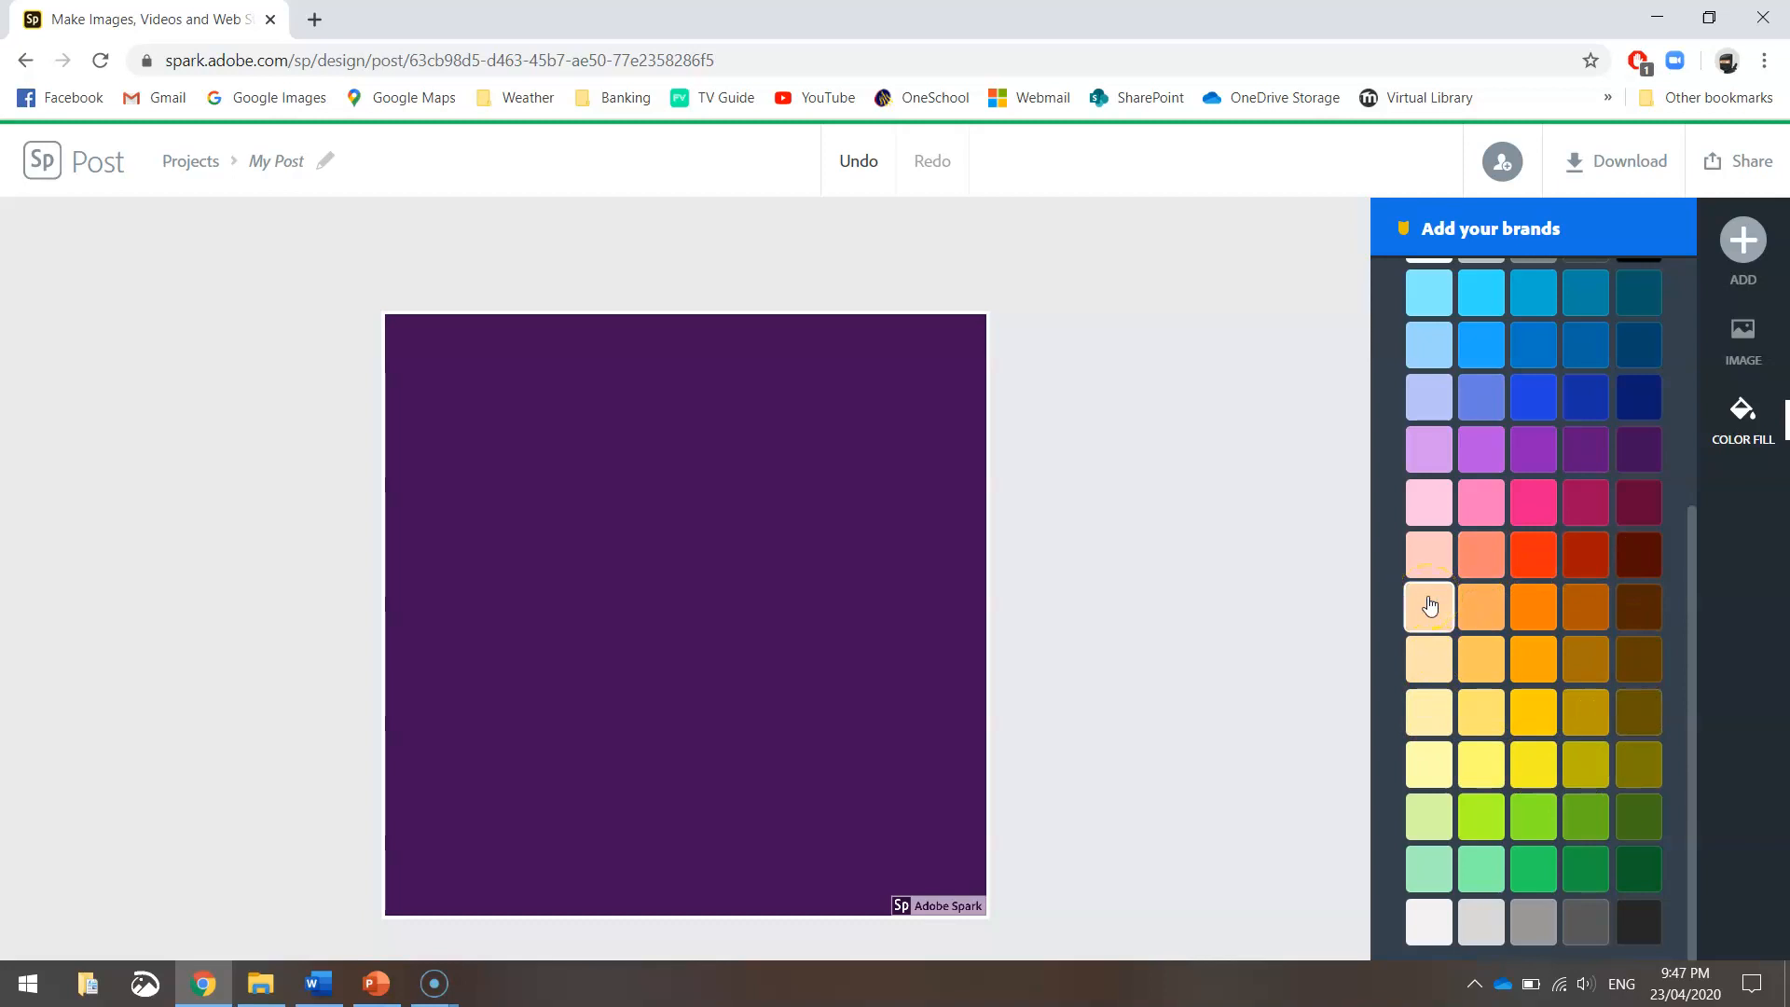
{"action": "mouse_move", "coordinate": [1533, 595]}
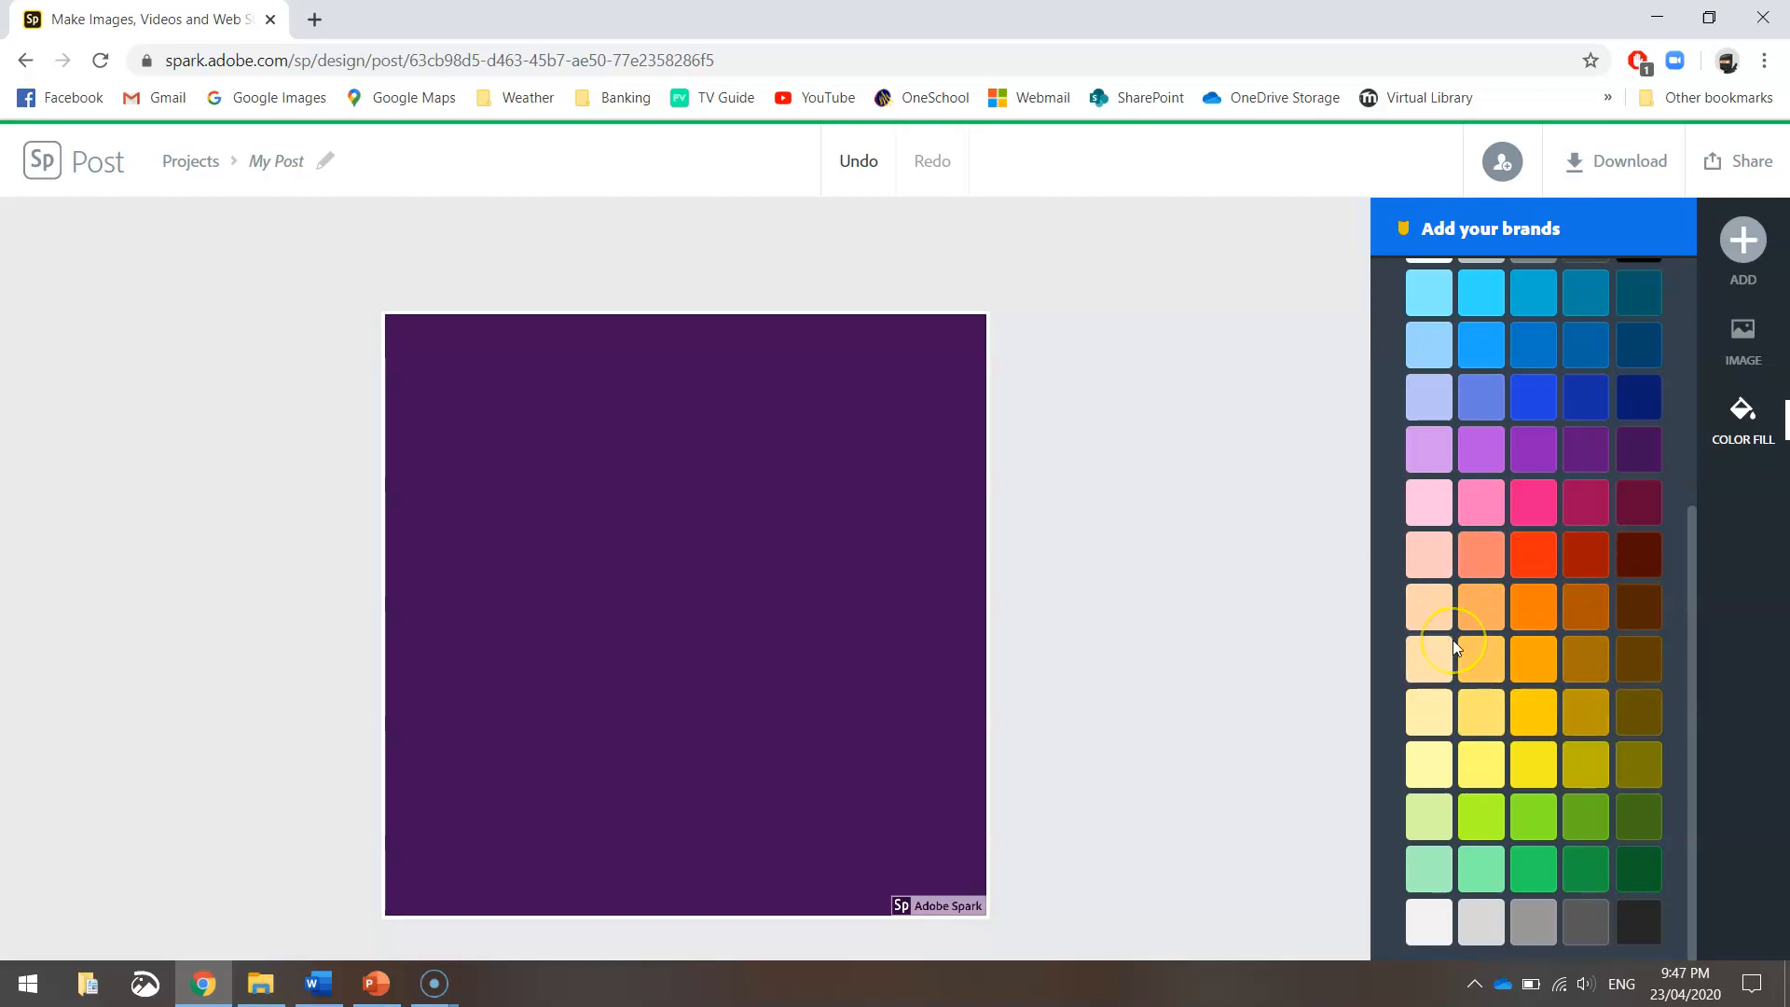
{"action": "mouse_move", "coordinate": [1669, 660]}
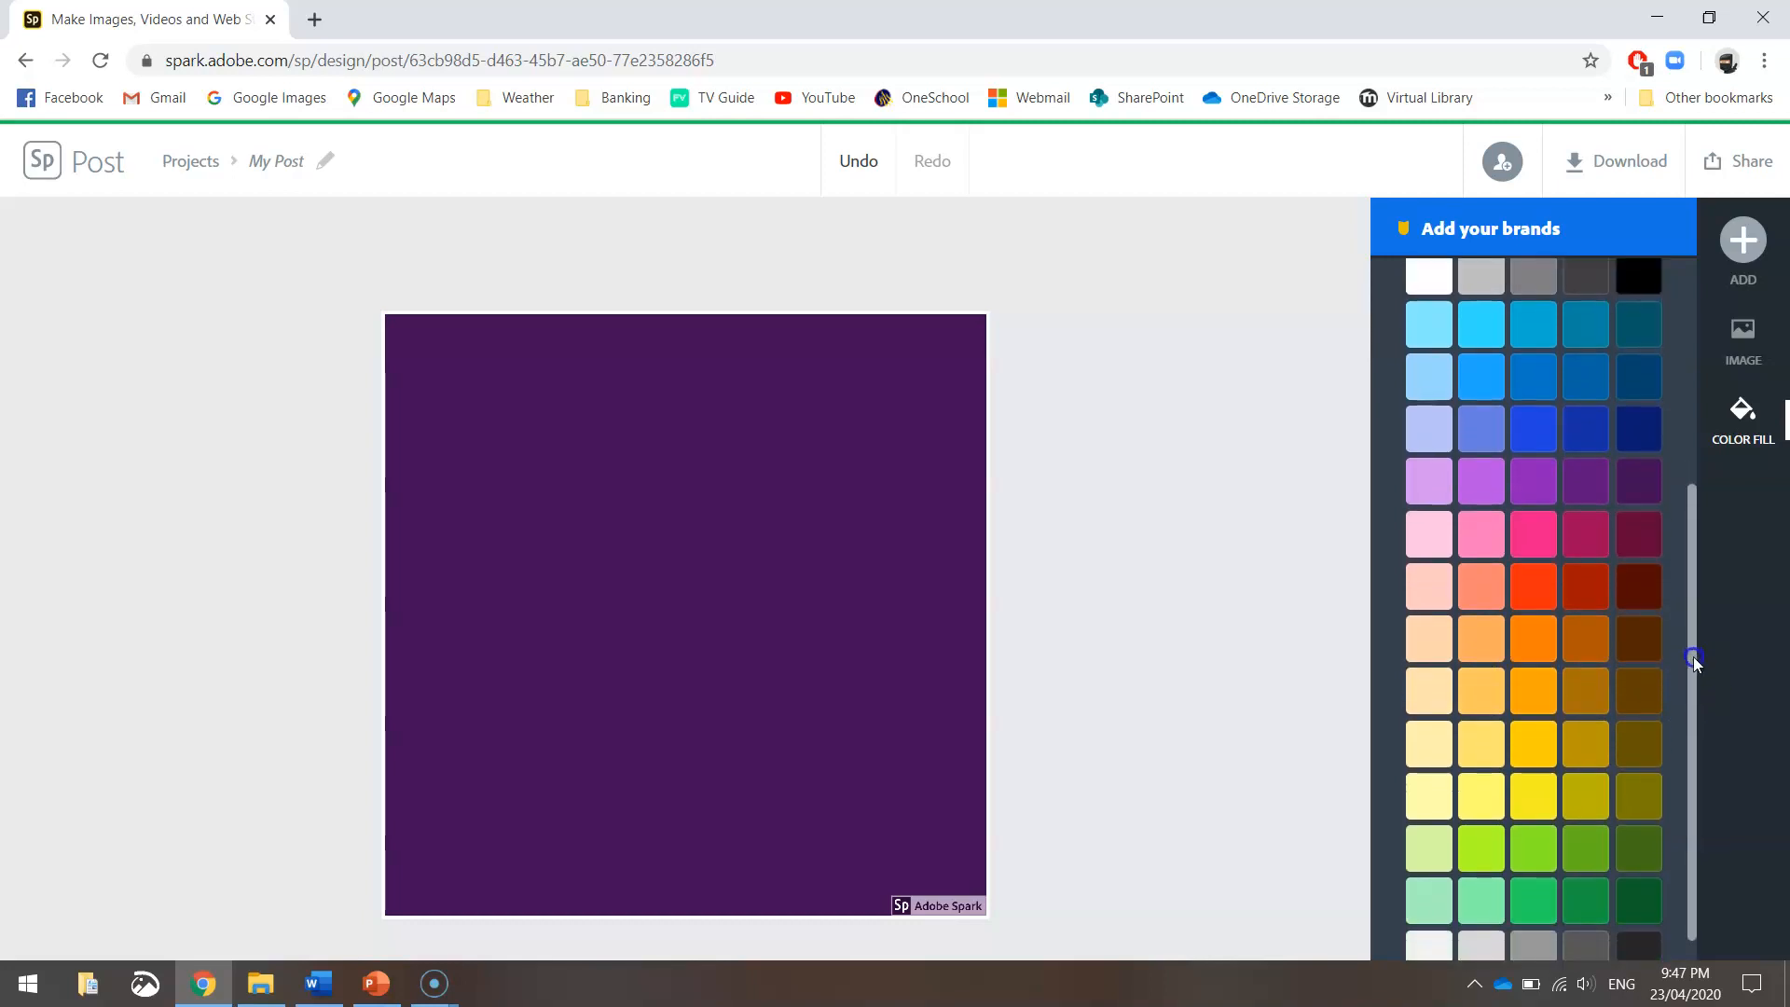
{"action": "scroll", "scroll_direction": "down", "scroll_amount": 3}
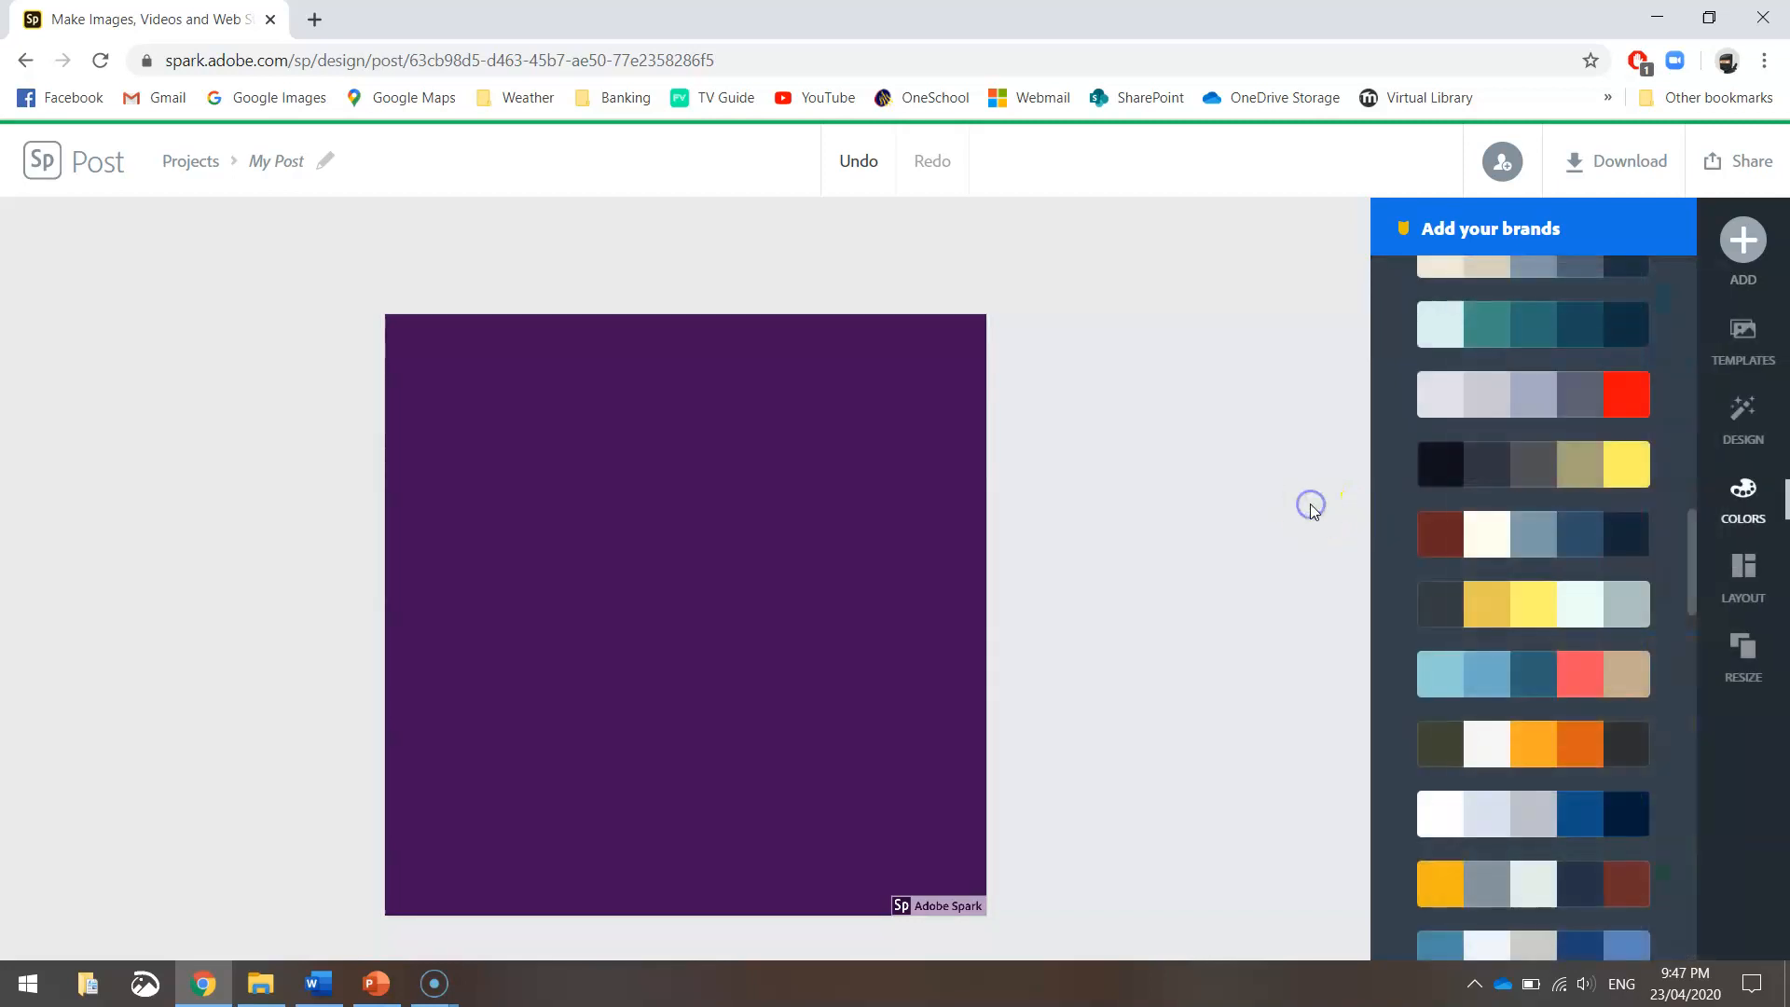
{"action": "mouse_move", "coordinate": [1260, 492]}
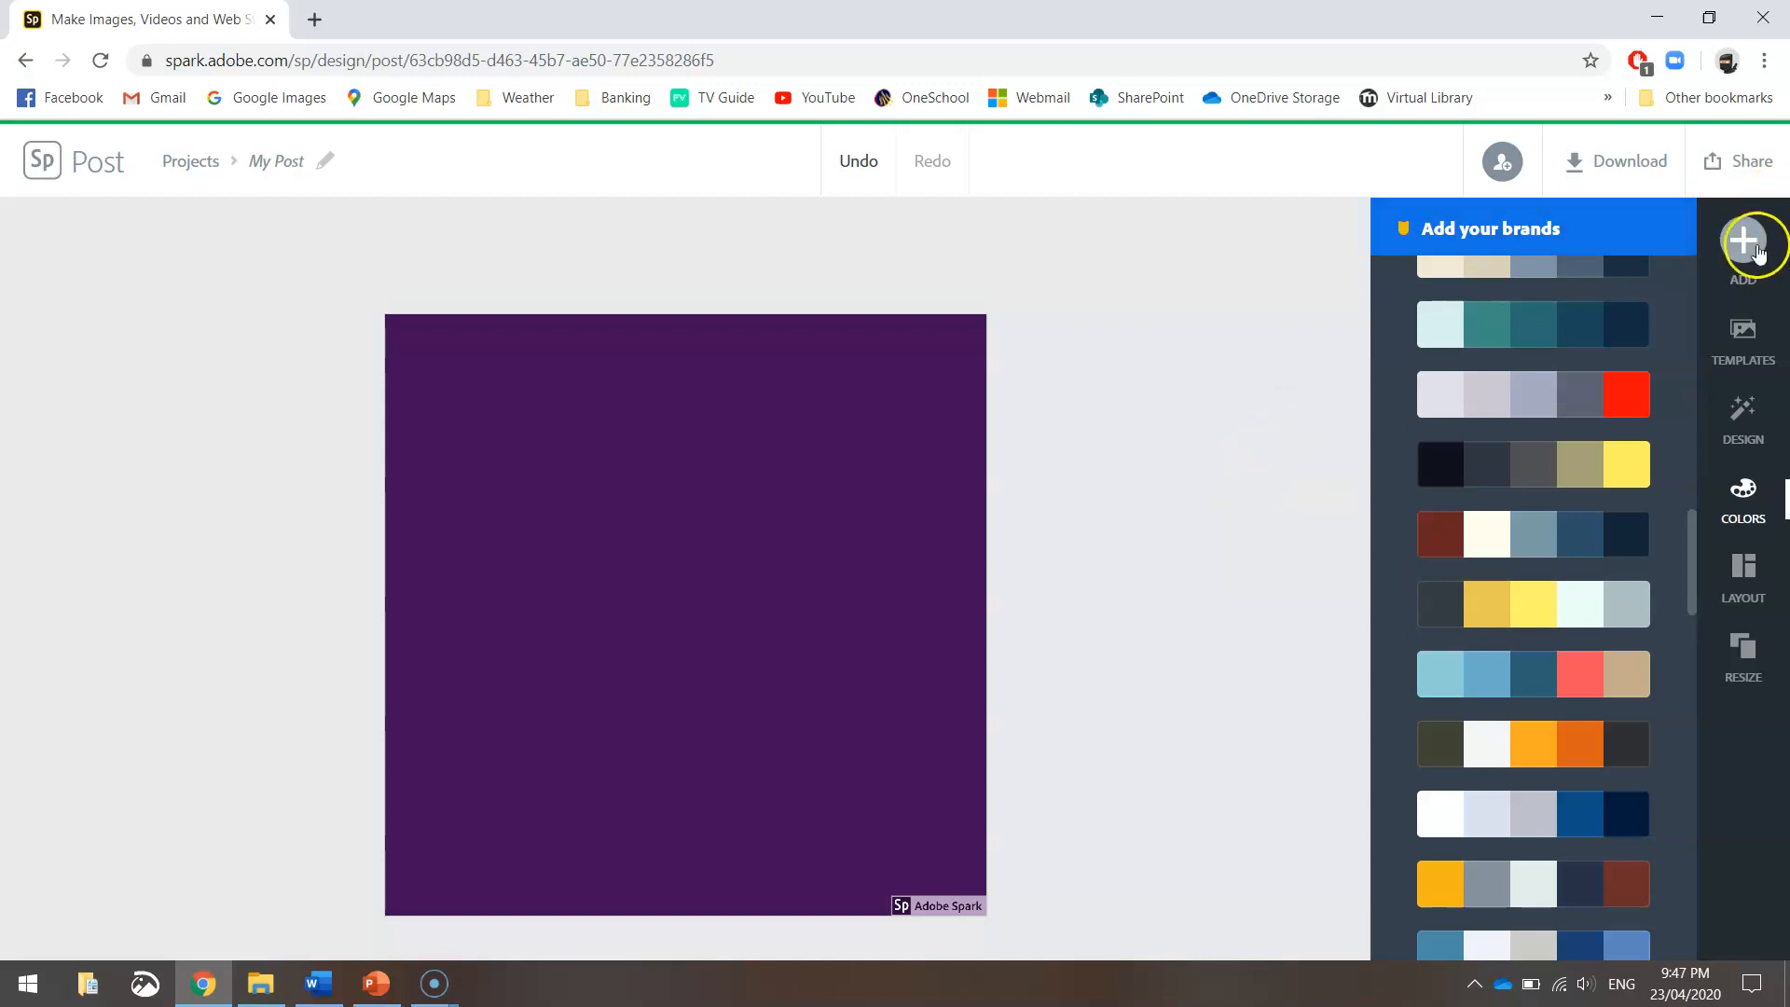
Step: Search the Find an Icon panel for 'burger' and browse the burger icon results
{"action": "left_click", "coordinate": [1743, 243]}
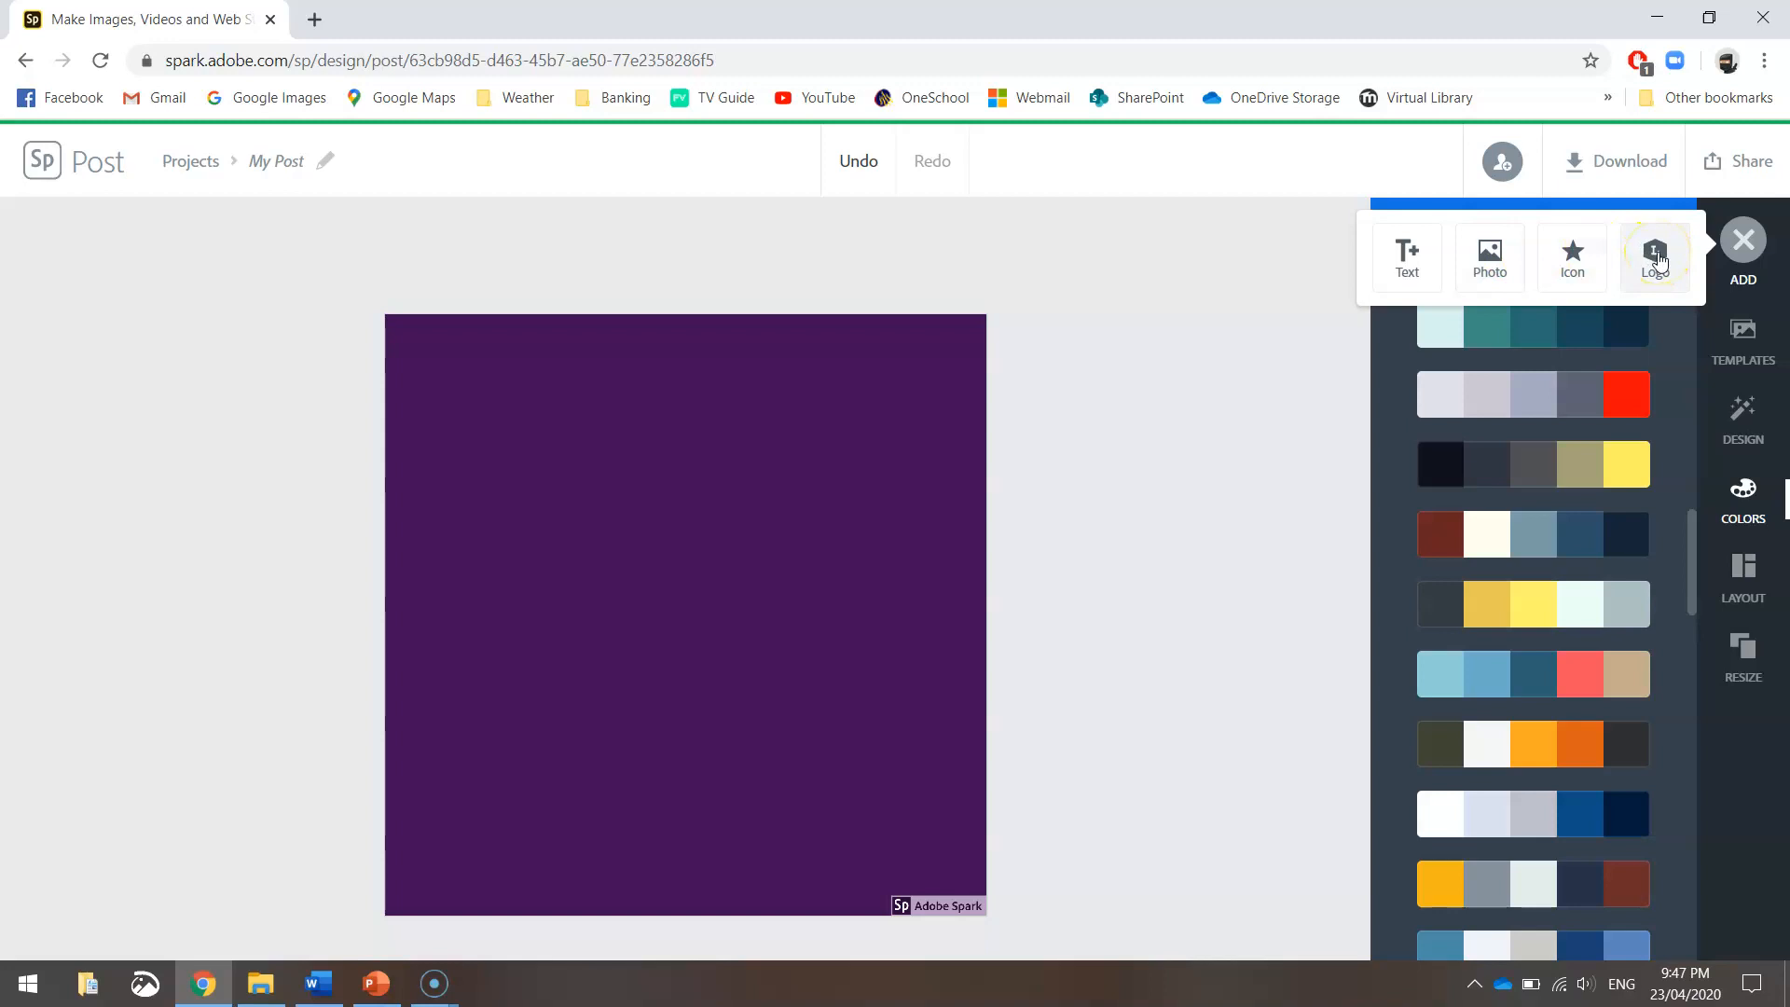
{"action": "mouse_move", "coordinate": [1572, 255]}
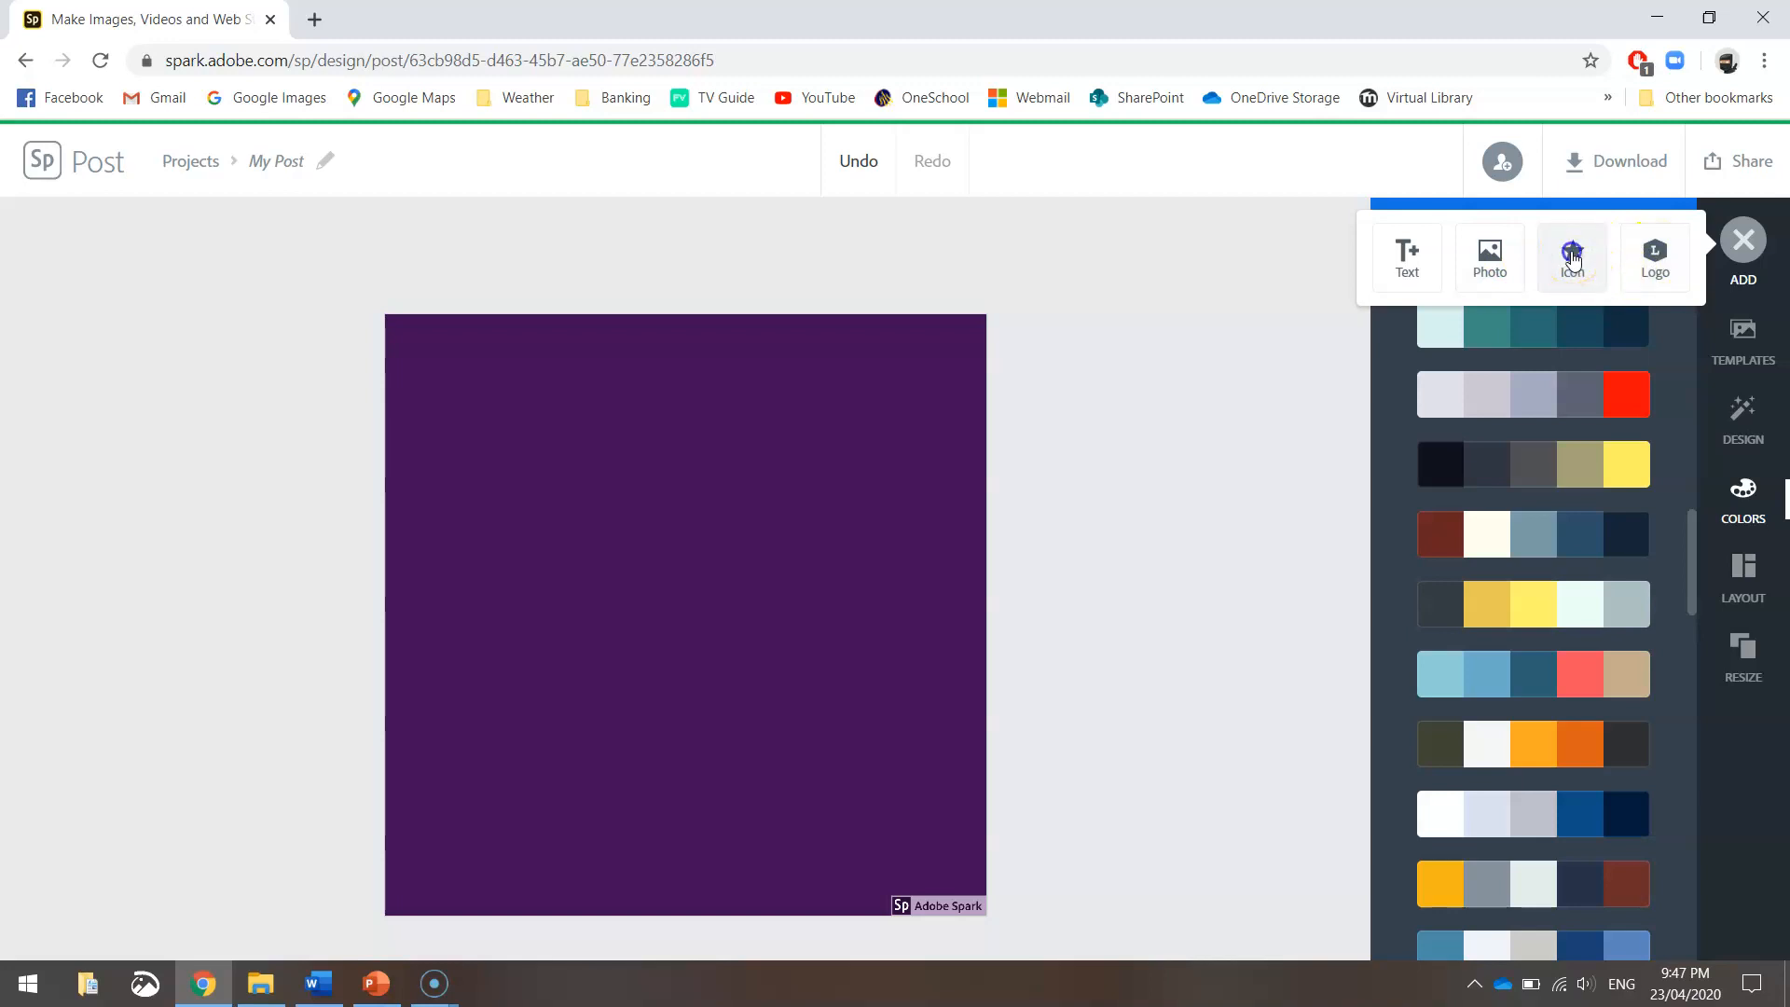
{"action": "left_click", "coordinate": [1572, 251]}
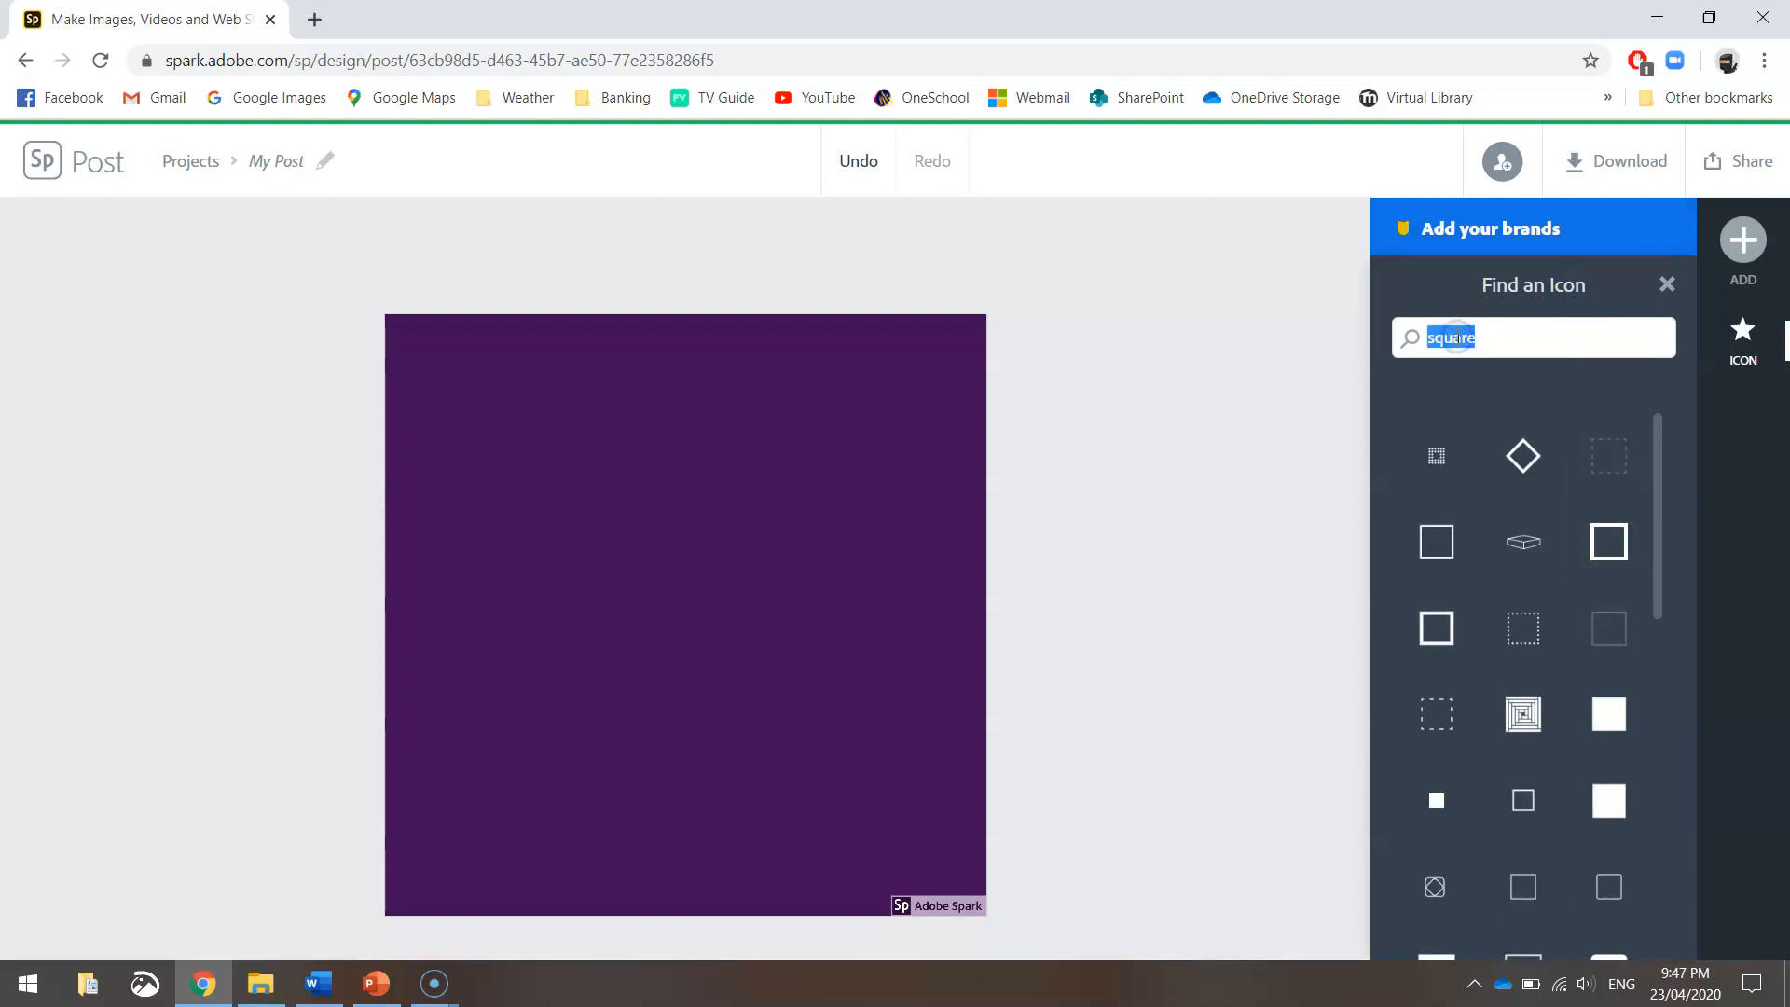
{"action": "type", "text": "burger"}
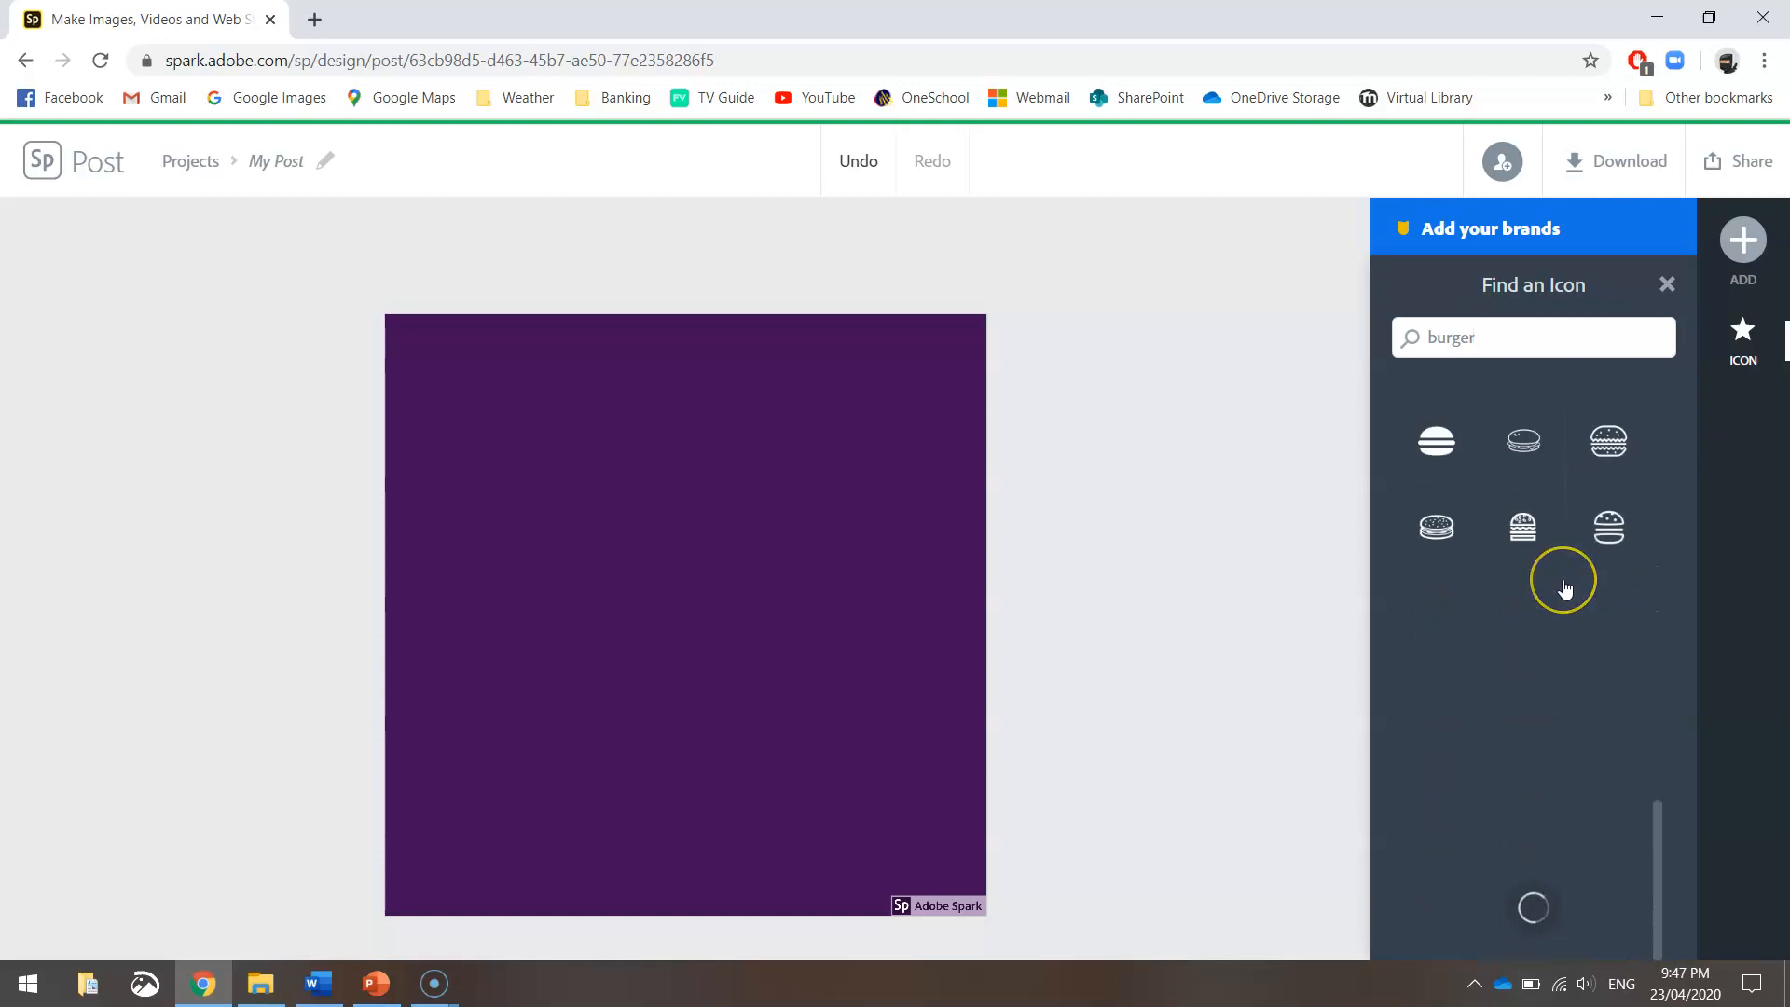
{"action": "scroll", "scroll_direction": "down", "scroll_amount": 3}
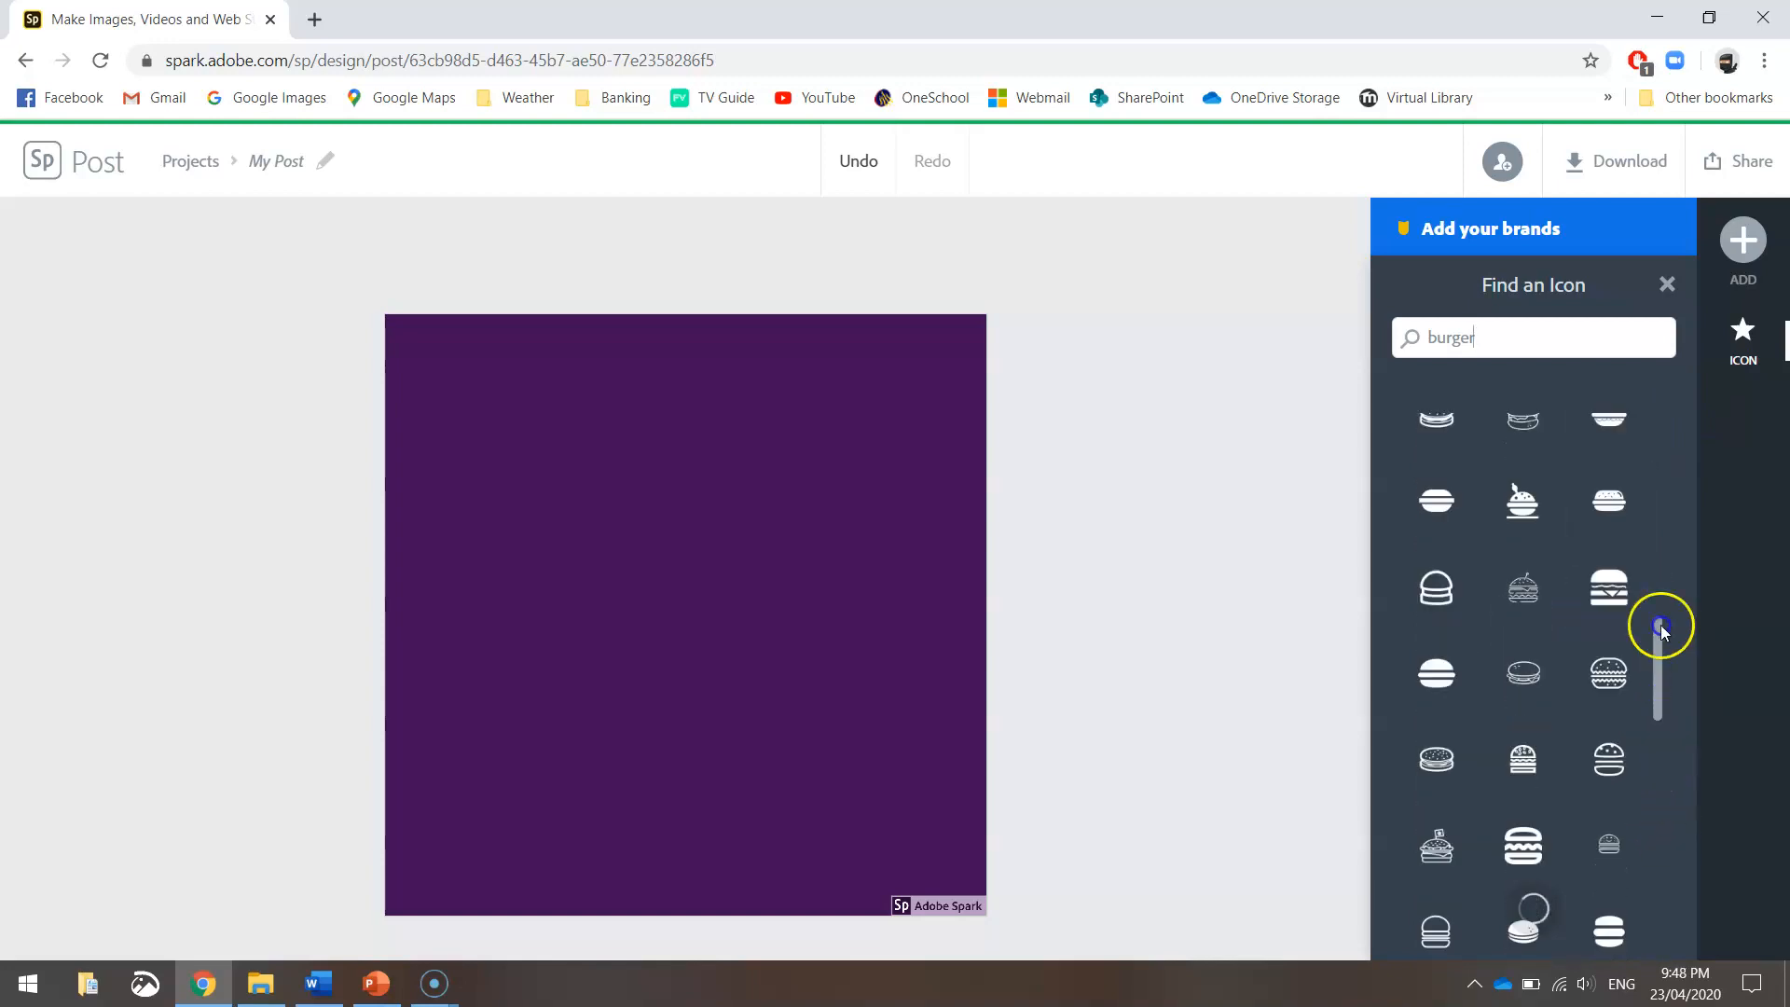
{"action": "scroll", "scroll_direction": "down", "scroll_amount": 3}
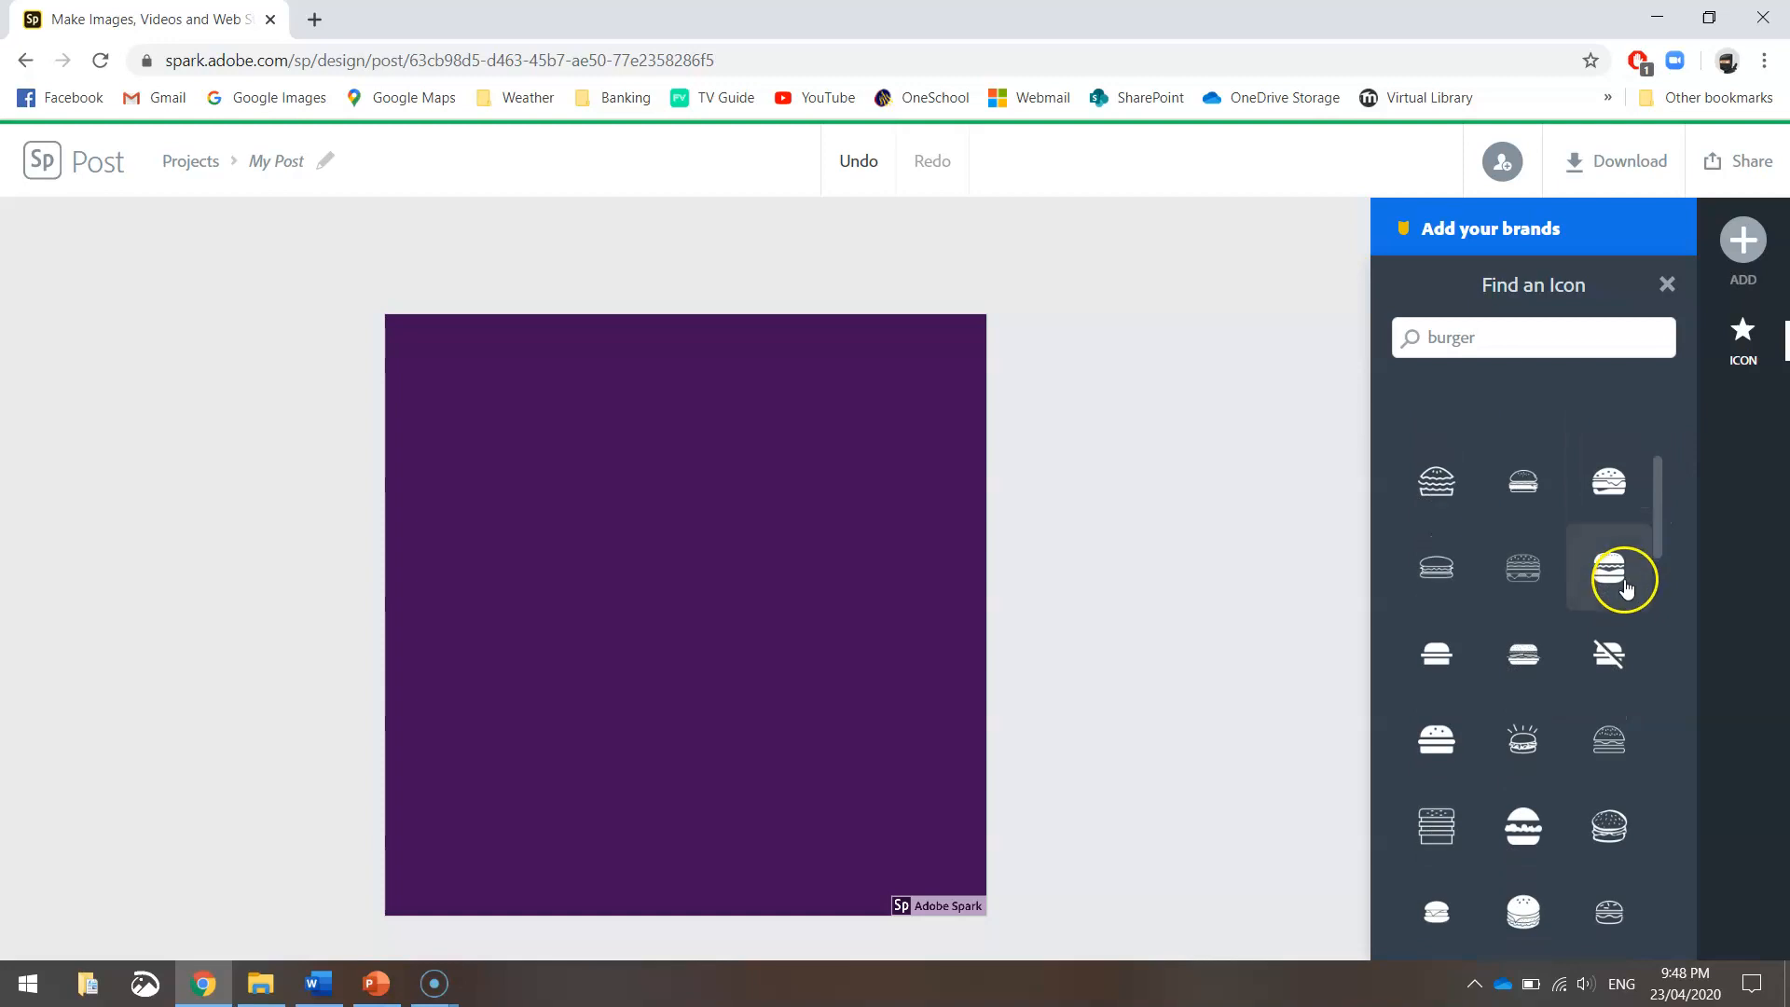
{"action": "scroll", "scroll_direction": "down", "scroll_amount": 3}
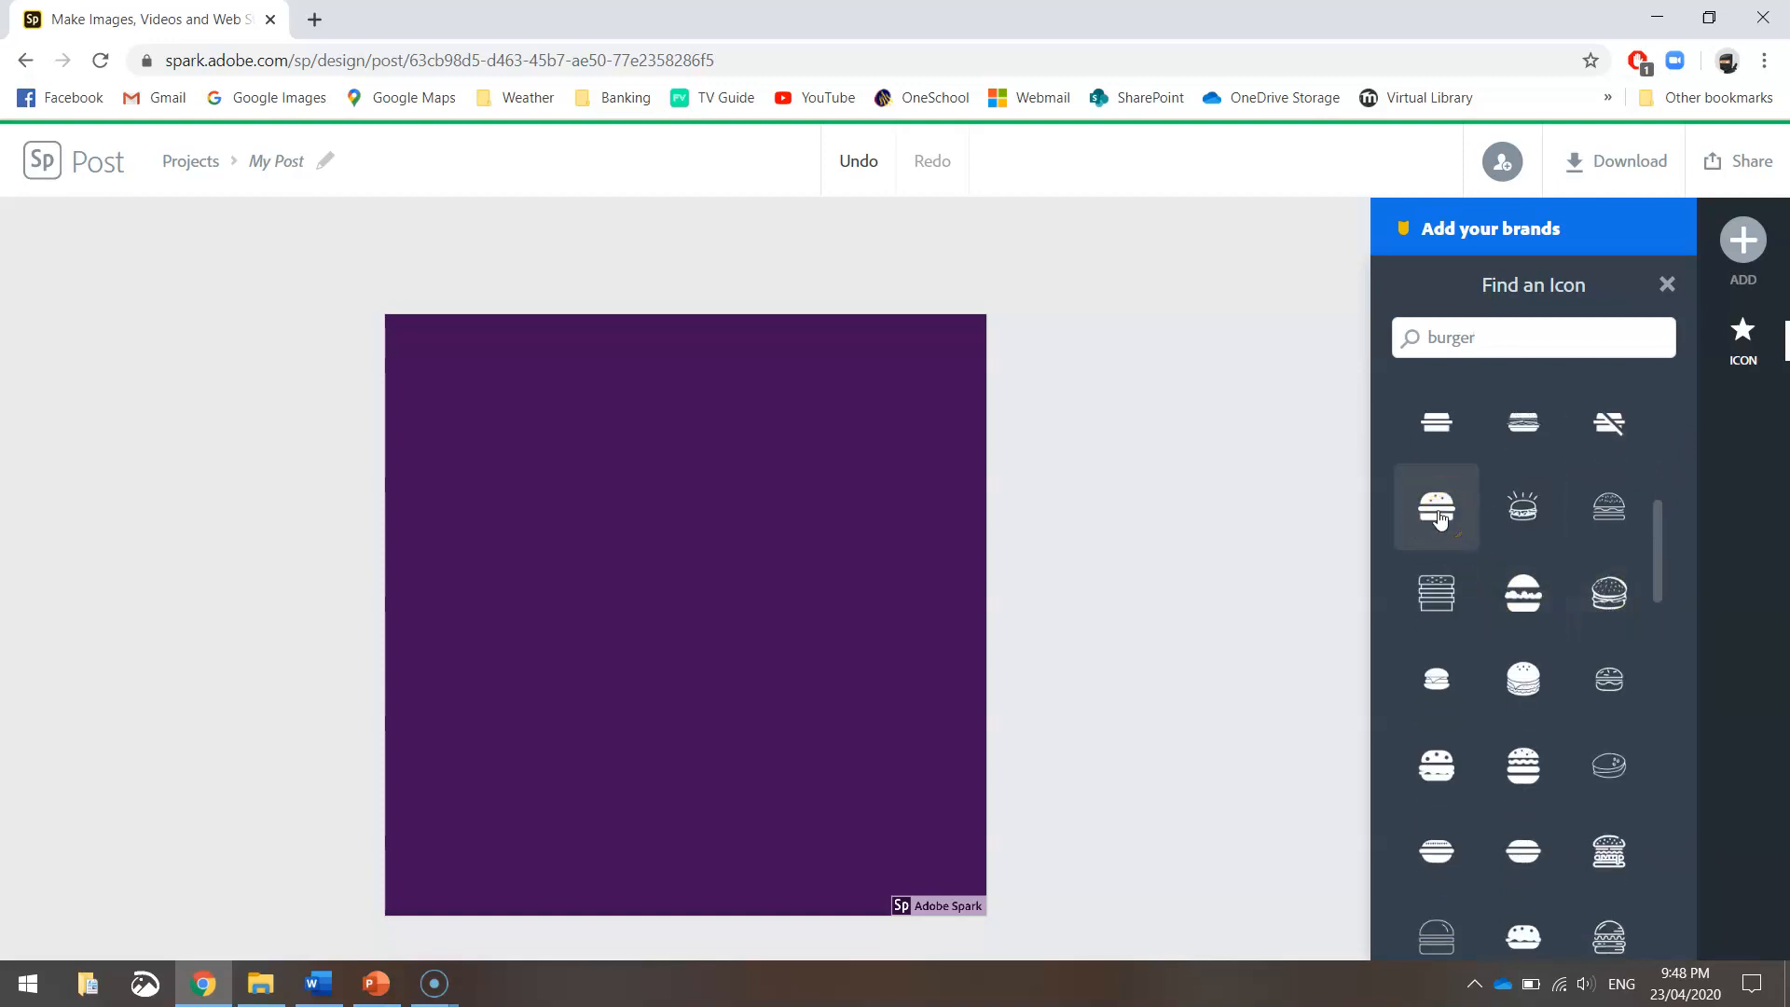
Step: Add a burger icon to the purple canvas and recolour it a lighter golden yellow
{"action": "left_click", "coordinate": [1435, 508]}
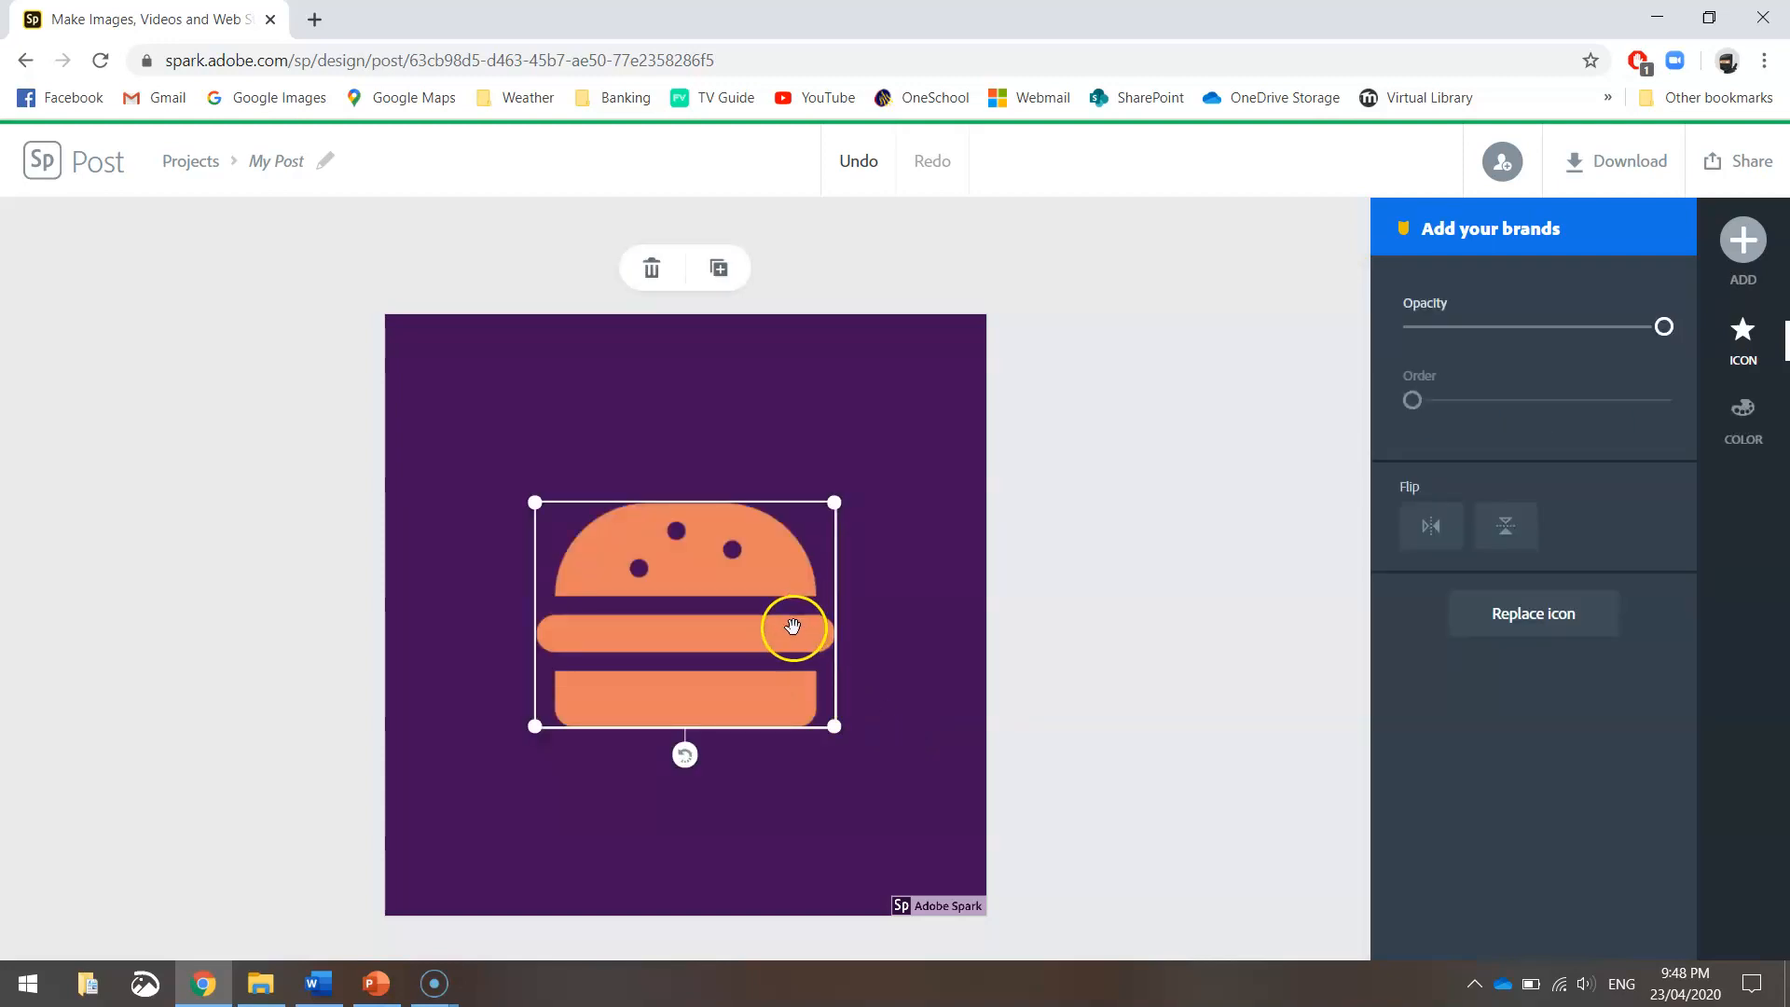
{"action": "mouse_move", "coordinate": [777, 616]}
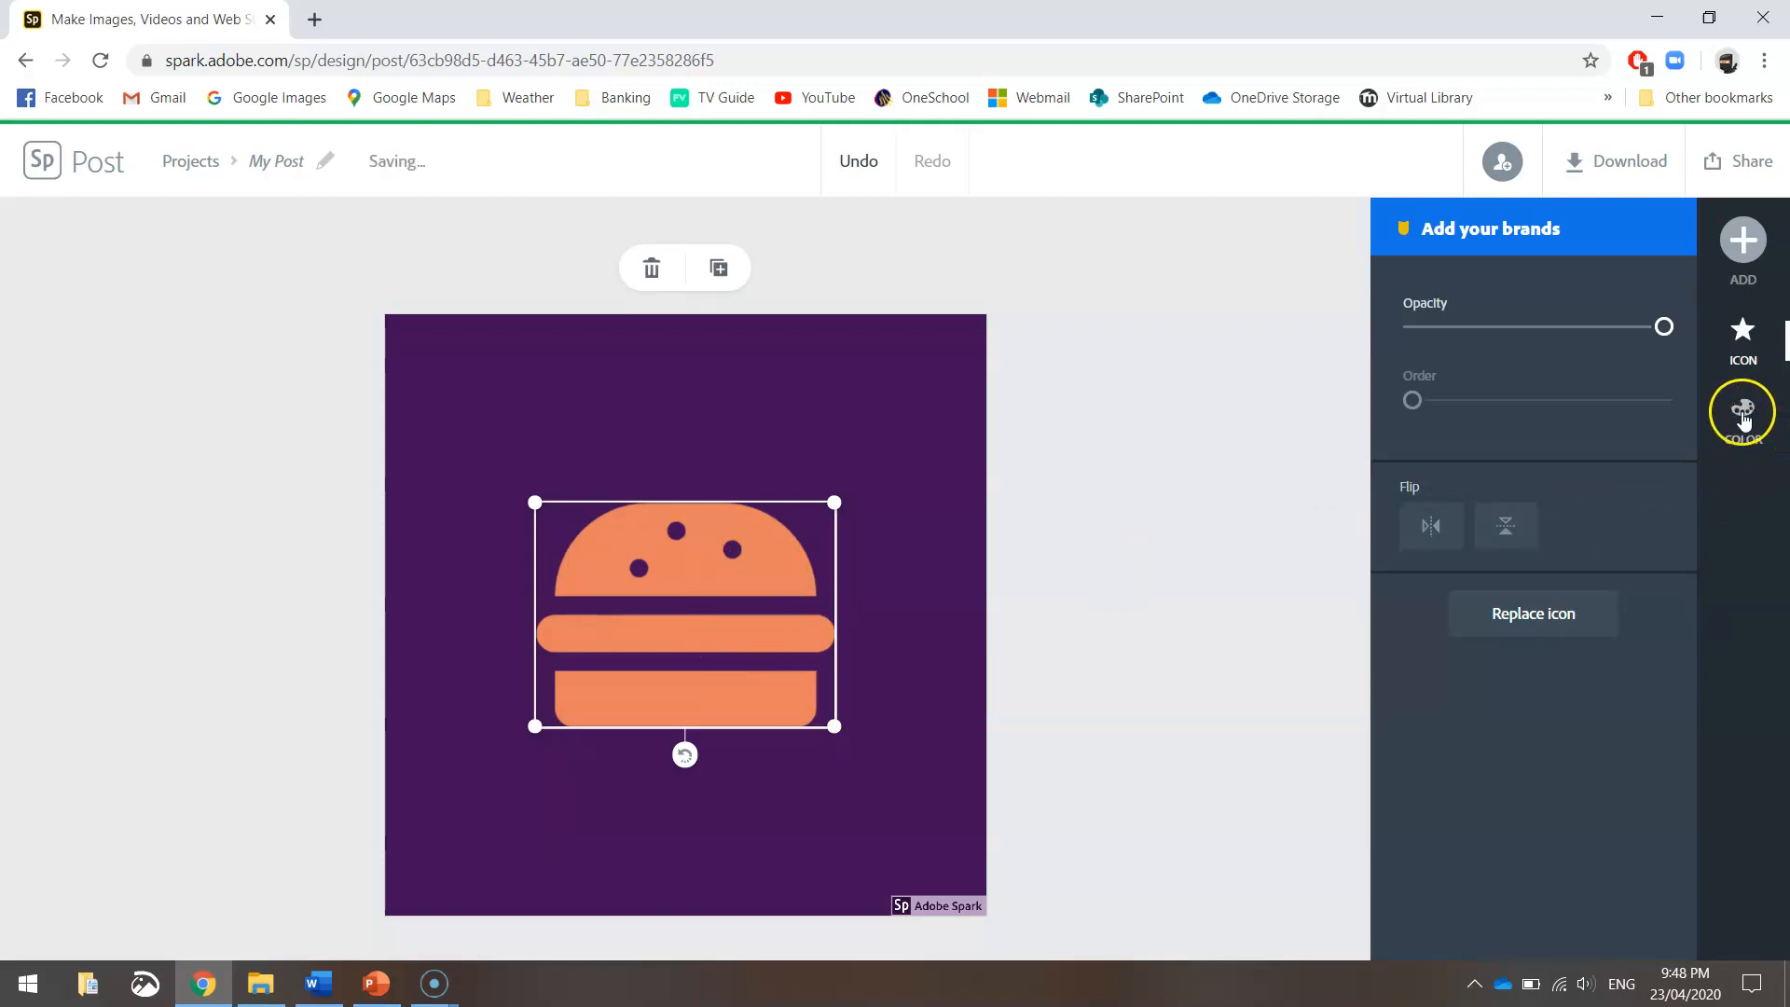
{"action": "left_click", "coordinate": [1742, 420]}
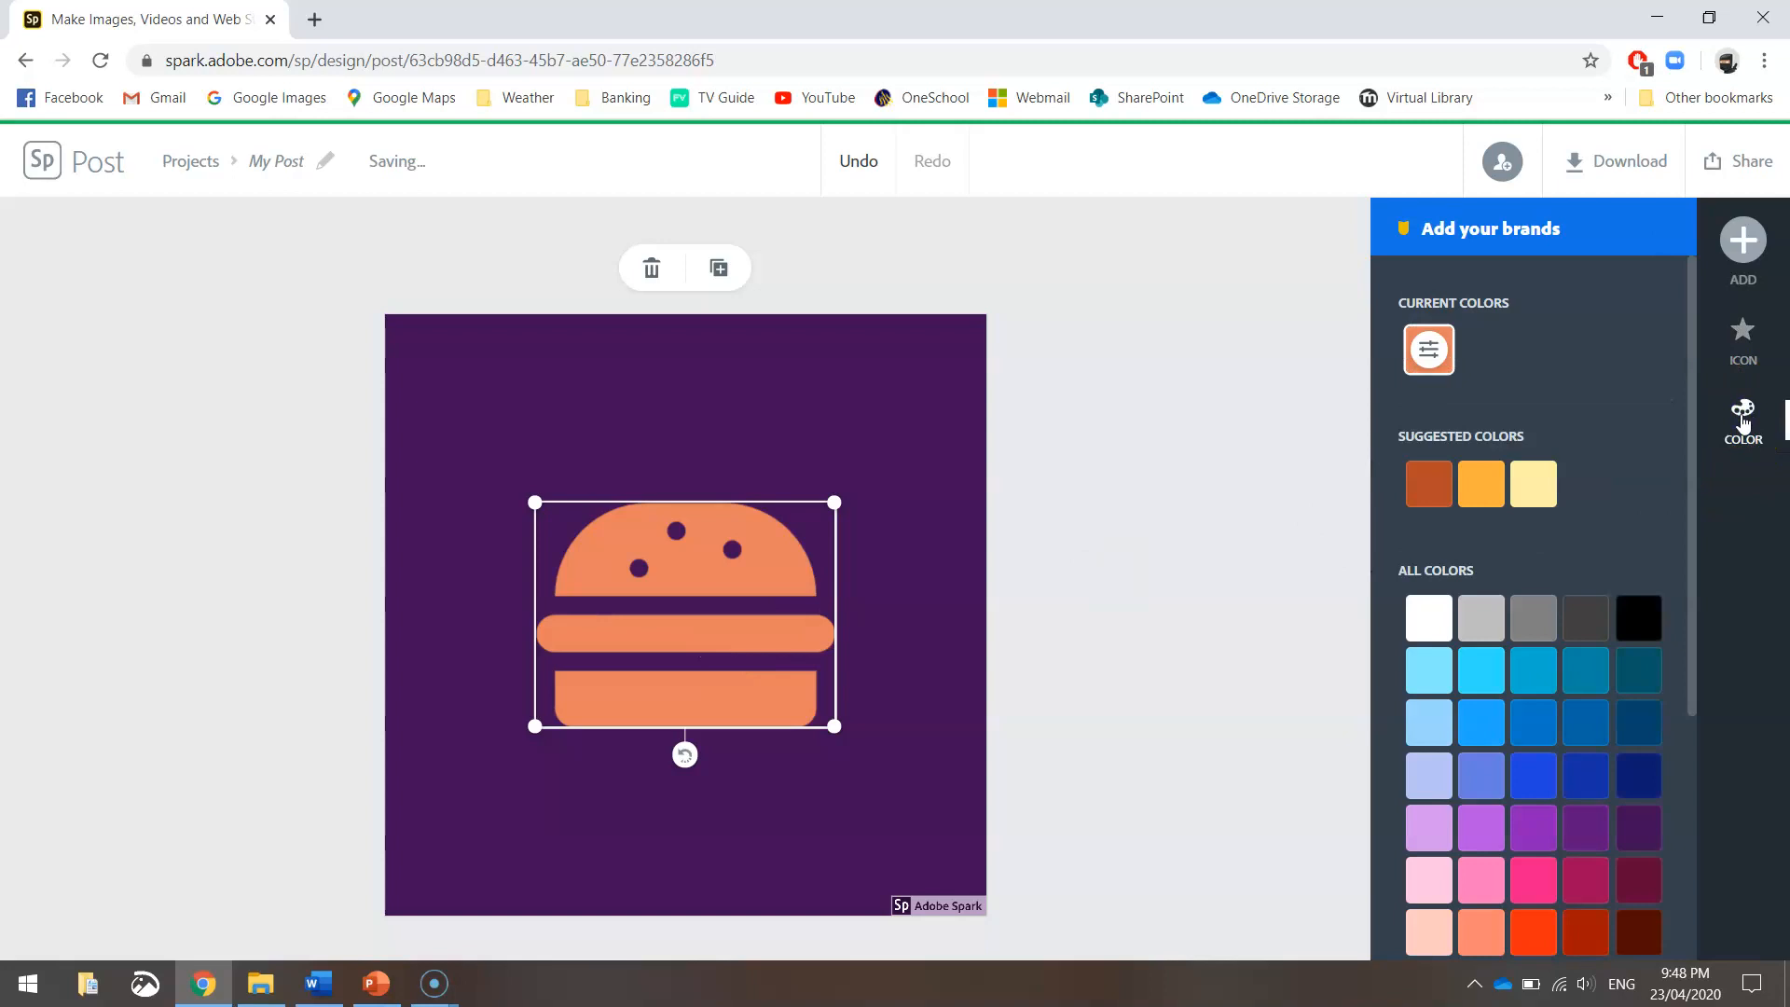
{"action": "scroll", "scroll_direction": "down", "scroll_amount": 3}
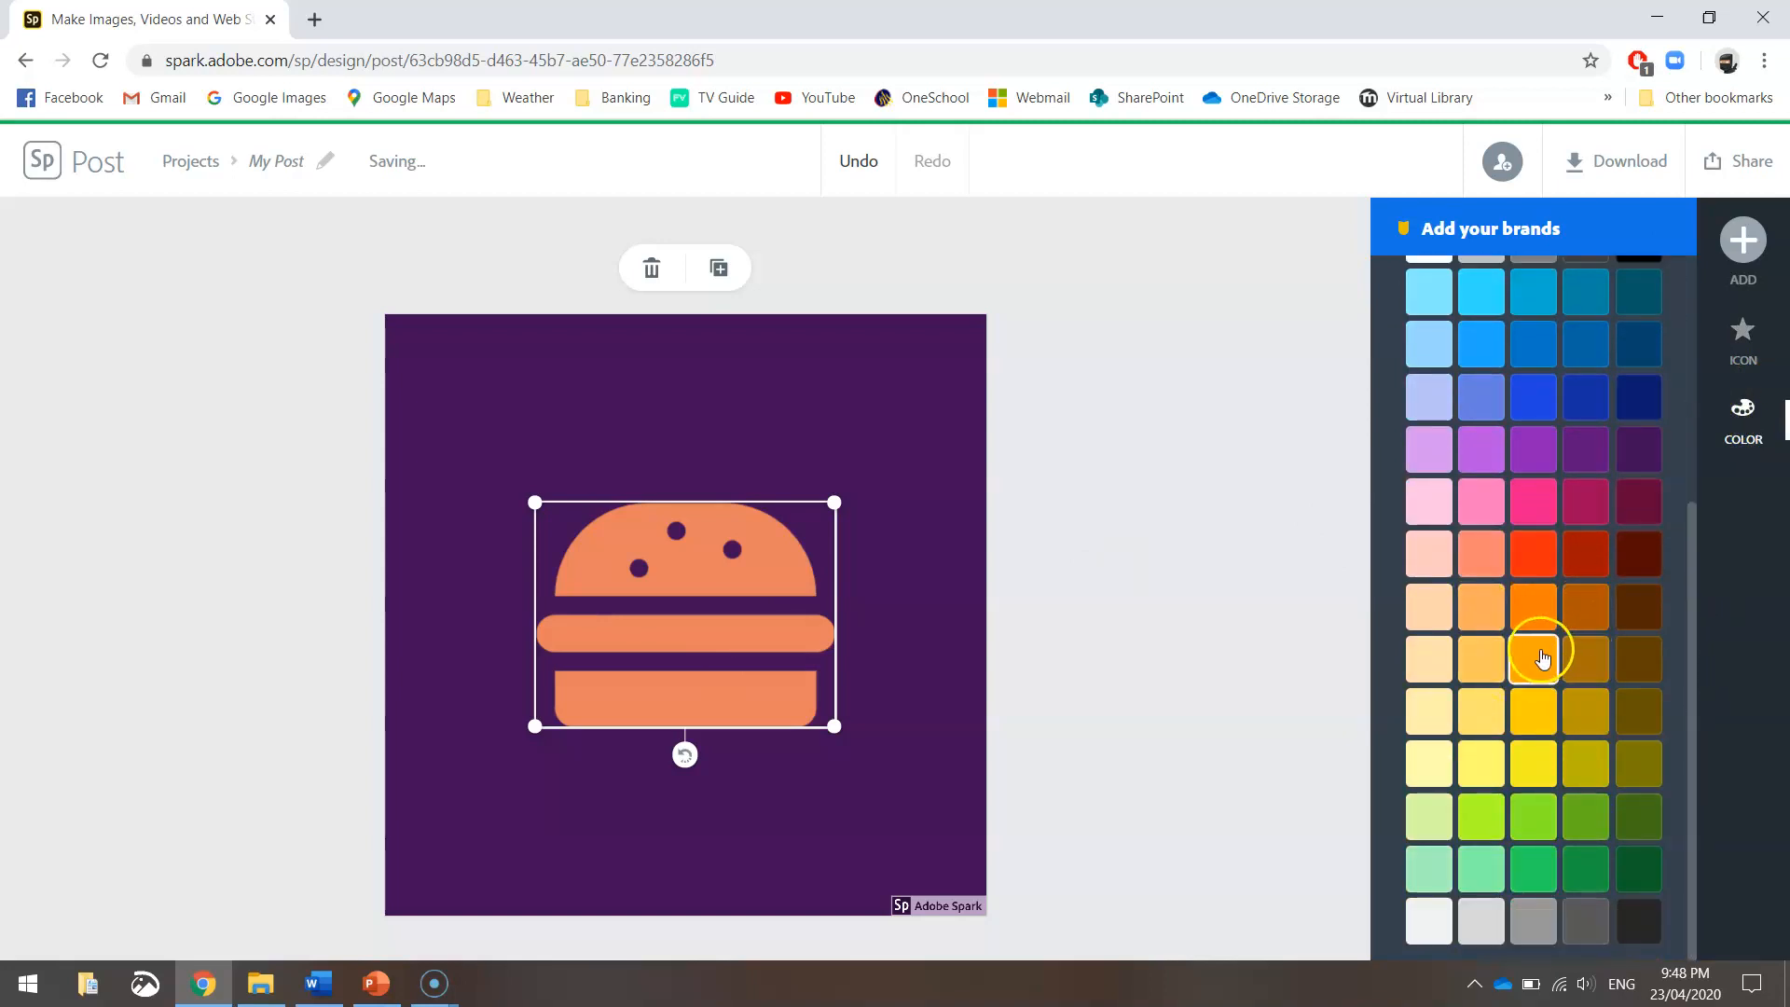
{"action": "left_click", "coordinate": [1532, 659]}
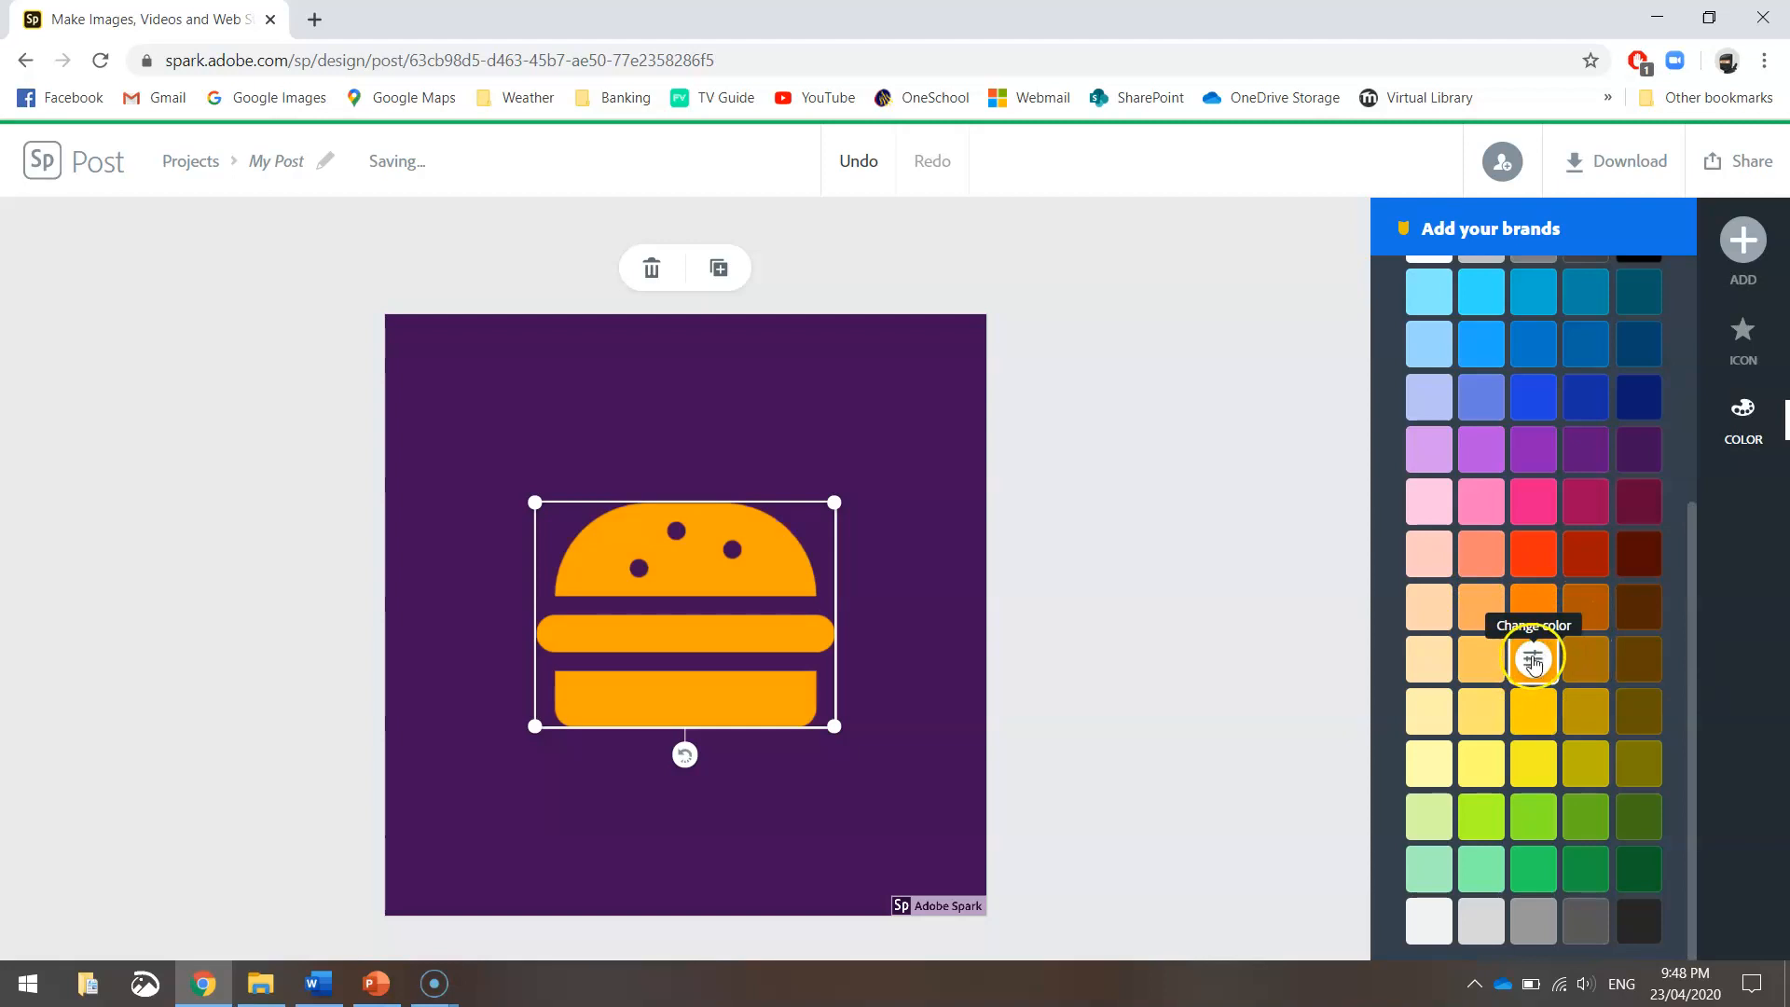
{"action": "left_click", "coordinate": [1481, 660]}
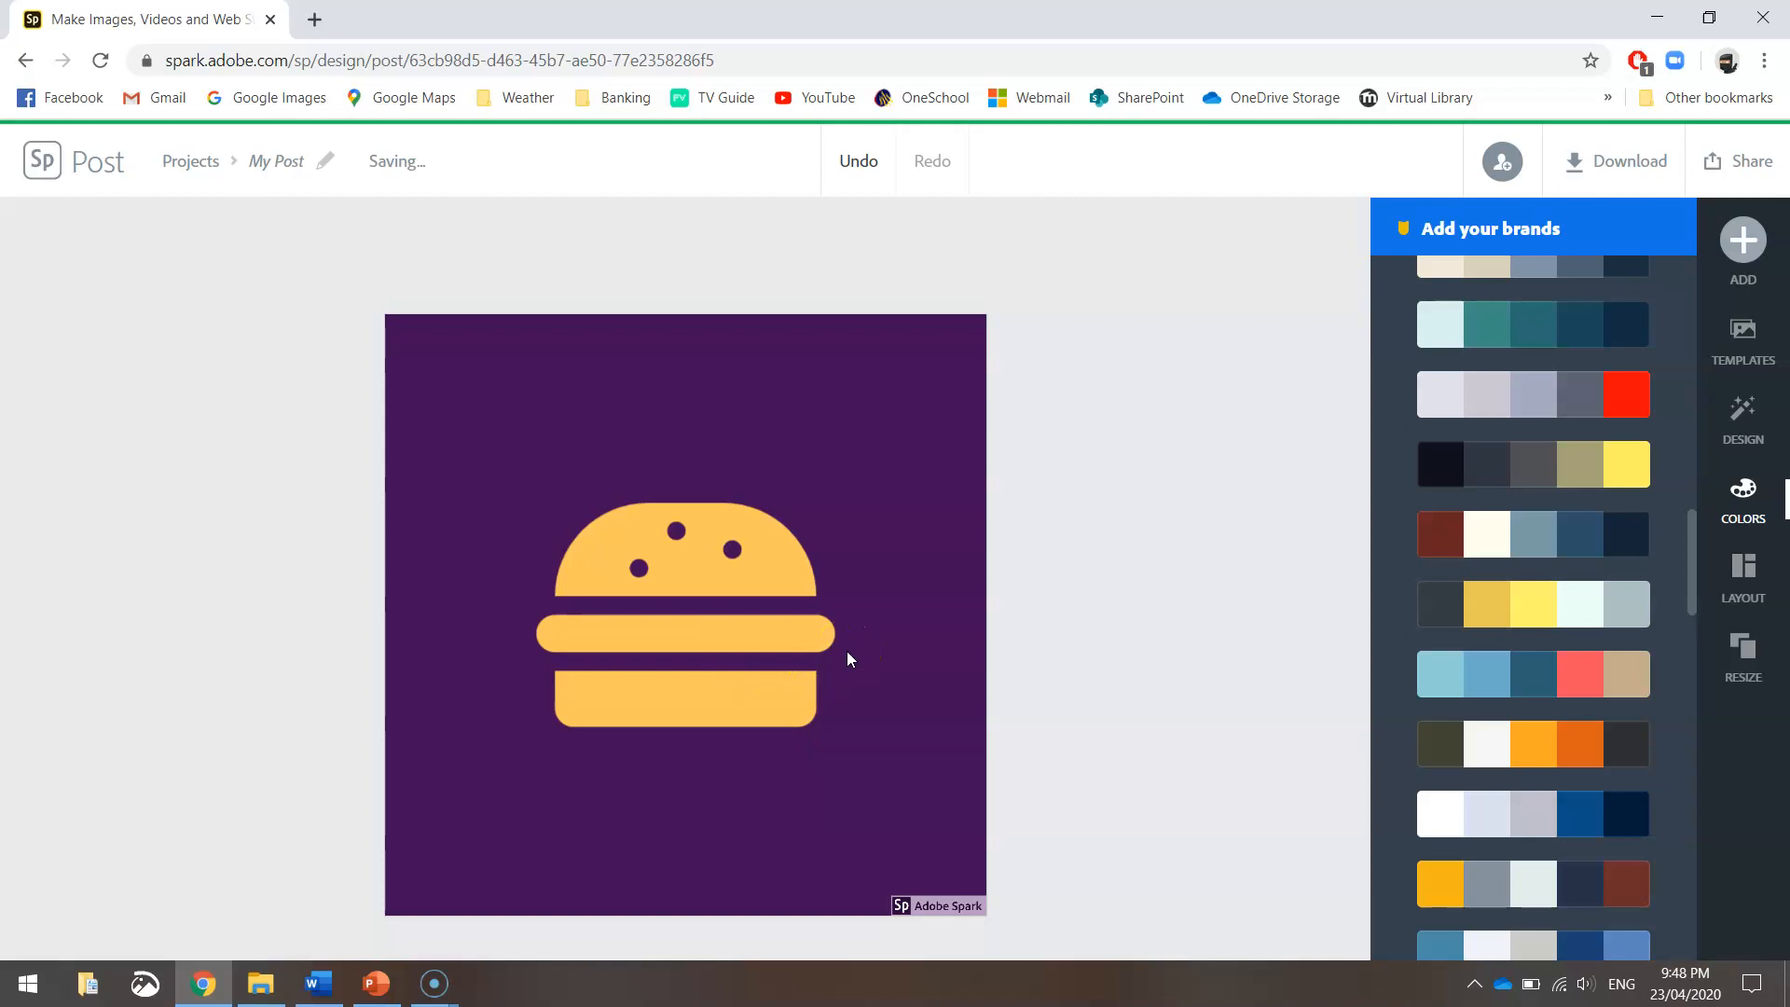
{"action": "mouse_move", "coordinate": [1742, 239]}
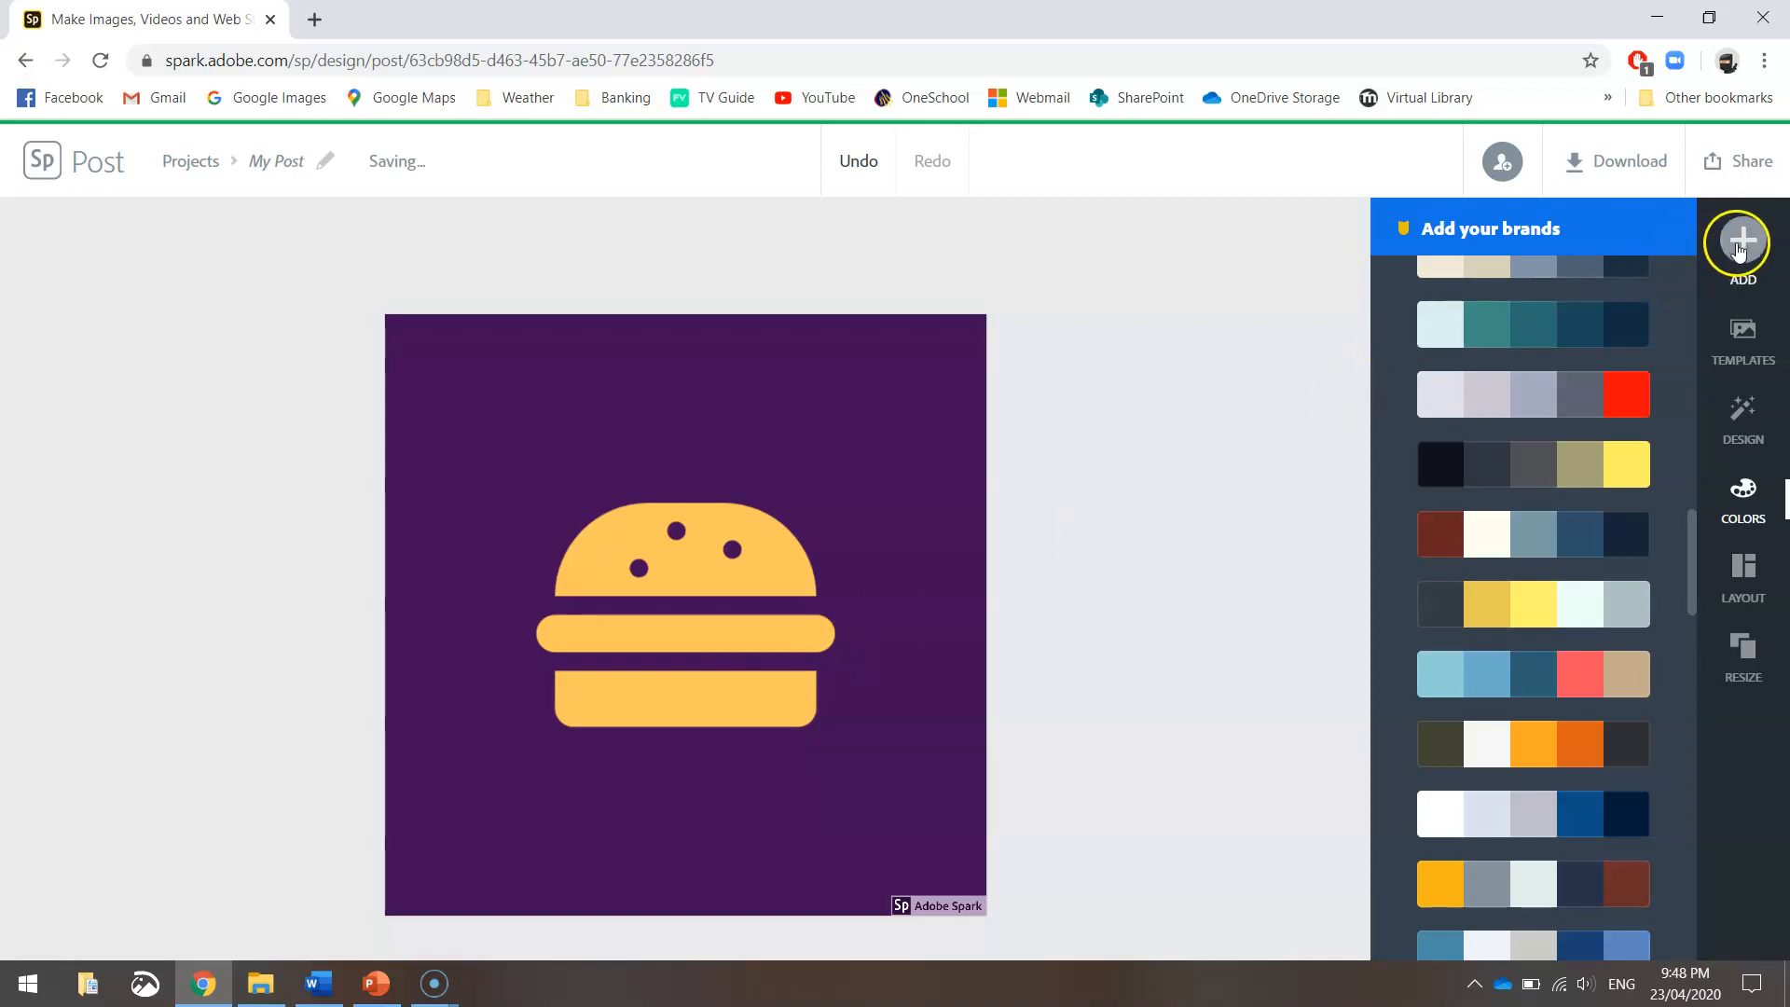
Step: Add a new text element and enter the word Pomona in the entry box
{"action": "left_click", "coordinate": [1742, 242]}
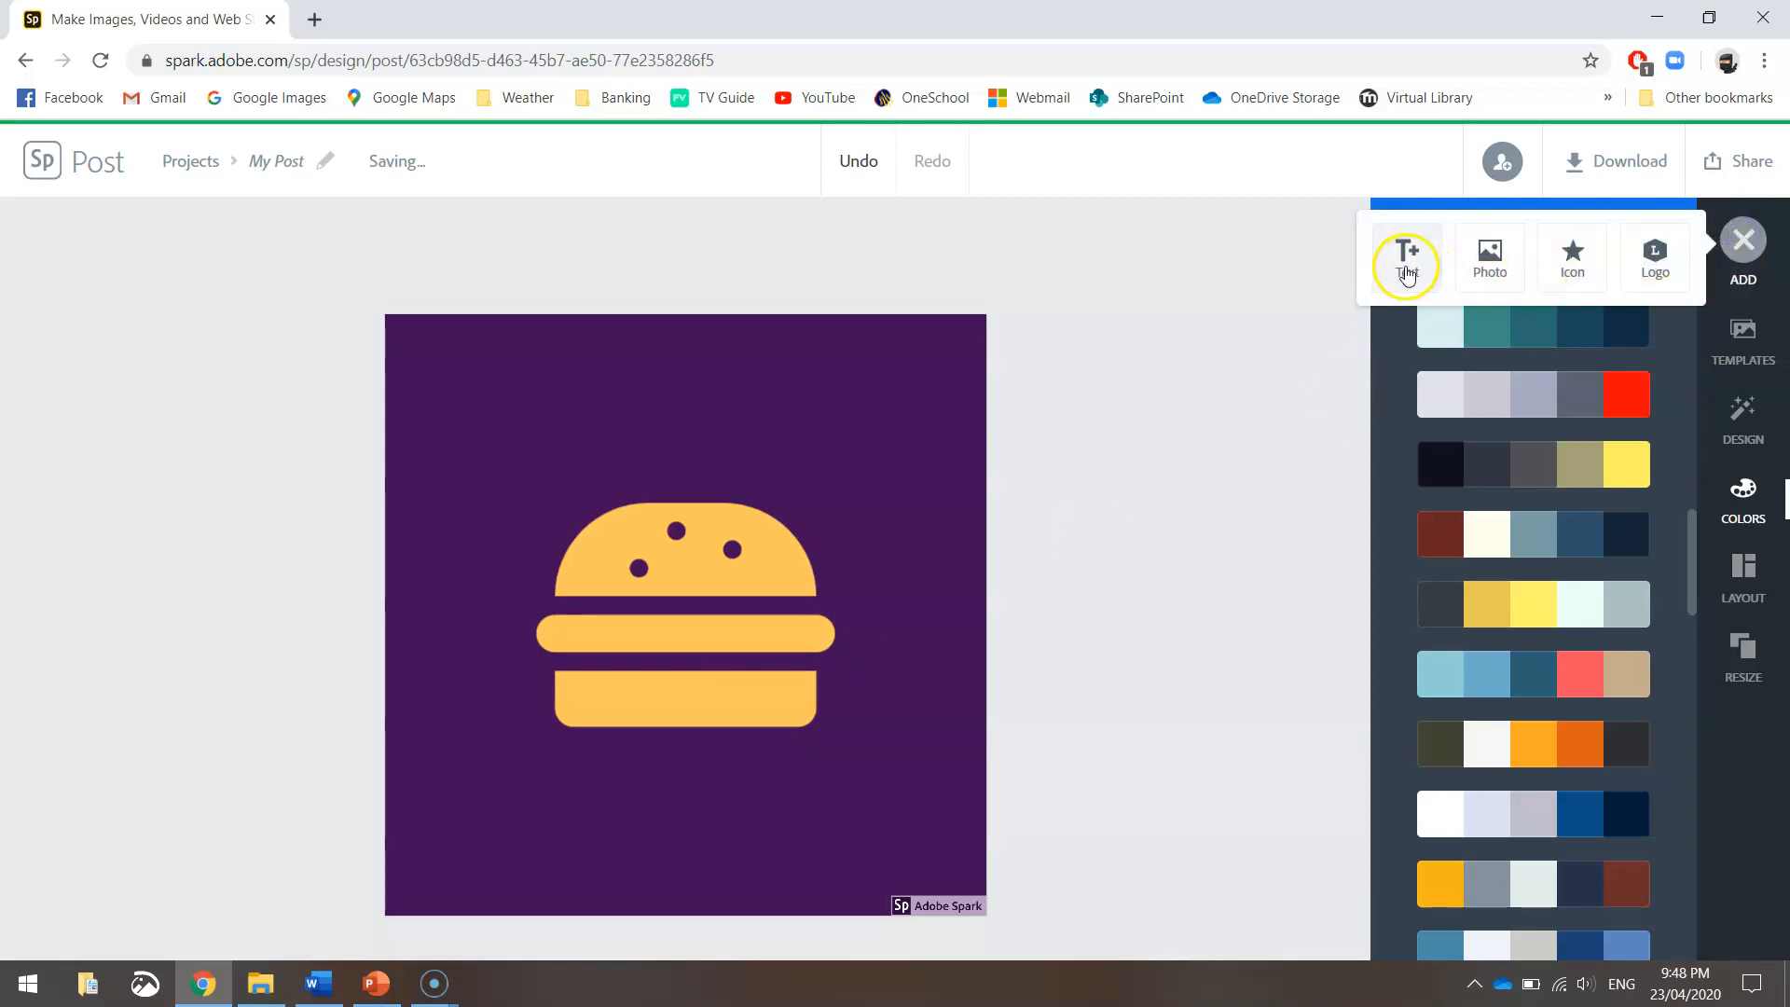
{"action": "left_click", "coordinate": [1405, 253]}
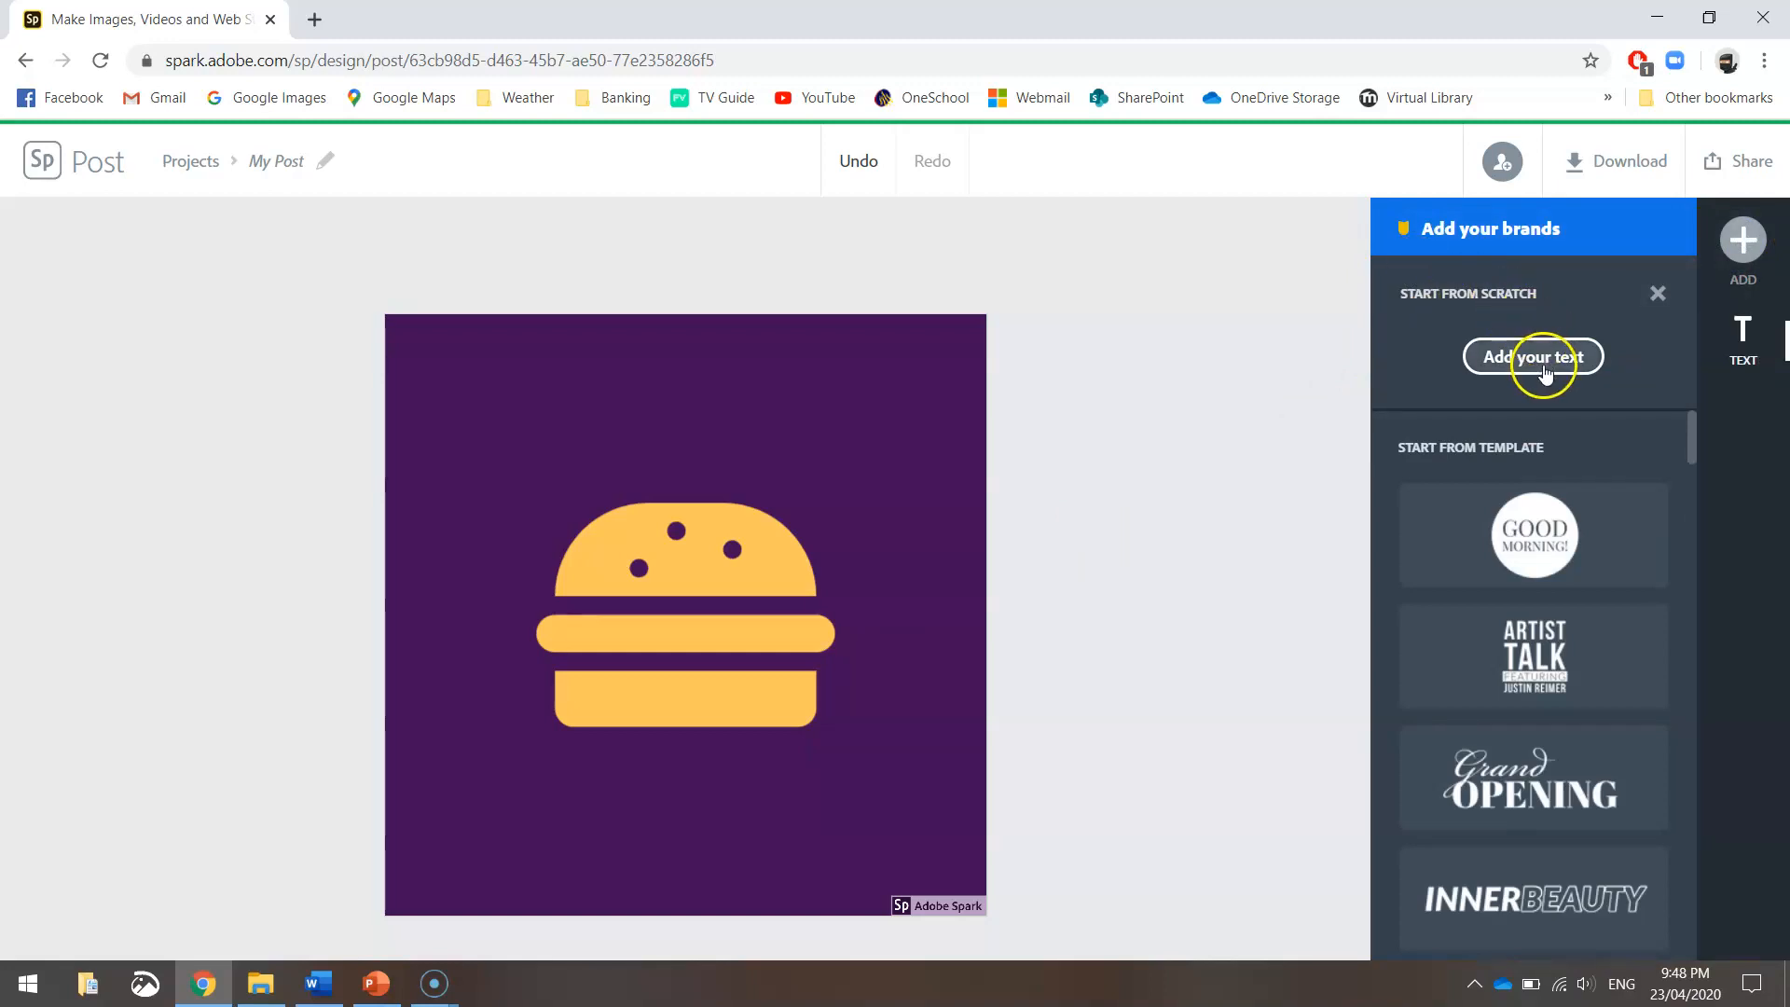
{"action": "scroll", "scroll_direction": "down", "scroll_amount": 3}
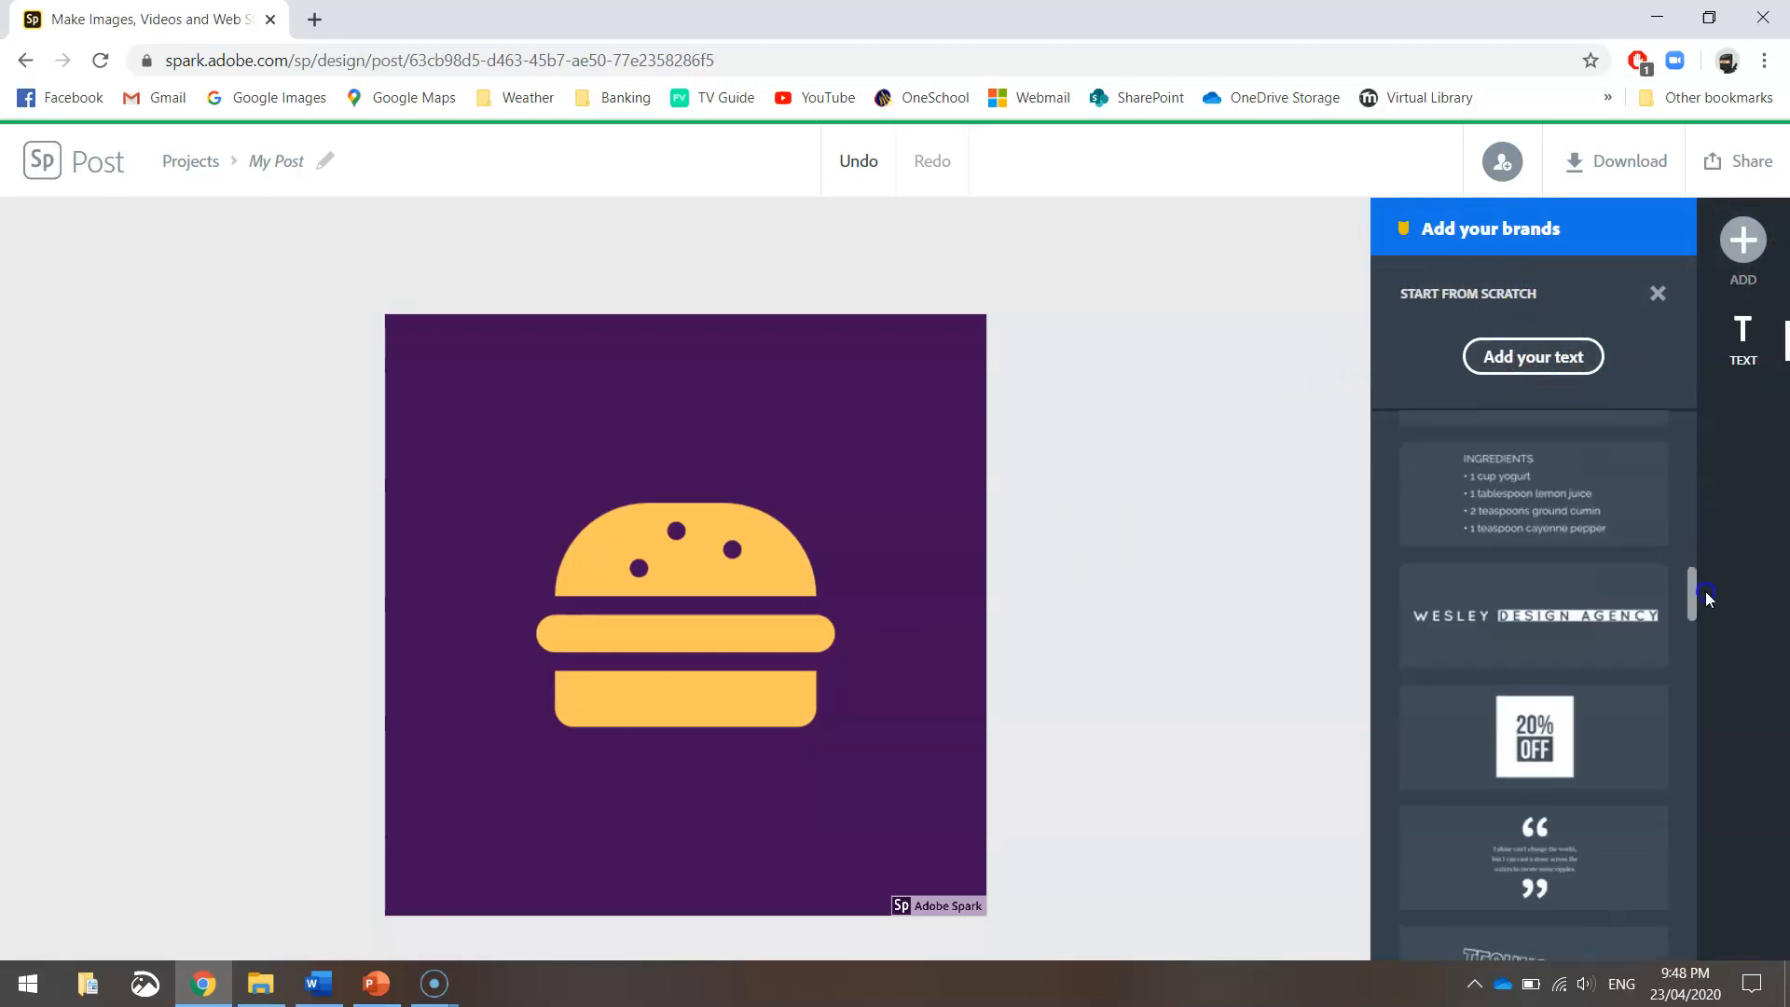
{"action": "scroll", "scroll_direction": "down", "scroll_amount": 3}
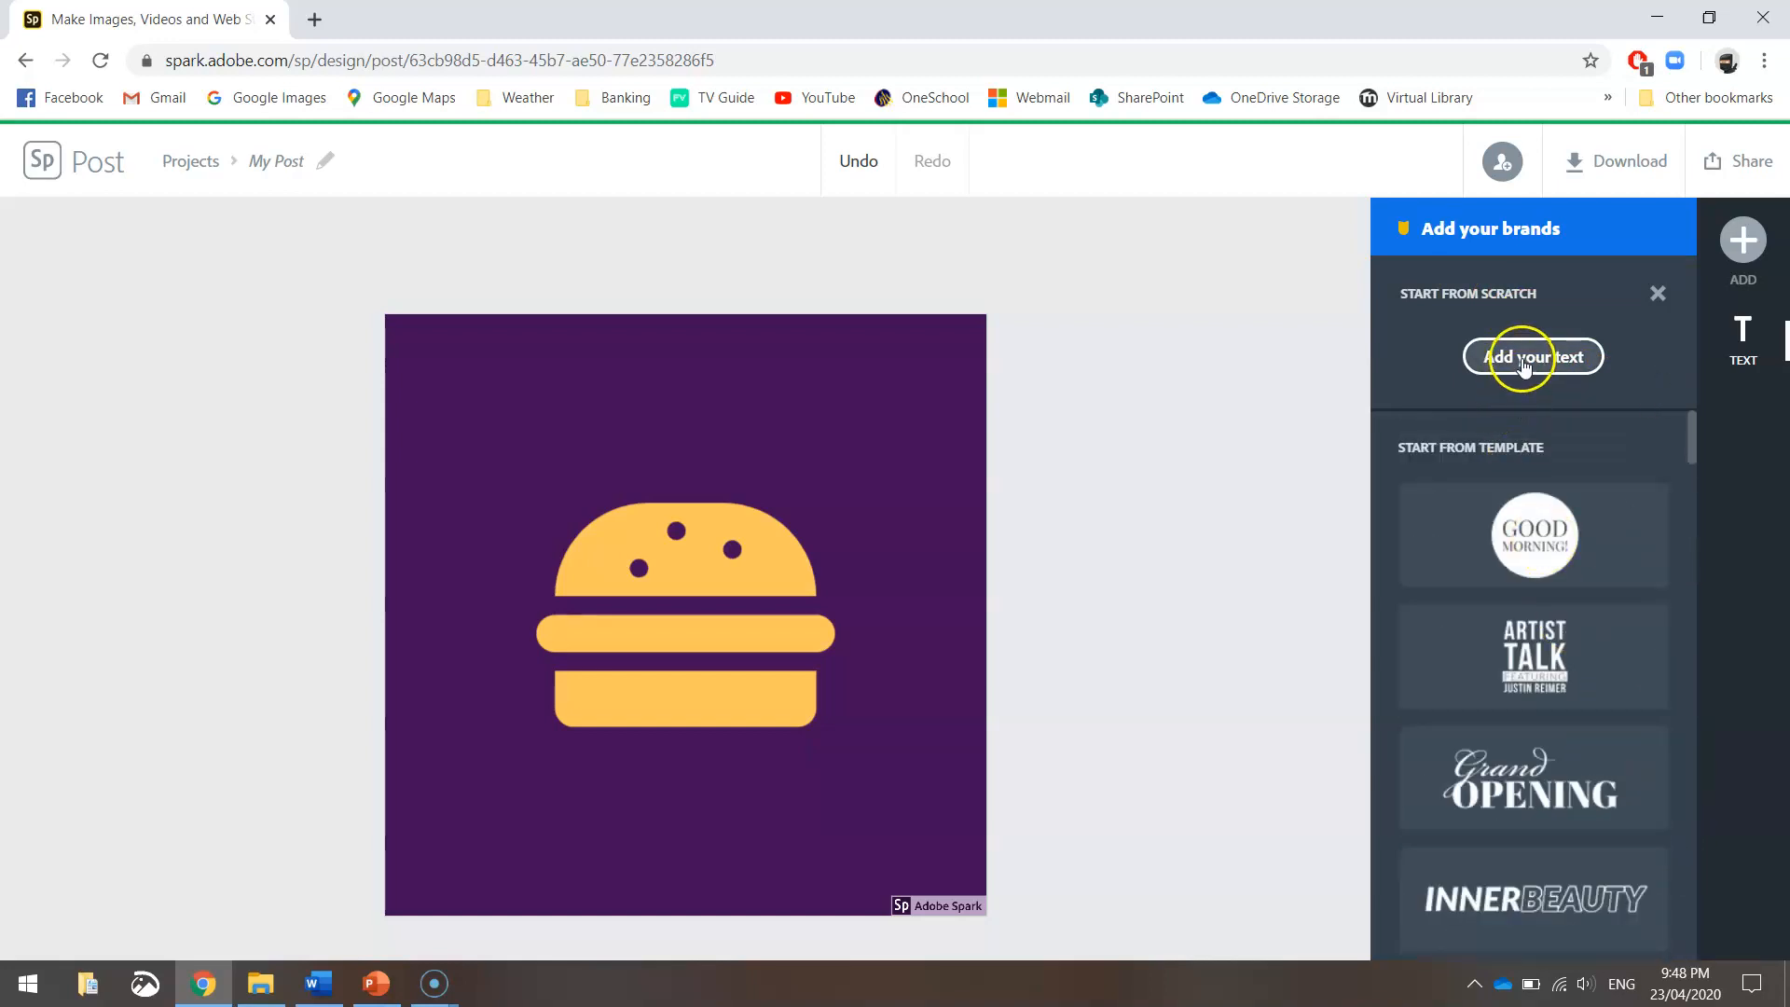
{"action": "left_click", "coordinate": [1531, 357]}
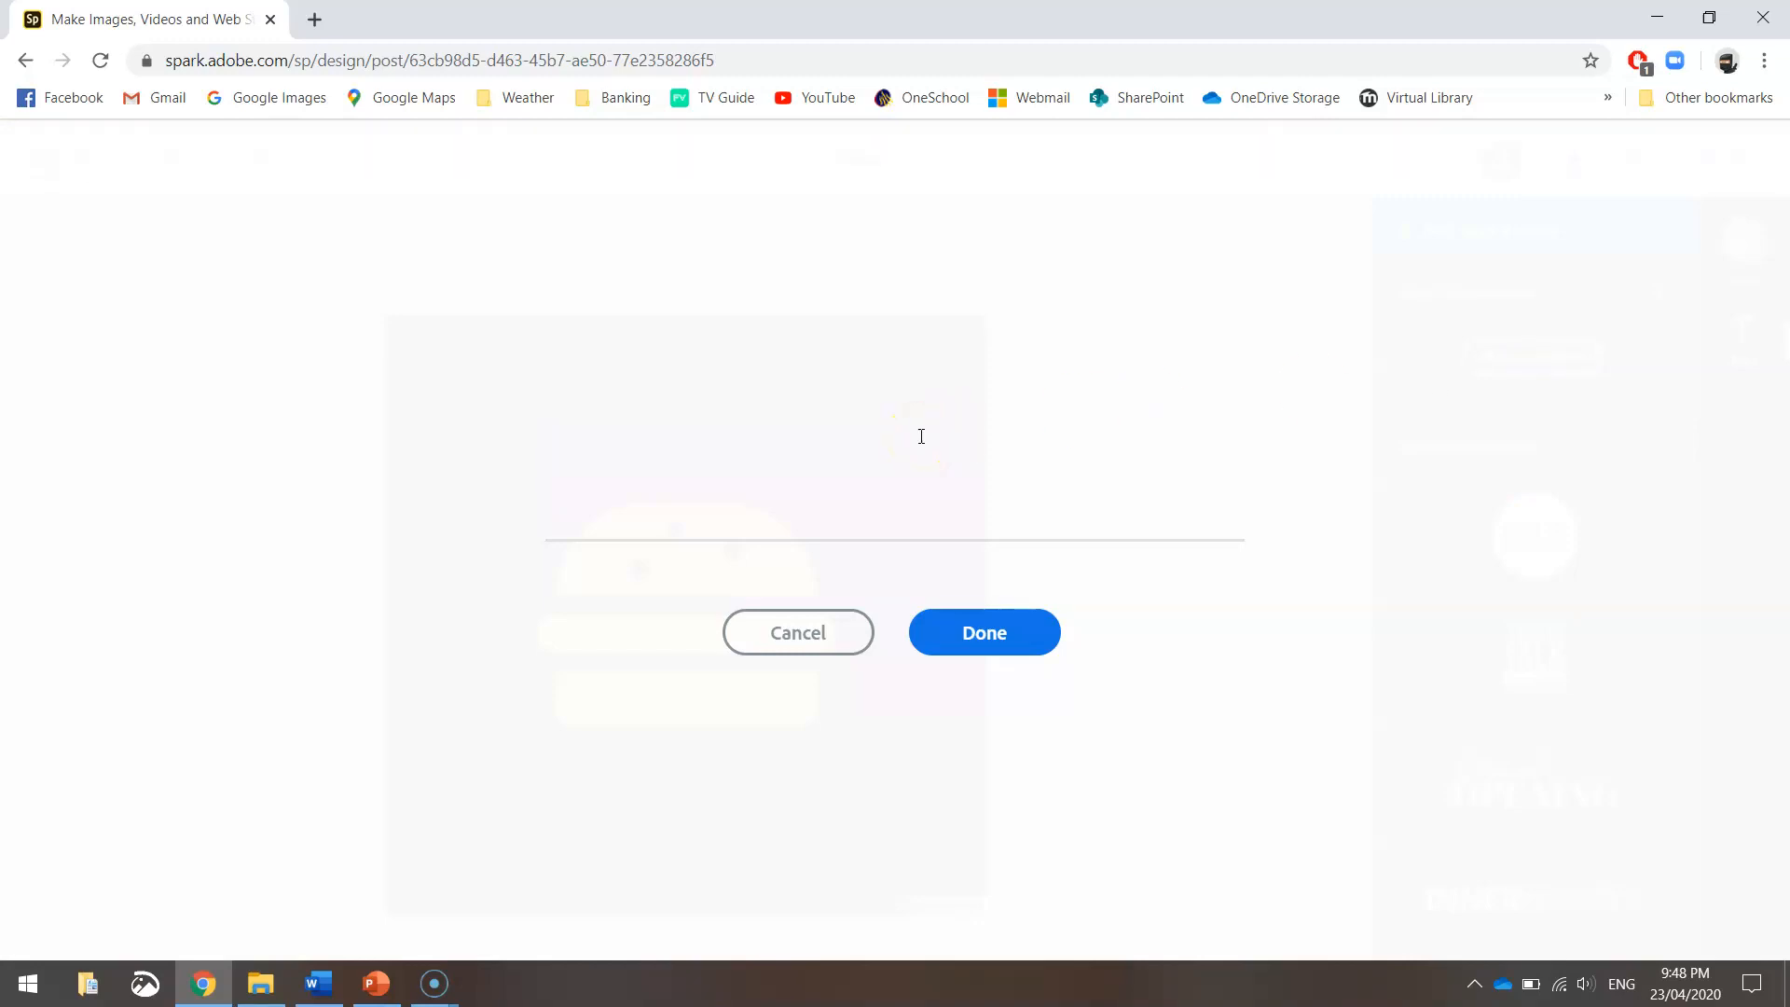
{"action": "type", "text": "Pomona"}
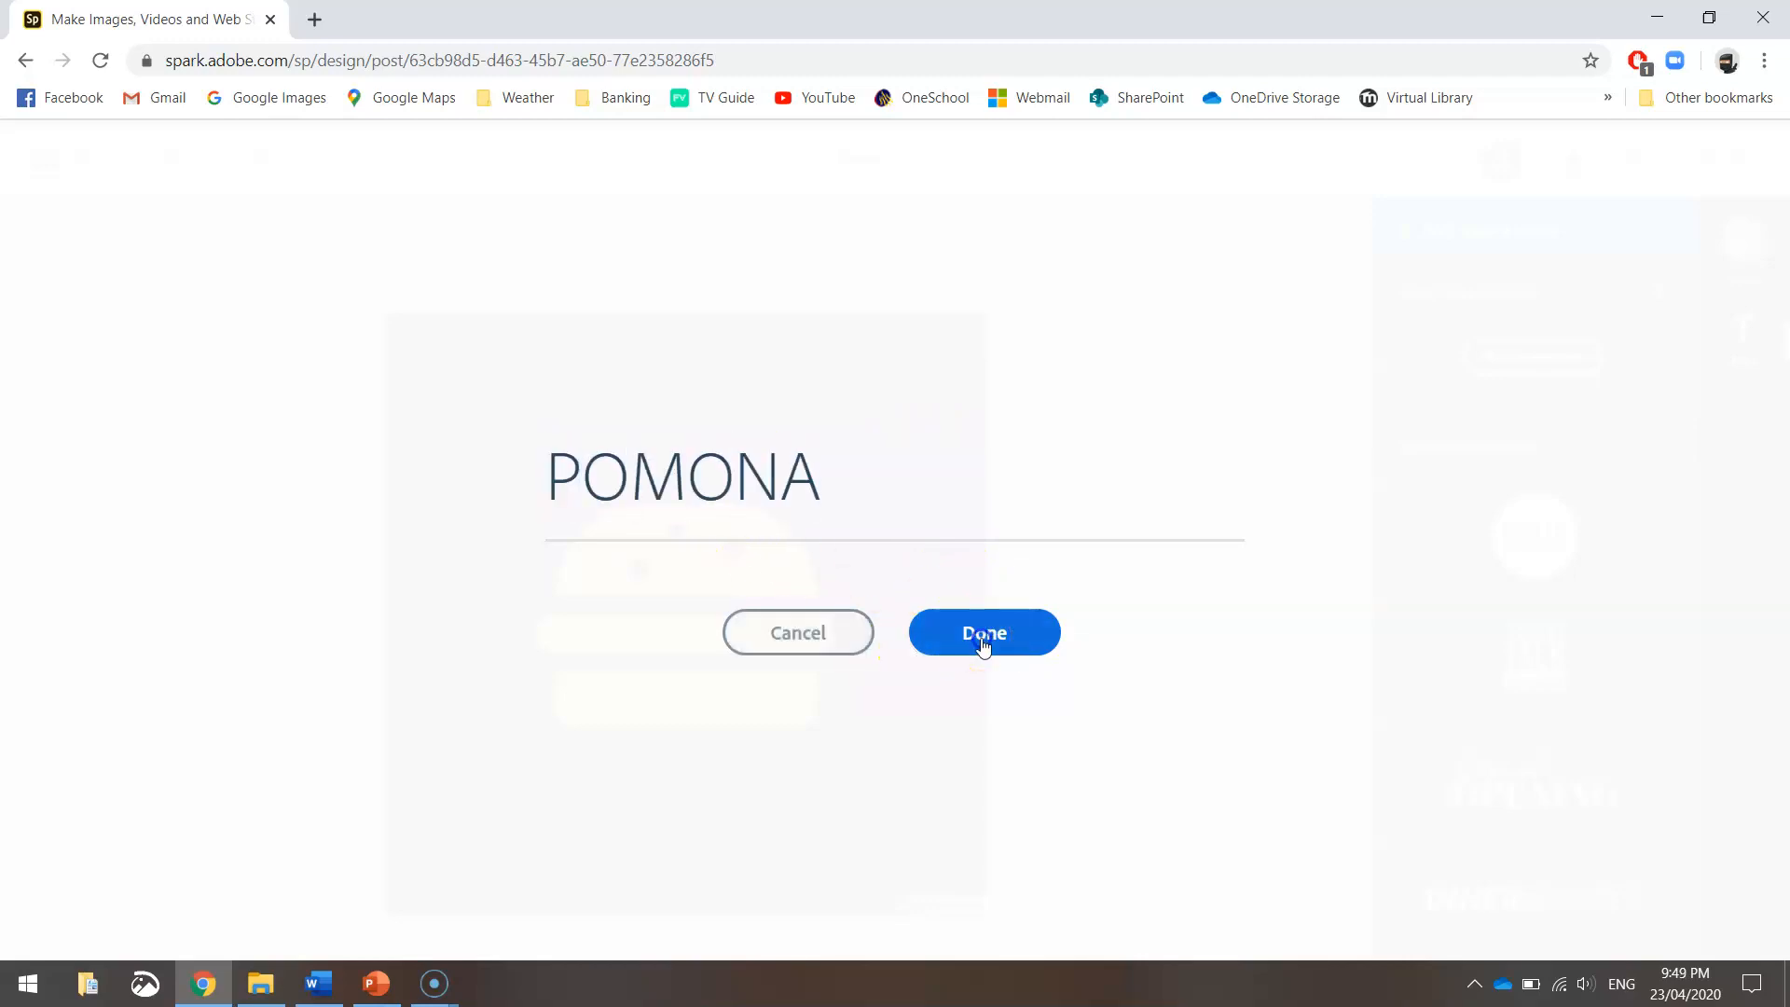
Step: Place POMONA above the burger and remove its cream backing shape
{"action": "left_click", "coordinate": [982, 632]}
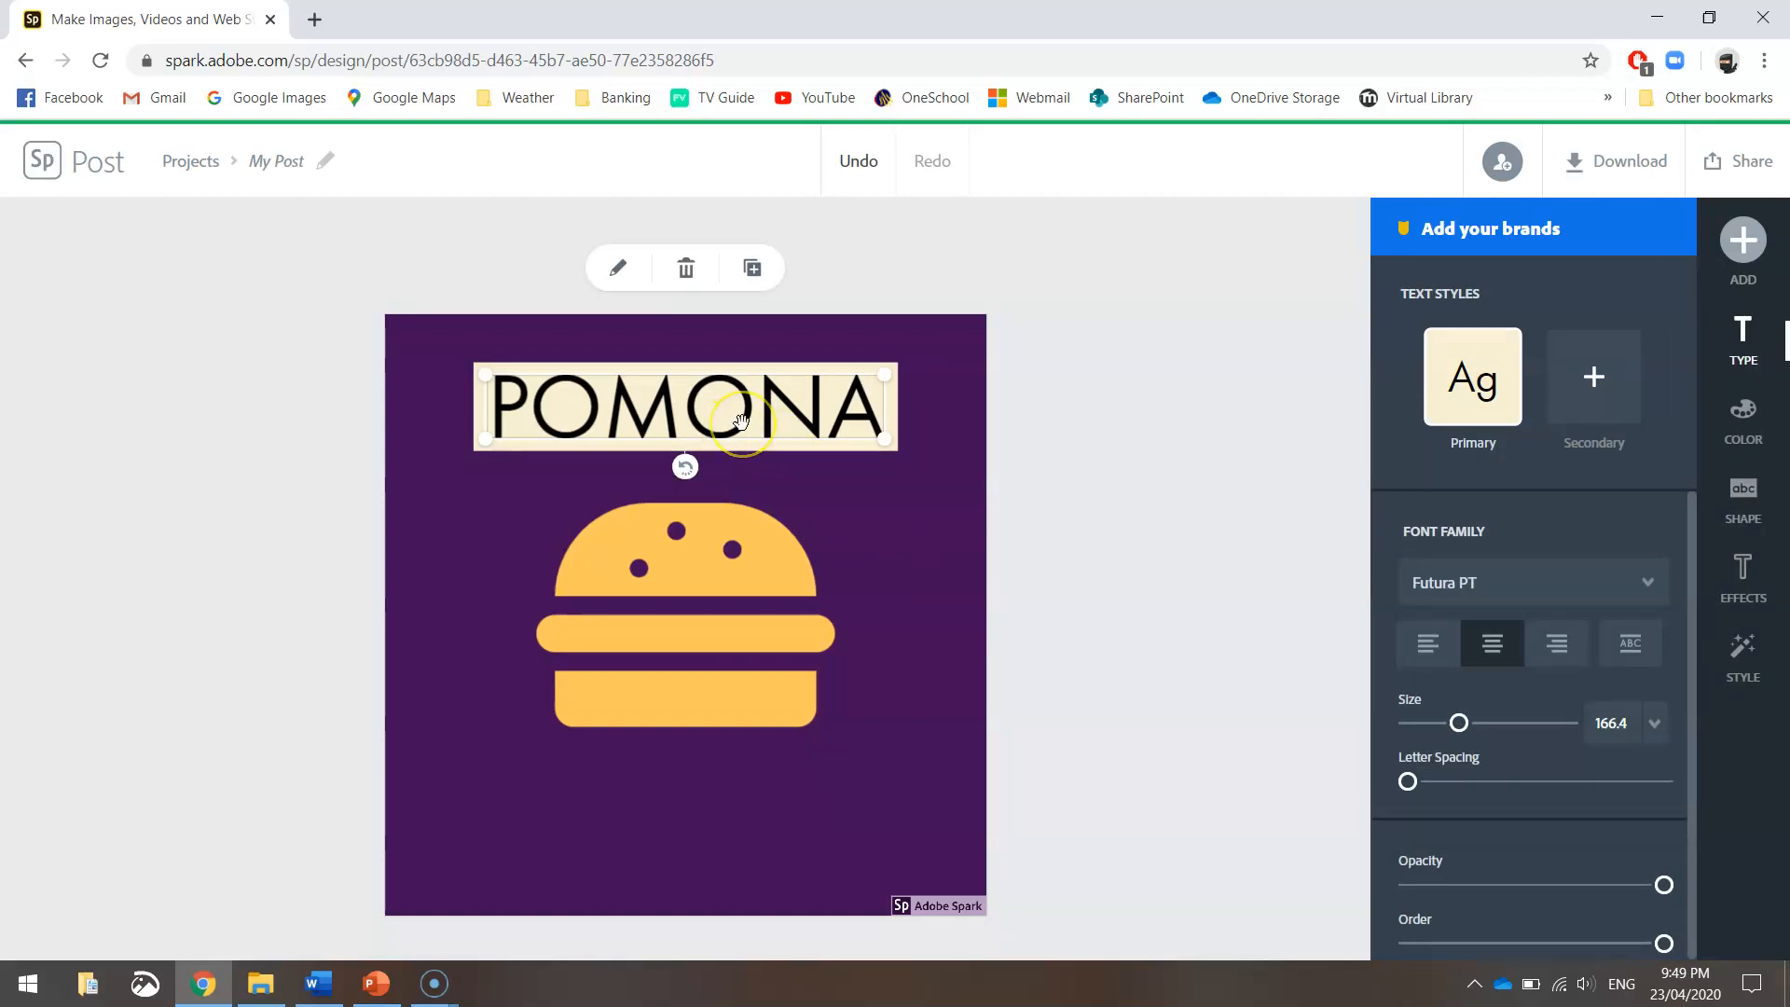
{"action": "mouse_move", "coordinate": [1273, 512]}
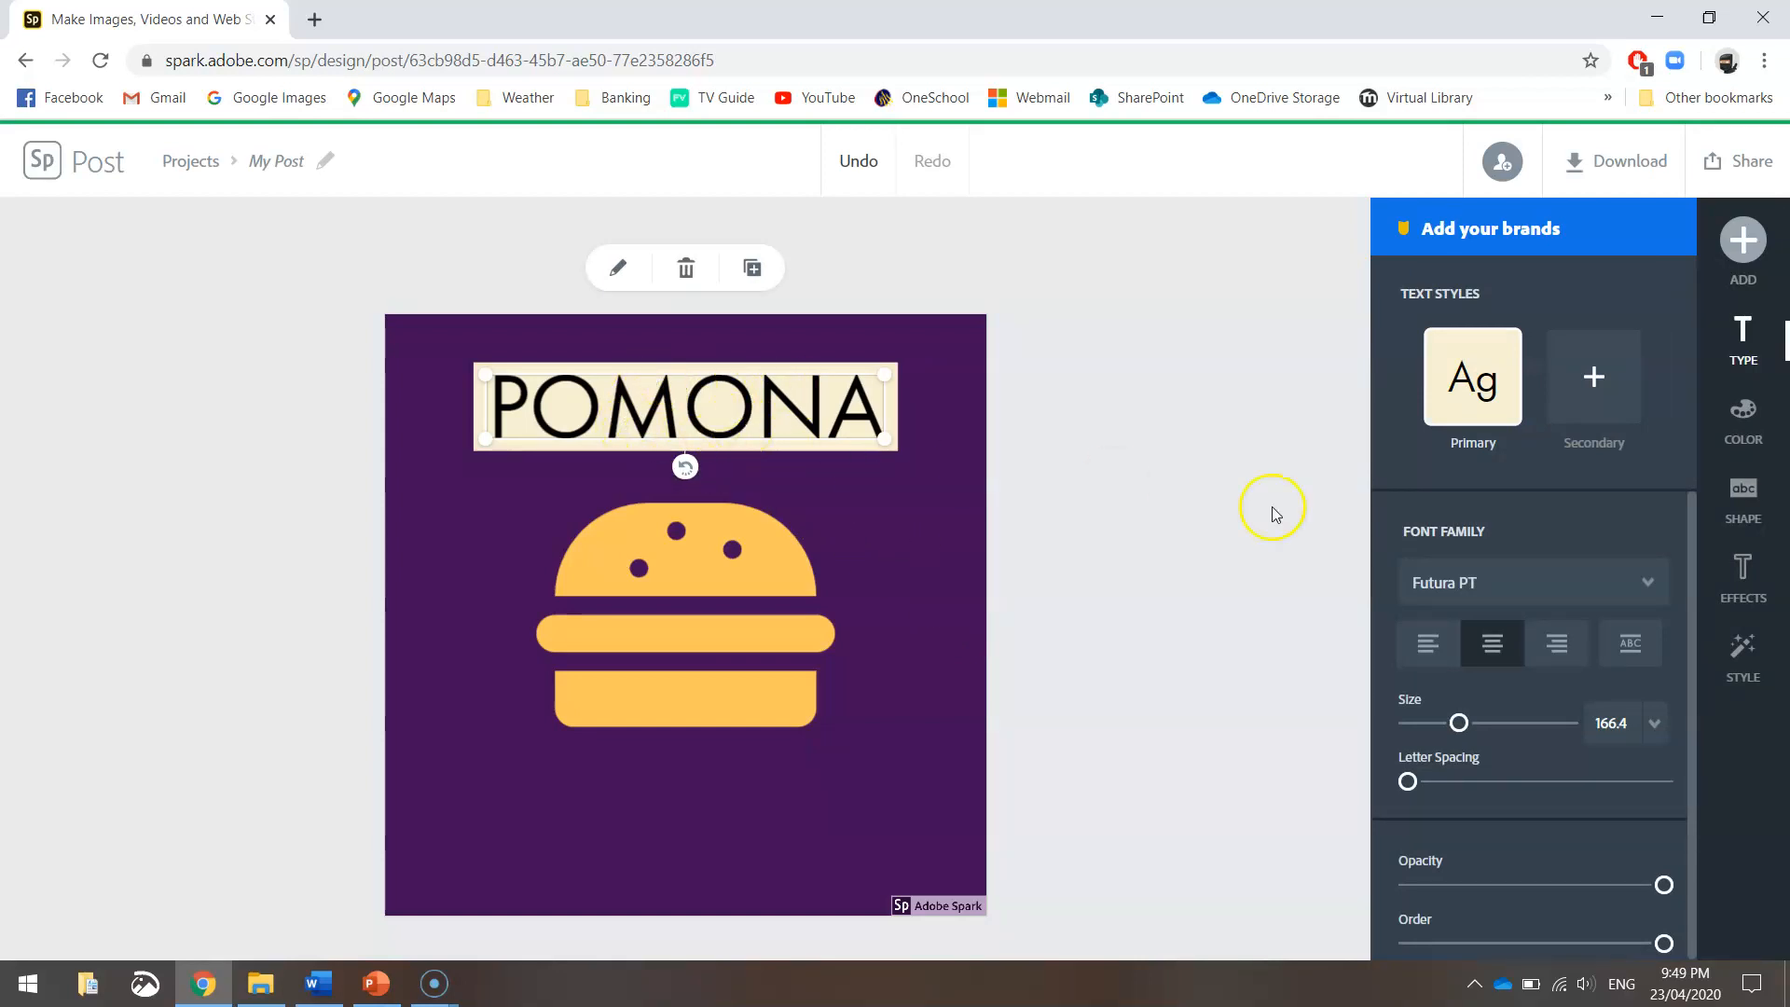
{"action": "left_click", "coordinate": [1743, 497]}
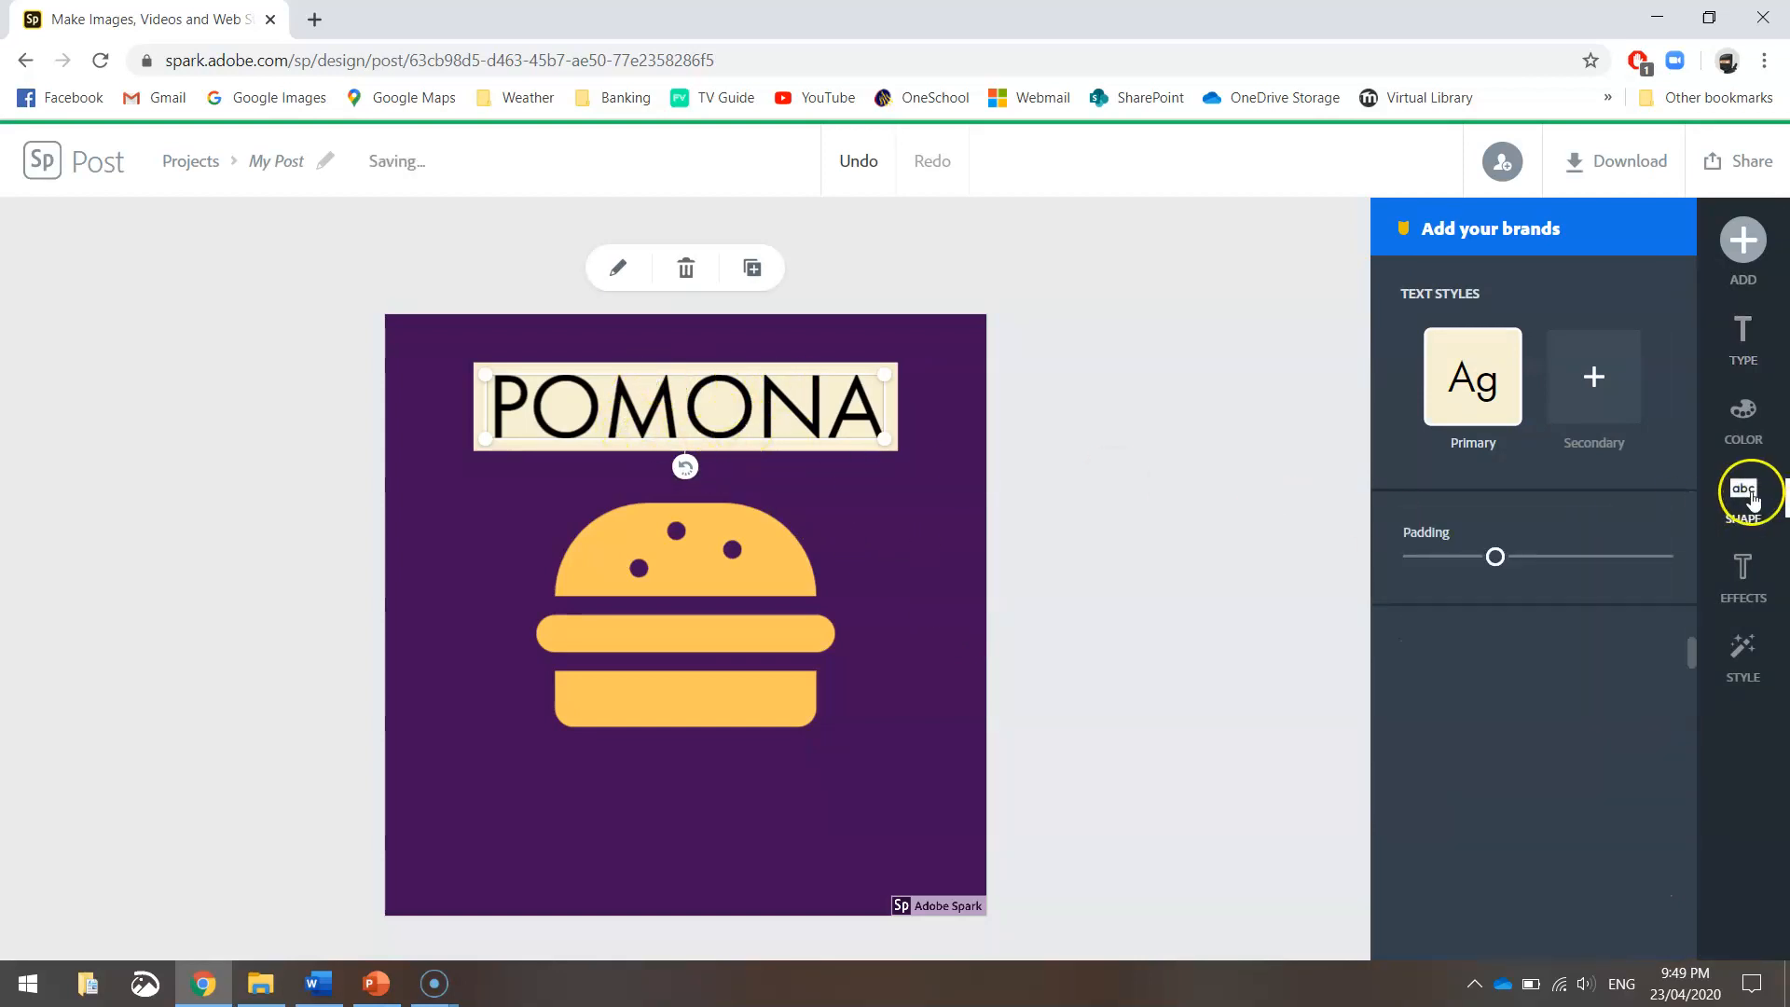
{"action": "left_click", "coordinate": [1744, 497]}
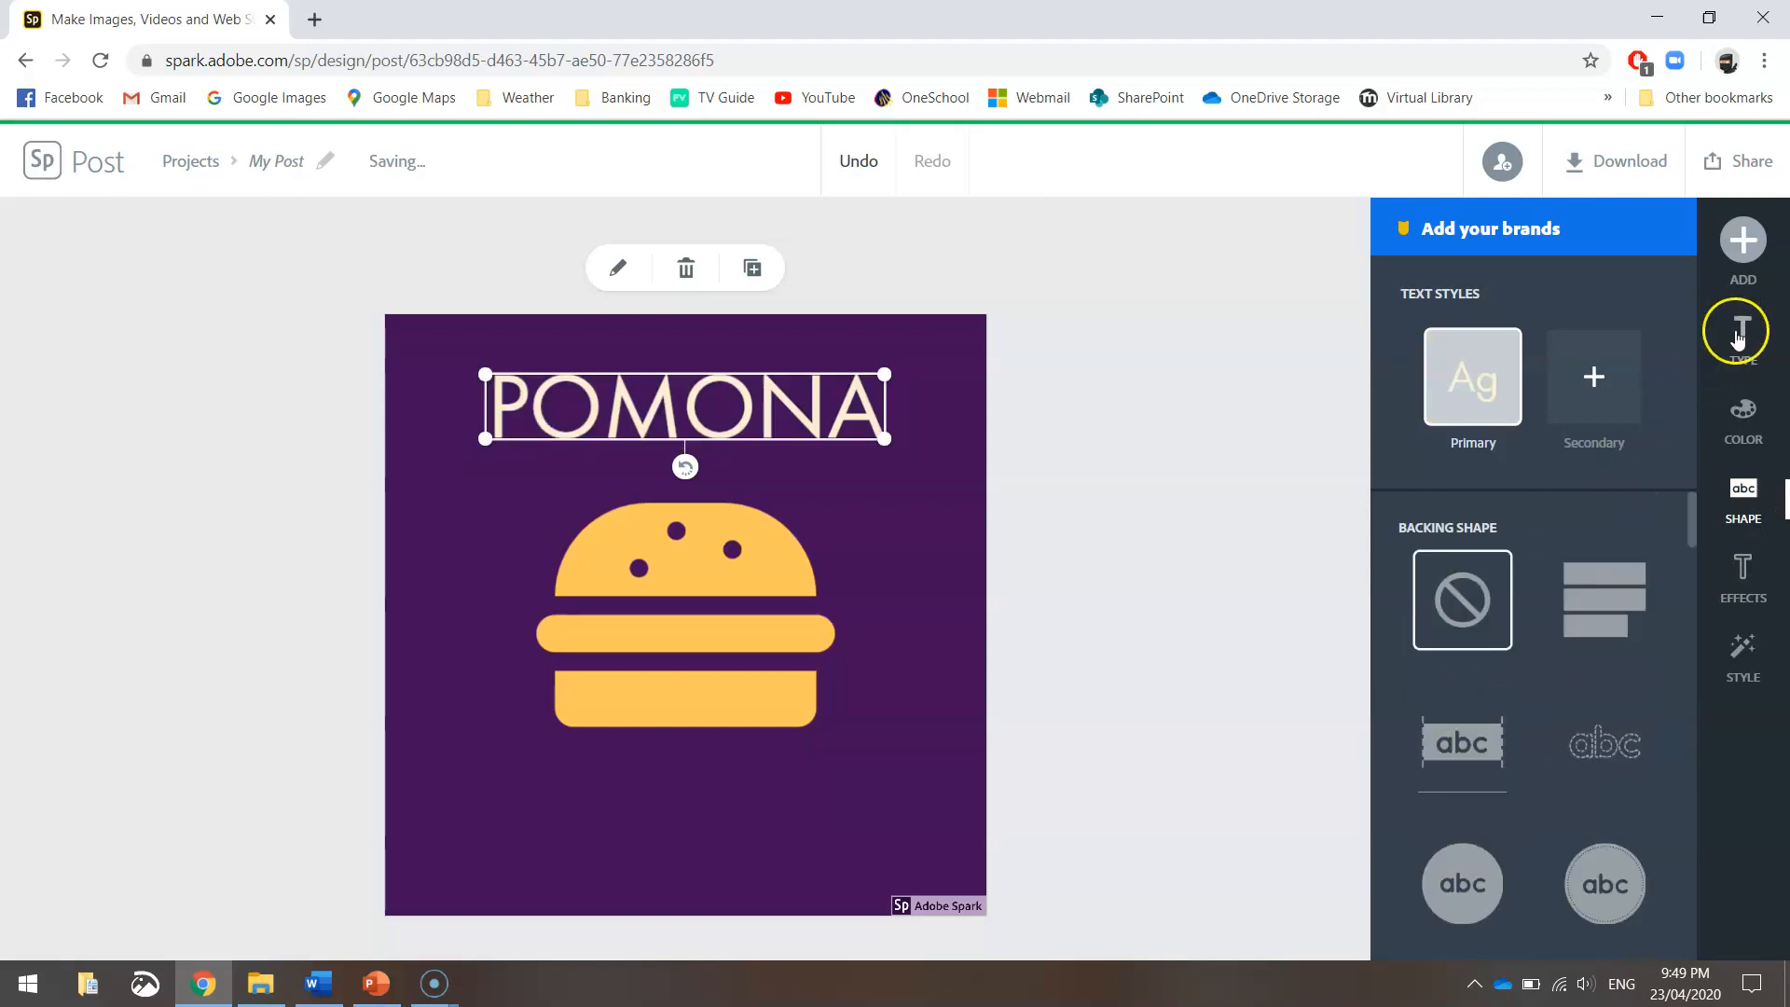
Step: Set the POMONA text in the Jolly Lodger Regular font family
{"action": "left_click", "coordinate": [1743, 335]}
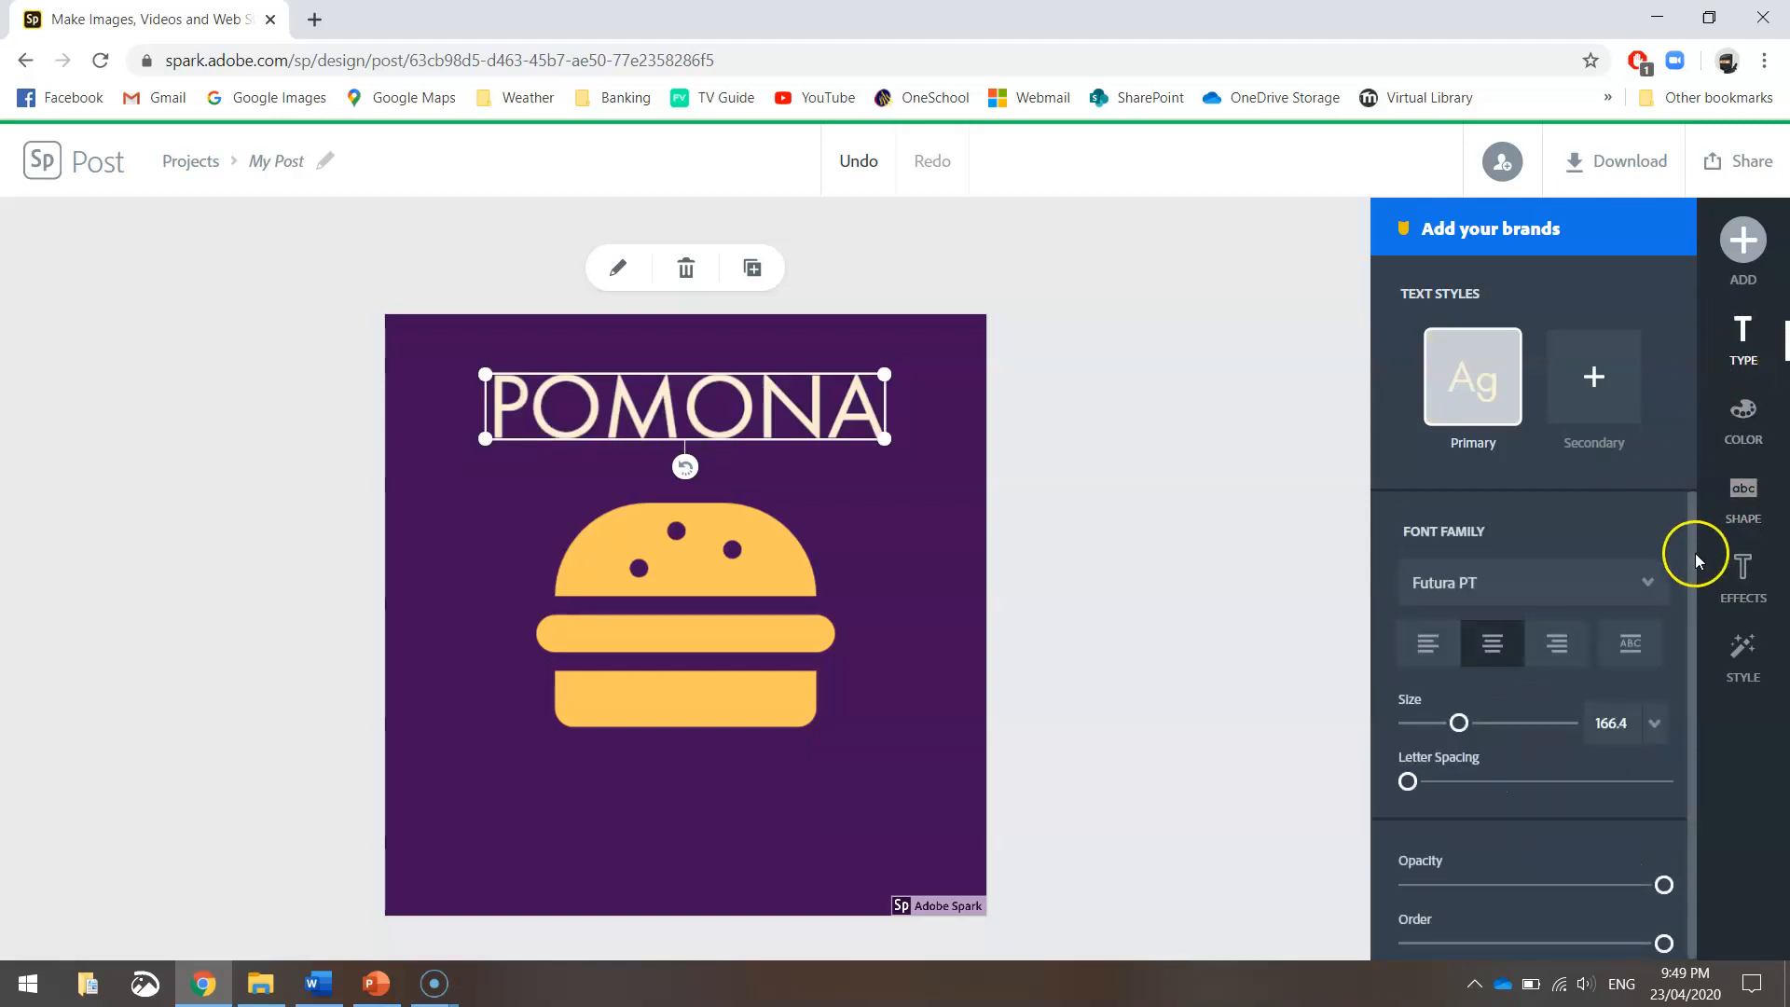
{"action": "left_click", "coordinate": [1532, 582]}
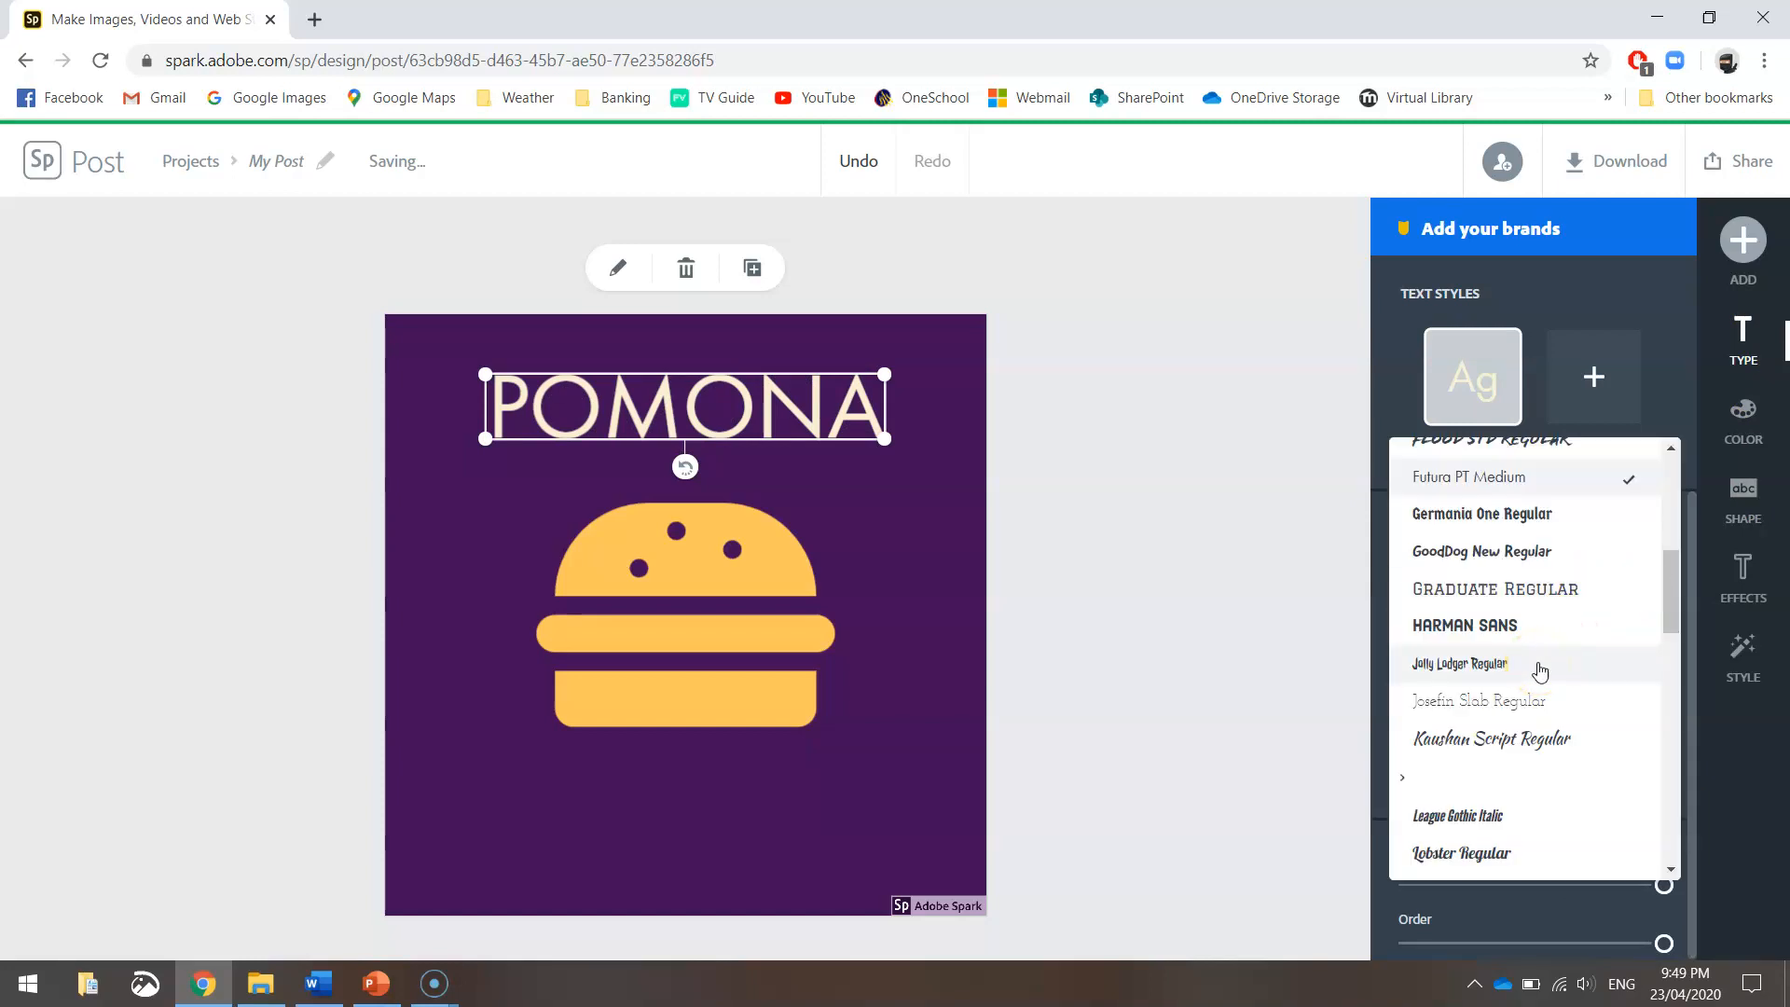
{"action": "left_click", "coordinate": [1459, 663]}
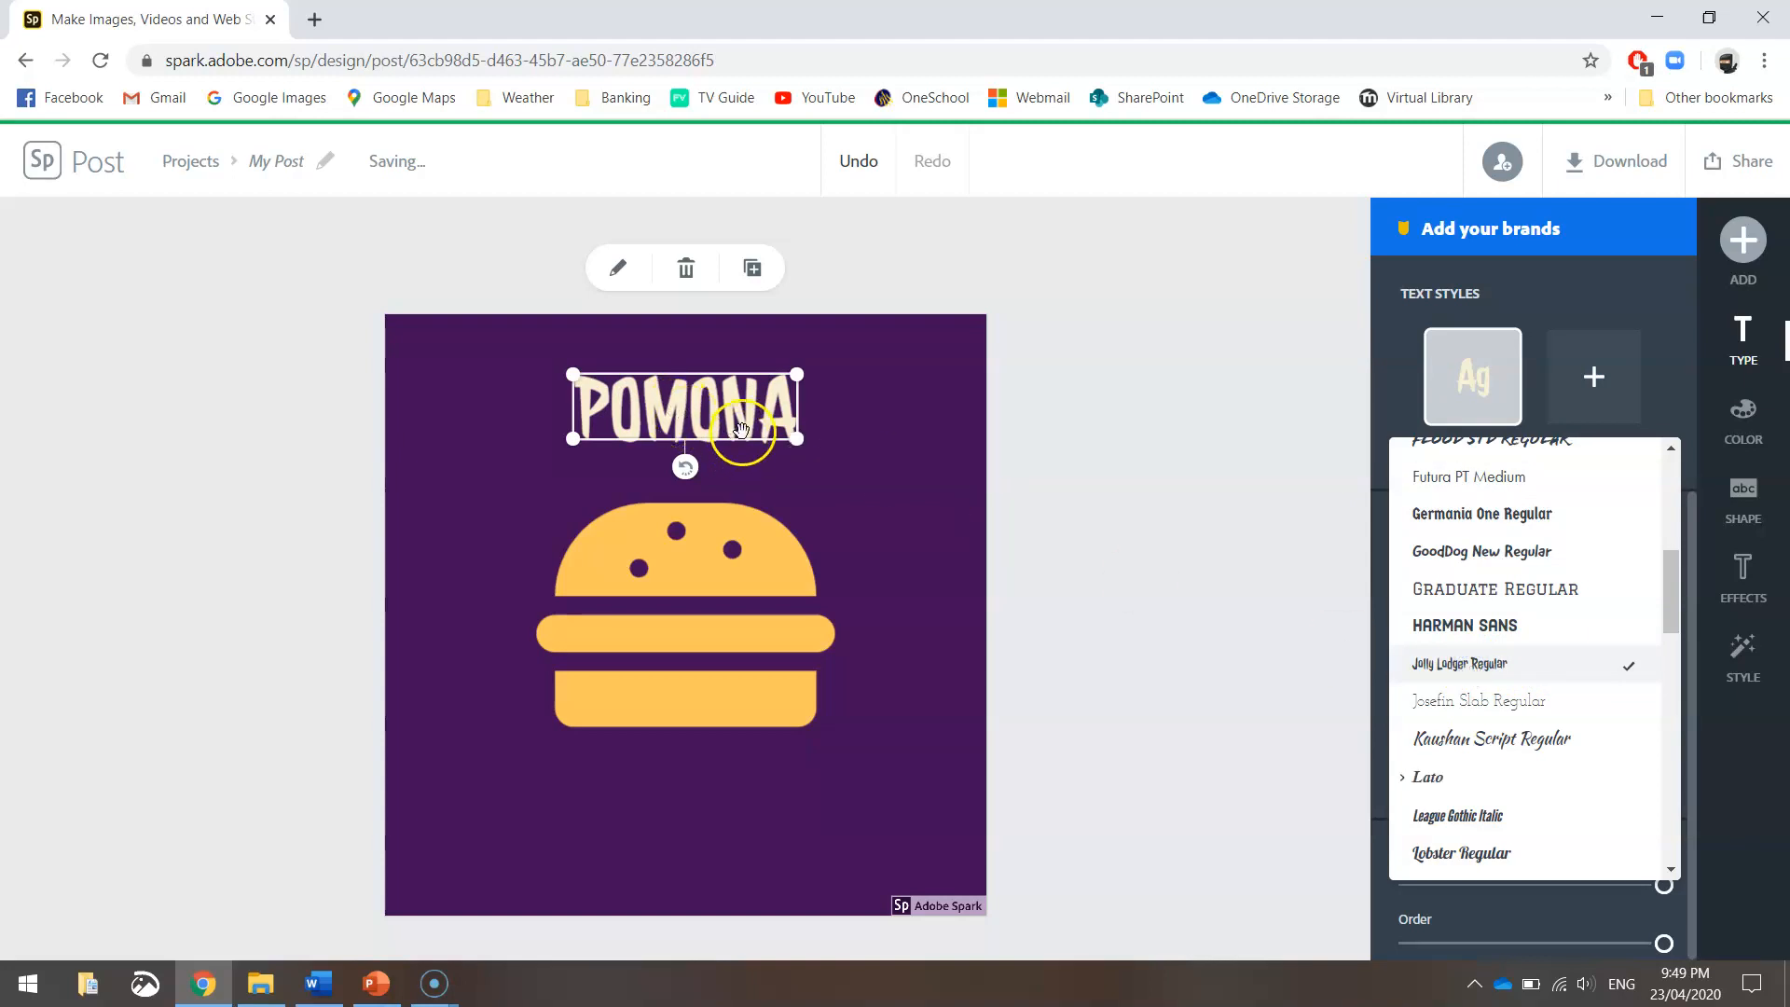
{"action": "mouse_move", "coordinate": [774, 400]}
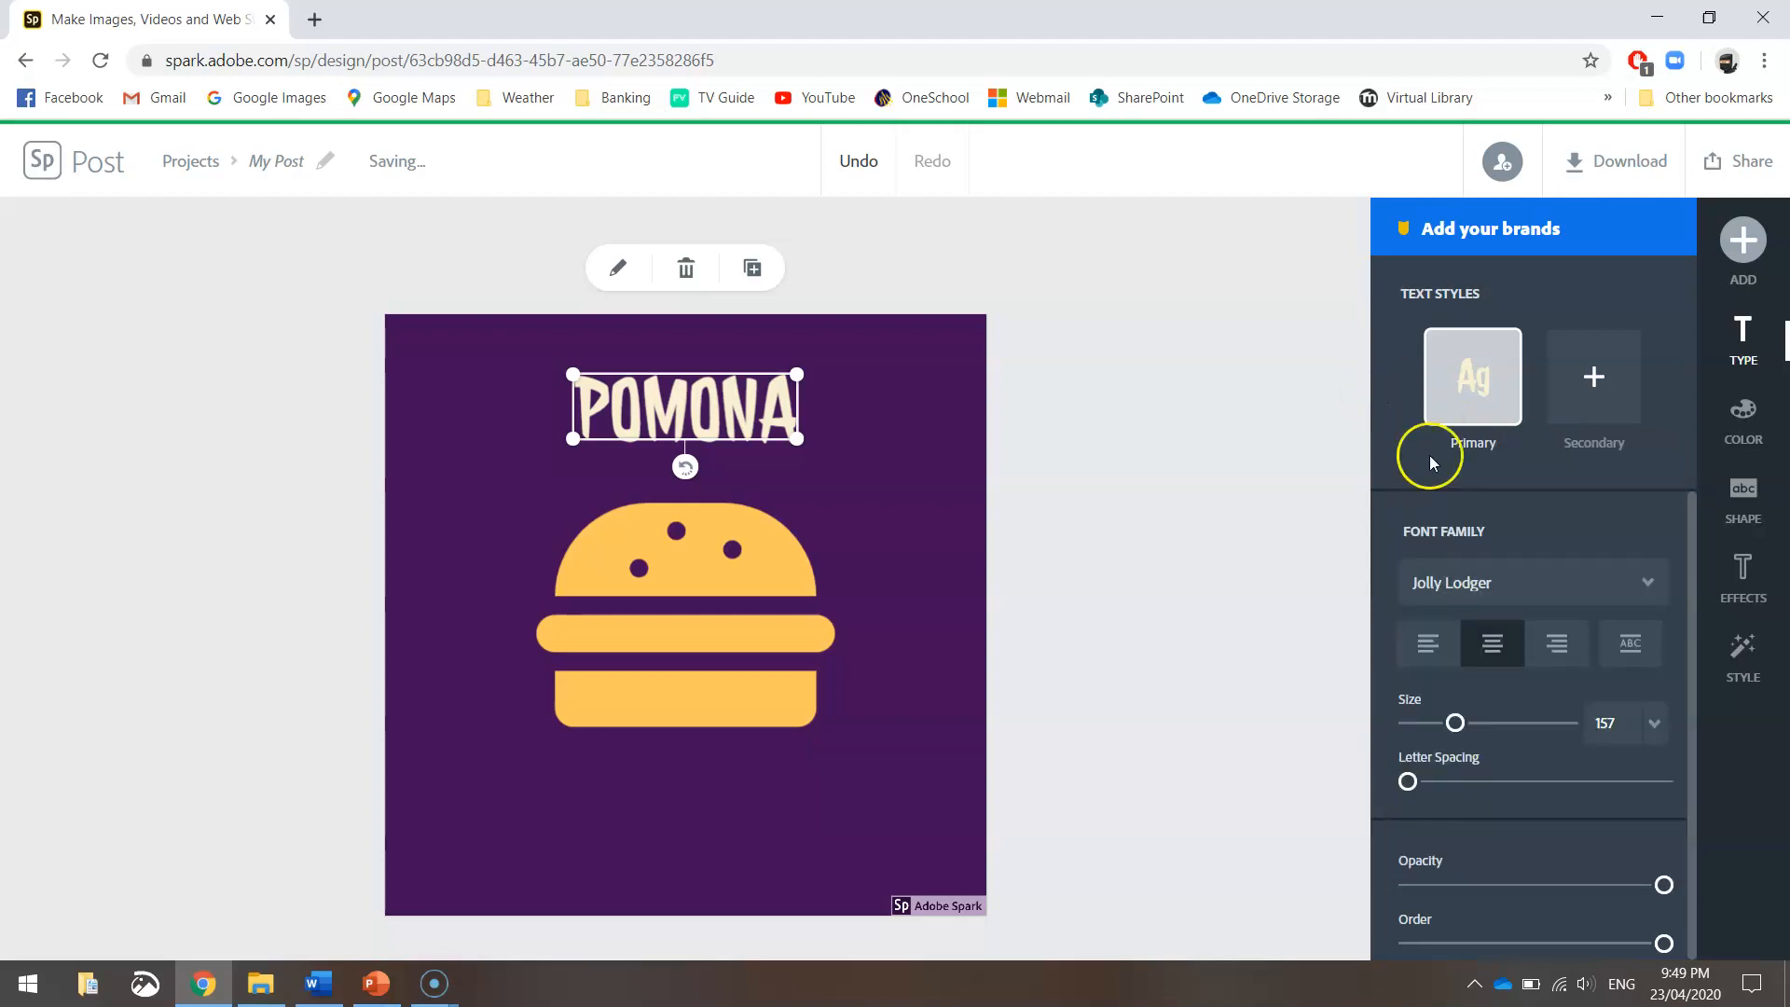
Step: Colour the POMONA text golden yellow to match the burger
{"action": "left_click", "coordinate": [1743, 421]}
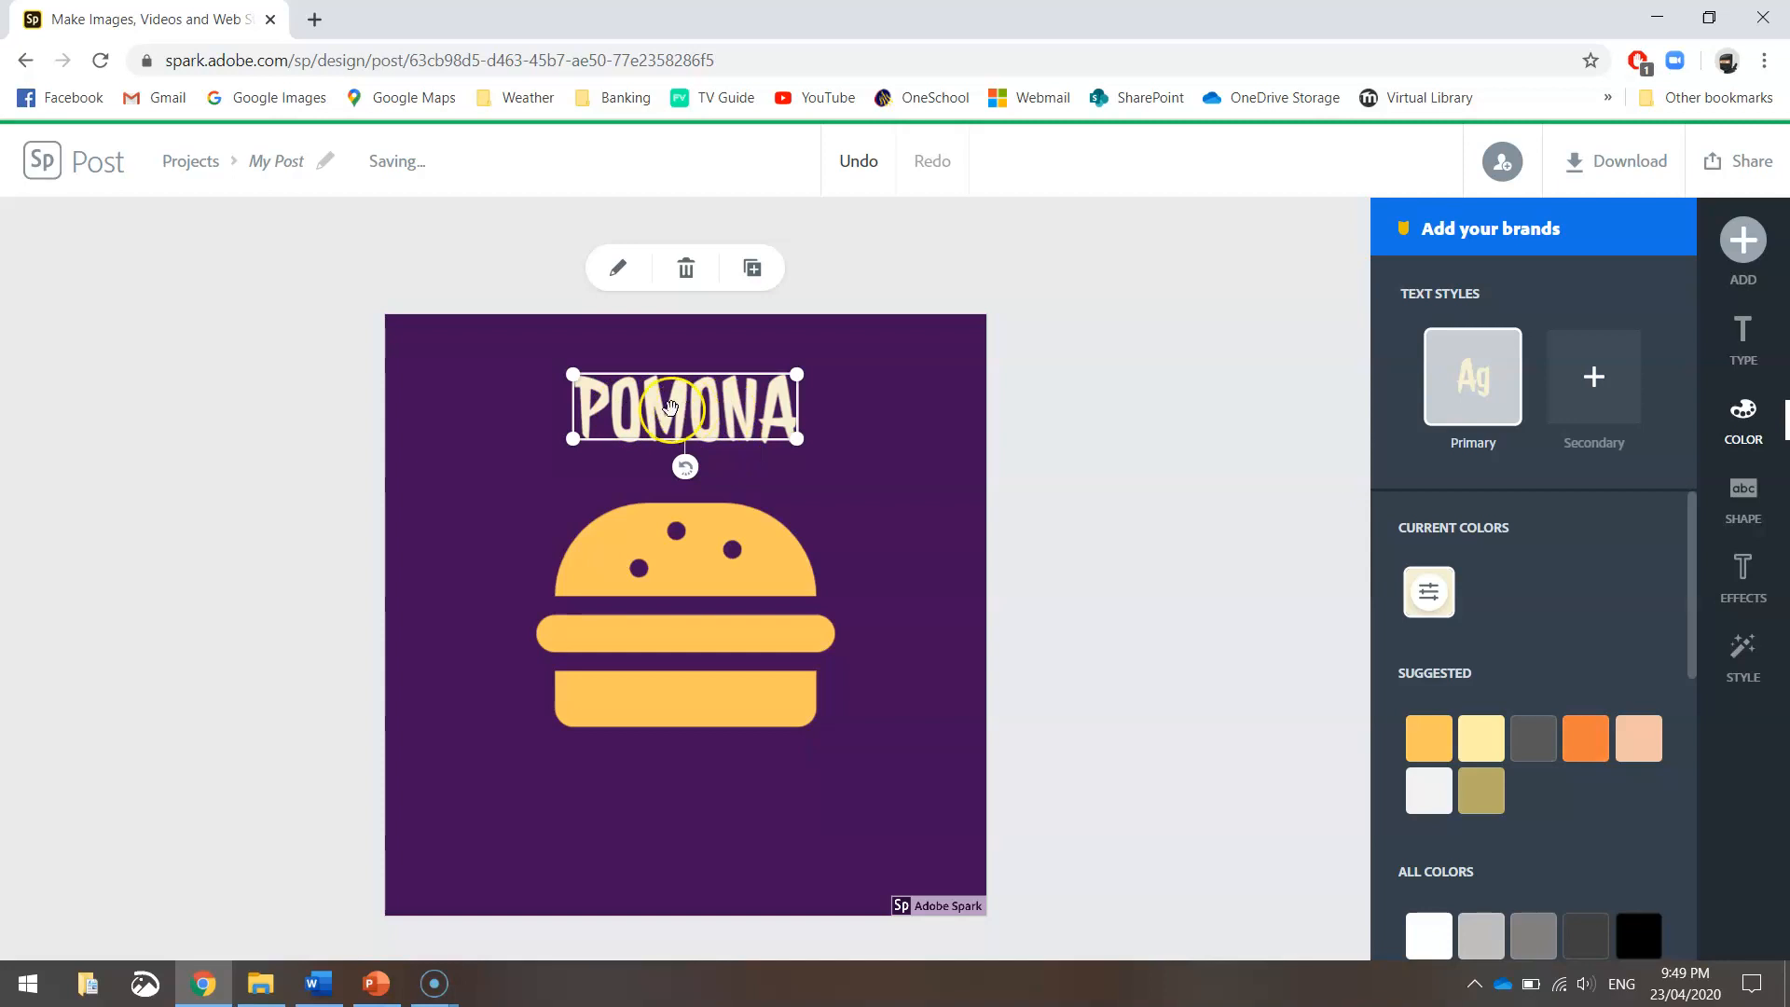
{"action": "scroll", "scroll_direction": "down", "scroll_amount": 3}
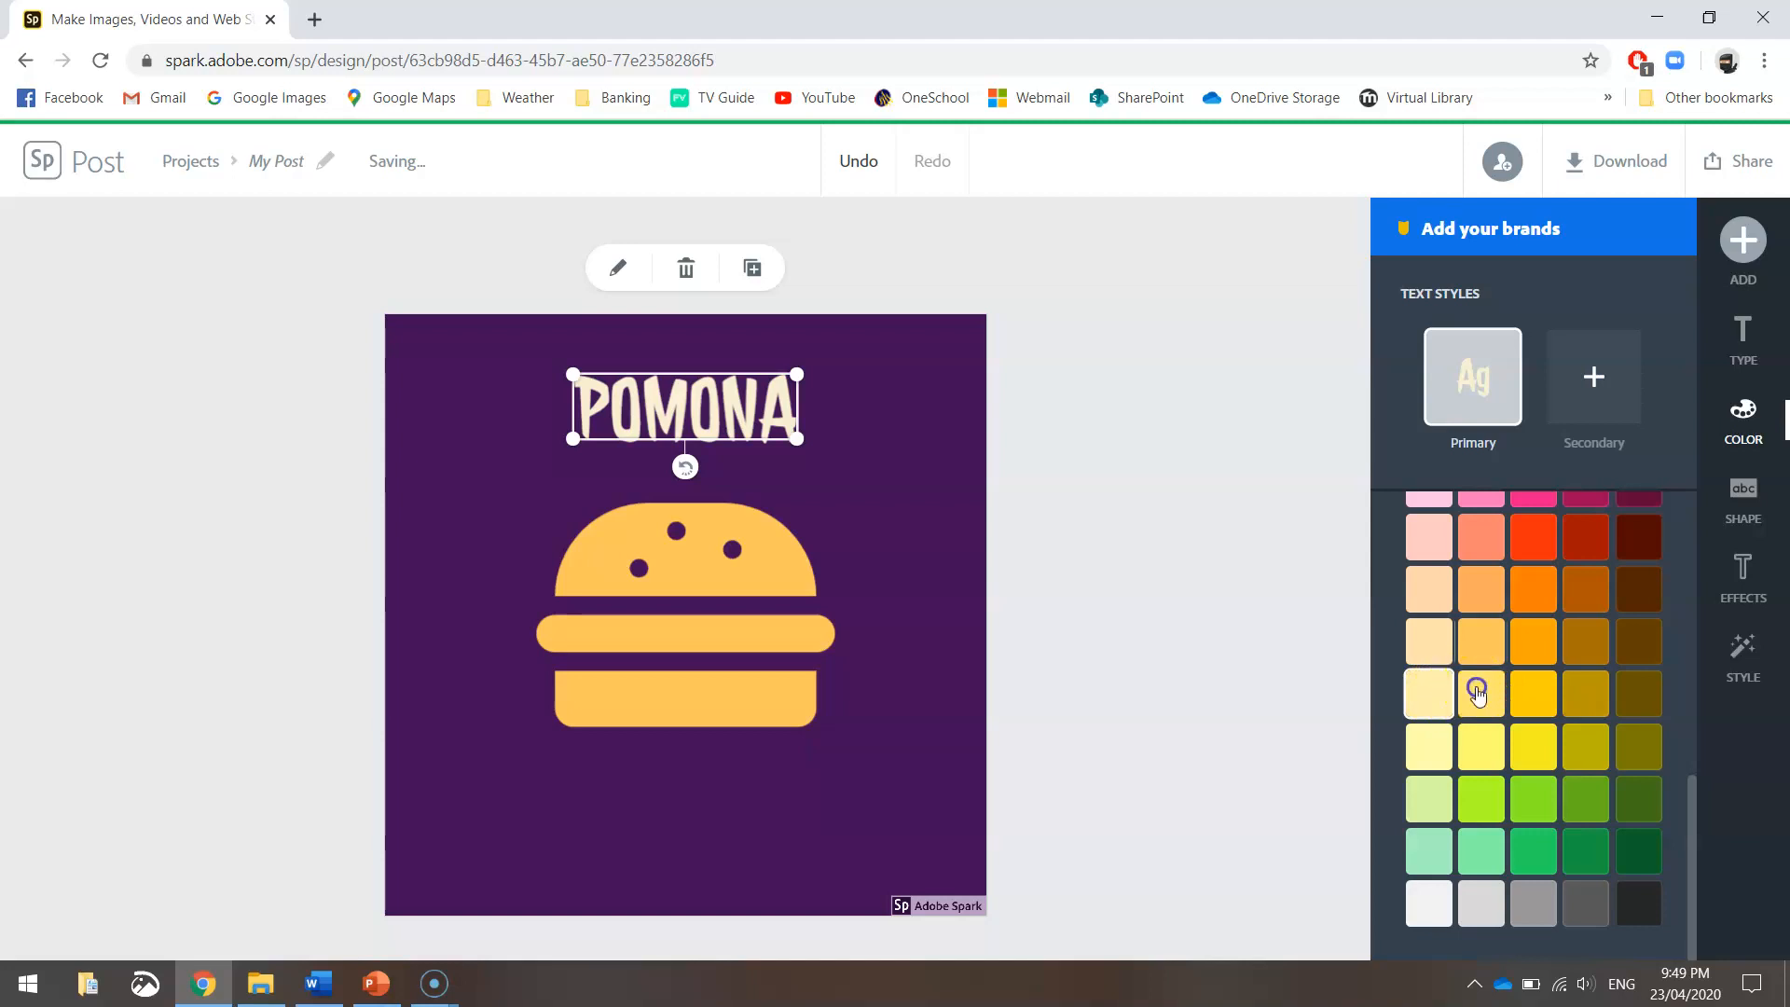
{"action": "left_click", "coordinate": [1479, 693]}
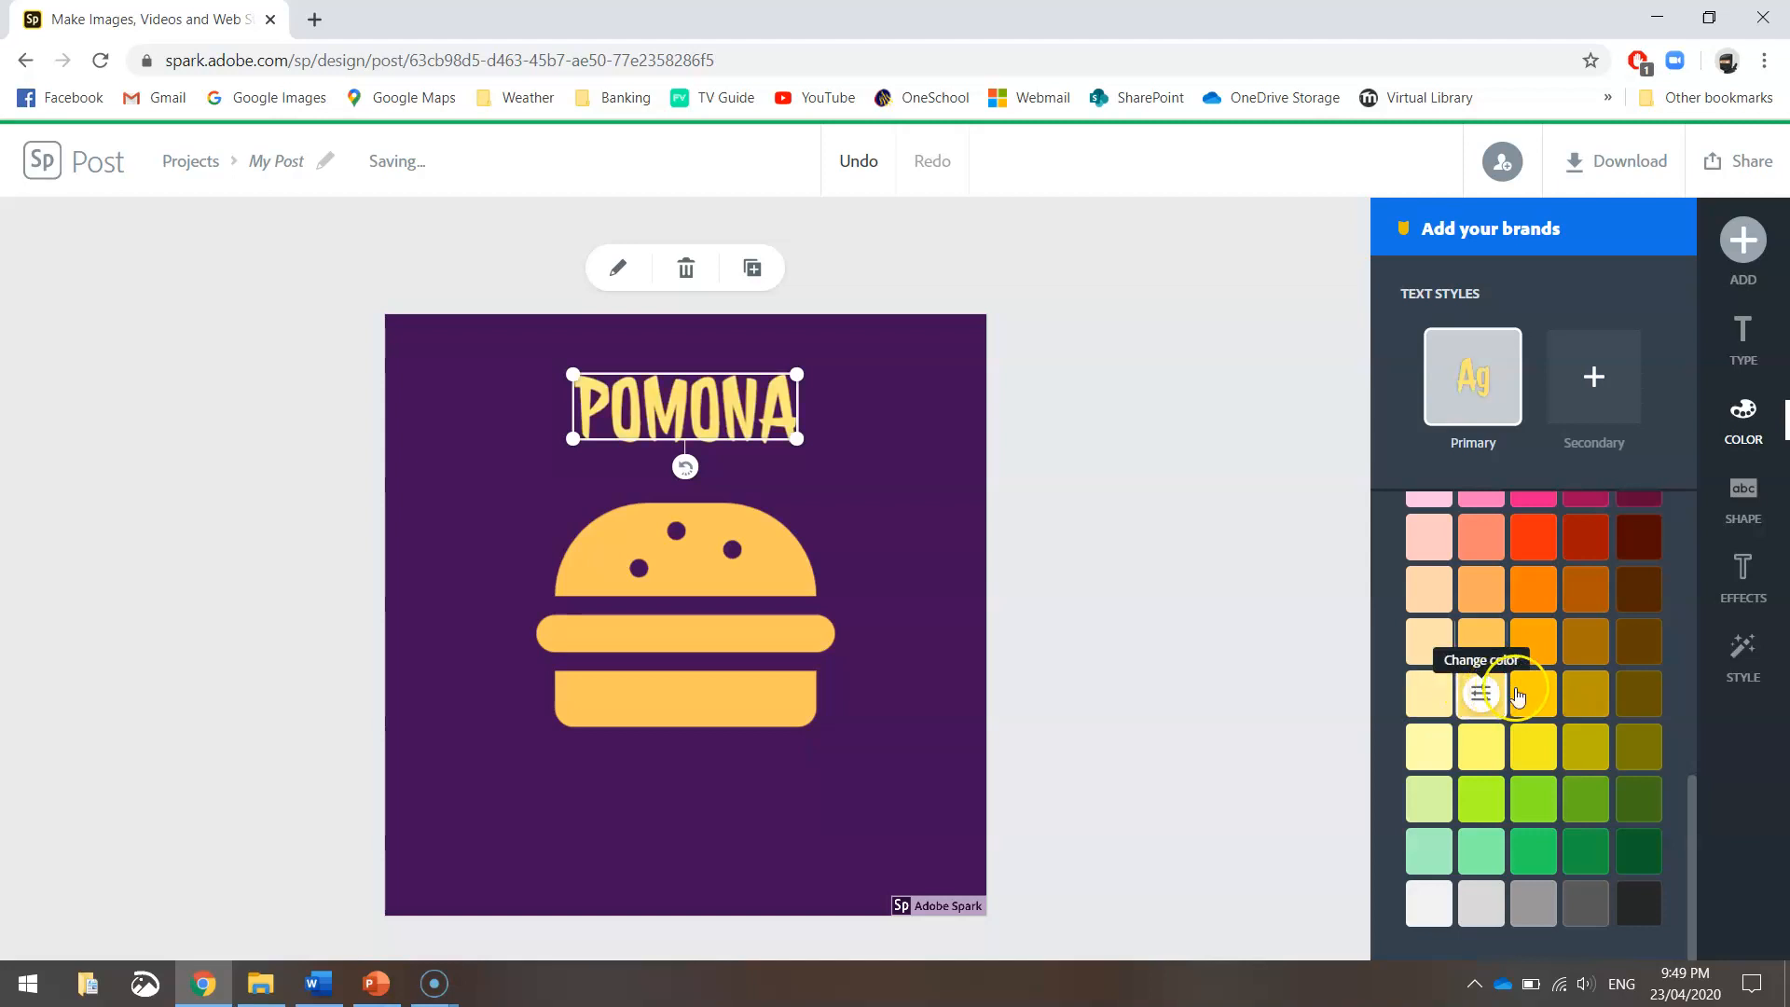
{"action": "left_click", "coordinate": [1533, 694]}
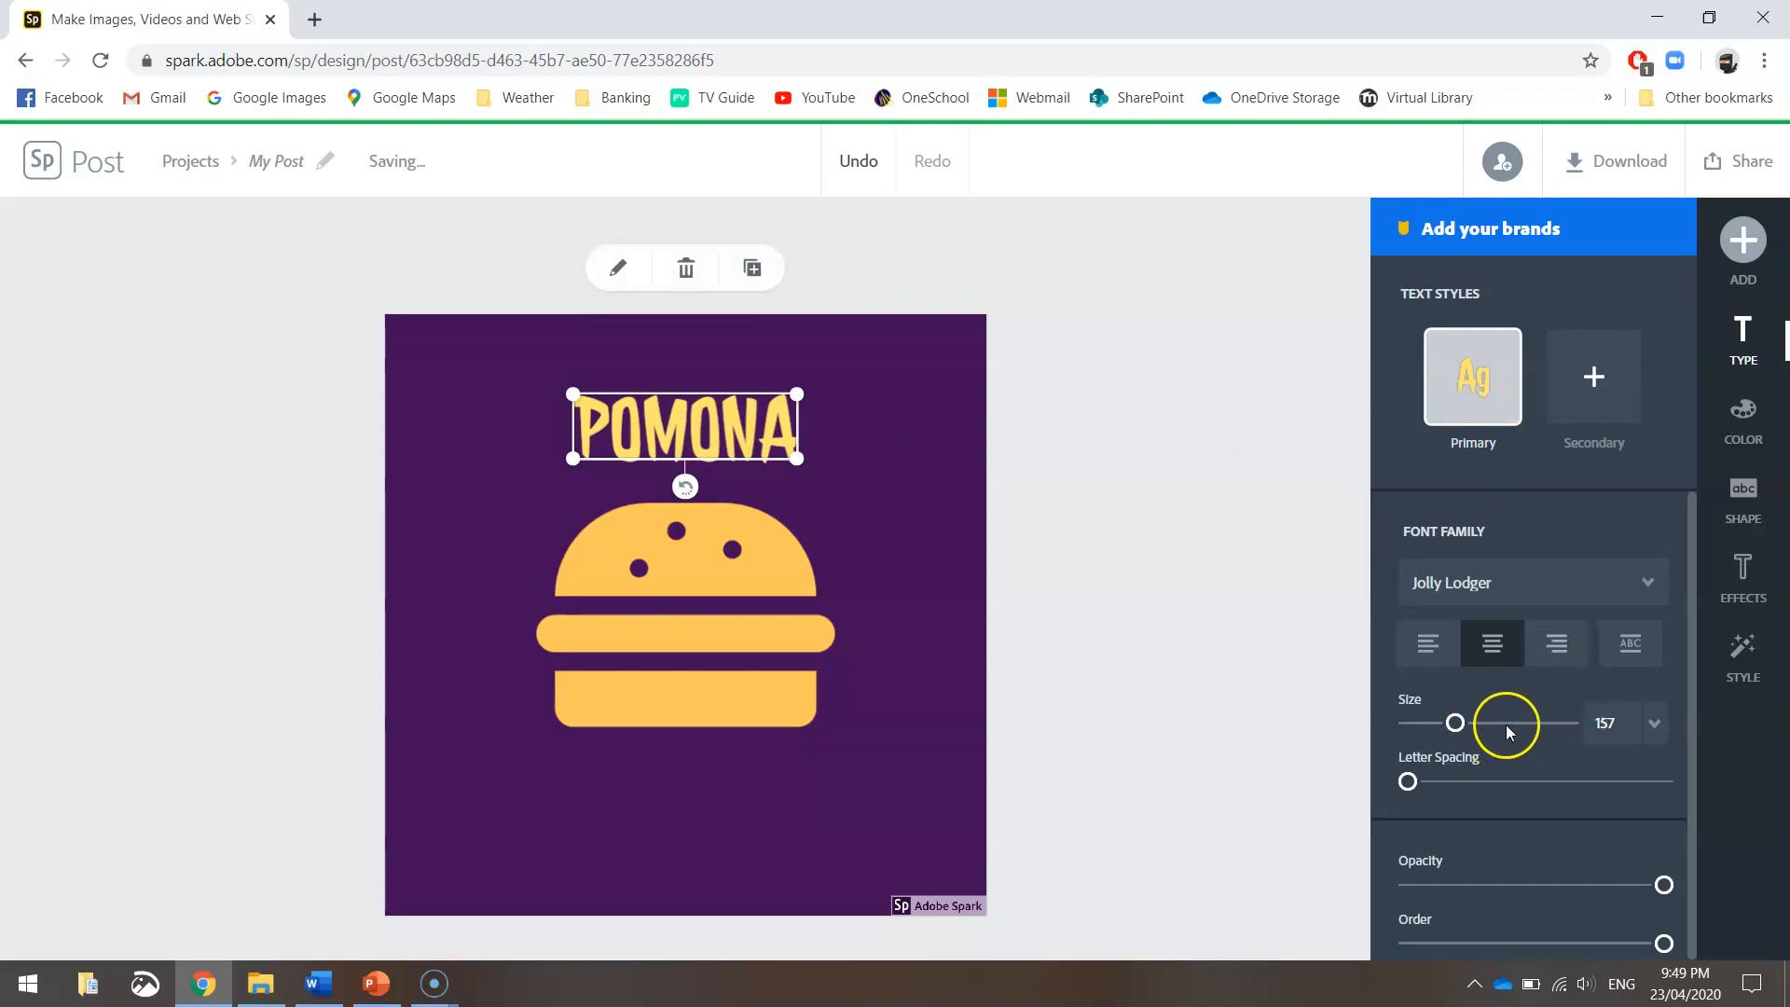
Step: Enlarge POMONA with the Size slider to about 203
{"action": "left_click_drag", "start_coordinate": [1453, 723], "coordinate": [1473, 723]}
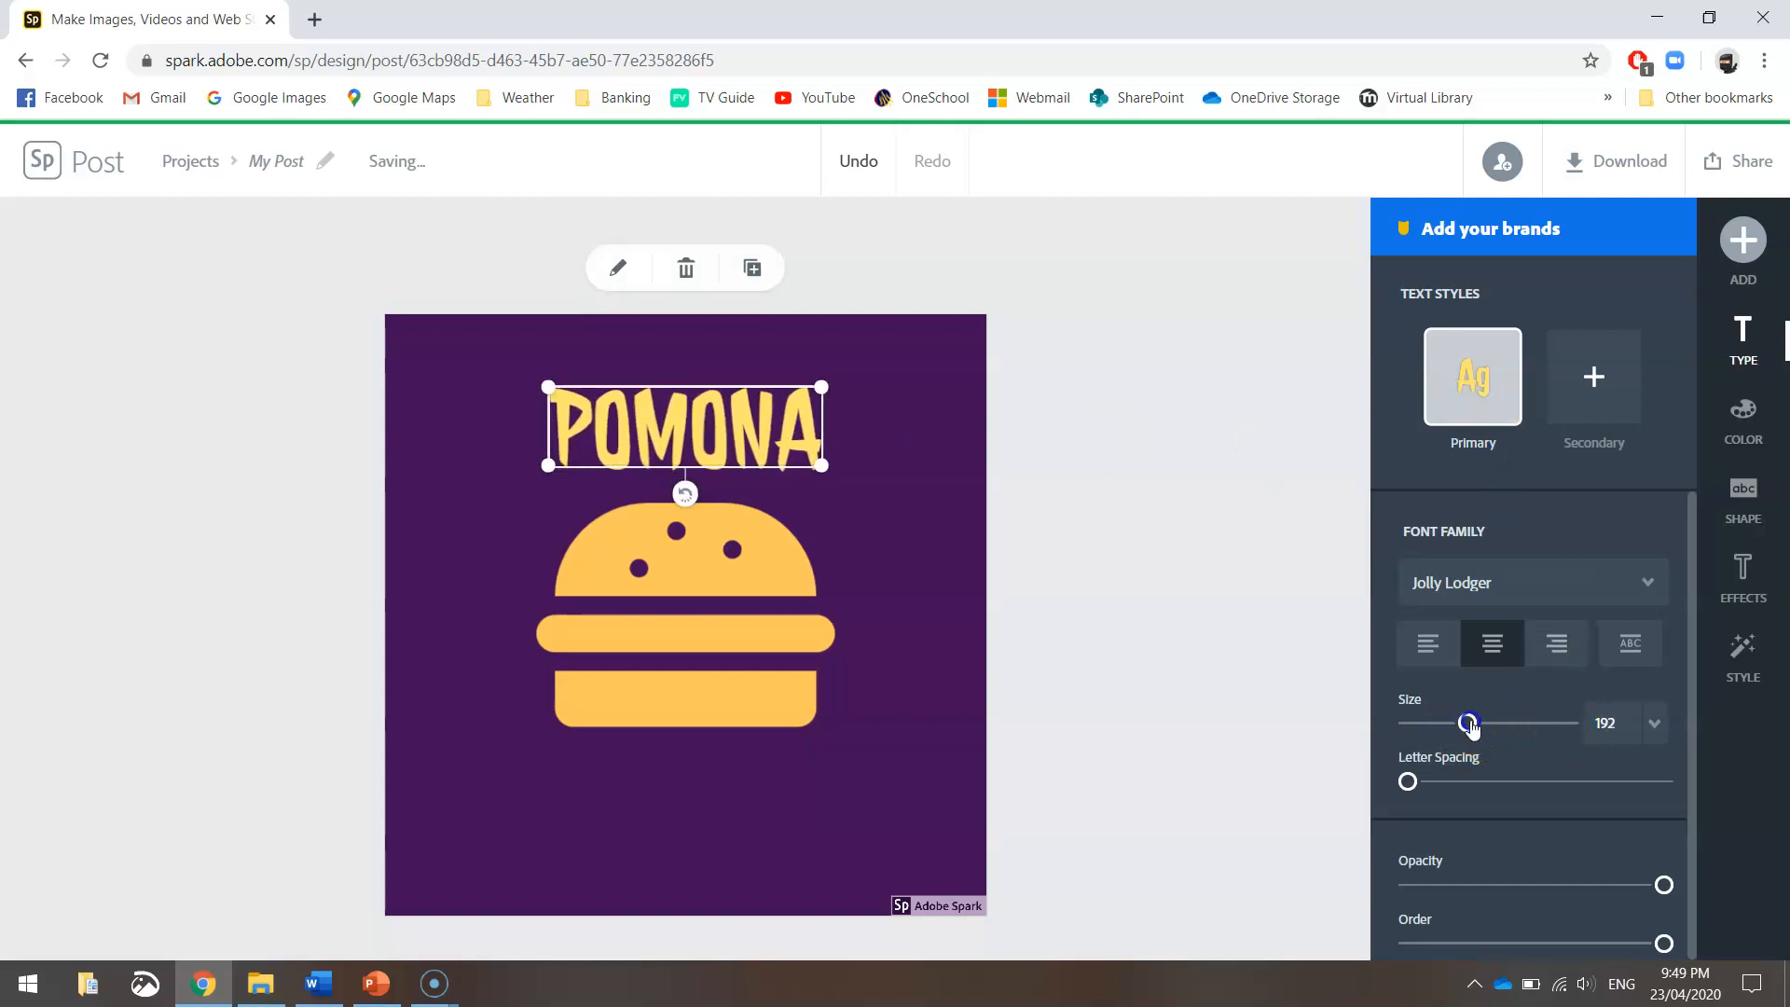
{"action": "left_click_drag", "start_coordinate": [1470, 723], "coordinate": [1476, 723]}
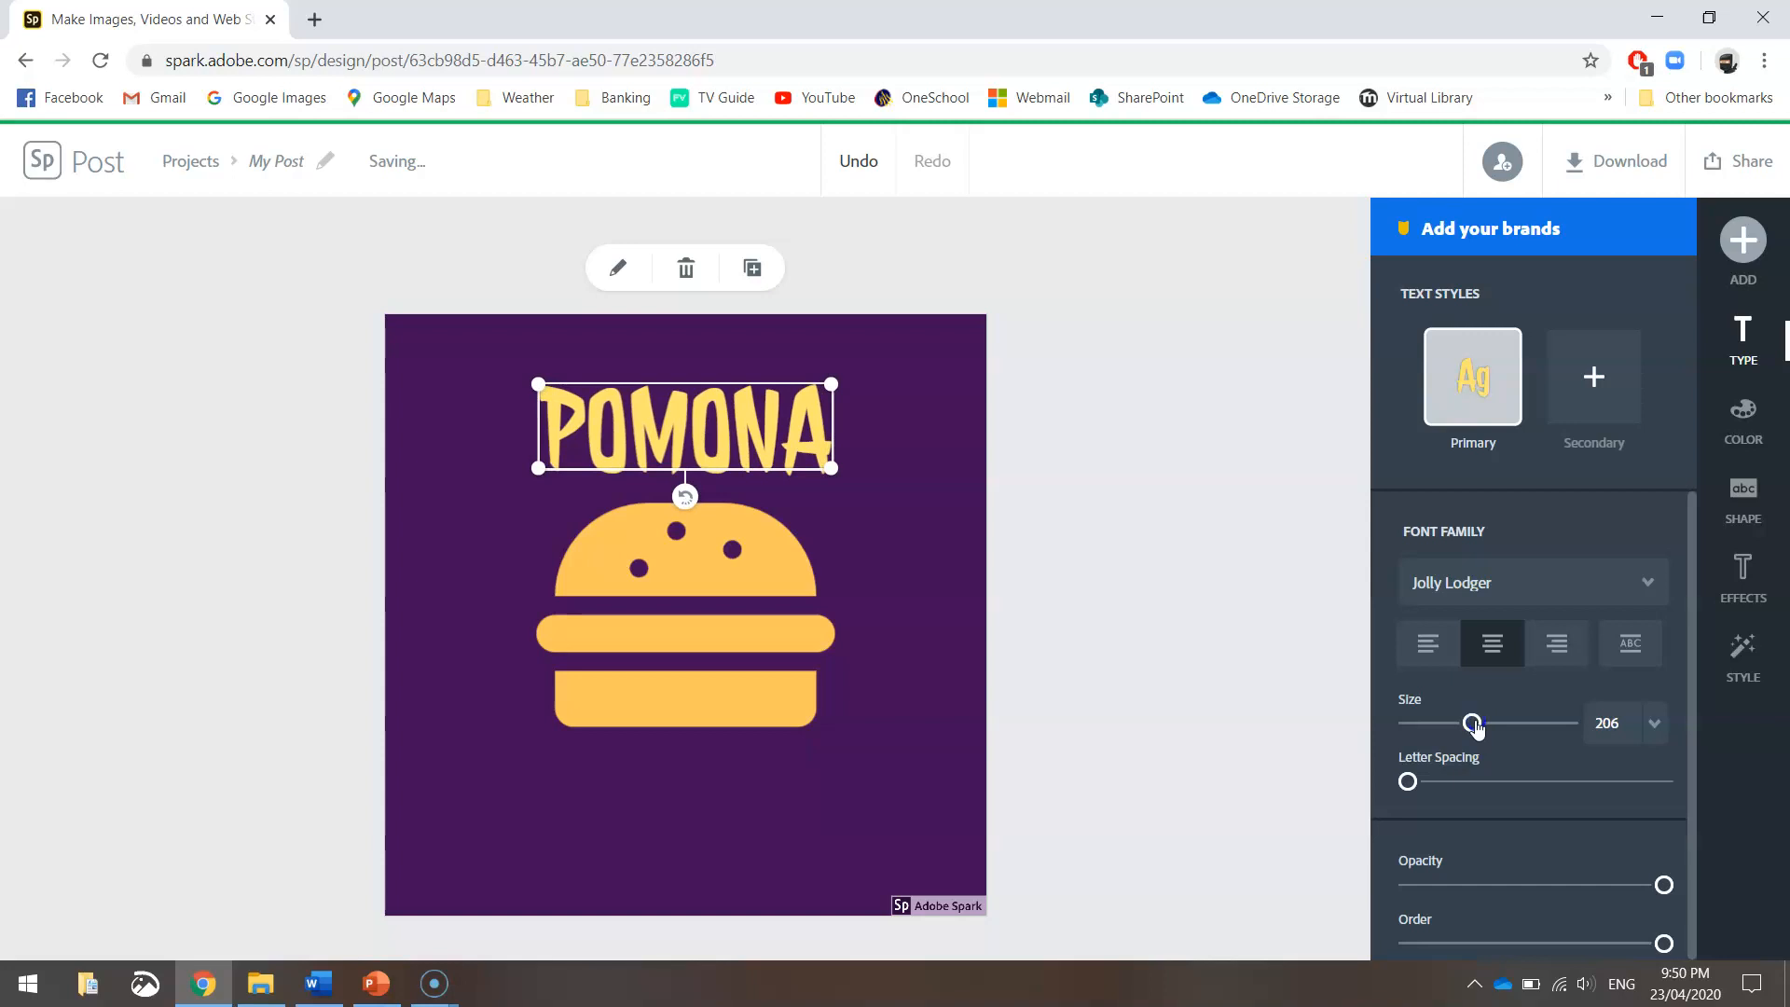
{"action": "left_click_drag", "start_coordinate": [1476, 723], "coordinate": [1471, 723]}
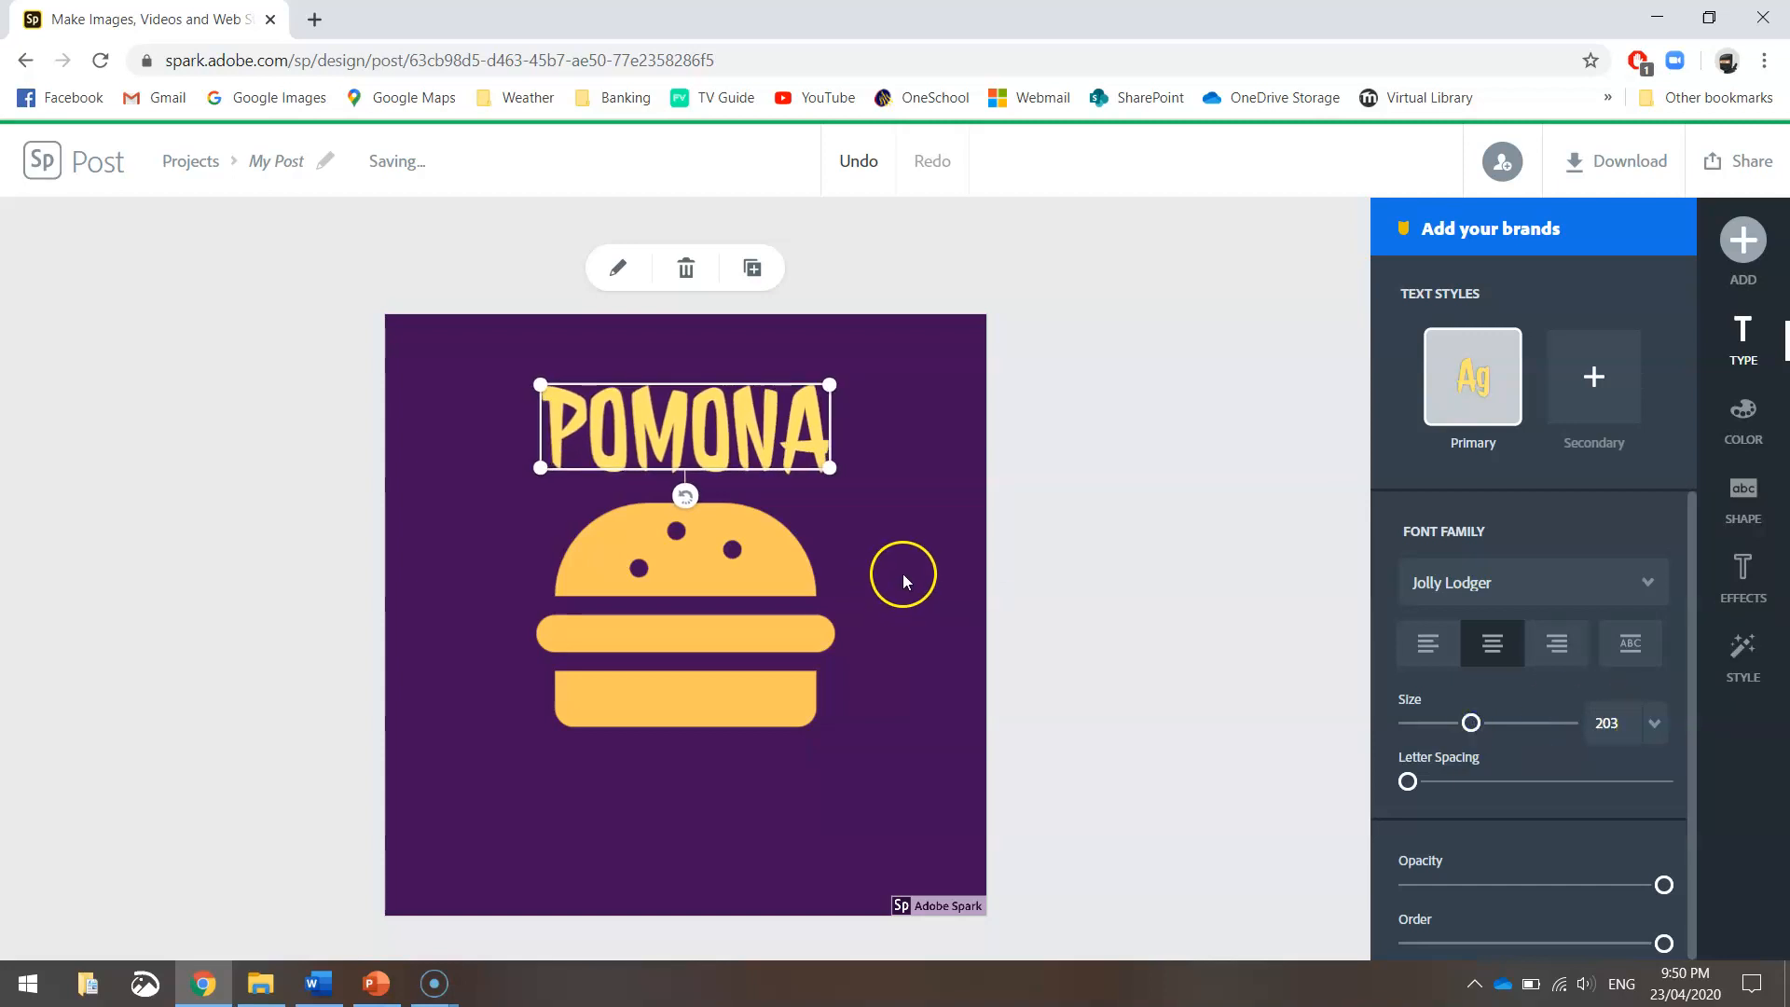
{"action": "mouse_move", "coordinate": [914, 558]}
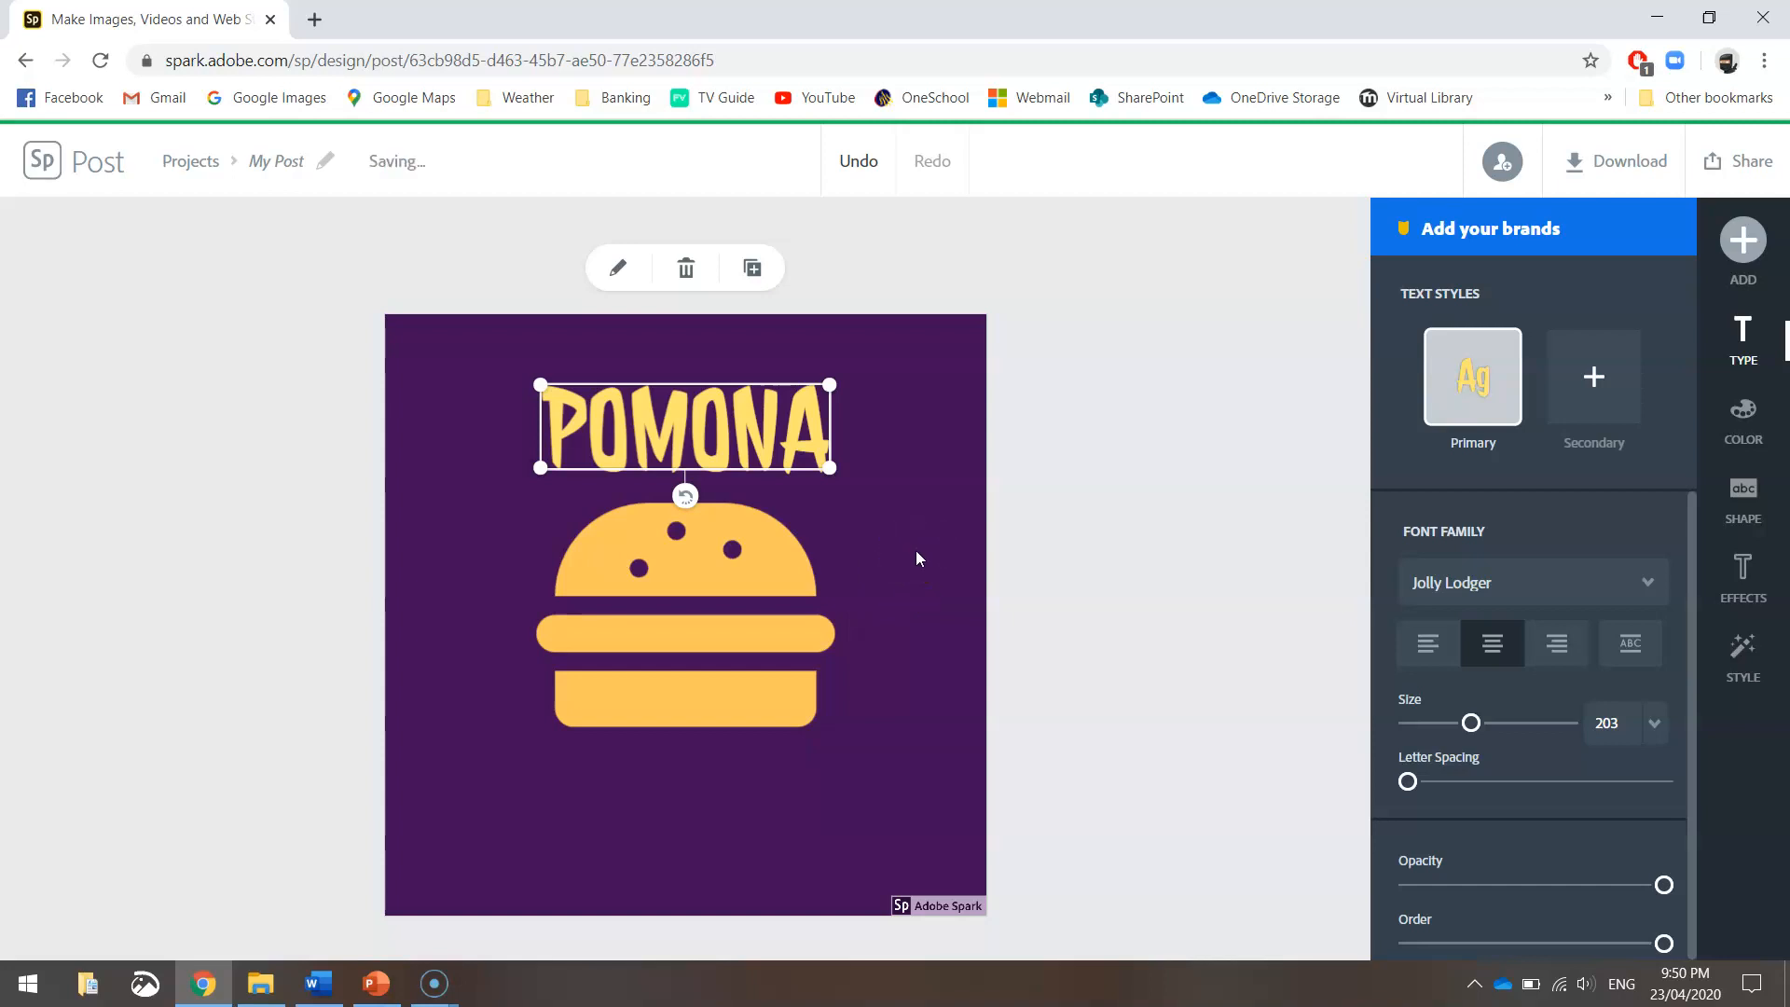
{"action": "mouse_move", "coordinate": [763, 402]}
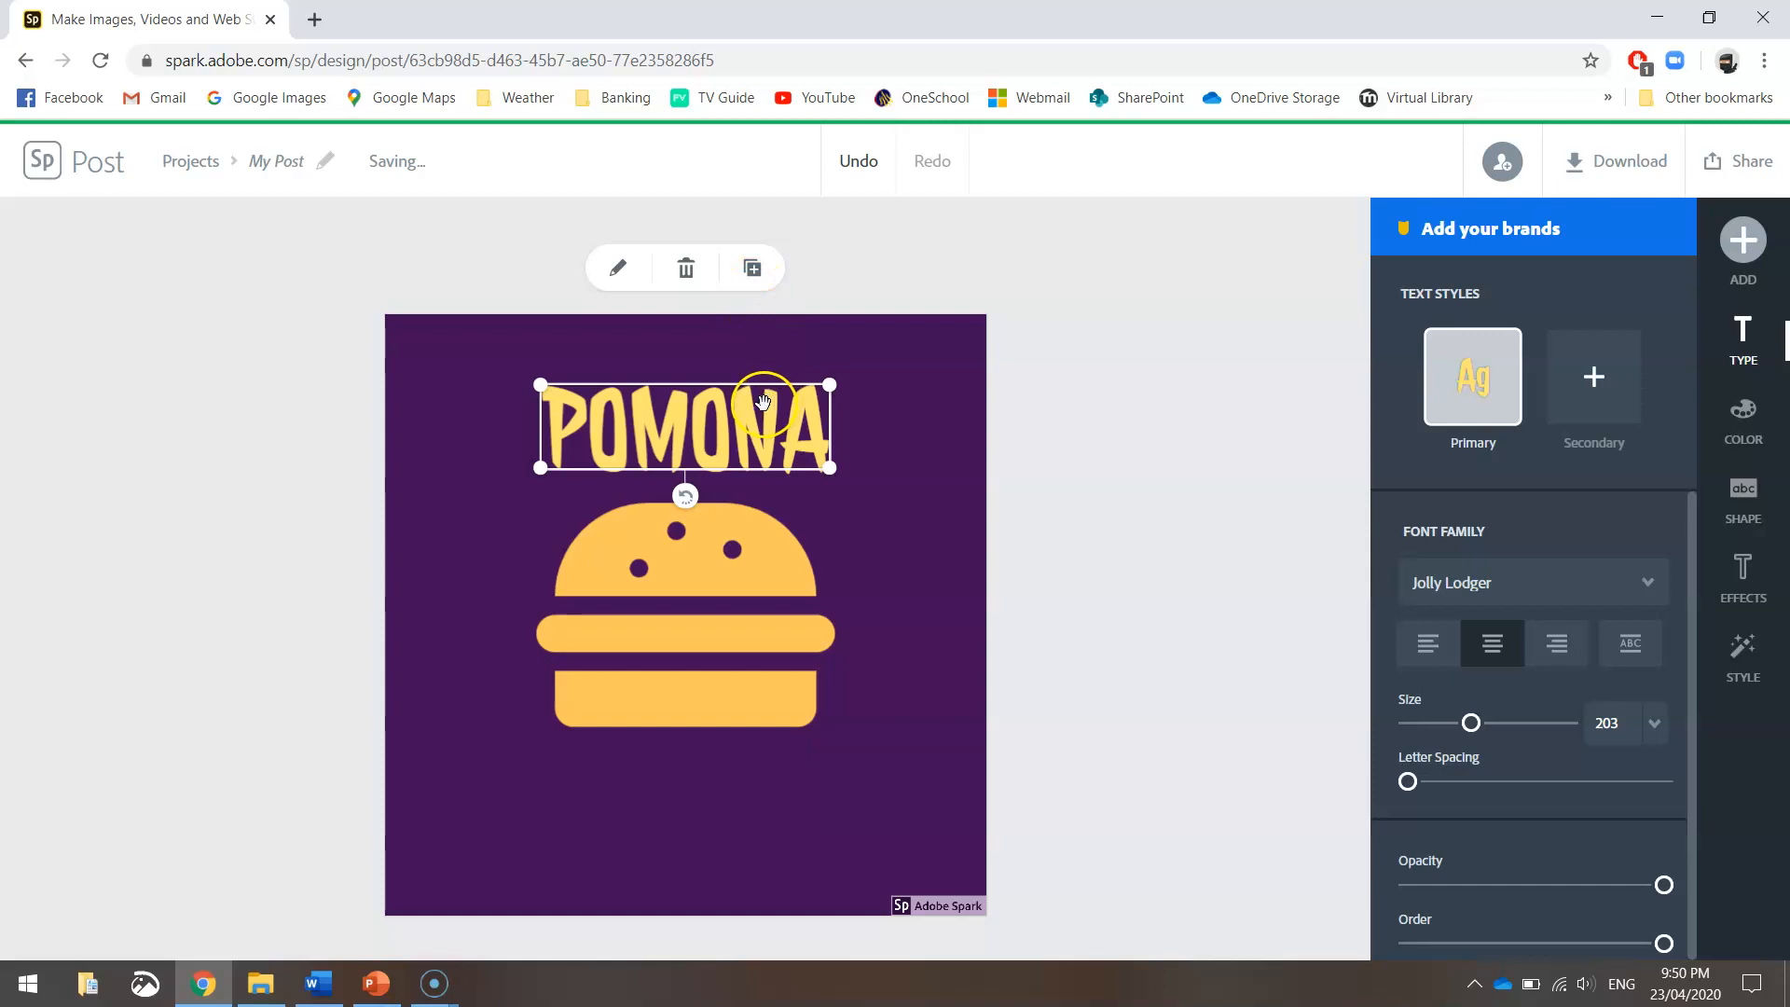
{"action": "mouse_move", "coordinate": [755, 327]}
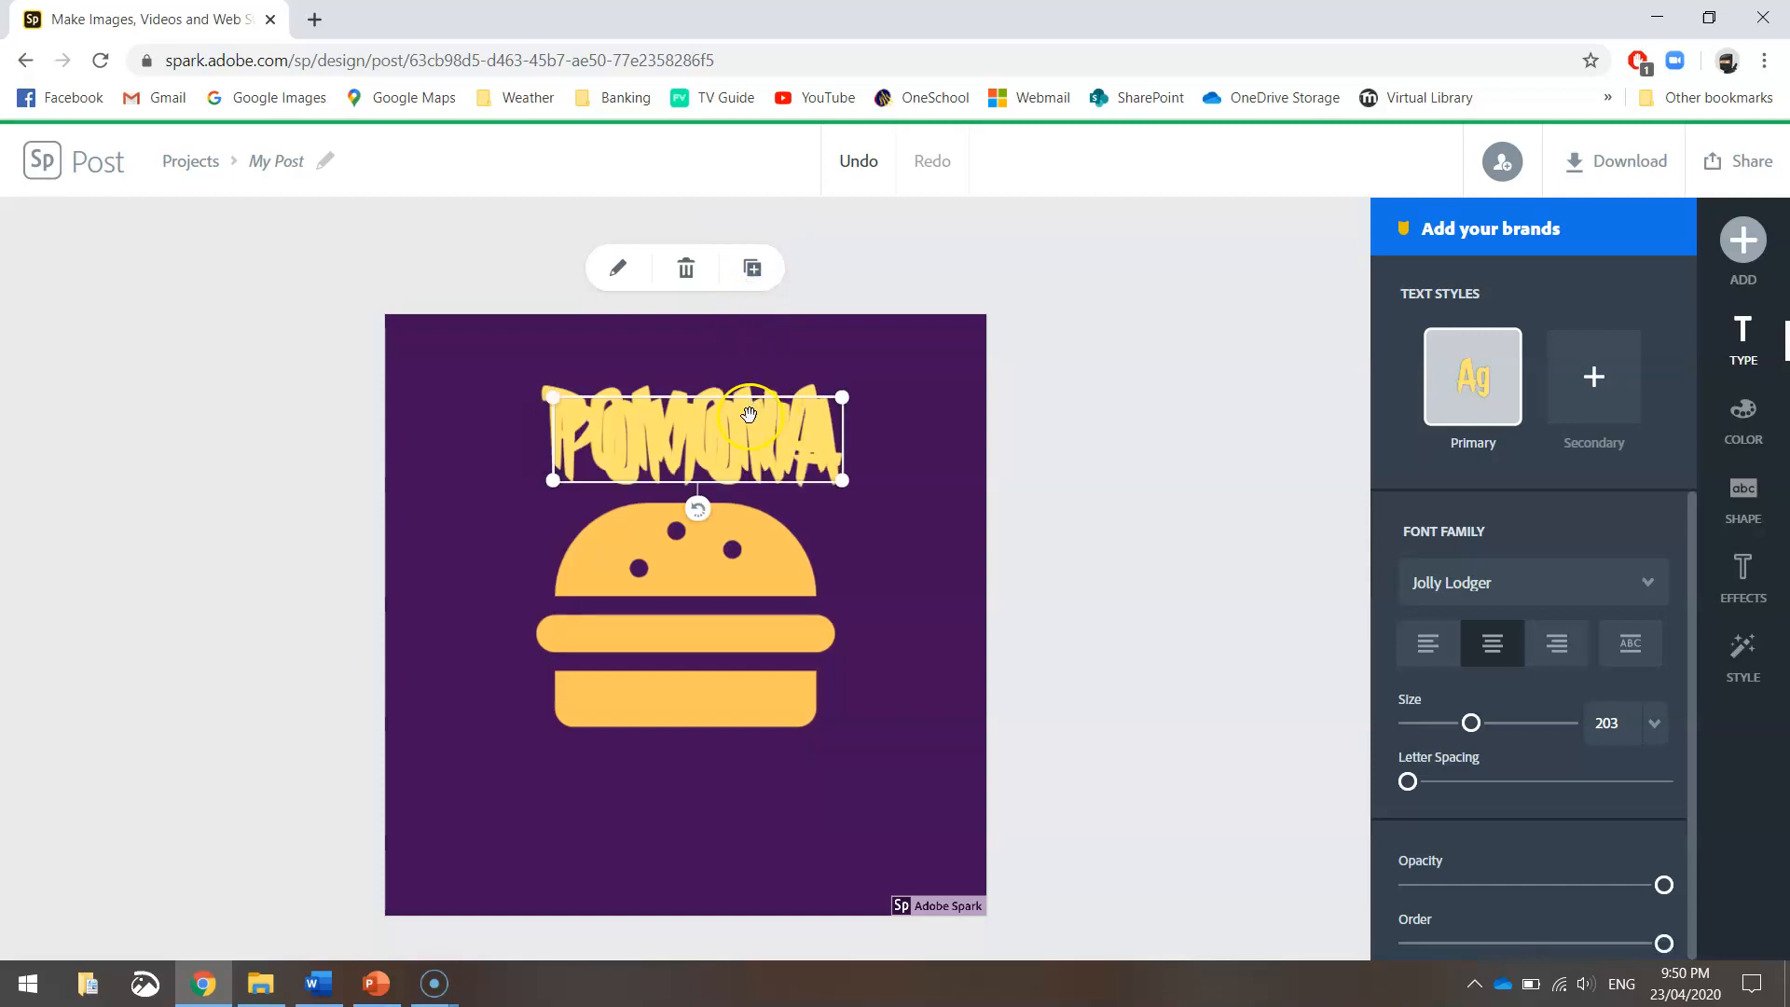
Step: Move the copied text below the burger and reword it to BURGER CO
{"action": "left_click_drag", "start_coordinate": [696, 437], "coordinate": [731, 810]}
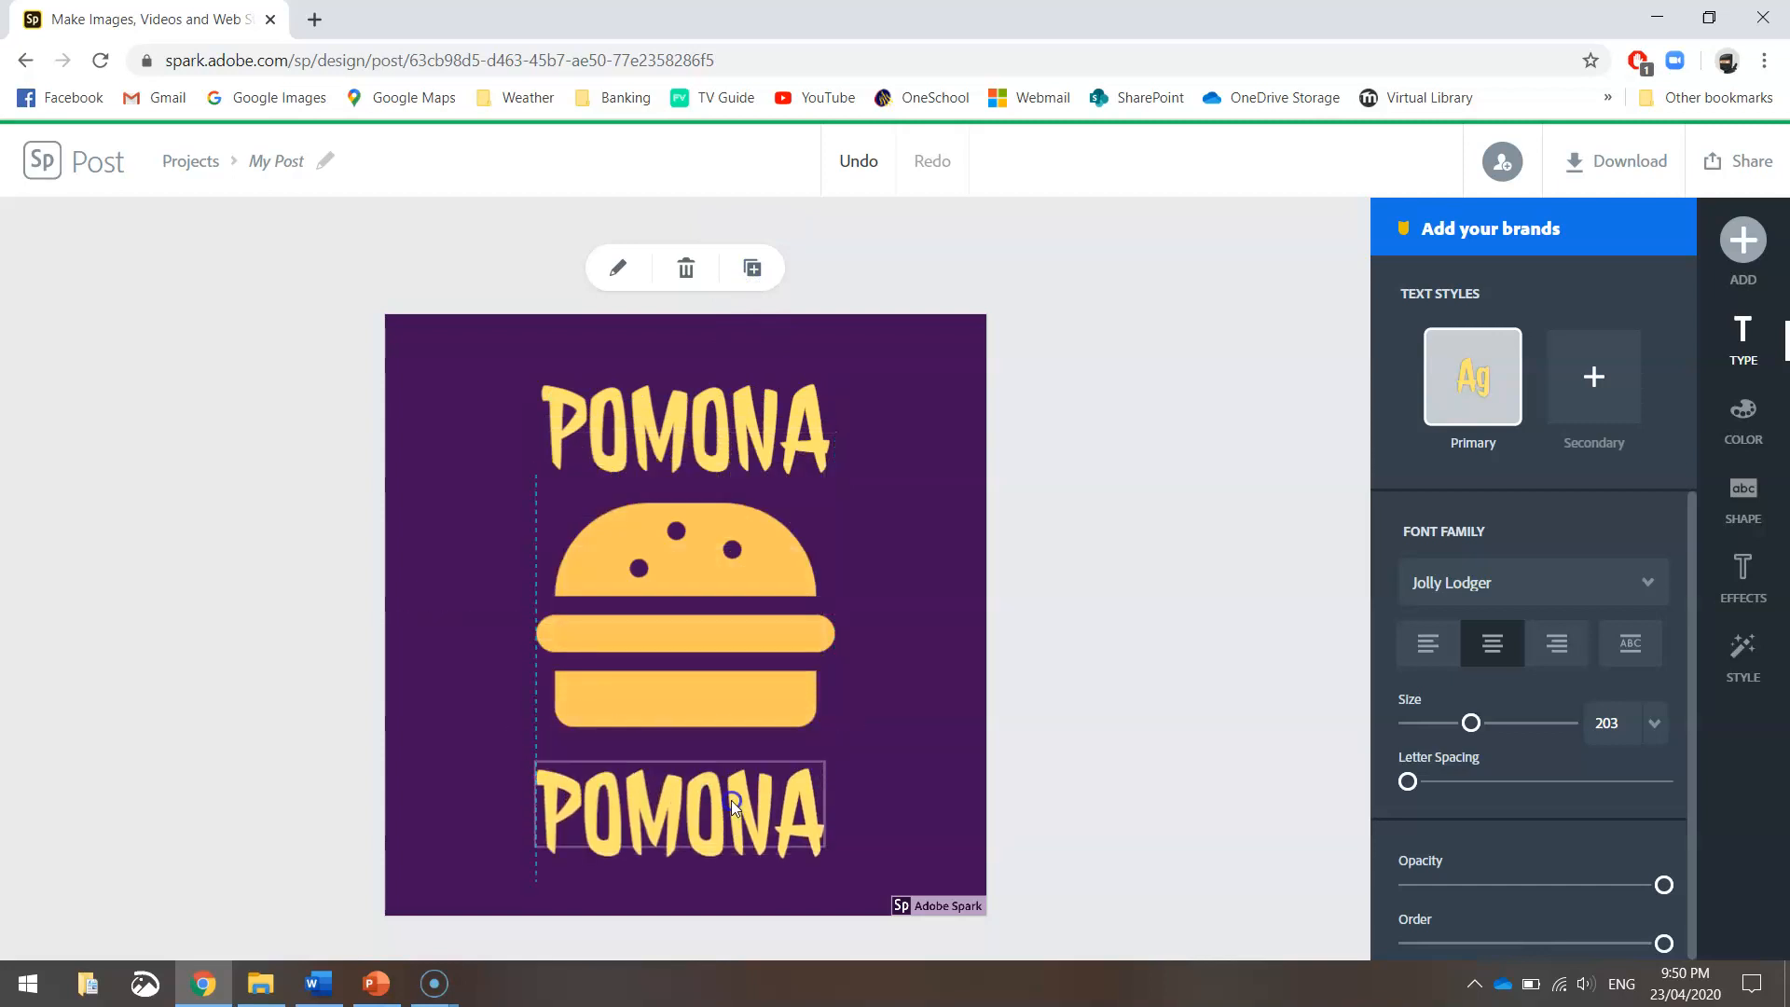
{"action": "left_click", "coordinate": [677, 813]}
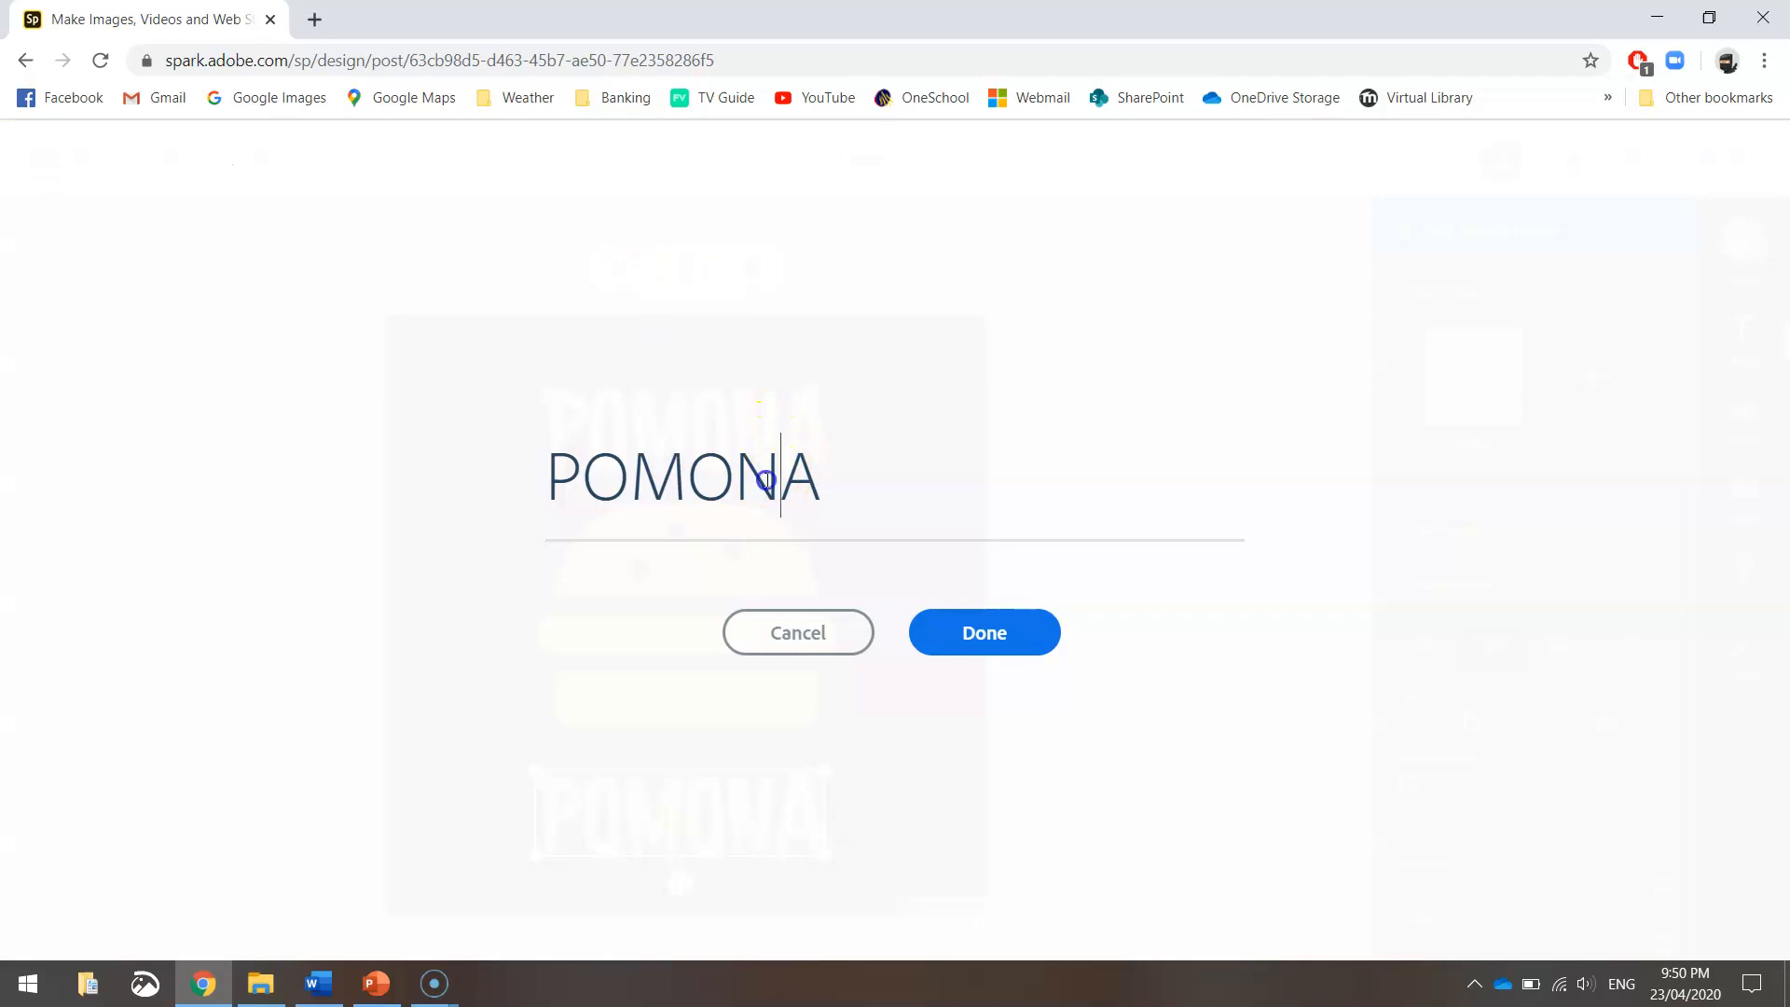
{"action": "type", "text": "BURGER CO"}
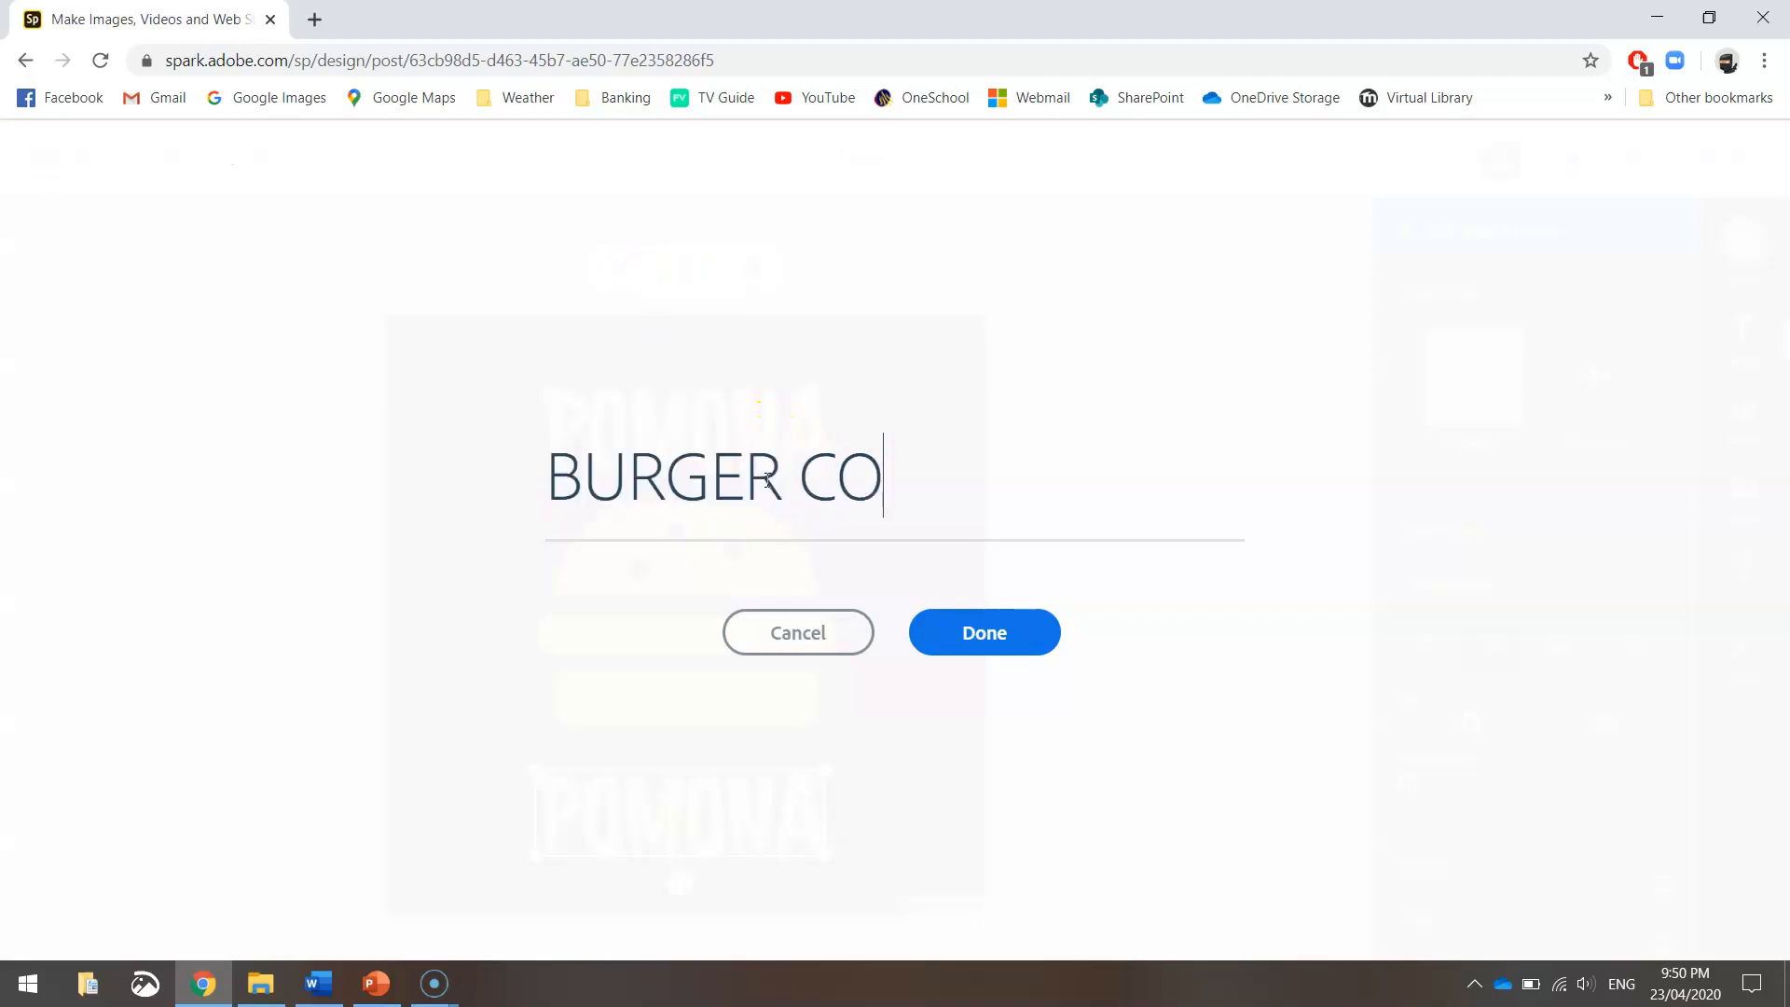
{"action": "left_click", "coordinate": [982, 633]}
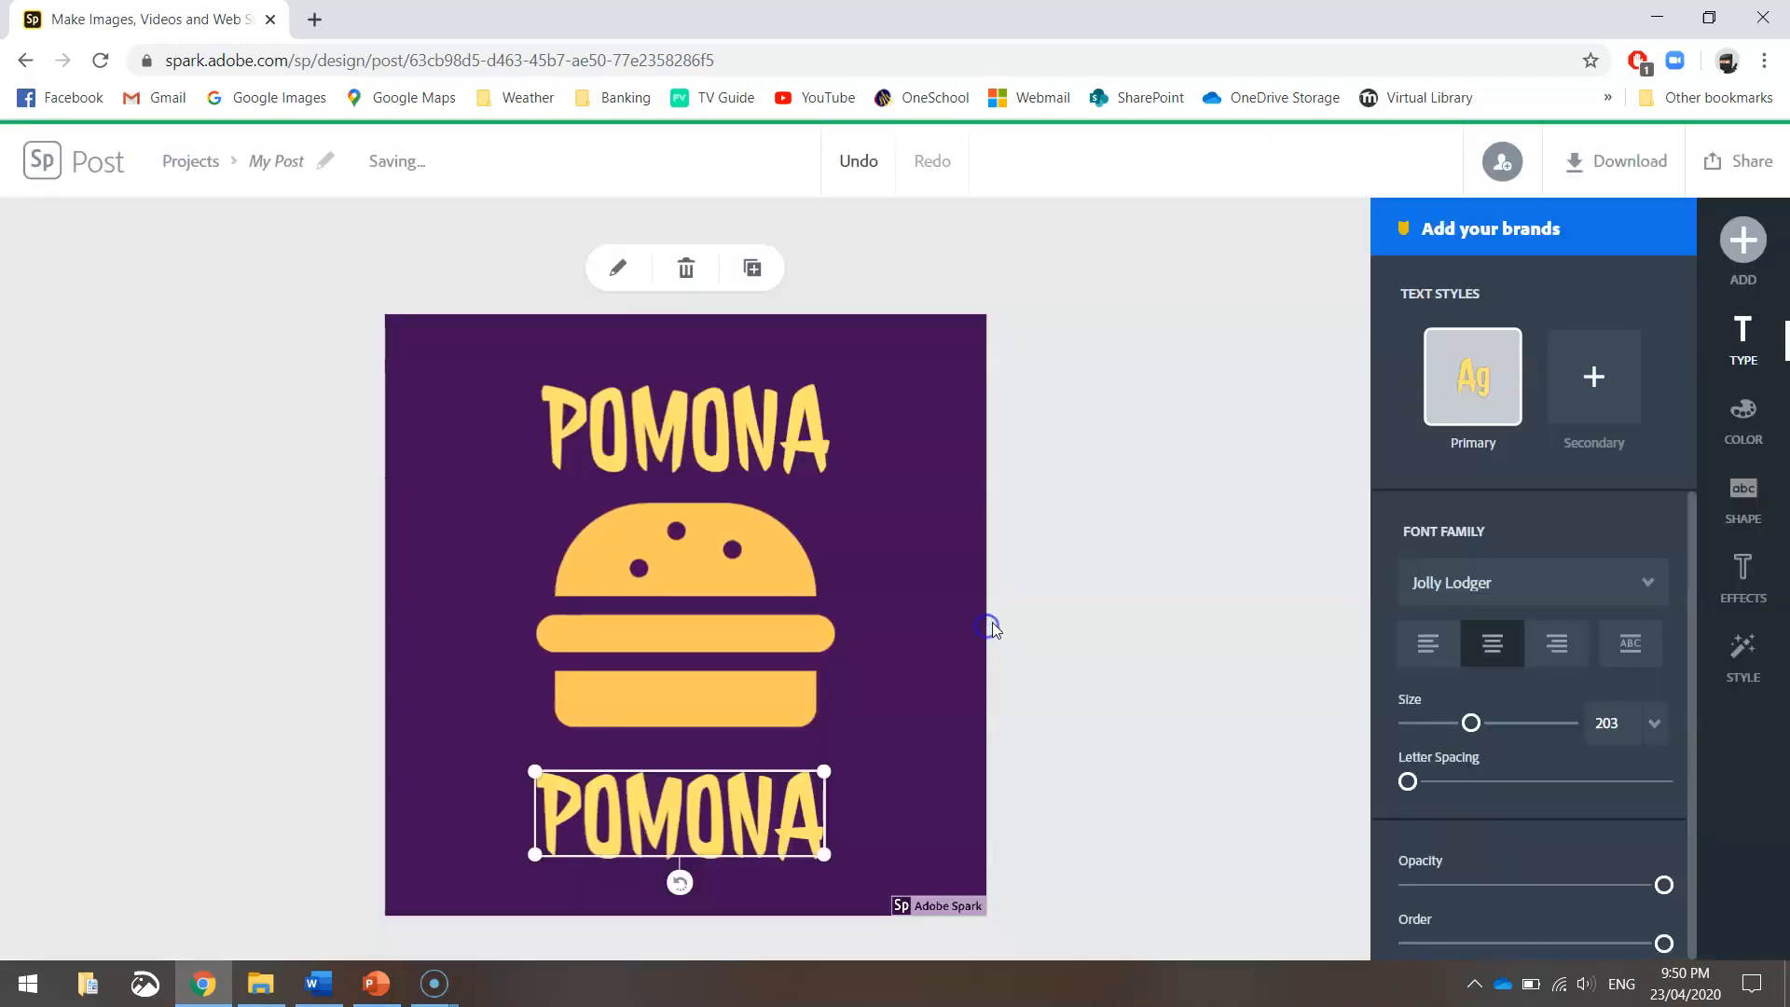
{"action": "type", "text": "BURGER CO."}
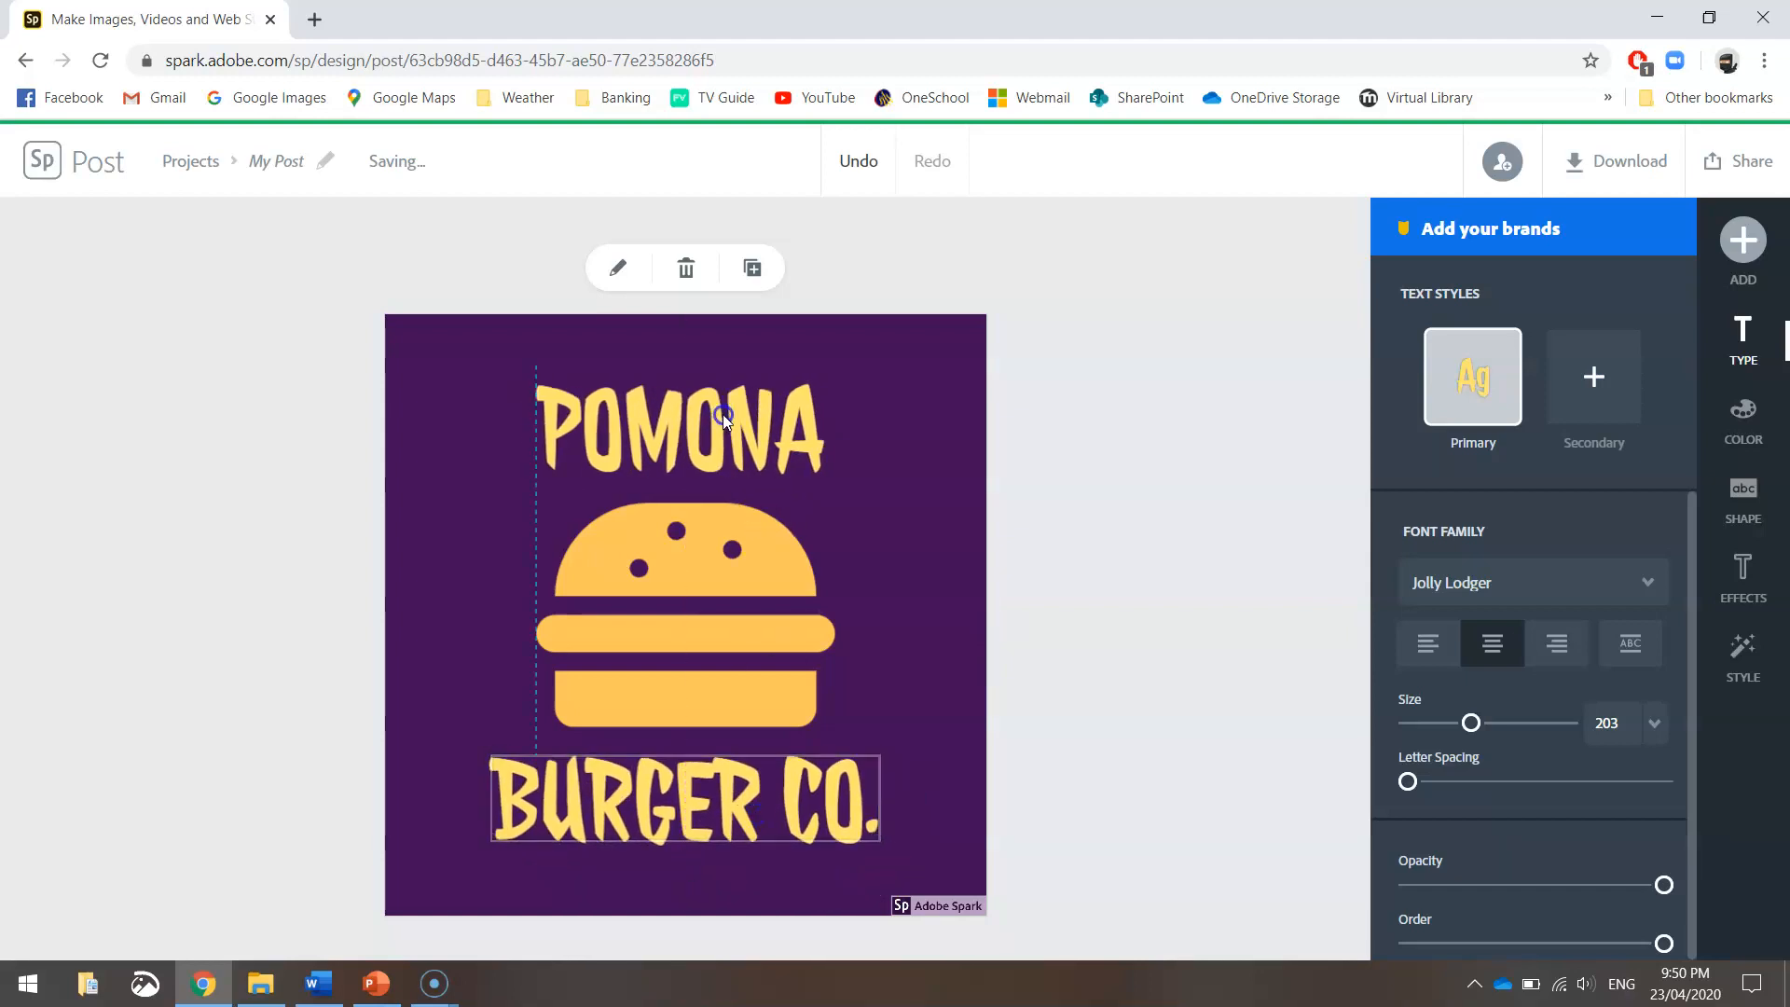
Step: Reduce the lettering size to 150 so both titles fit neatly
{"action": "left_click", "coordinate": [681, 799]}
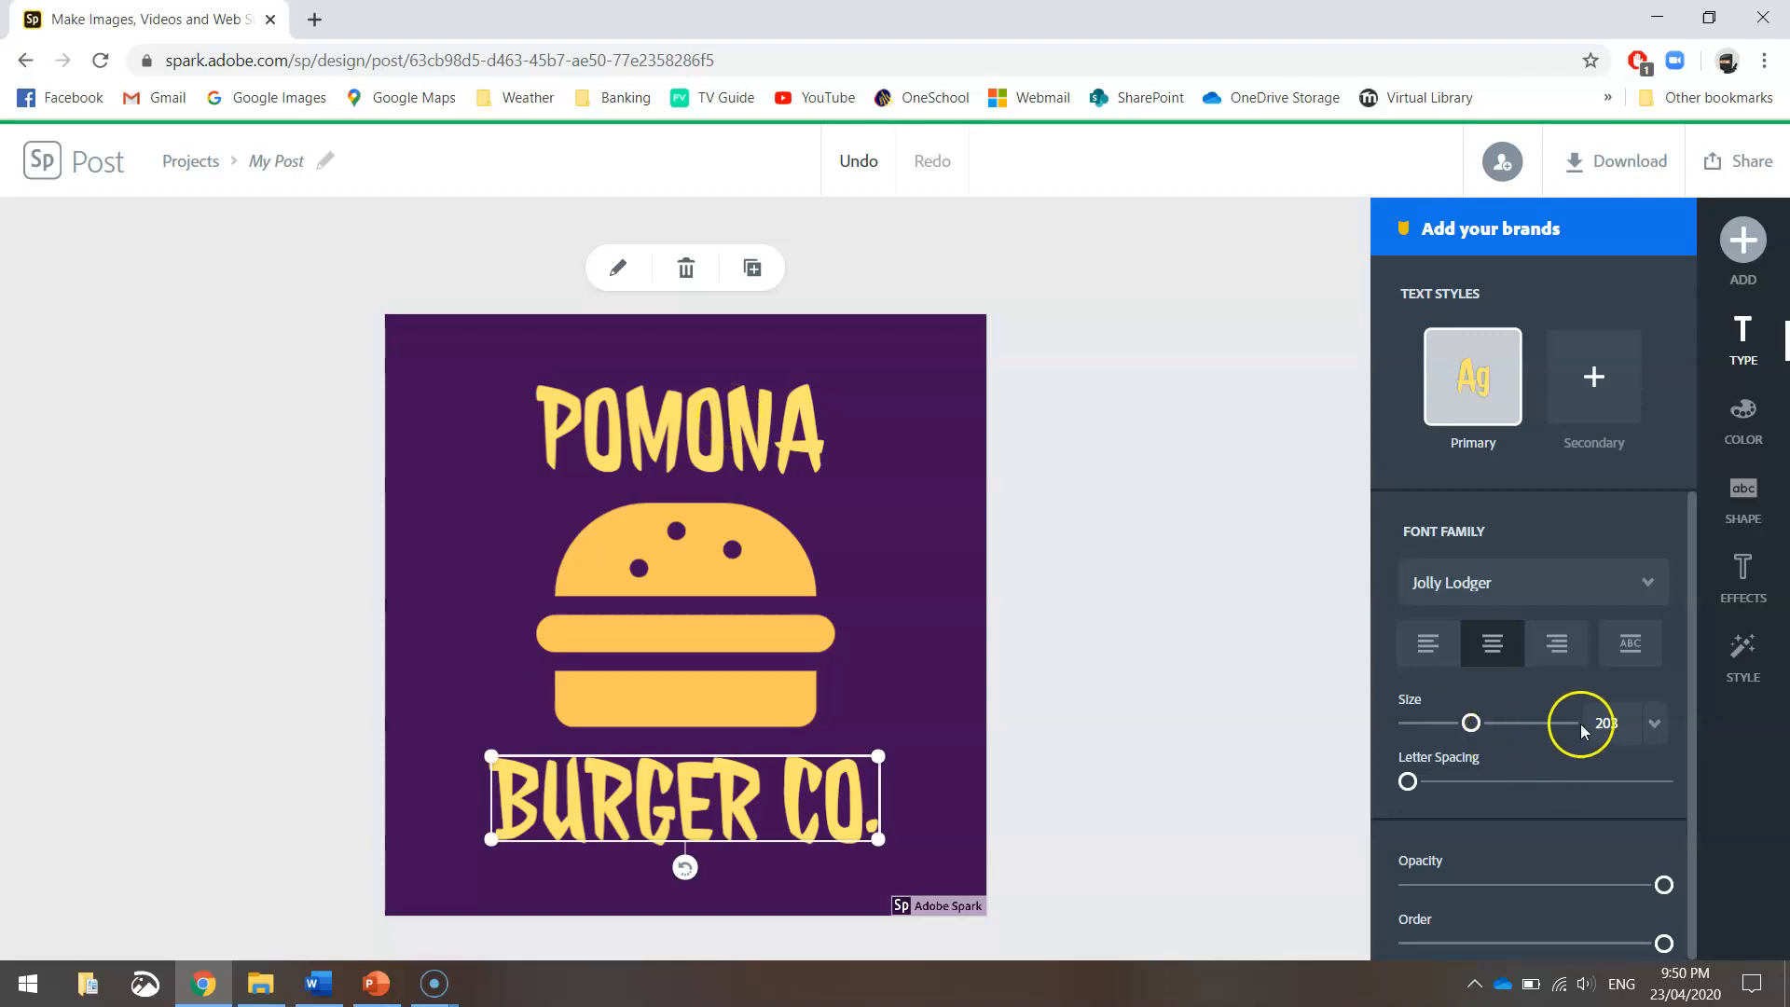
{"action": "left_click", "coordinate": [1652, 723]}
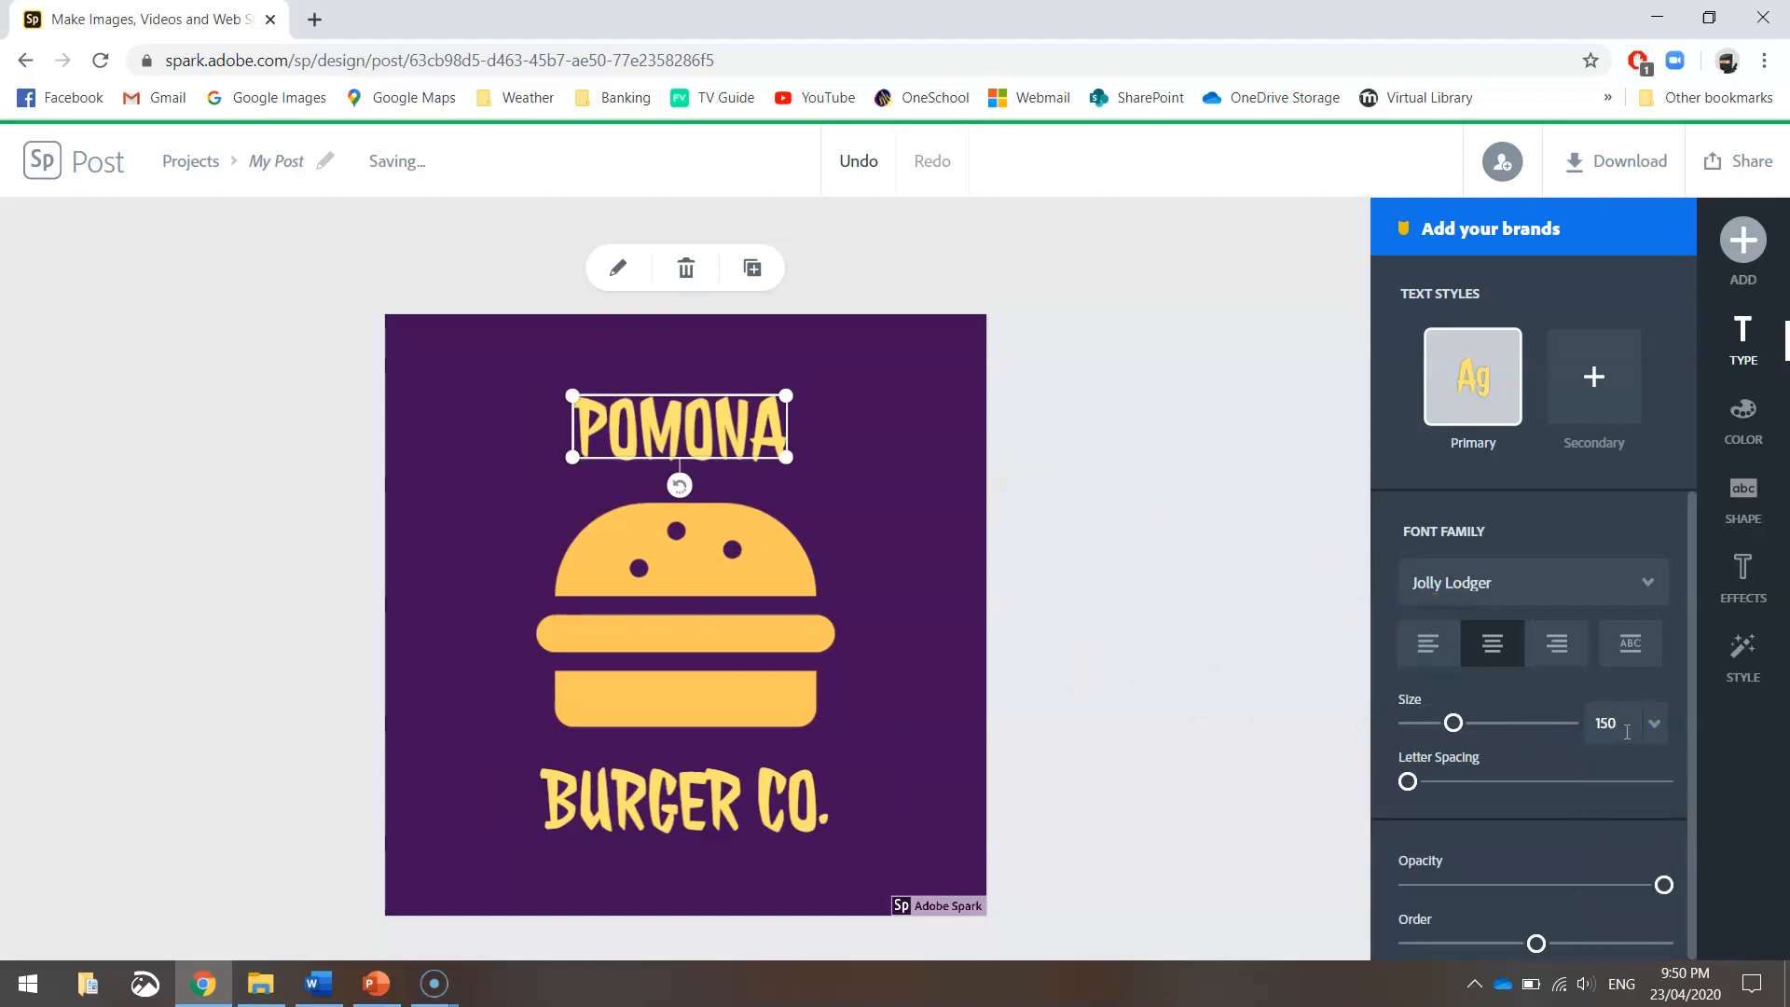
Step: Remove the Adobe Spark watermark by choosing the free Starter Plan
{"action": "left_click", "coordinate": [1742, 492]}
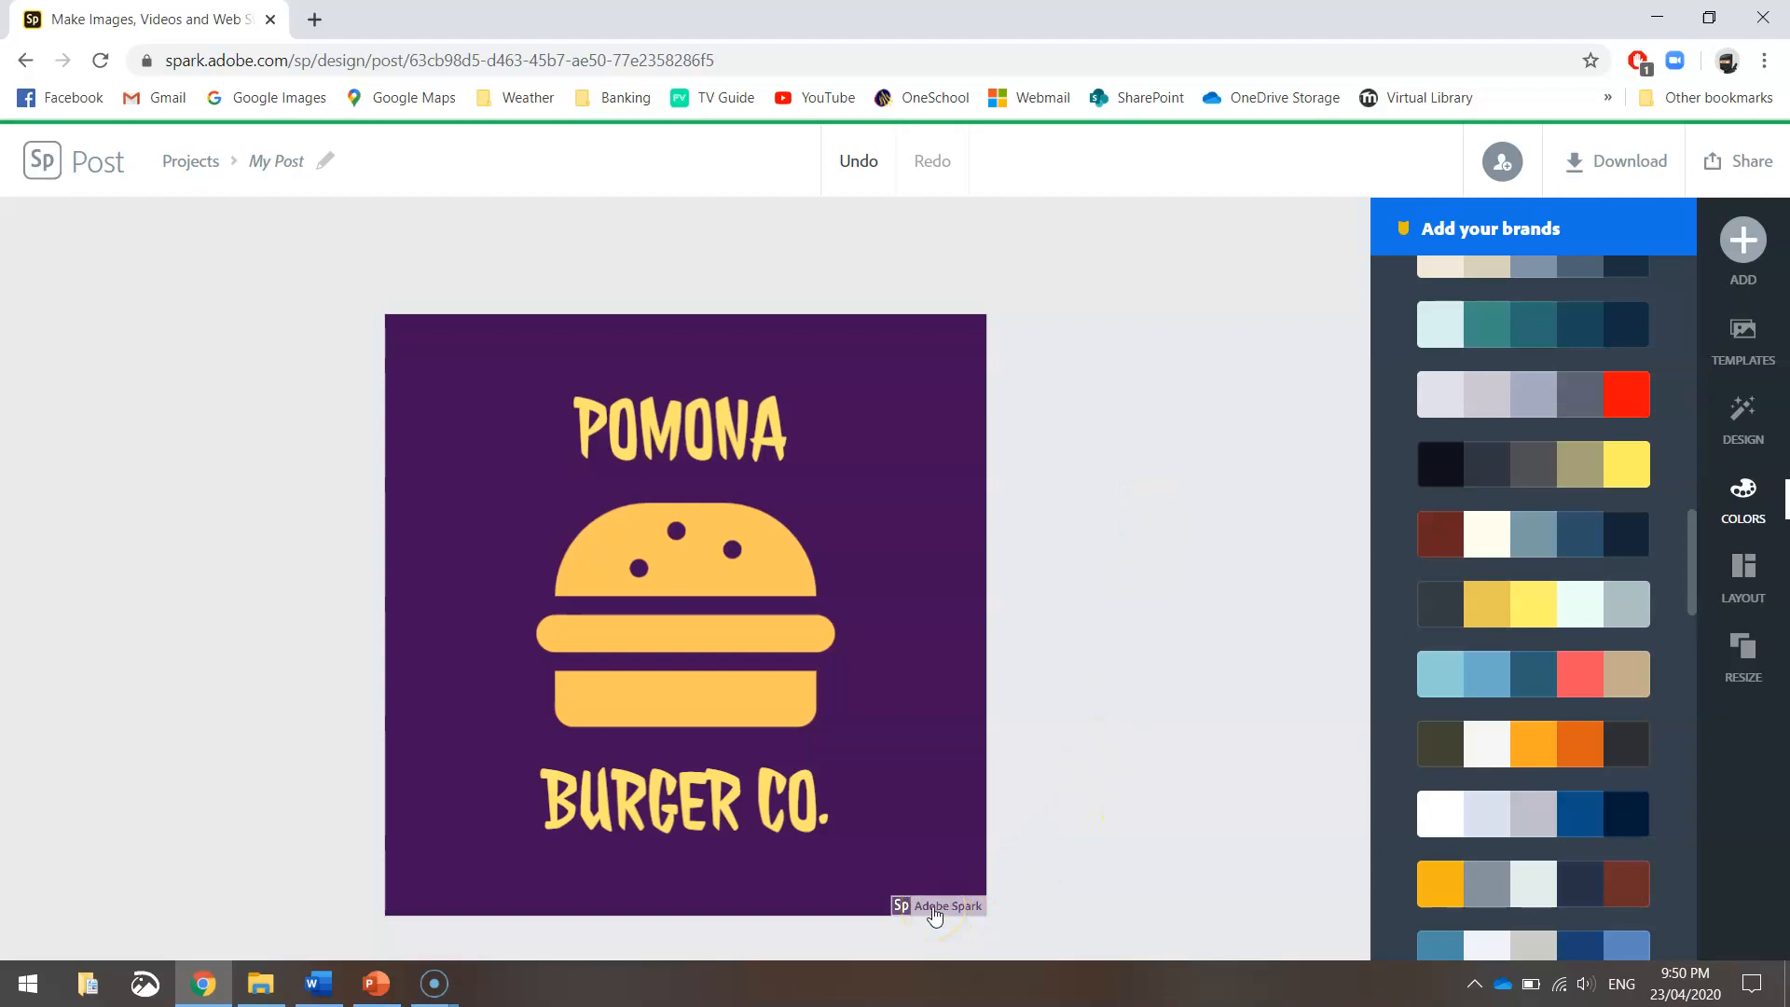
{"action": "left_click", "coordinate": [935, 905]}
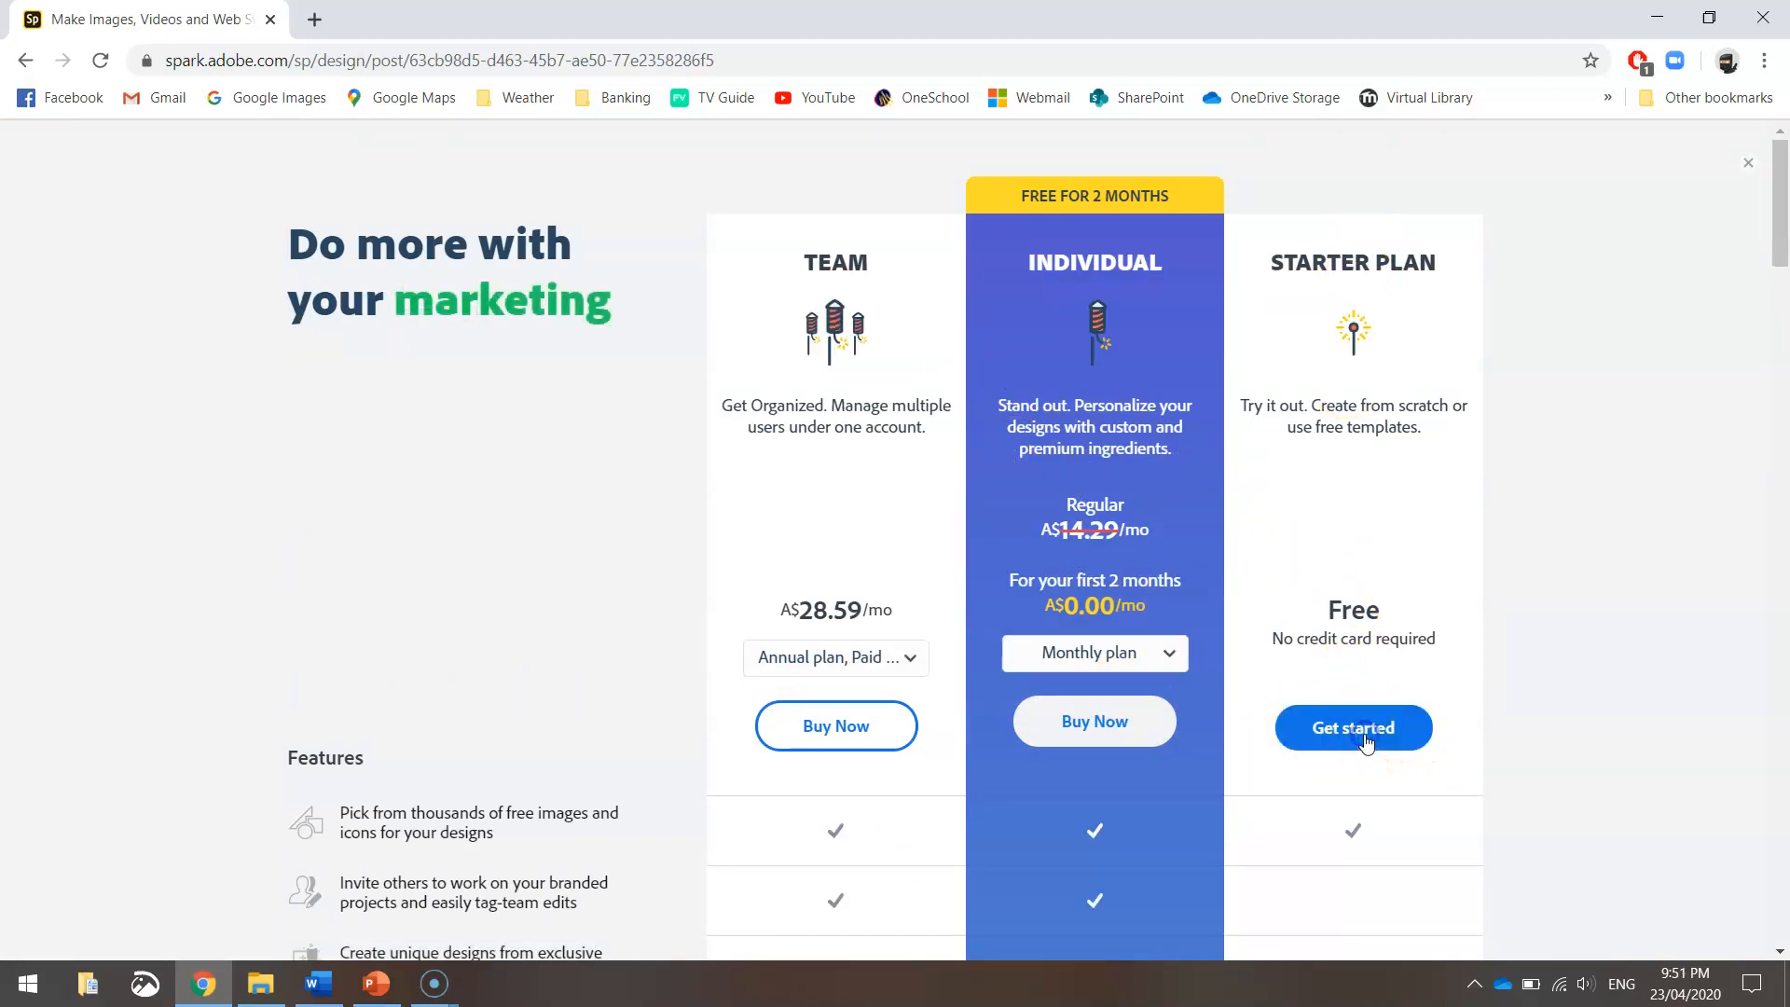
{"action": "left_click", "coordinate": [1353, 727]}
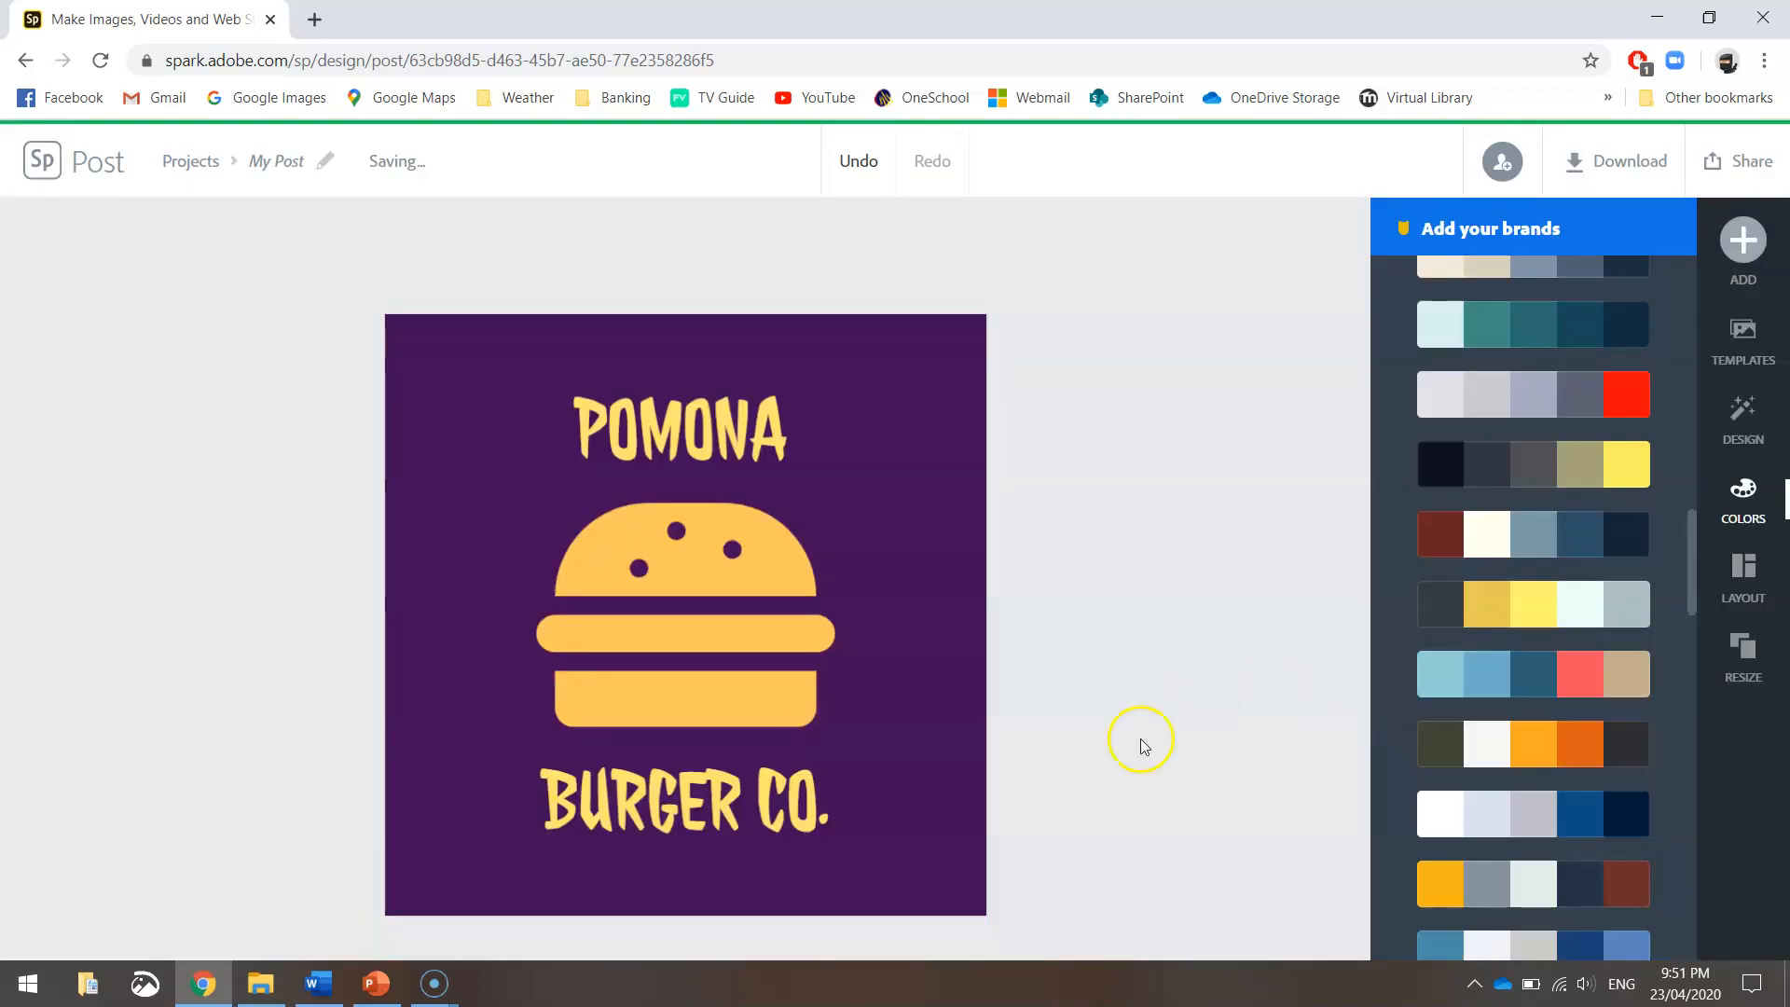
{"action": "mouse_move", "coordinate": [1184, 721]}
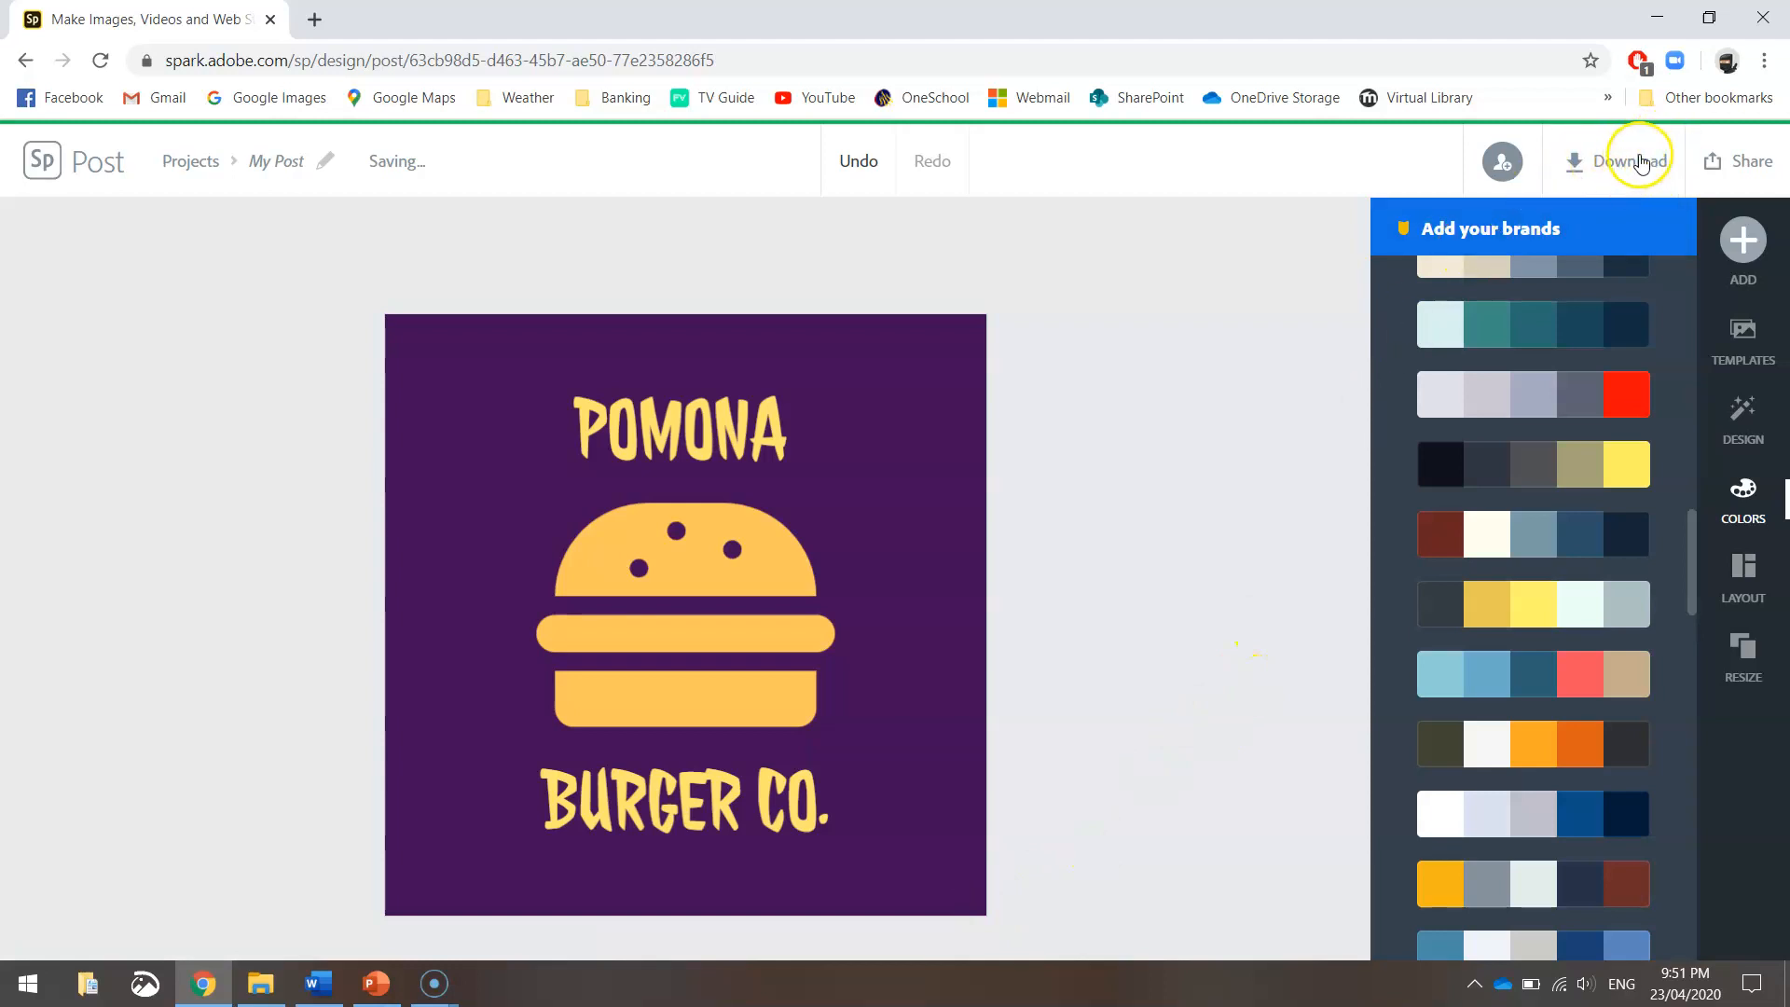
Step: Download the logo as a PNG keeping the solid purple background
{"action": "left_click", "coordinate": [1632, 161]}
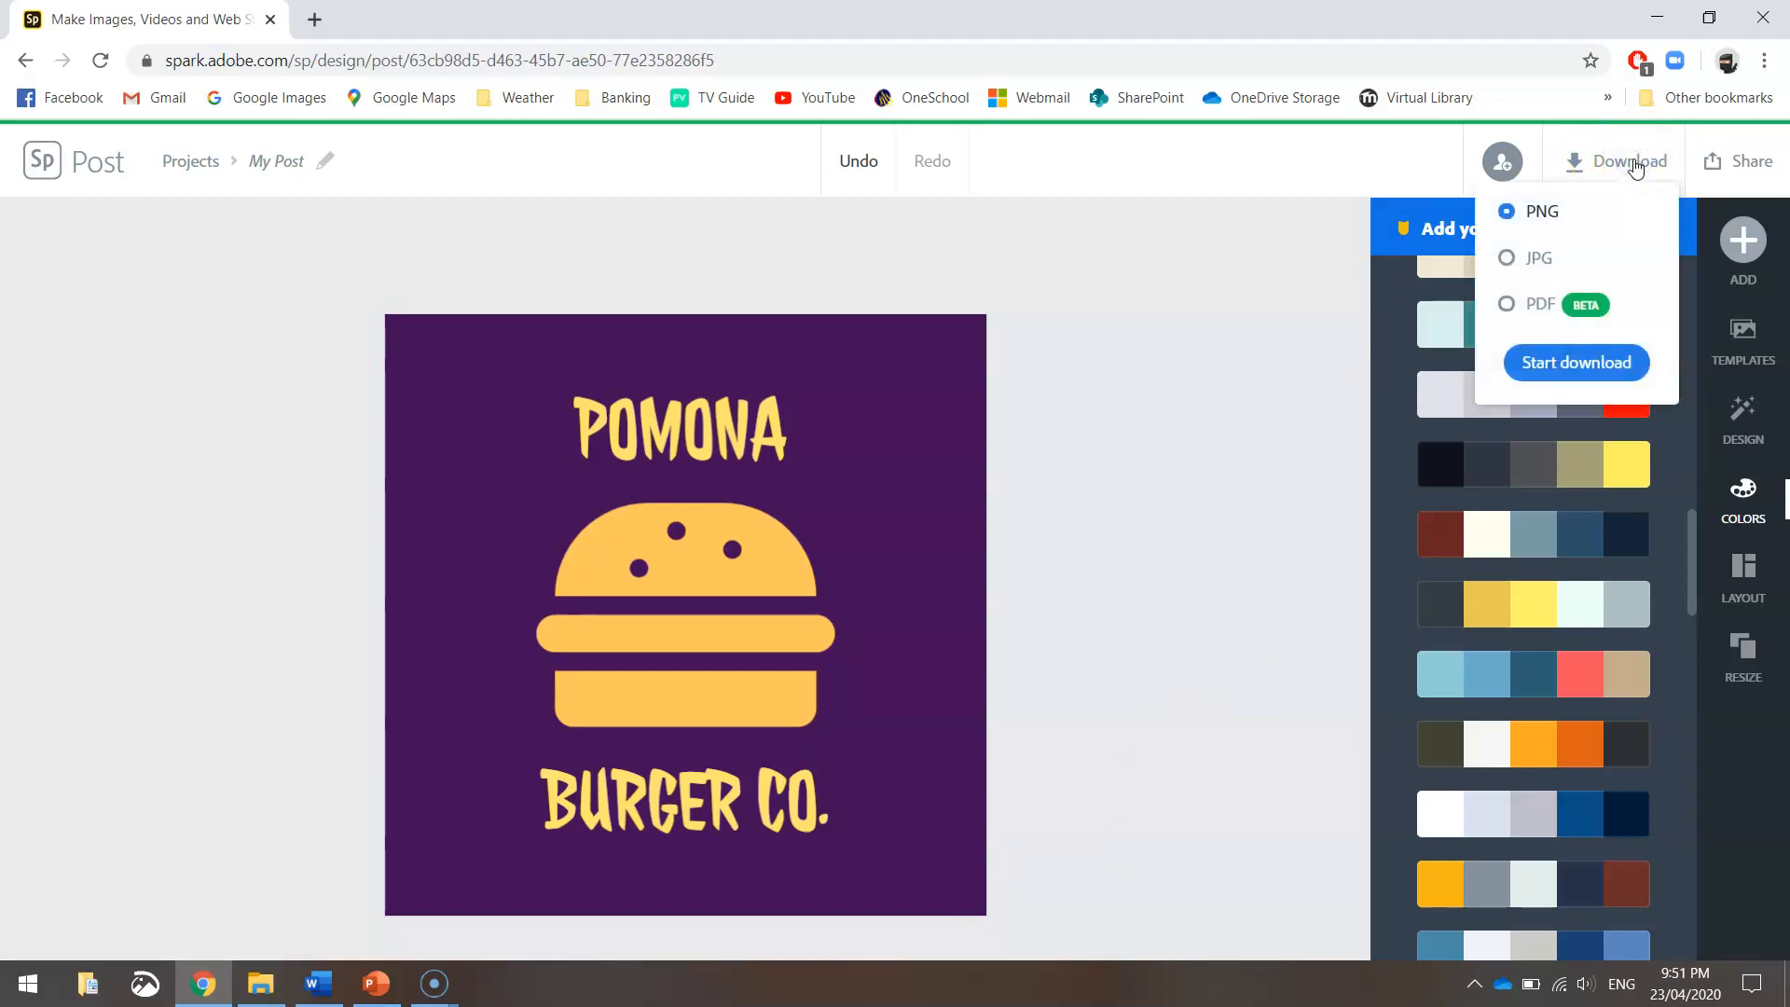
{"action": "mouse_move", "coordinate": [1542, 212]}
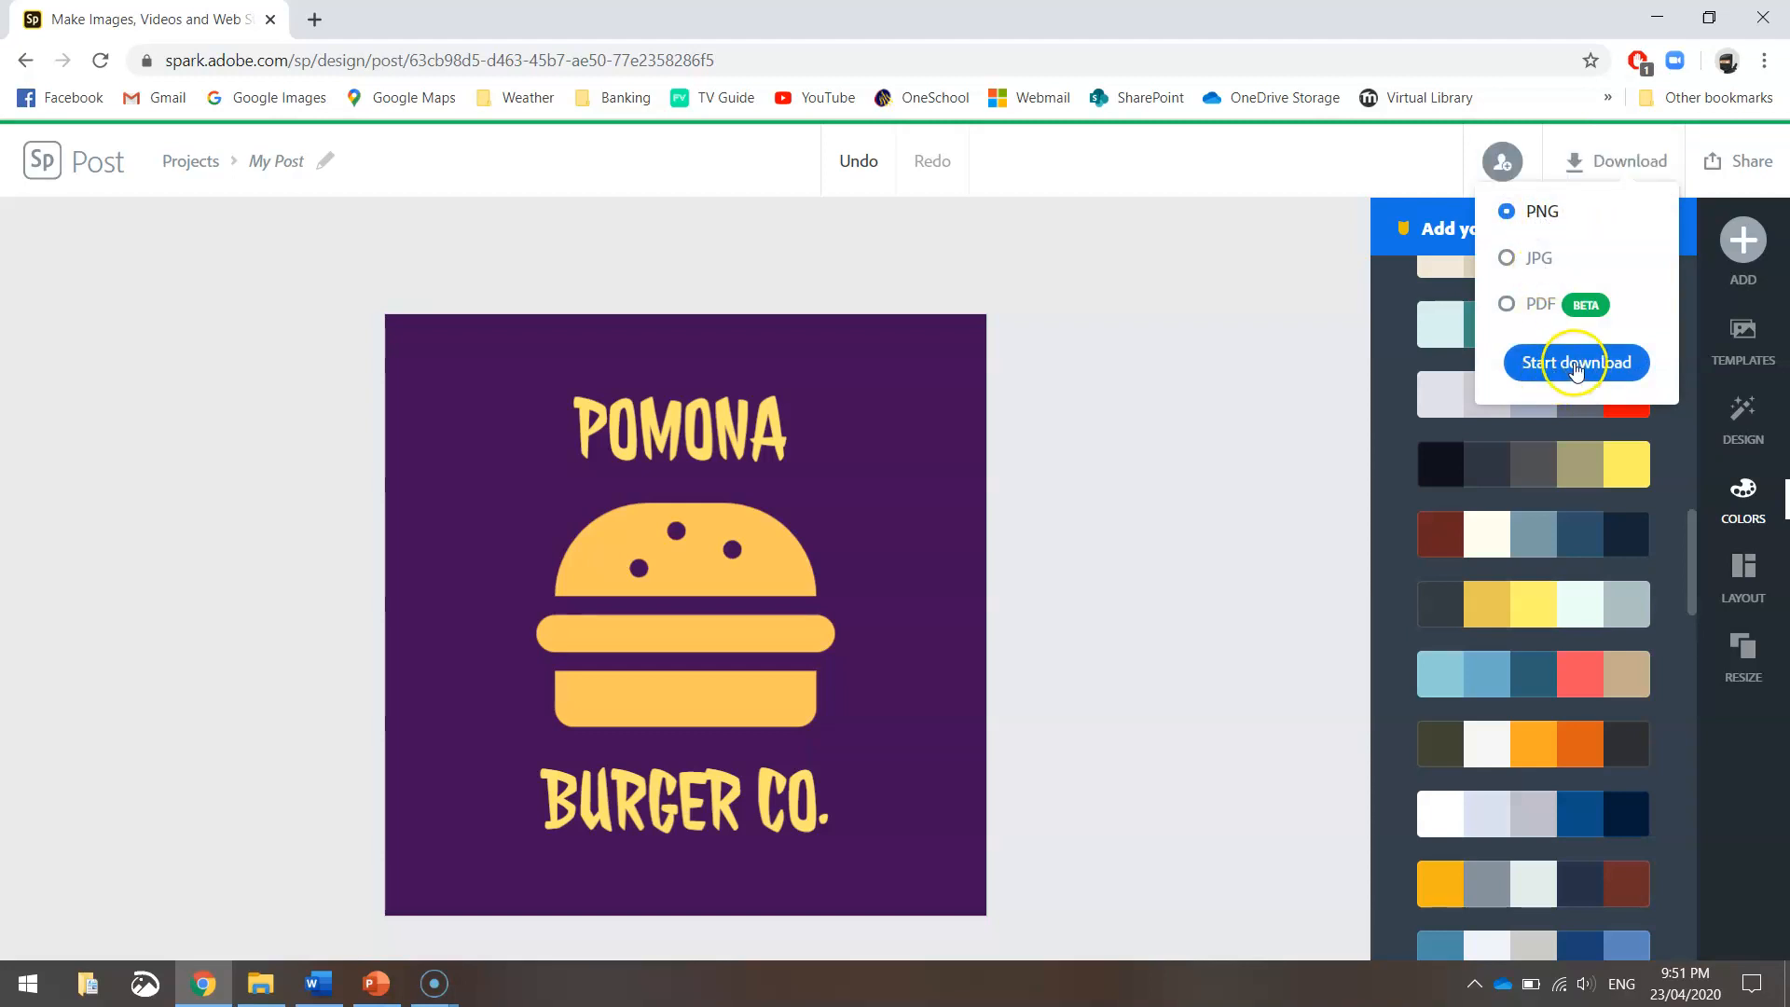
{"action": "left_click", "coordinate": [1575, 362]}
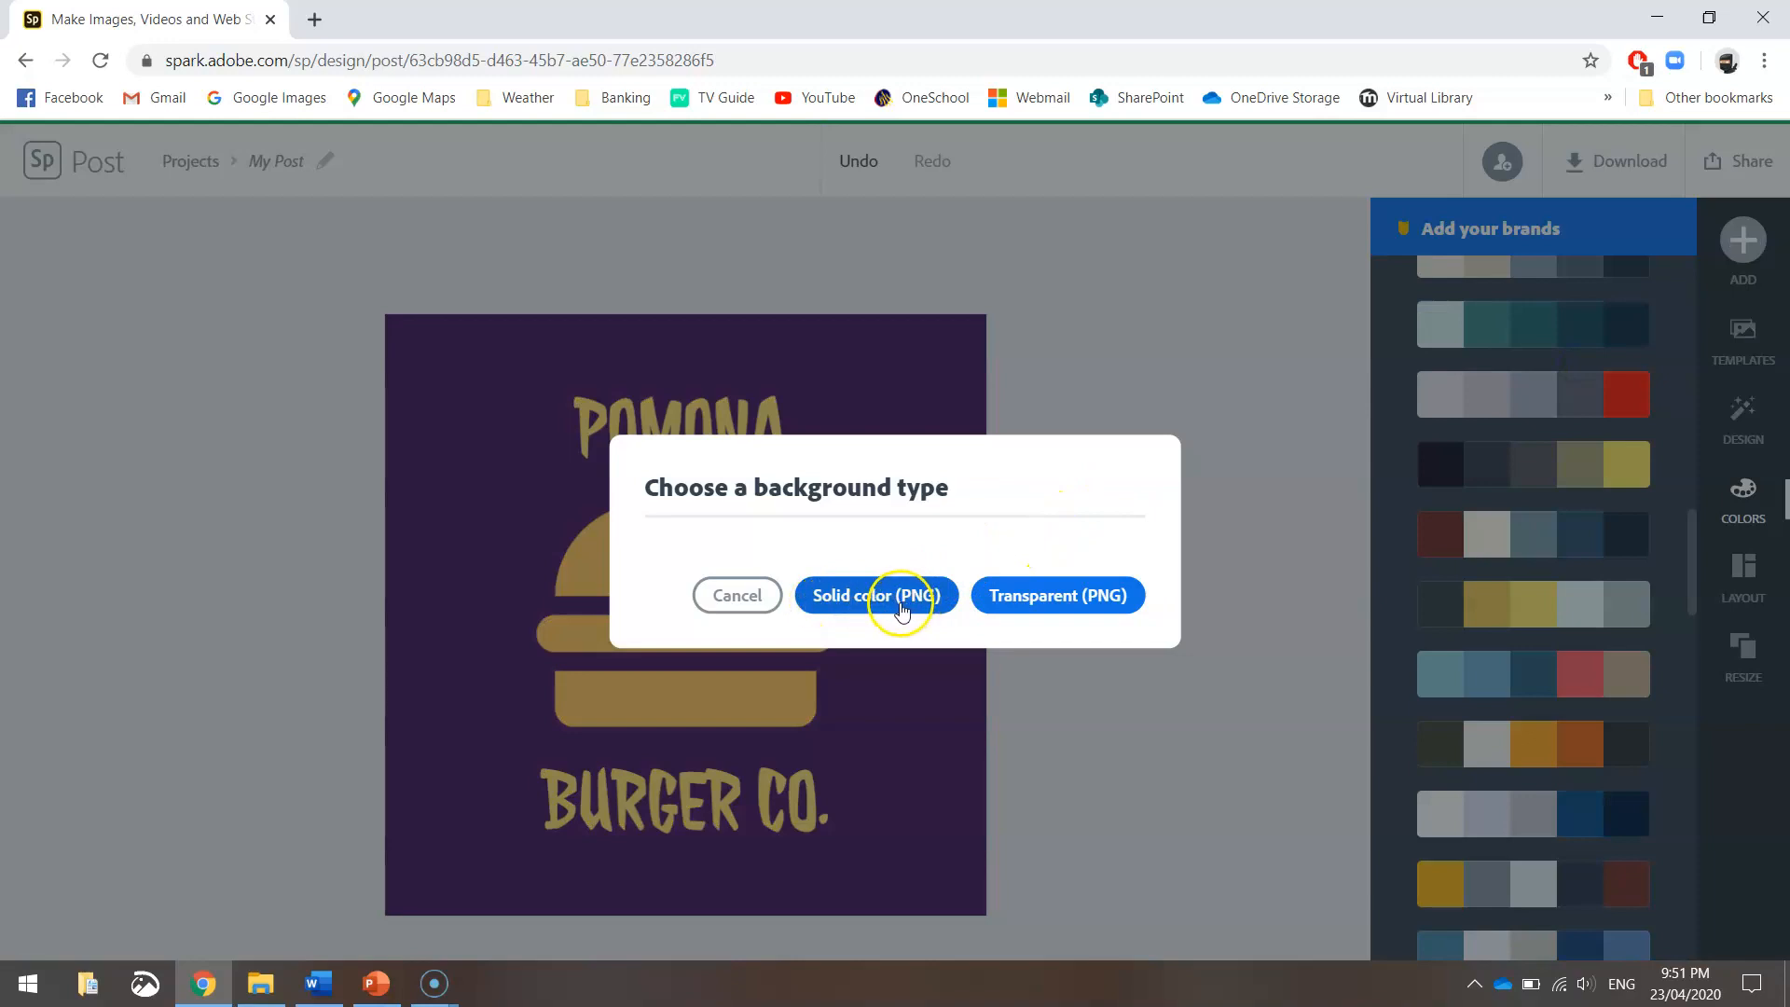
{"action": "left_click", "coordinate": [876, 595]}
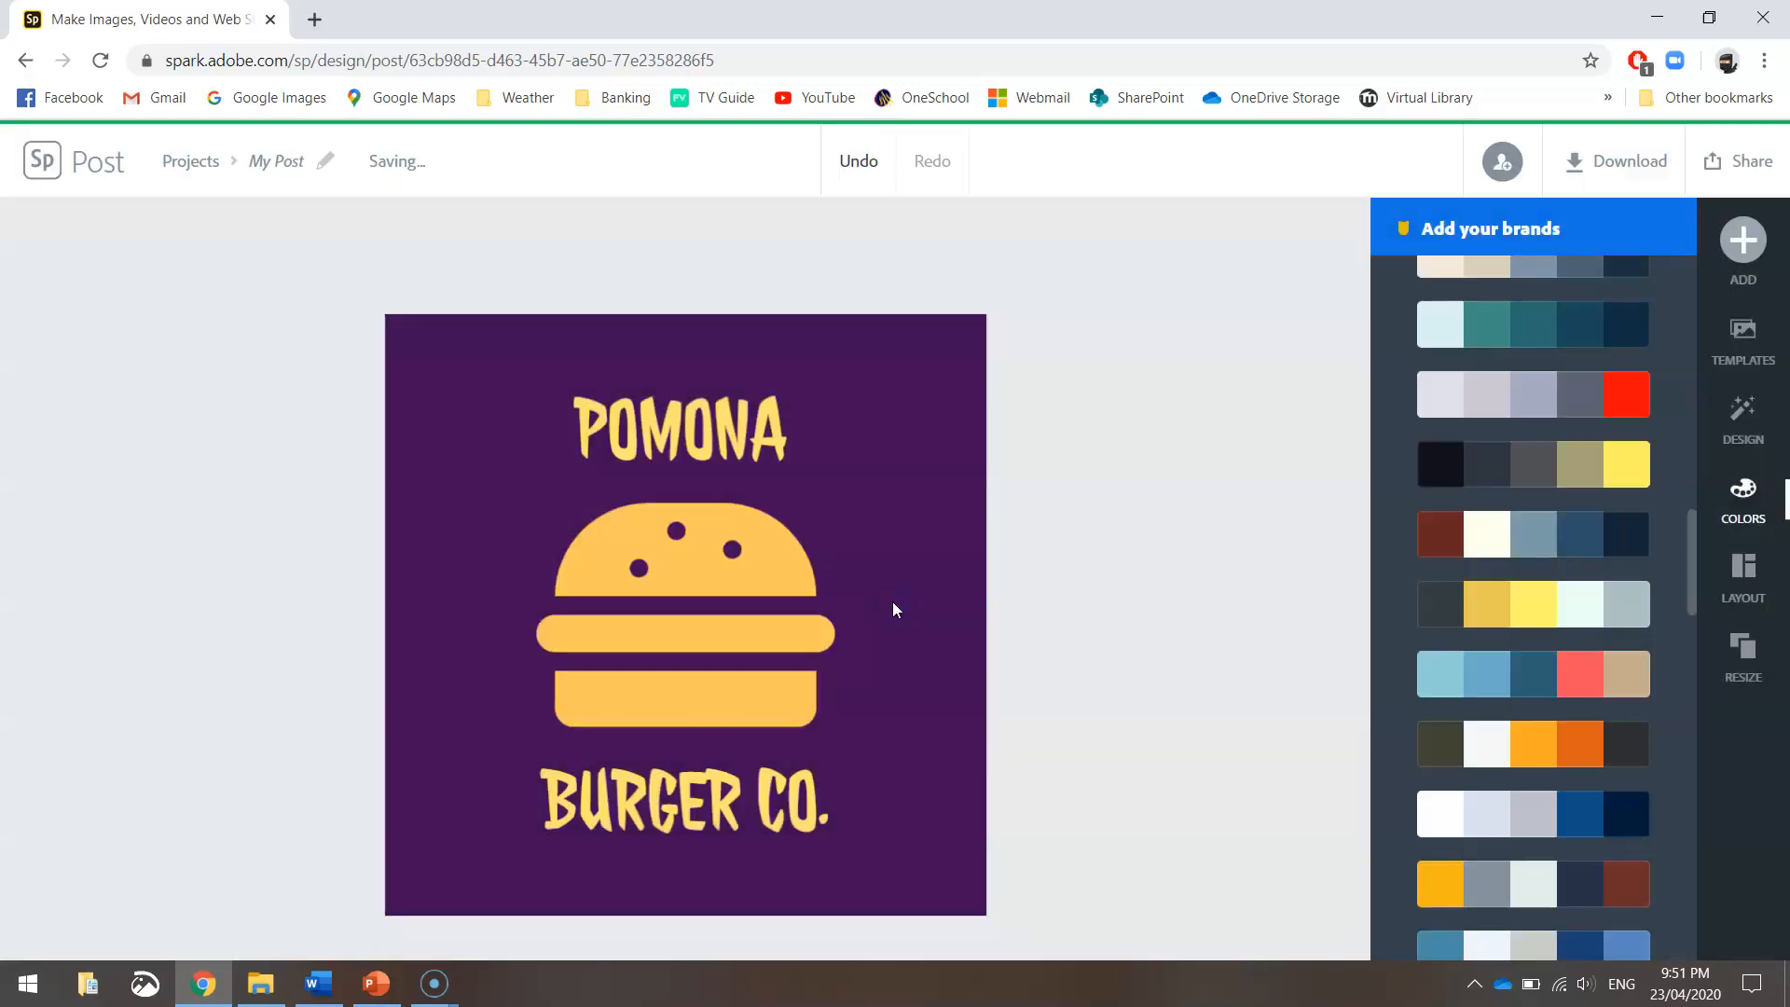
Step: Check the downloaded PNG in the browser's downloads bar and dismiss its options
{"action": "left_click", "coordinate": [1614, 159]}
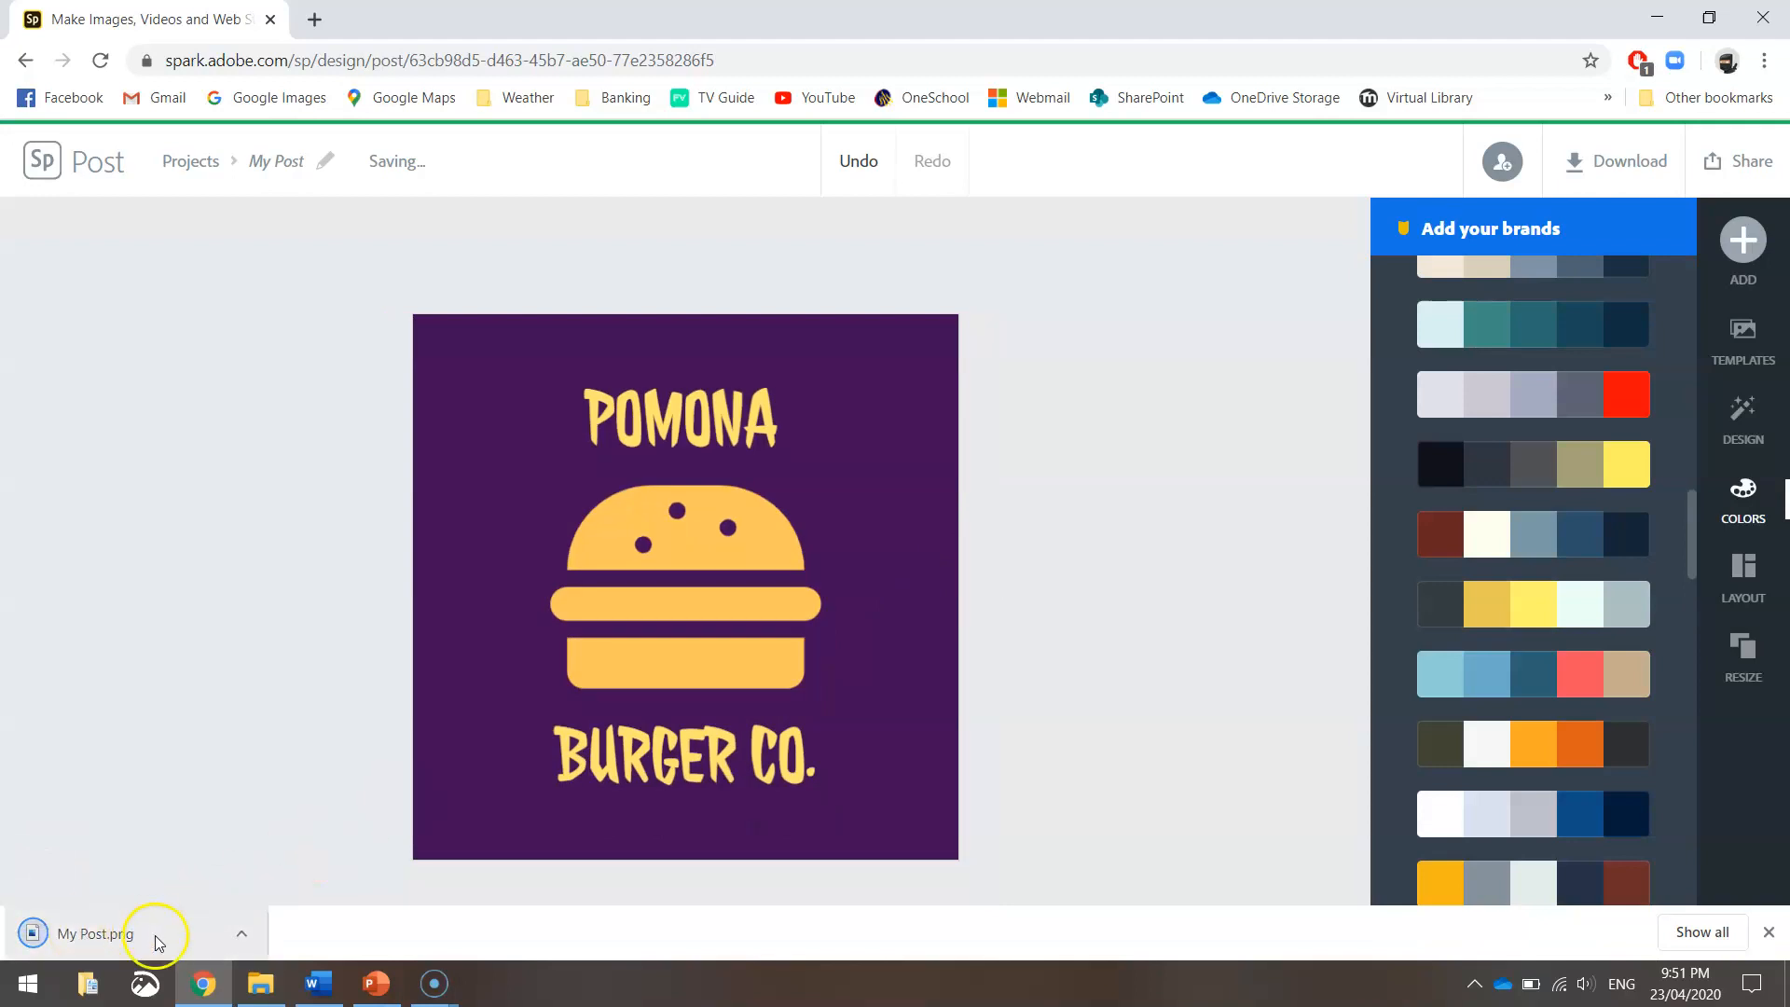
{"action": "left_click", "coordinate": [240, 934]}
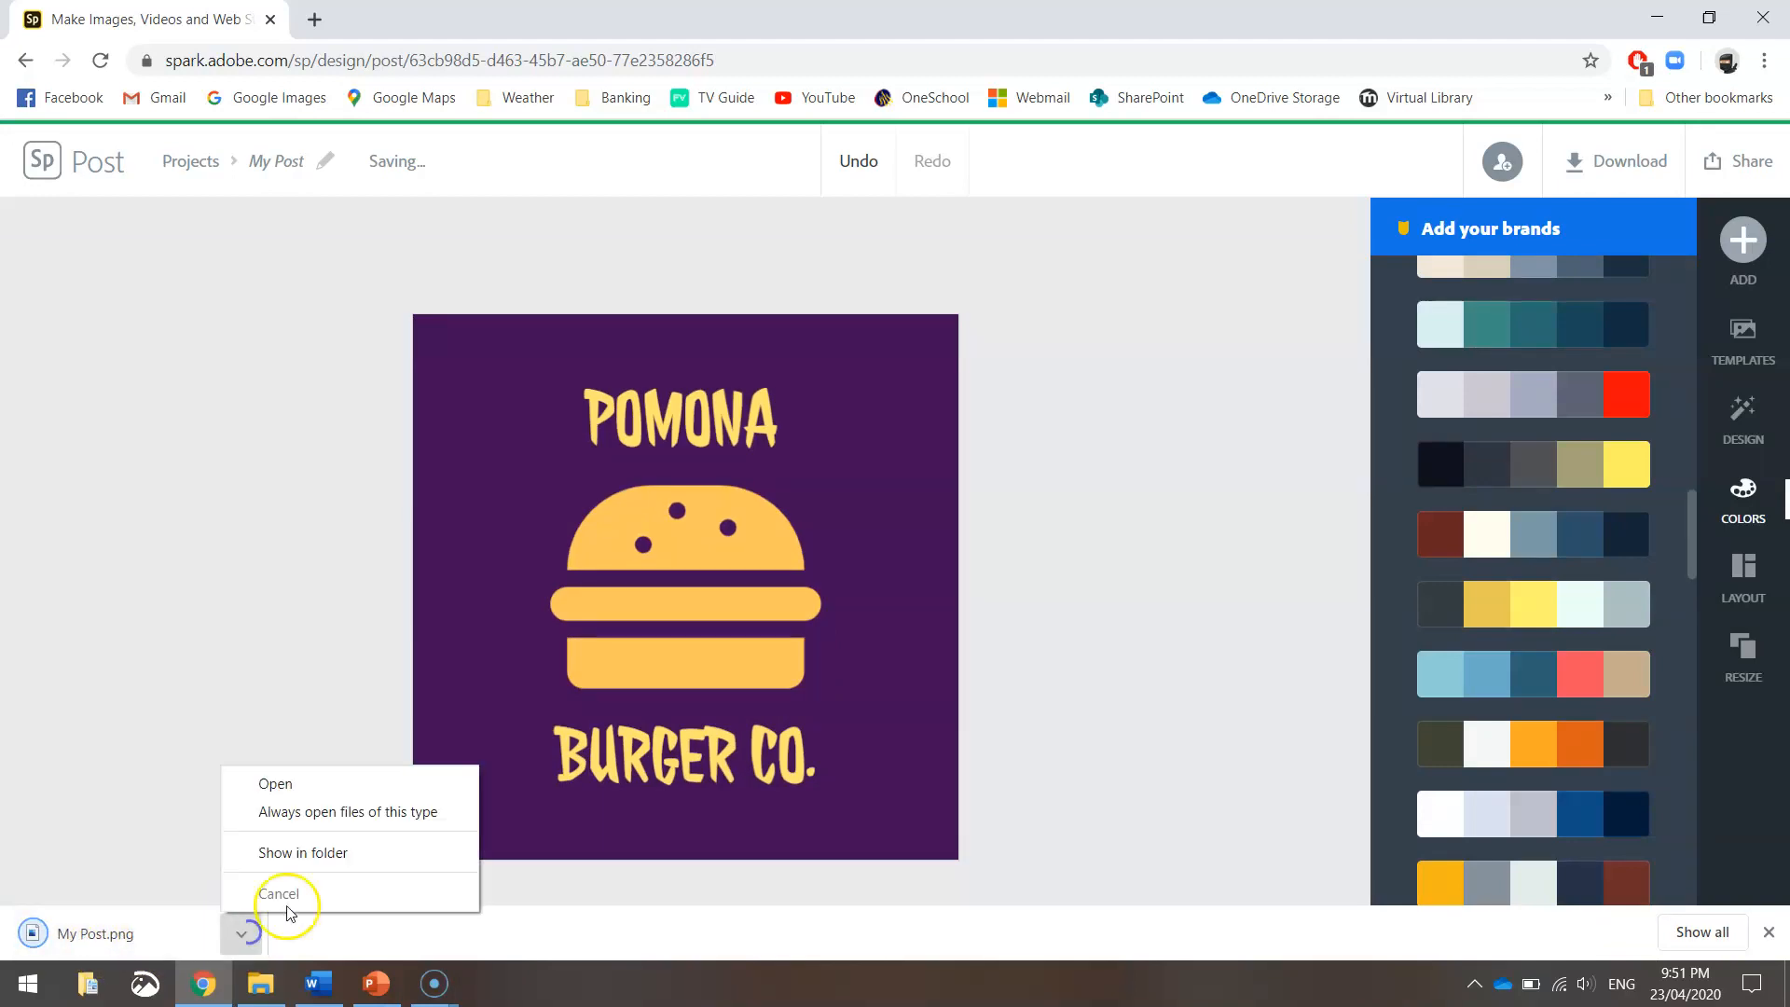
{"action": "left_click", "coordinate": [278, 894]}
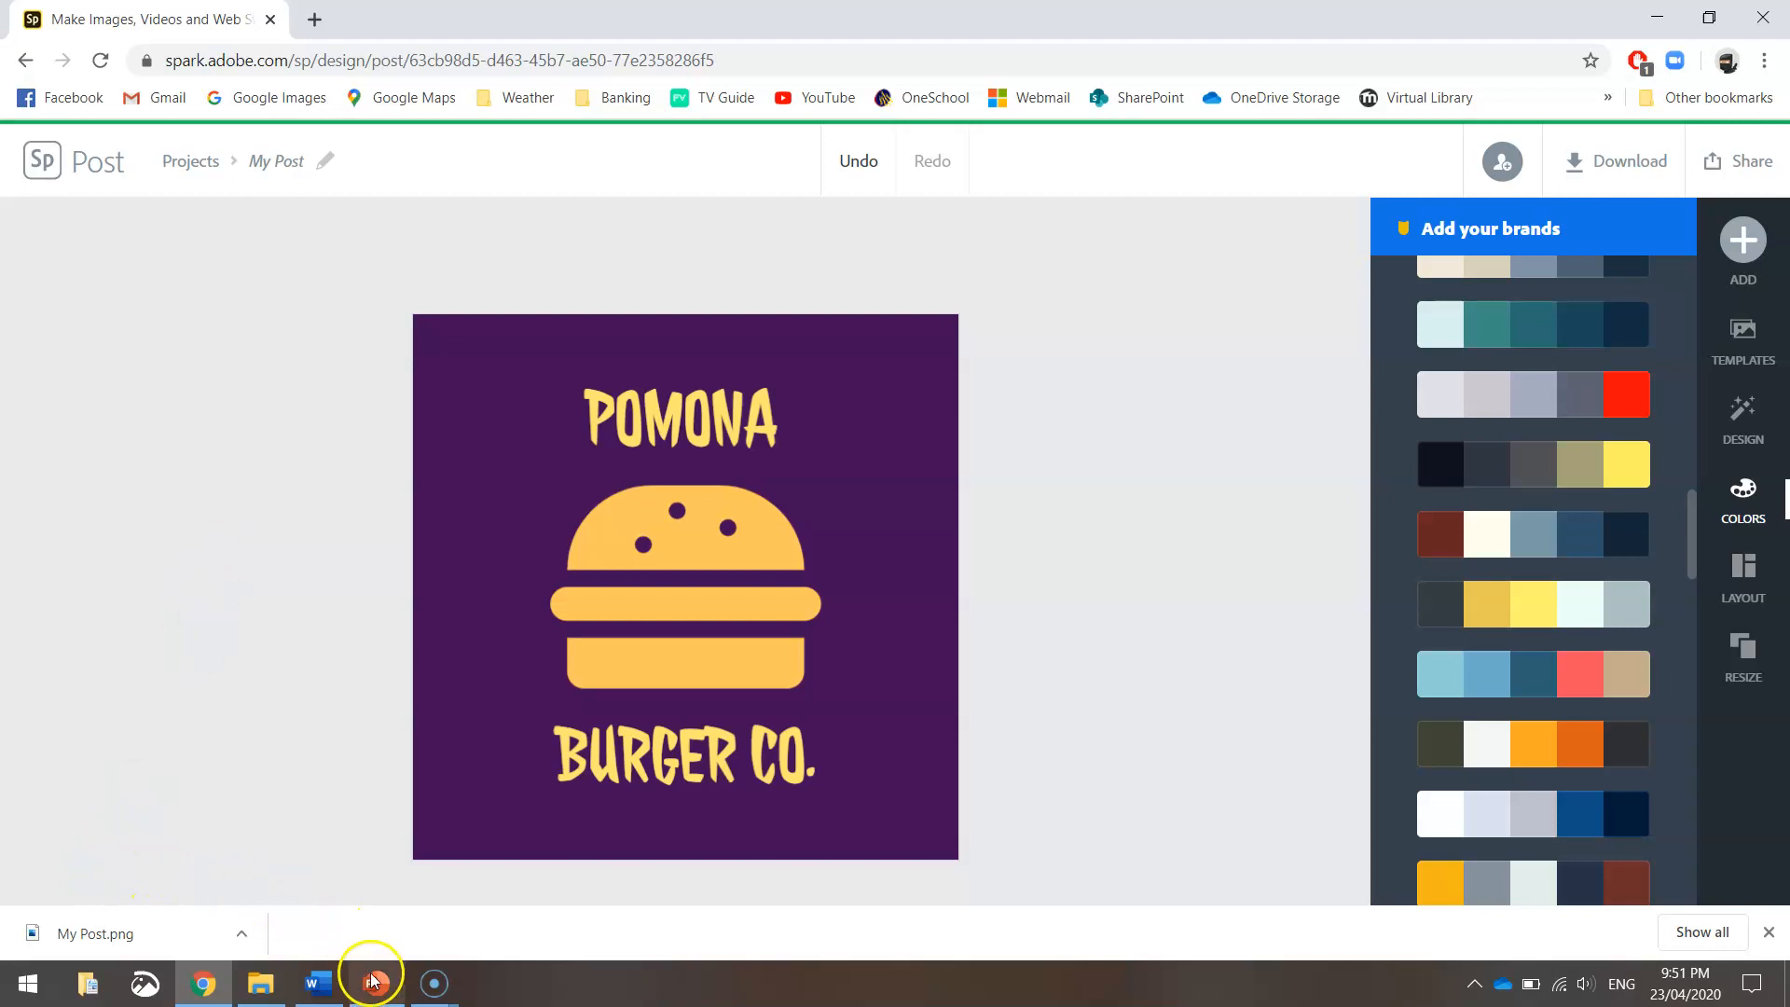
Step: Step through the Logo Design Tips slides from 'Use 1–3 colours' to 'Keep it simple, stupid (KISS)'
{"action": "left_click", "coordinate": [375, 982]}
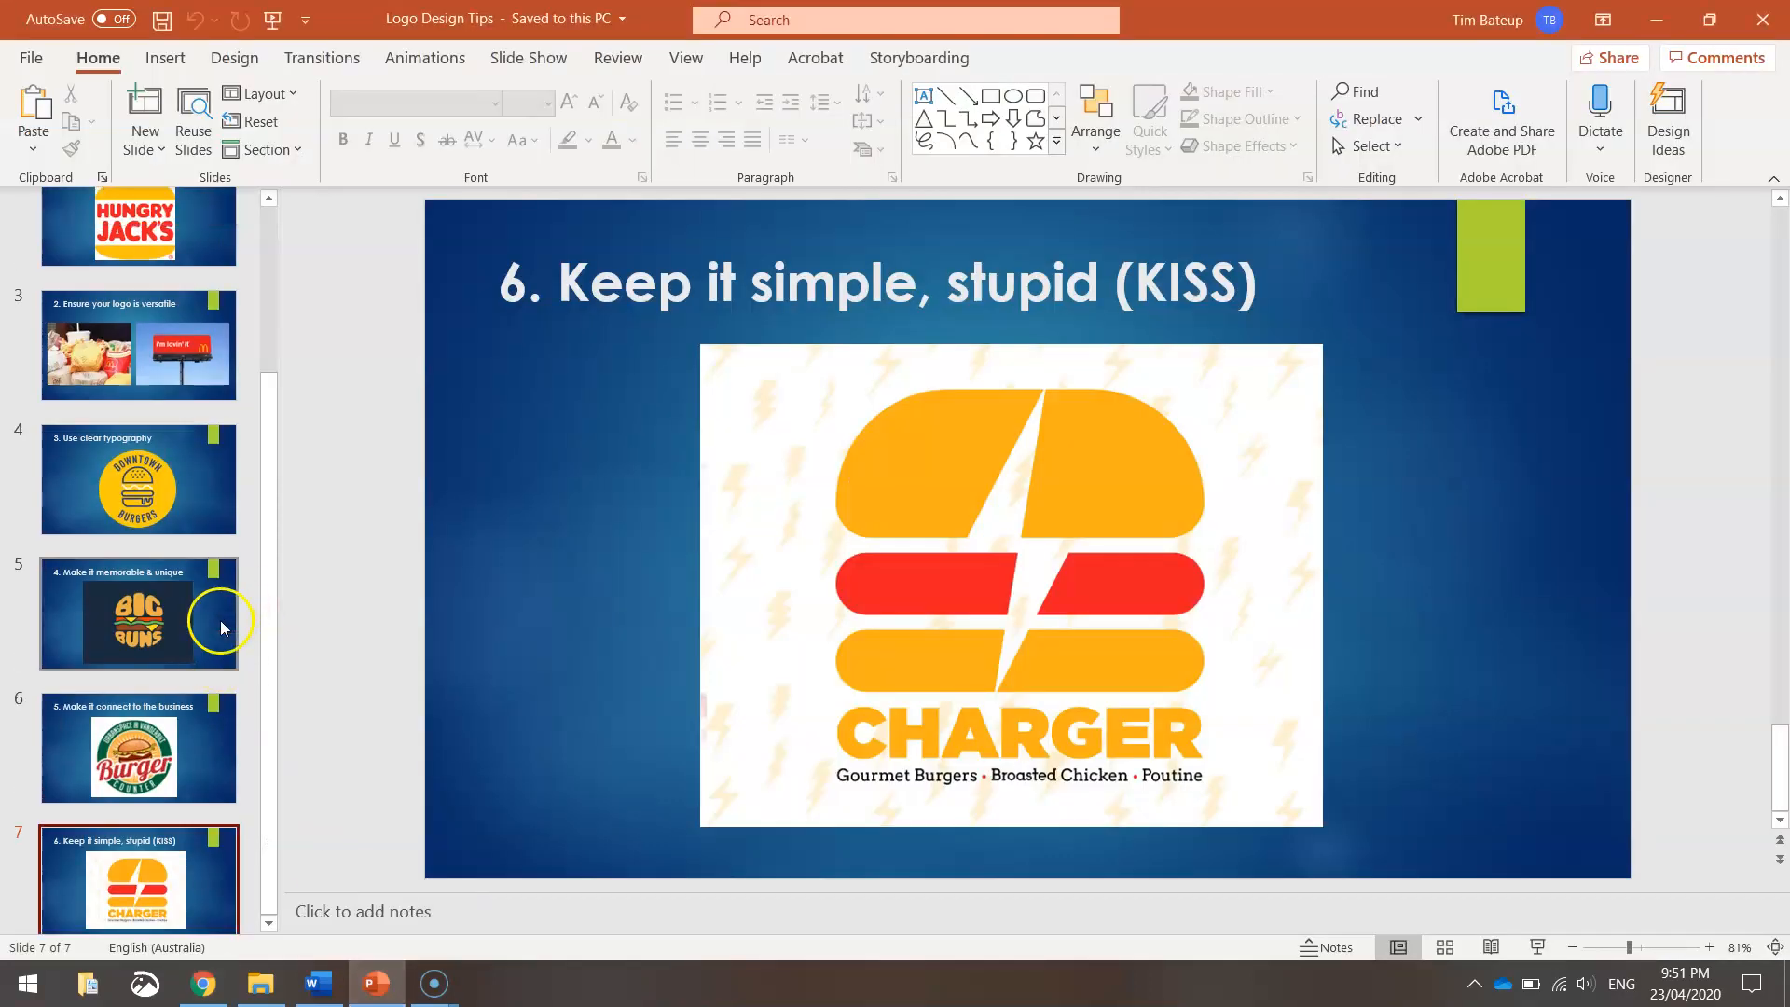
{"action": "left_click", "coordinate": [138, 397]}
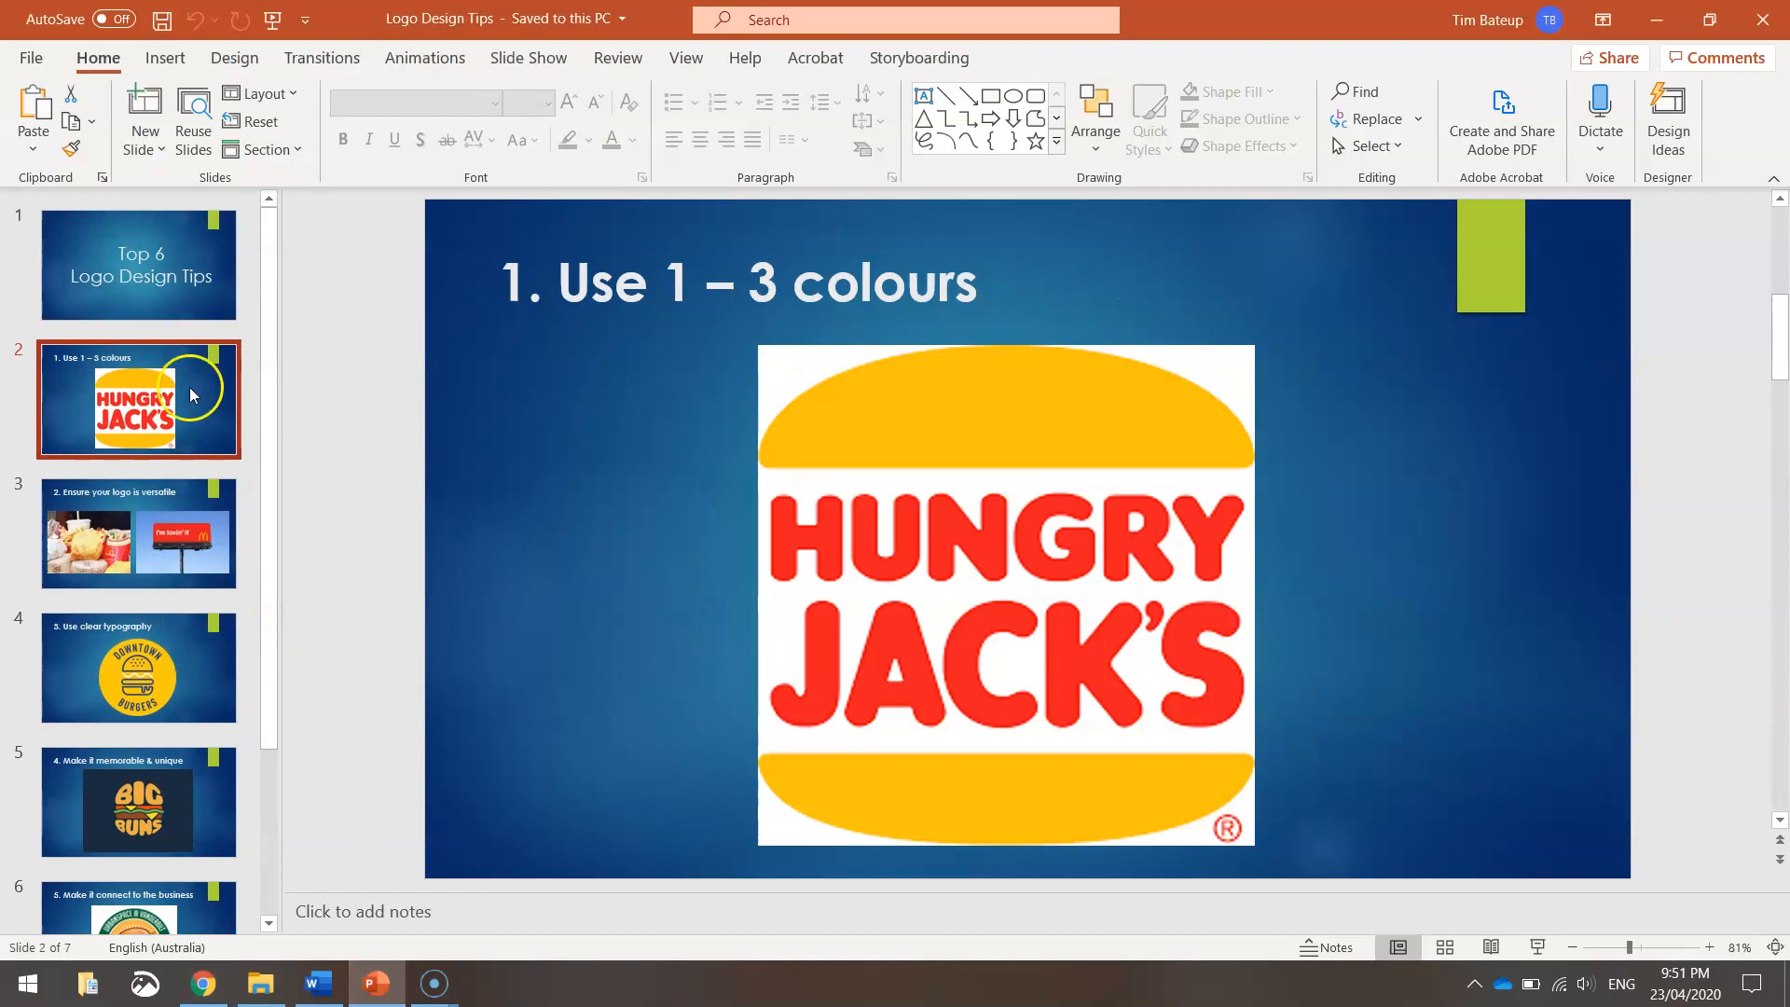
{"action": "left_click", "coordinate": [138, 533]}
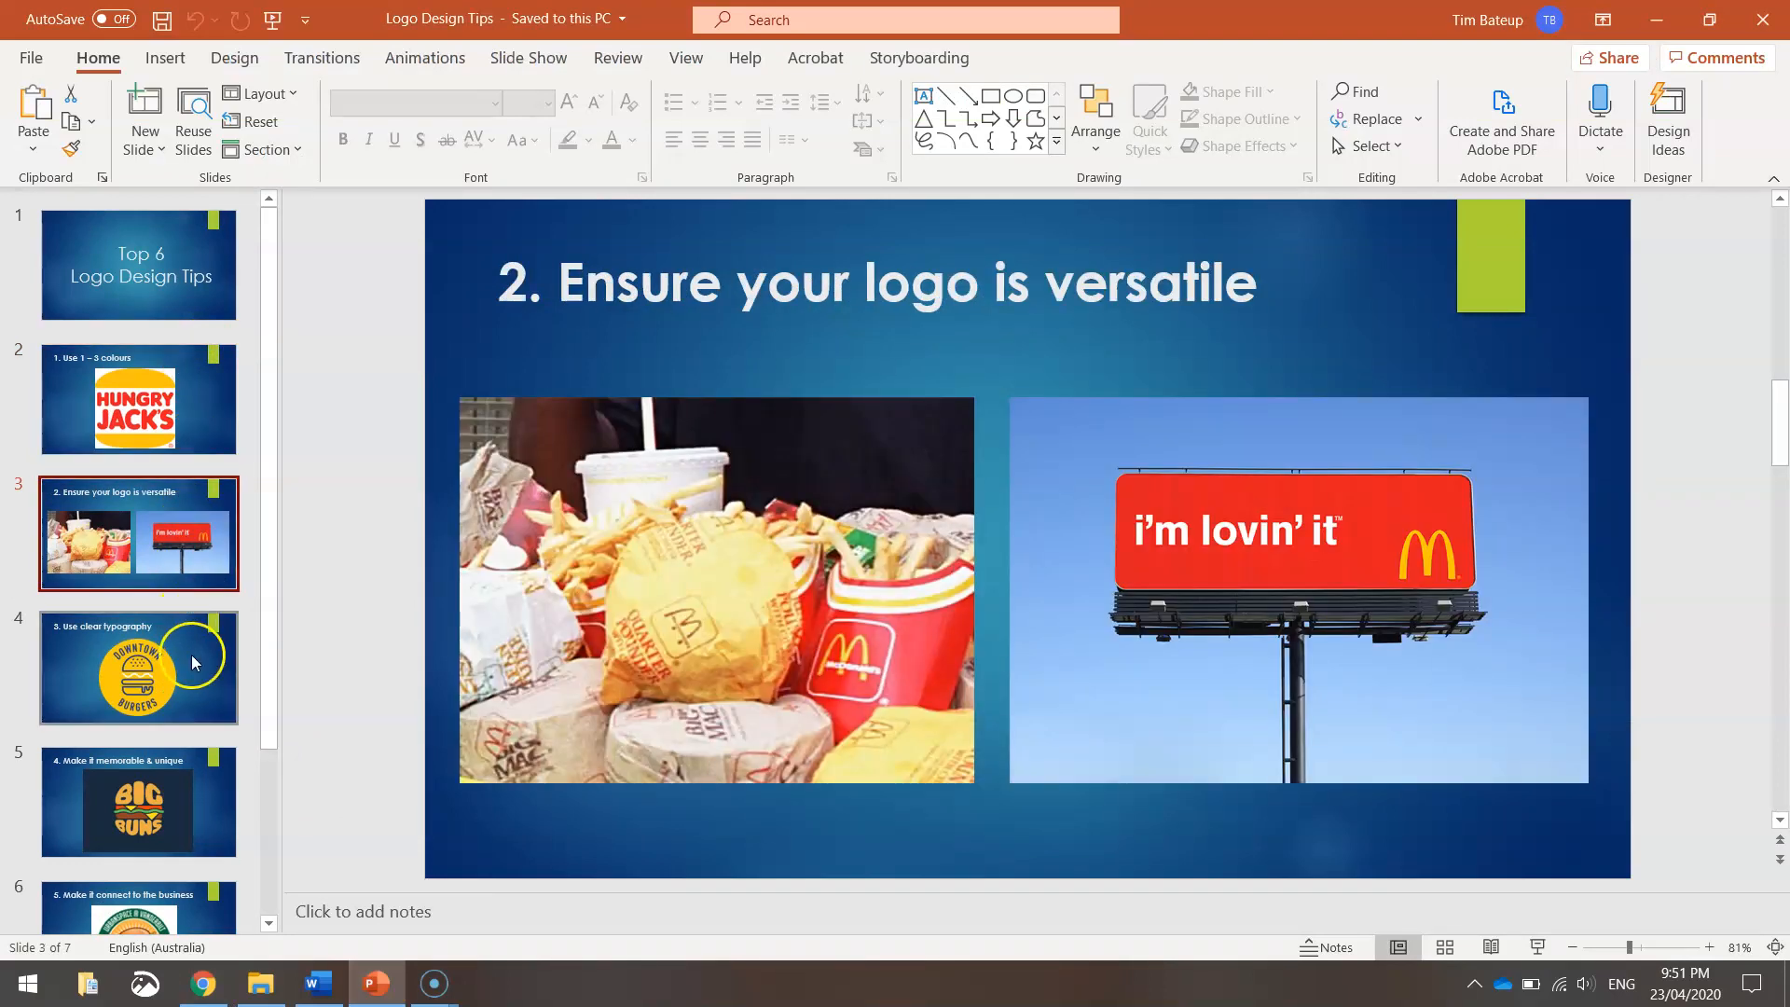
{"action": "left_click", "coordinate": [138, 667]}
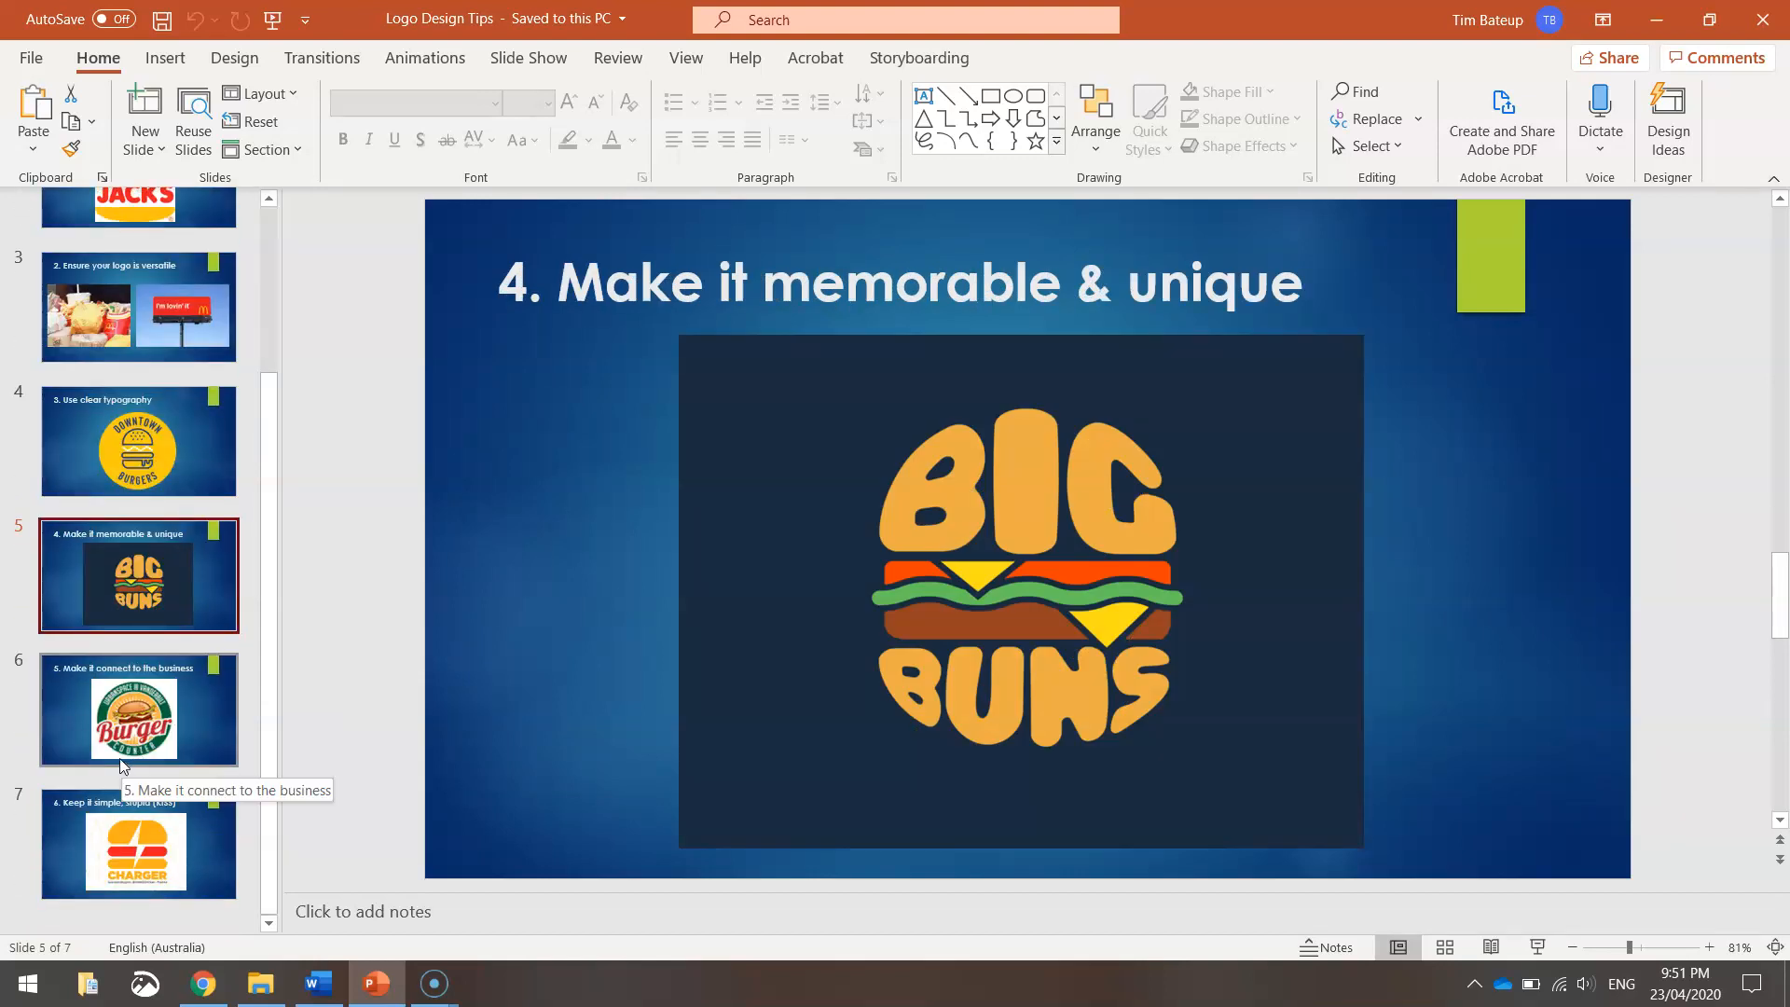
{"action": "left_click", "coordinate": [138, 710]}
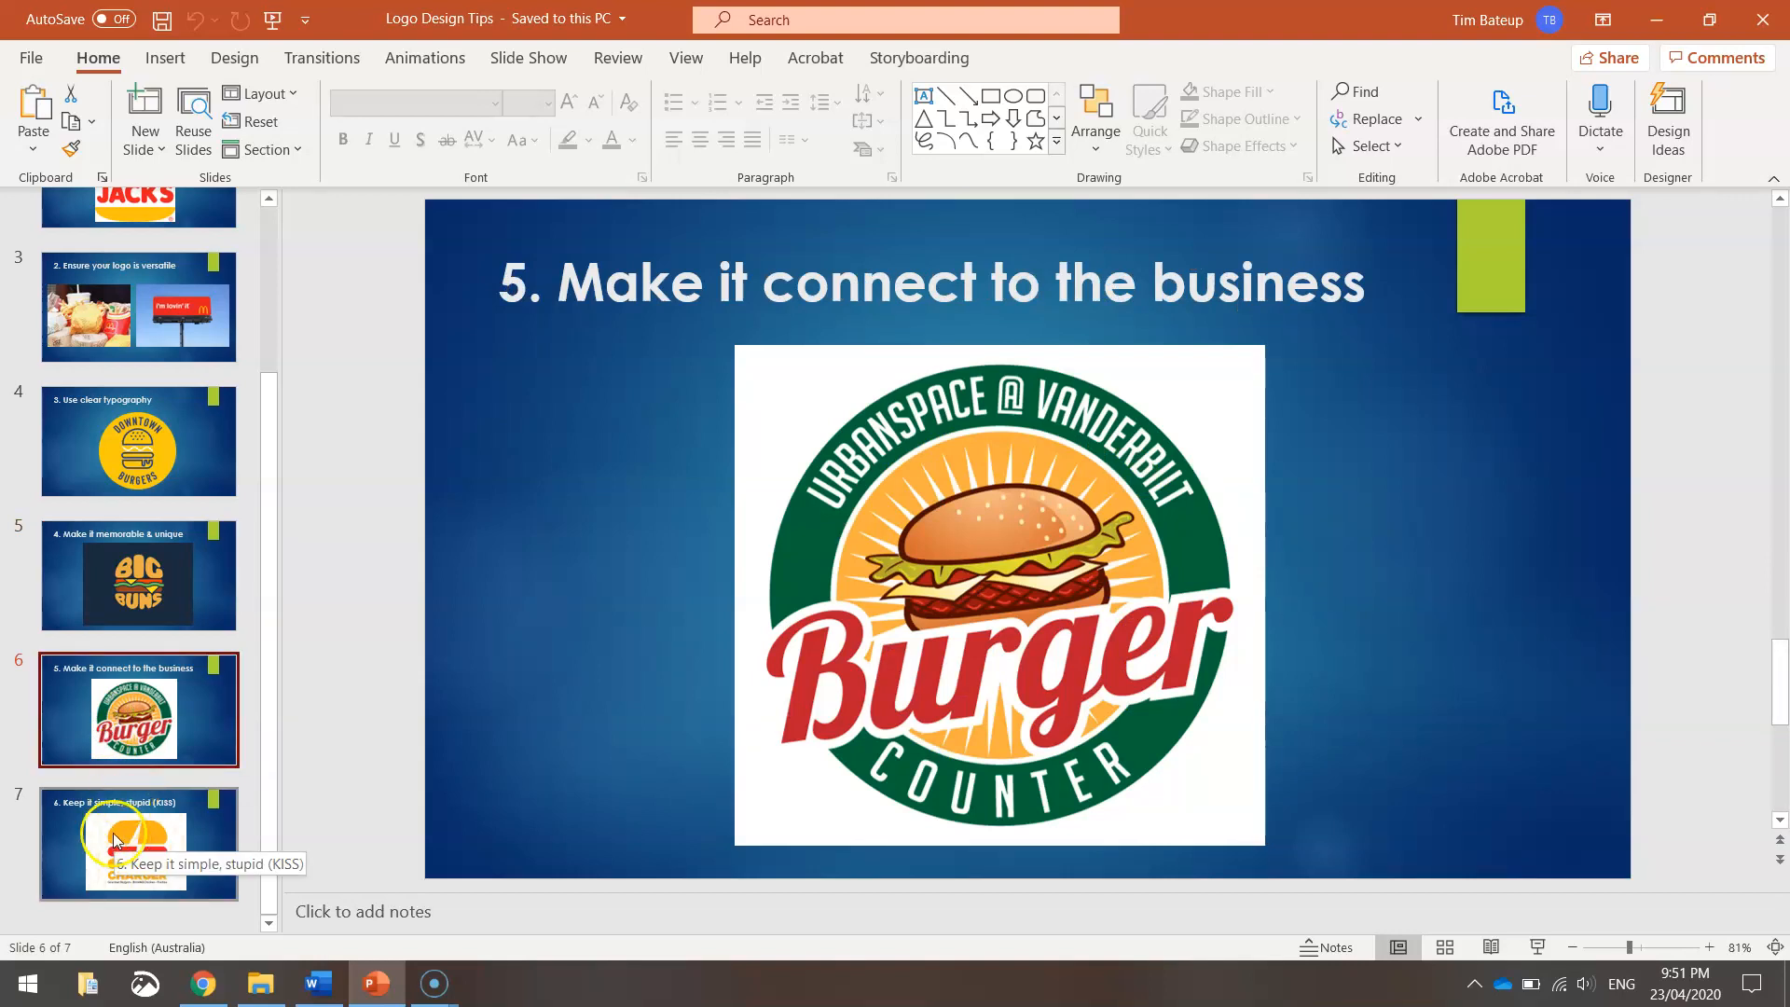
{"action": "left_click", "coordinate": [137, 843]}
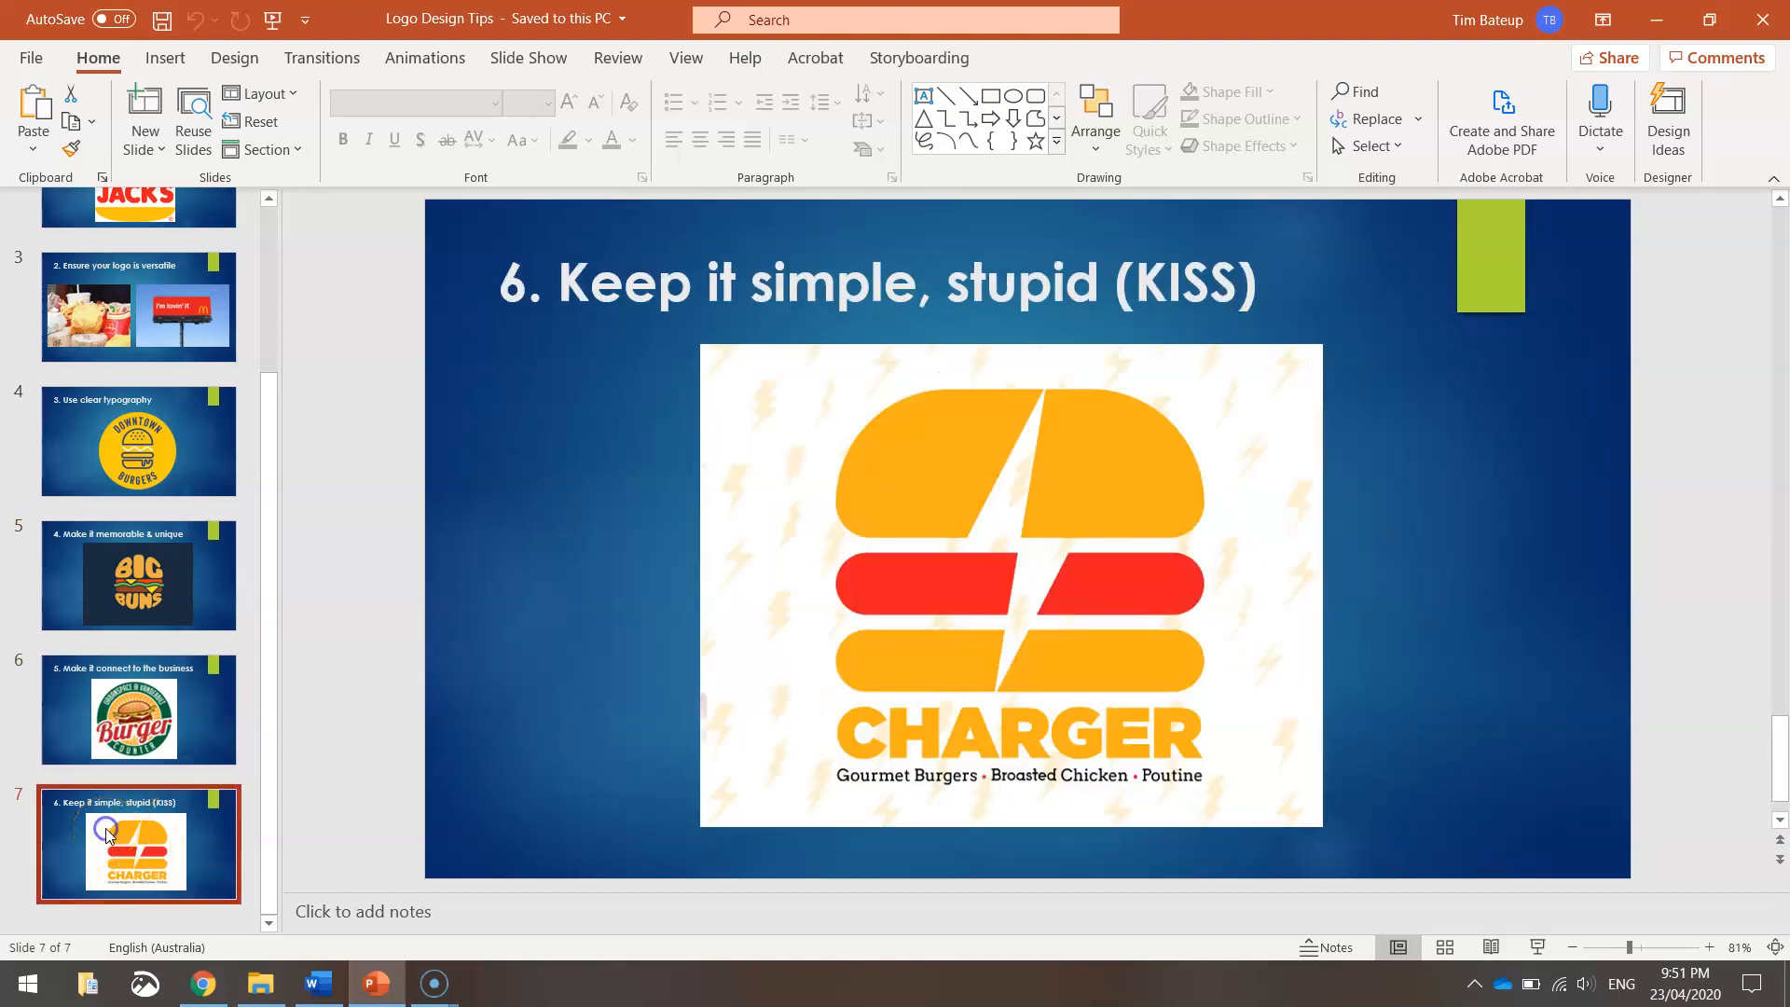